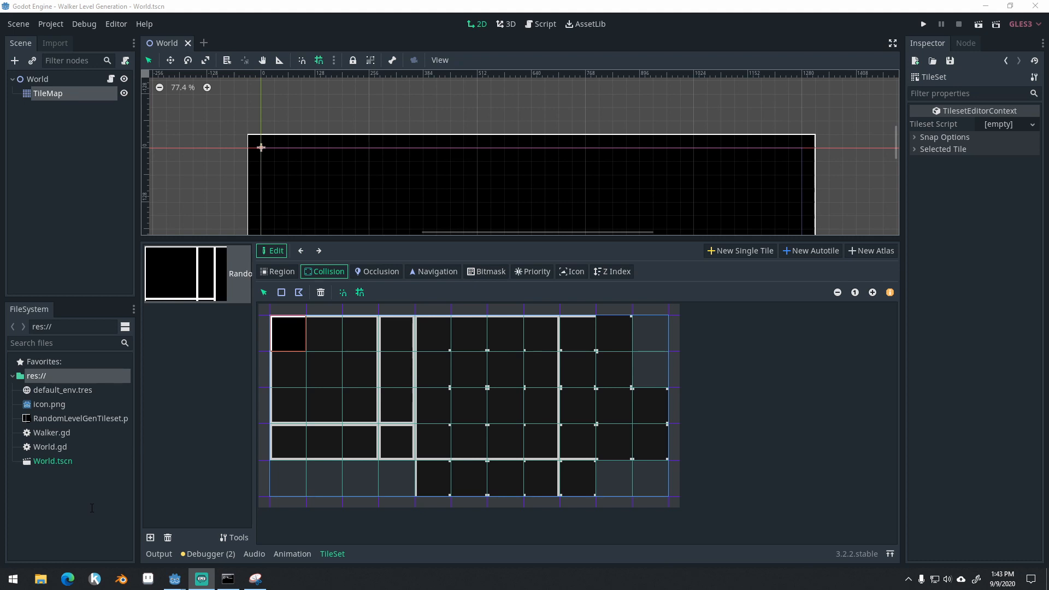
mouse_move(638, 246)
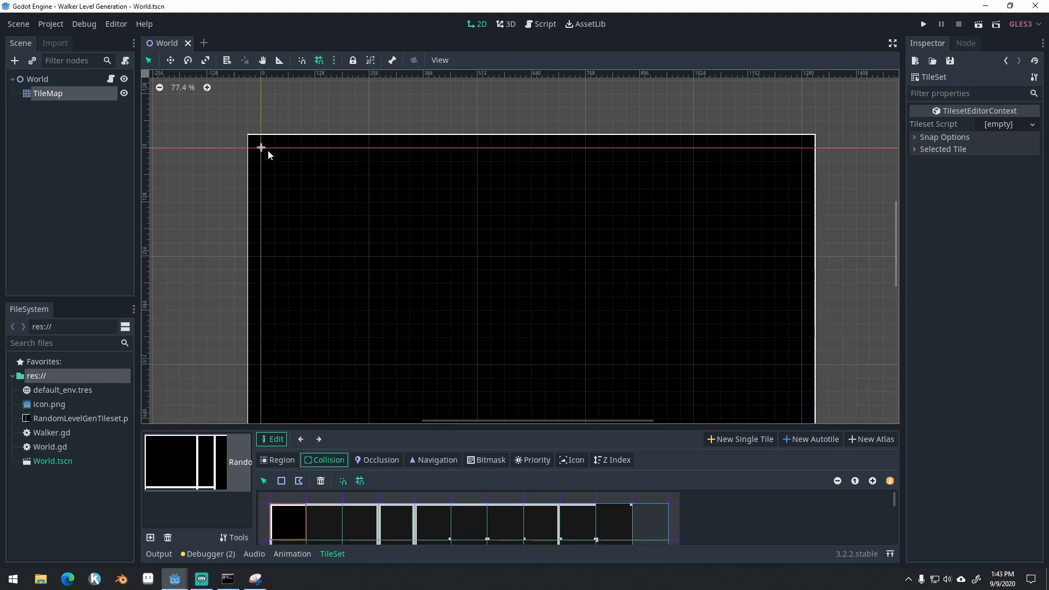
- Run the World scene to view the generated tile level, then close the game window
left_click(923, 24)
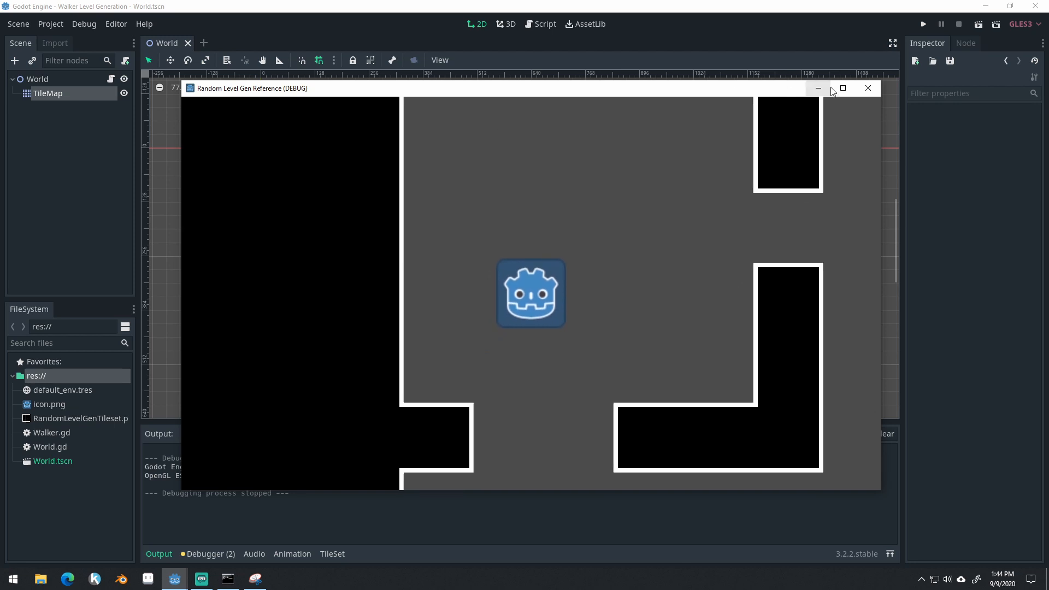
left_click(868, 88)
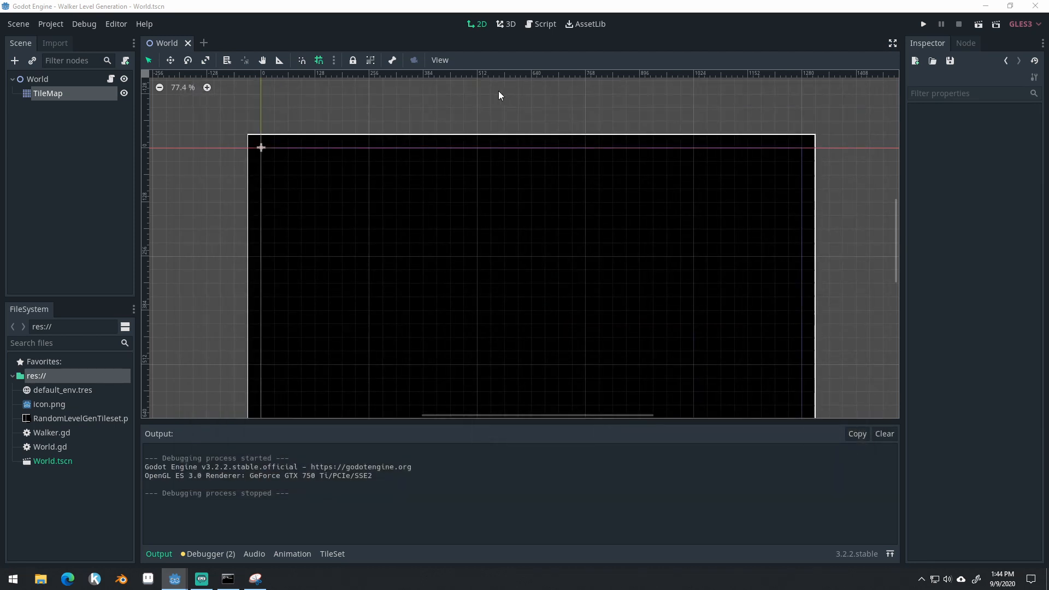
- Start a new scene with a KinematicBody2D root renamed Player
left_click(205, 43)
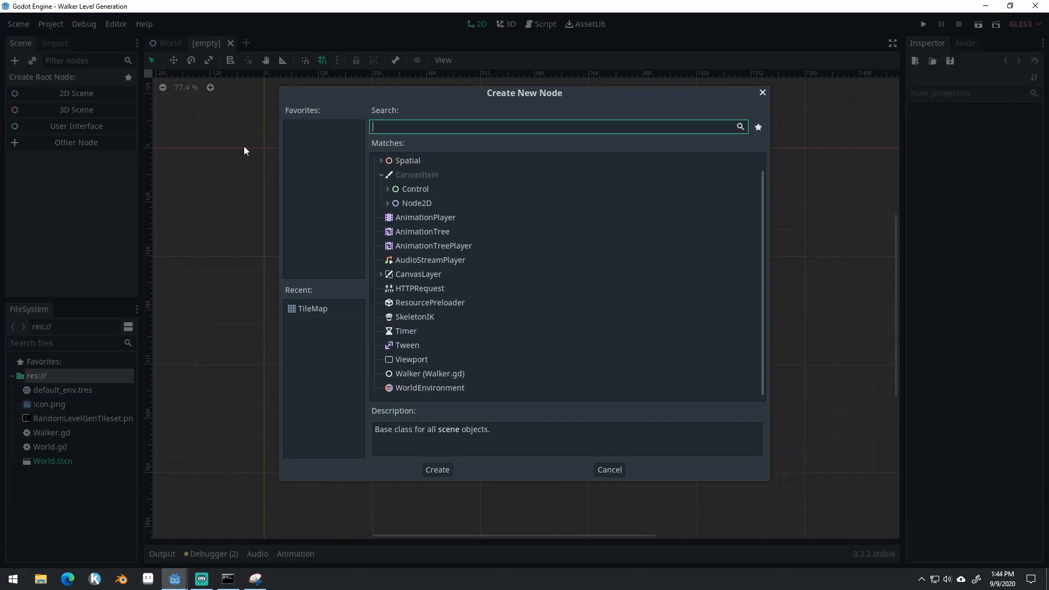
type("kine")
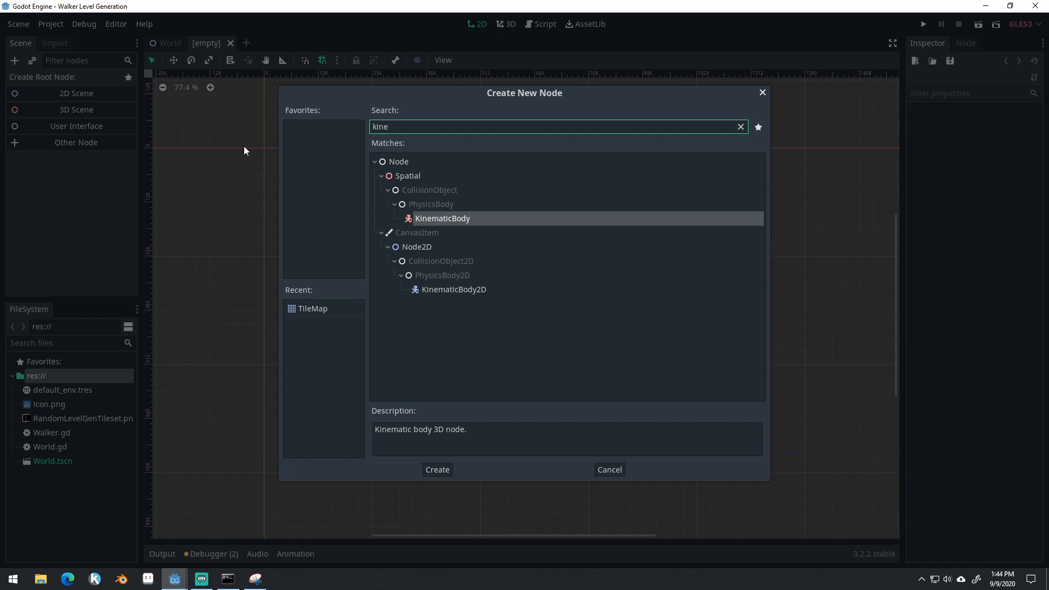
left_click(437, 469)
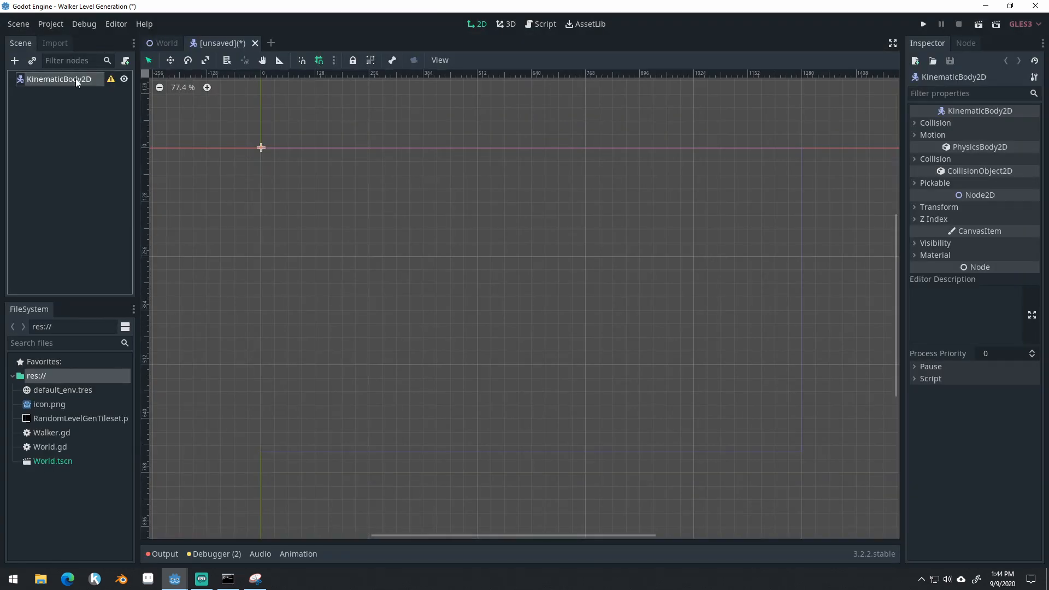
type("Player")
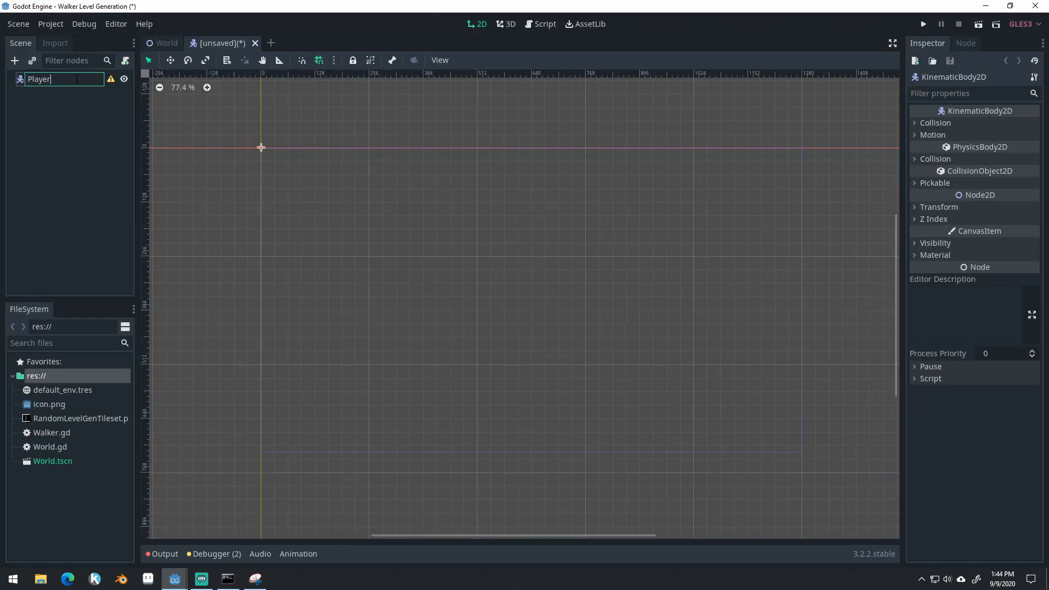
left_click(17, 60)
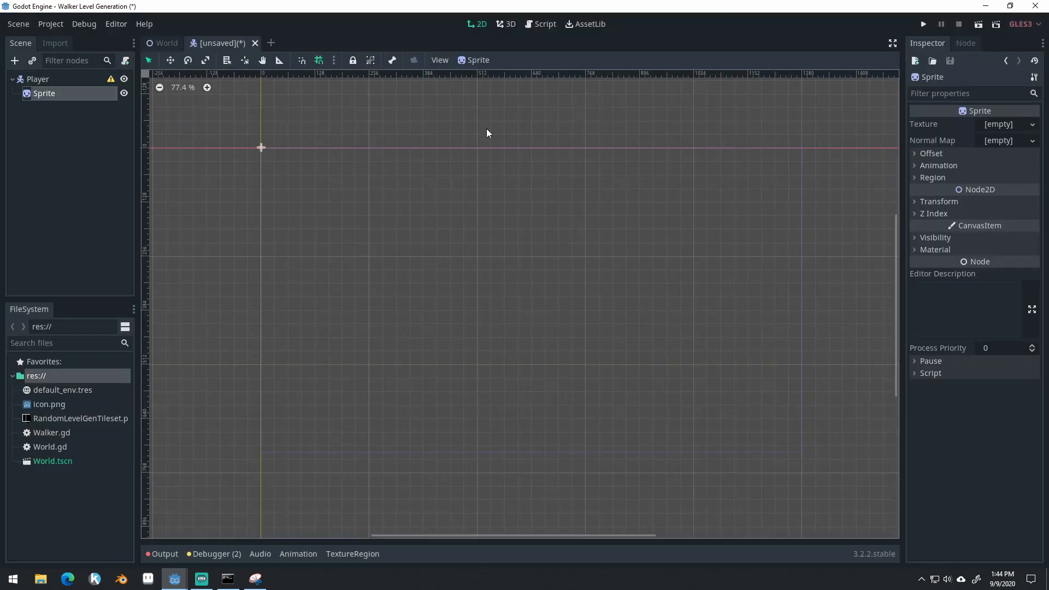
mouse_move(140, 387)
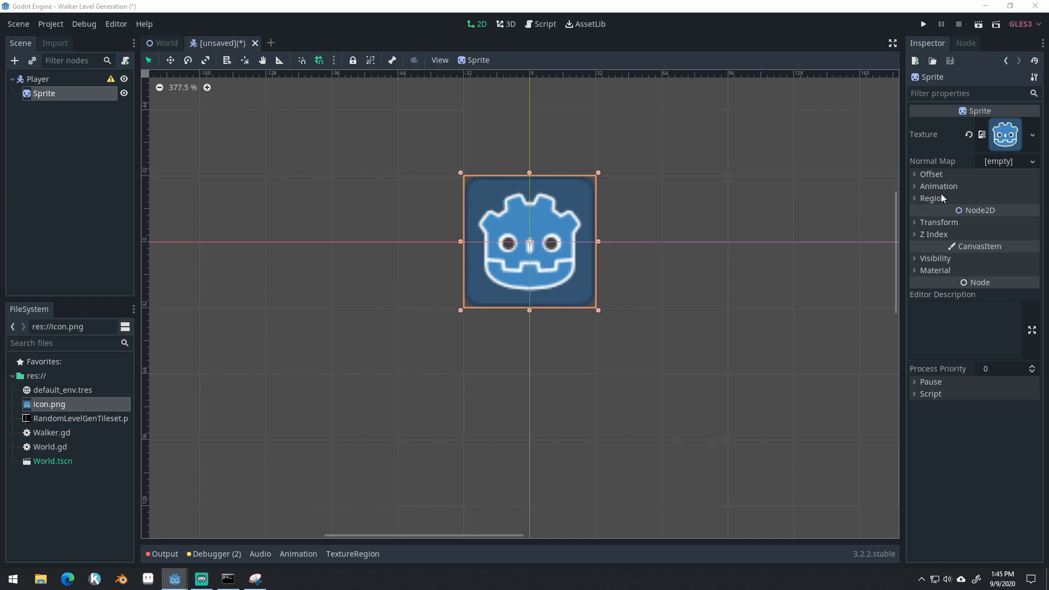
- Set the icon sprite's Transform Scale to 0.5, 0.5
left_click(938, 222)
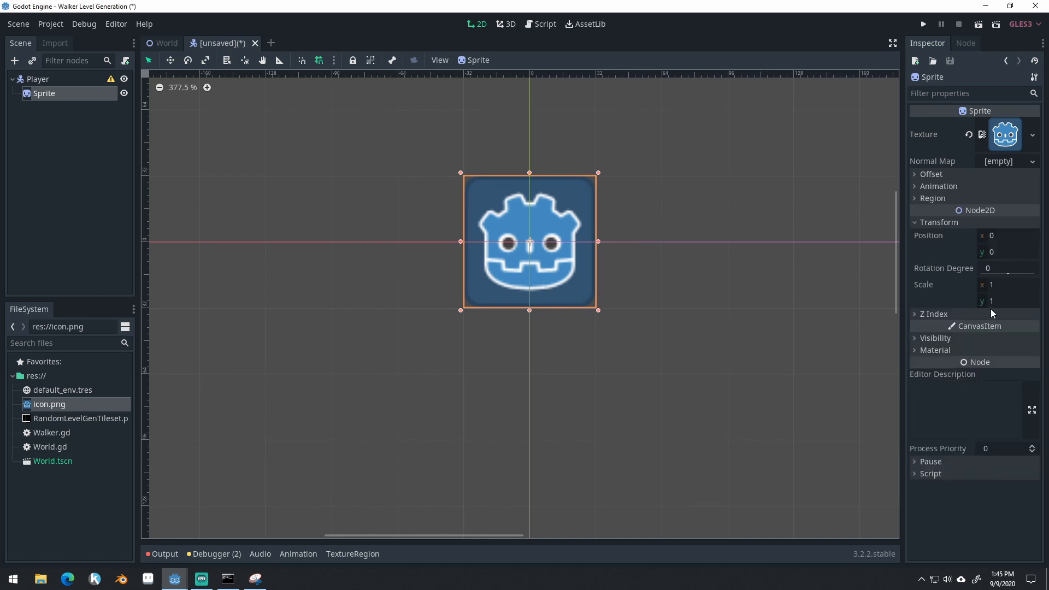
type("0.5")
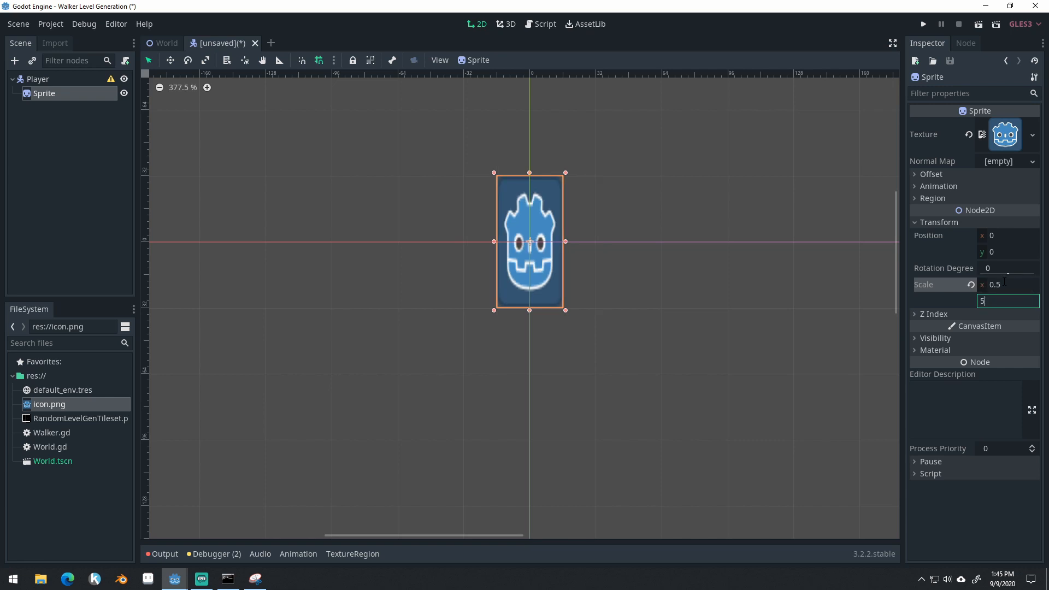
type("0.5")
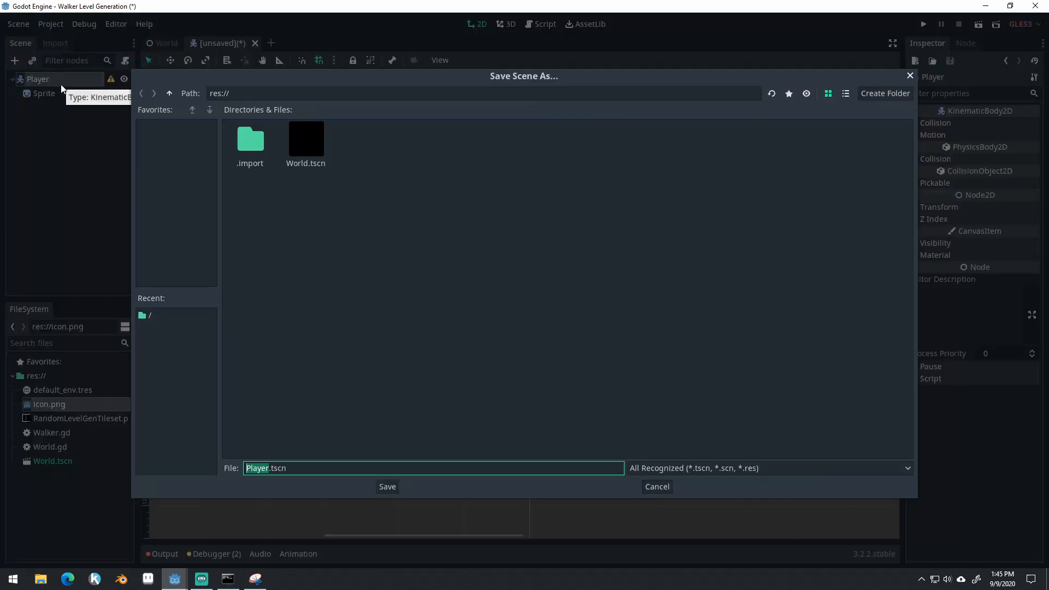
- Save the scene as Player.tscn and add a CollisionShape2D child under Player
left_click(387, 487)
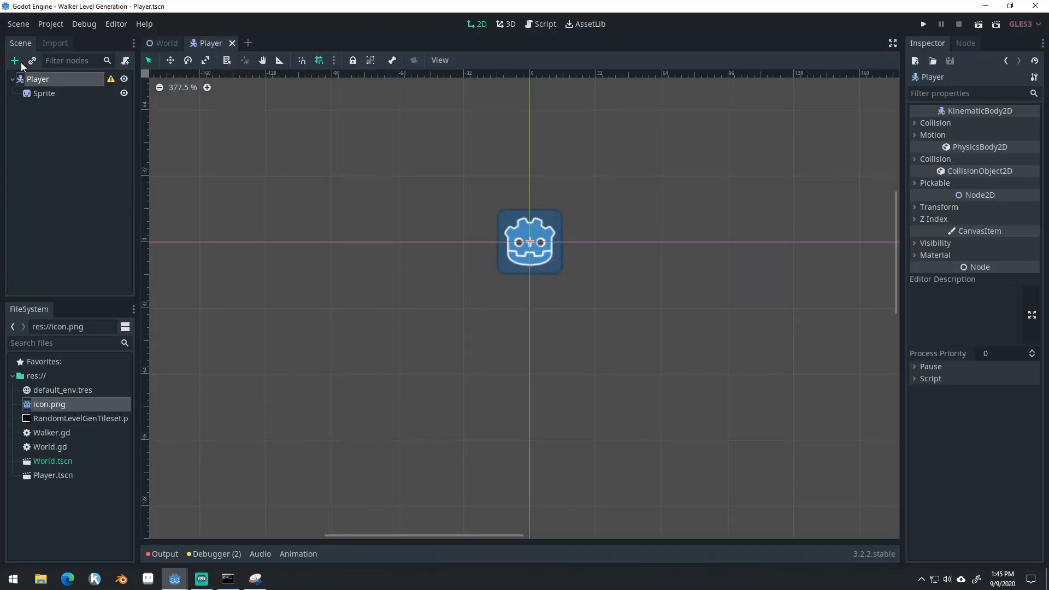
left_click(17, 60)
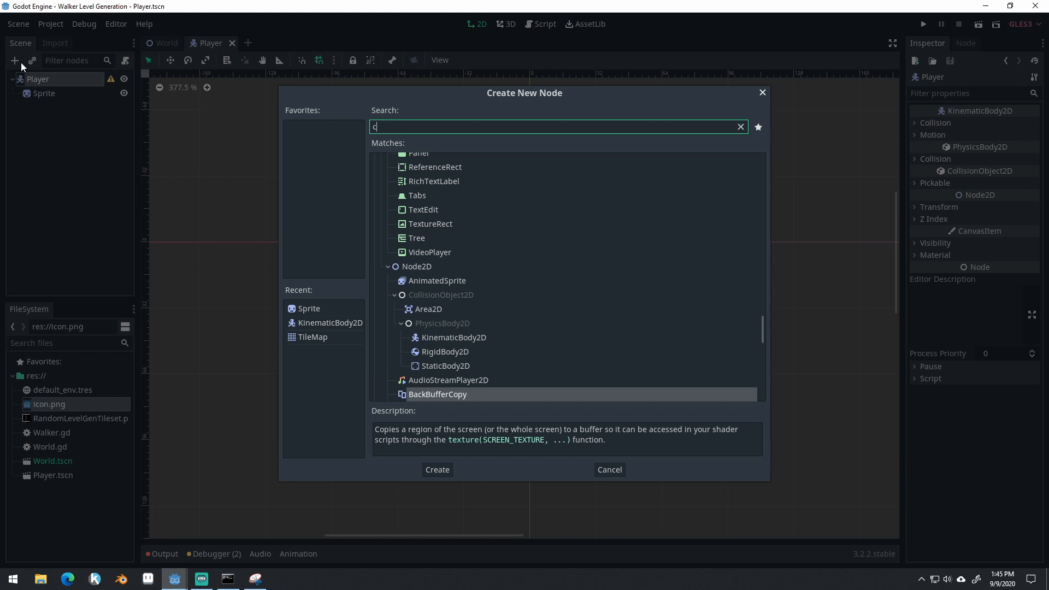
type("ollision")
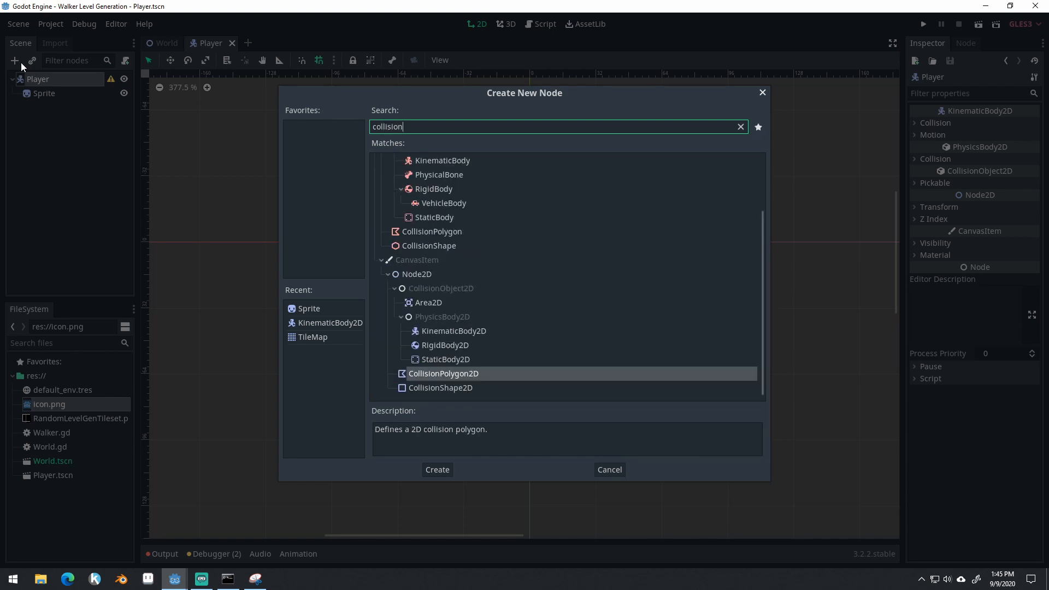
left_click(437, 469)
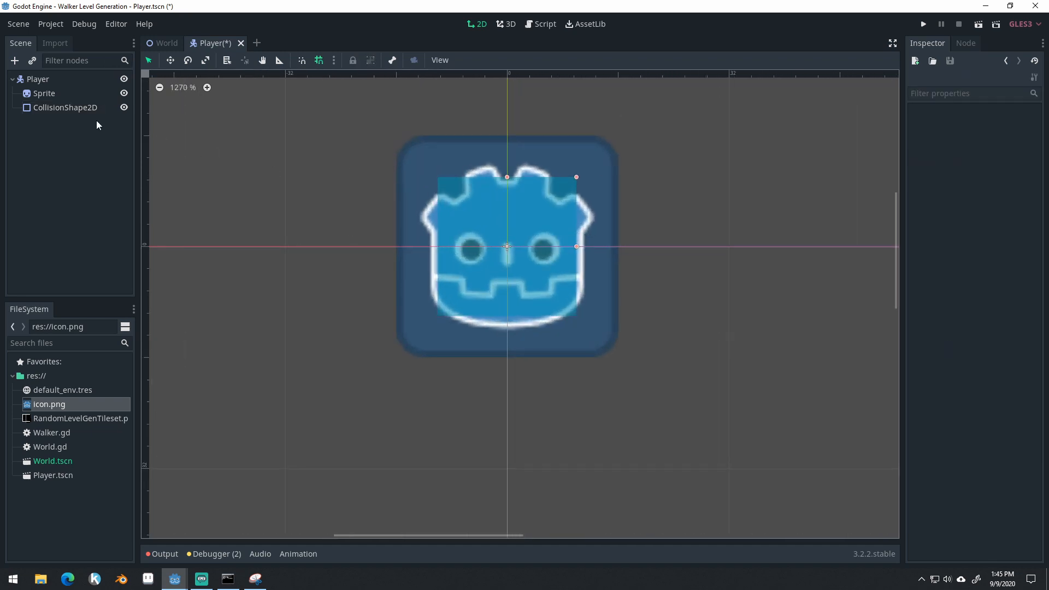
- Give the collision node a new CircleShape2D and shrink its radius to 15
left_click(65, 107)
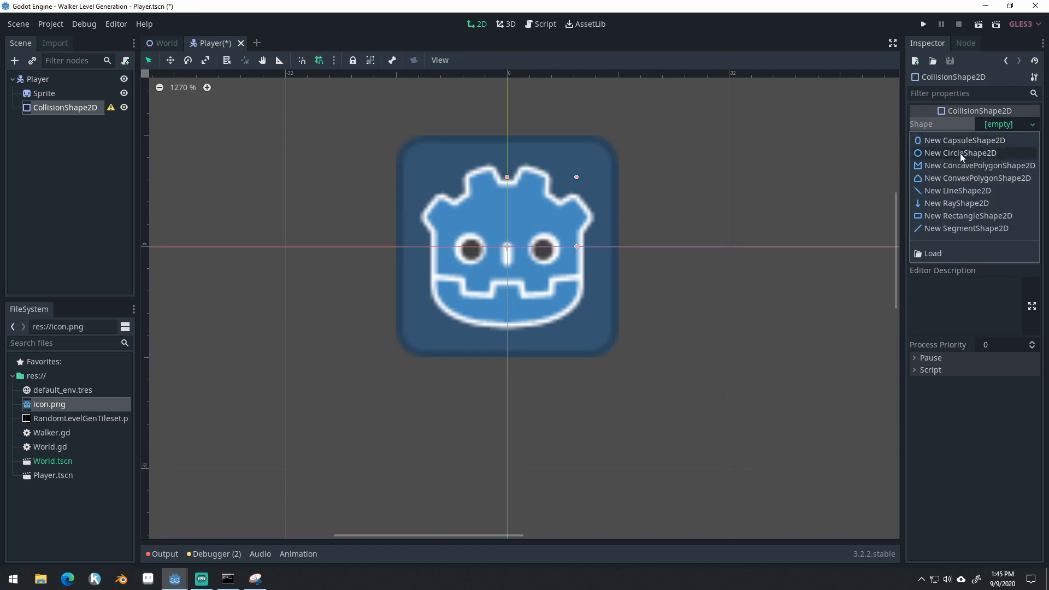
left_click(960, 153)
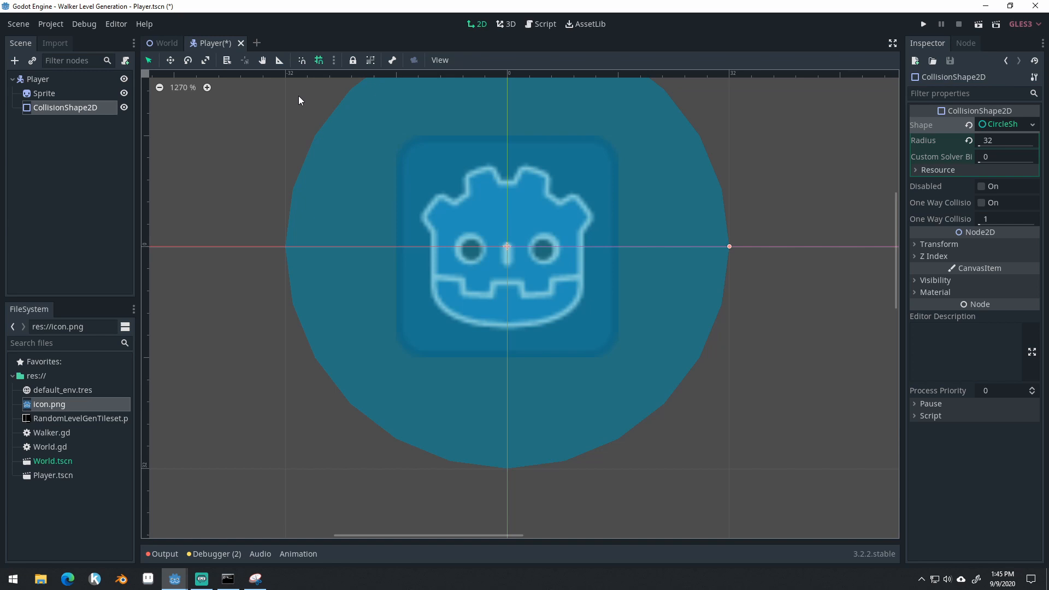
left_click(334, 60)
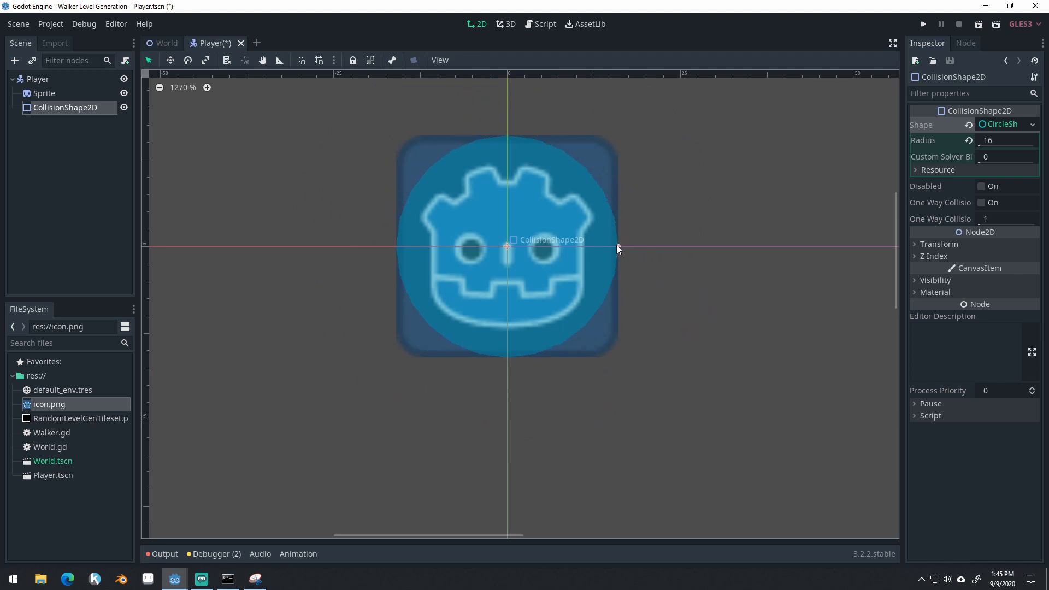
left_click_drag(616, 248, 610, 245)
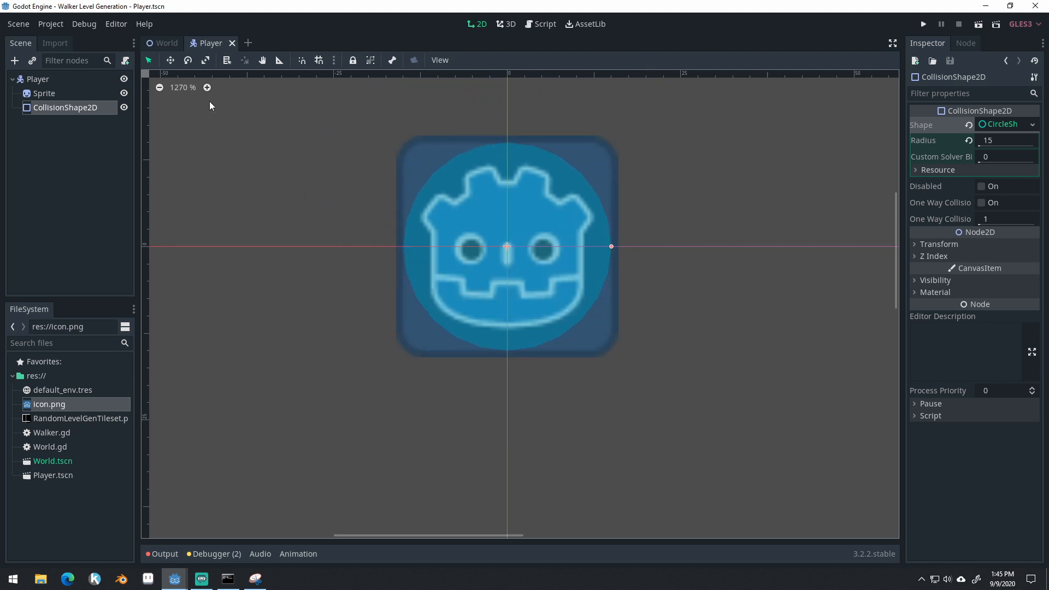
left_click(37, 80)
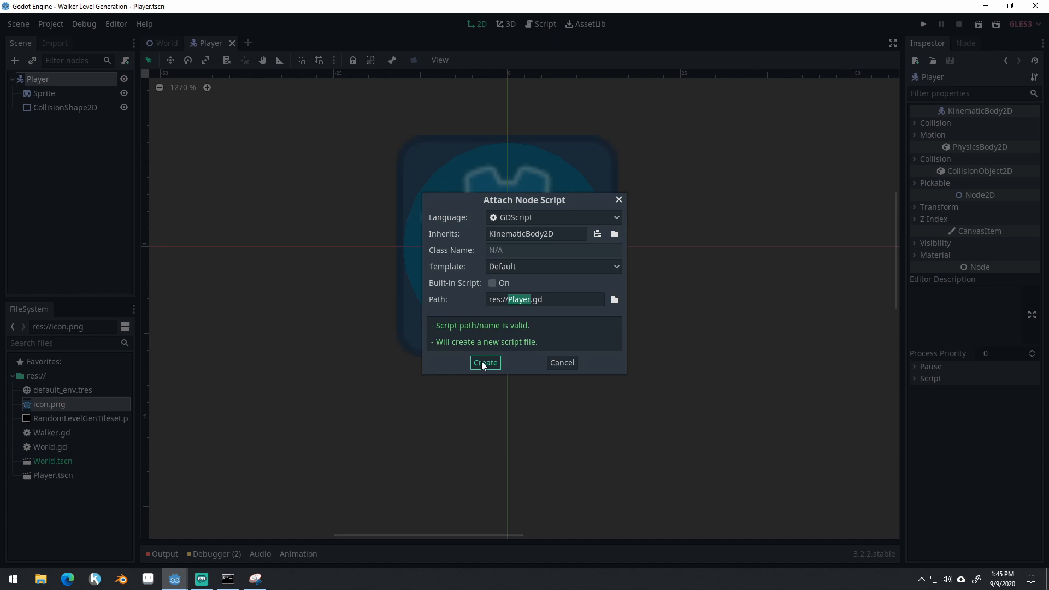
- Attach Player.gd and replace the template code with a _physics_process(delta) function
left_click(485, 362)
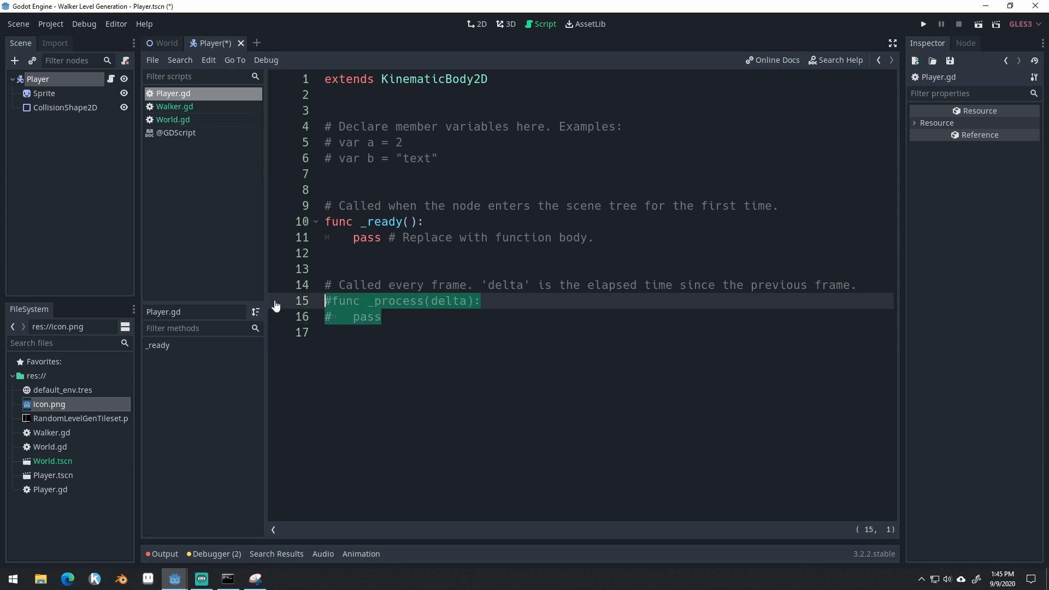
left_click_drag(324, 300, 325, 127)
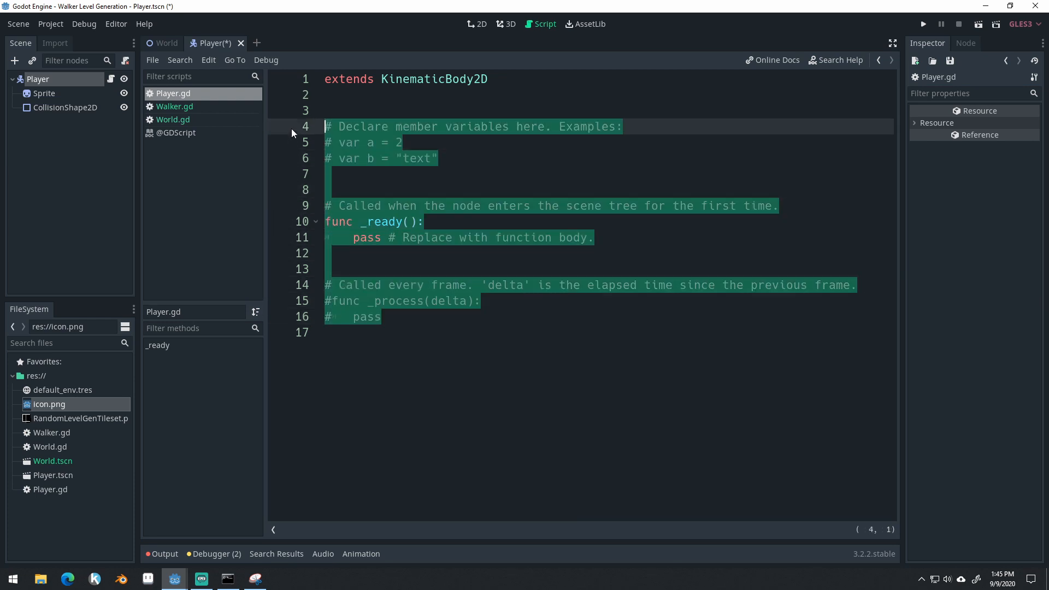
type("func _")
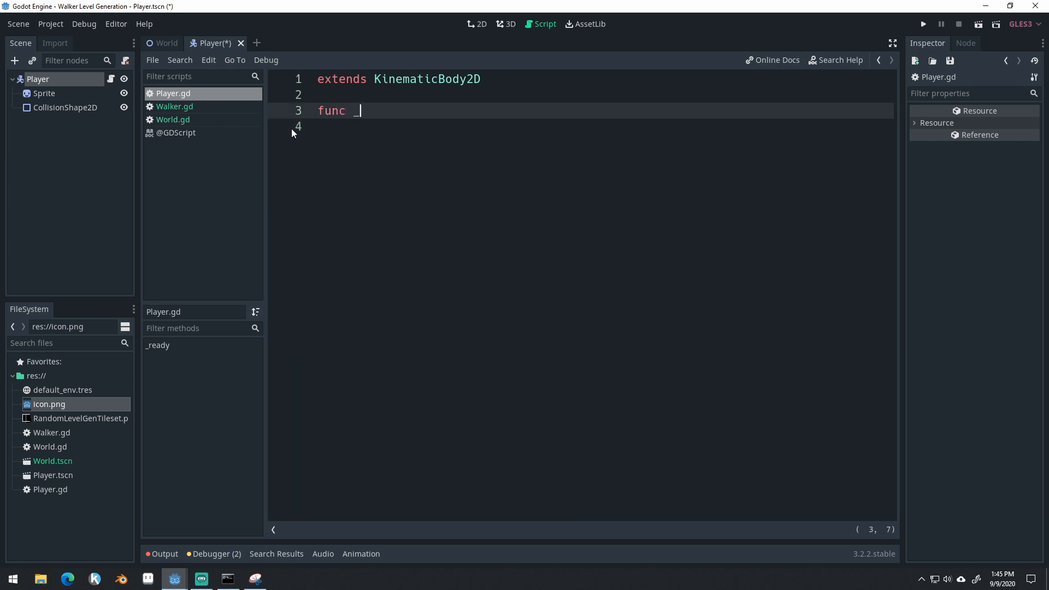
type("_physics_process(delta):")
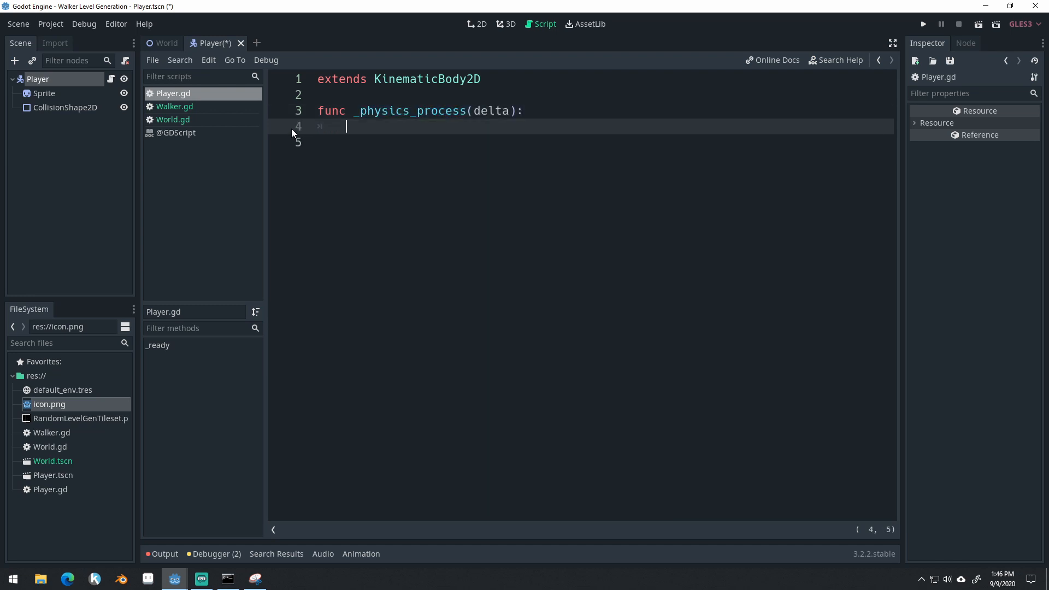
- Compute x_input as ui_right action strength minus a second action strength
type("var x_input = Input.g")
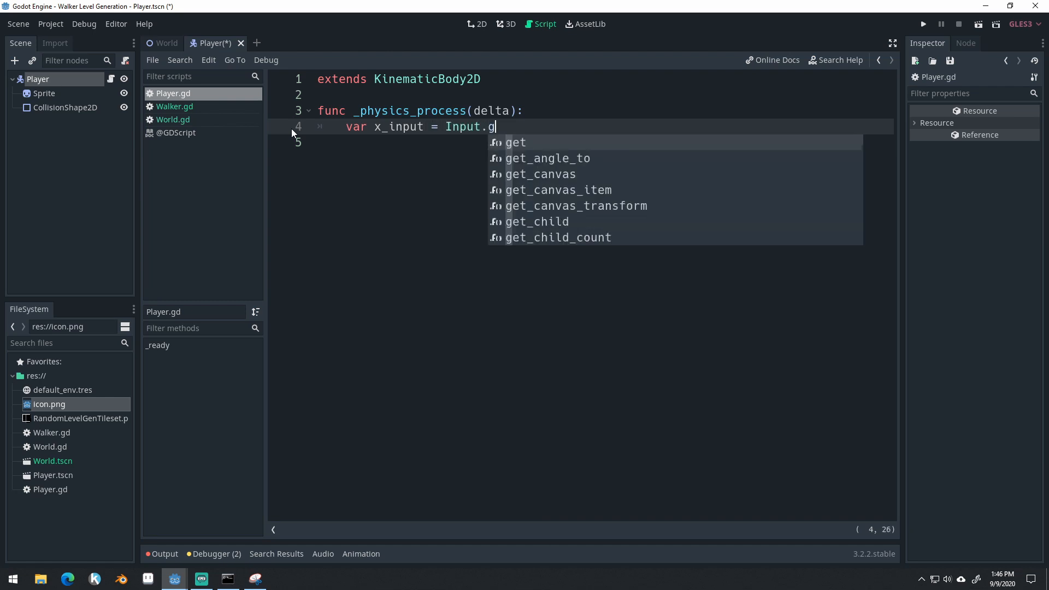
type("et_action_")
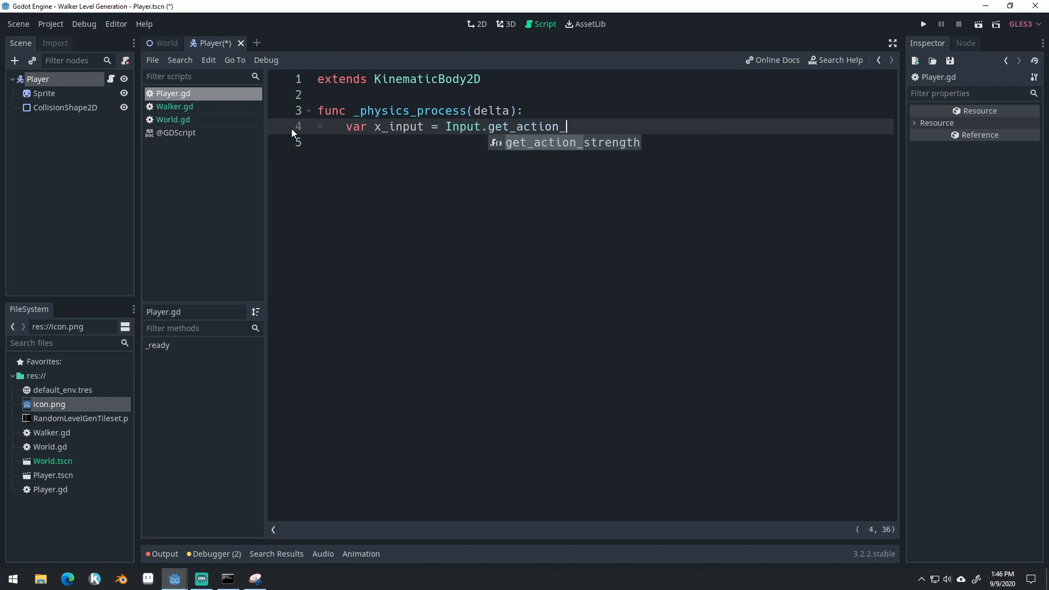
key("Tab")
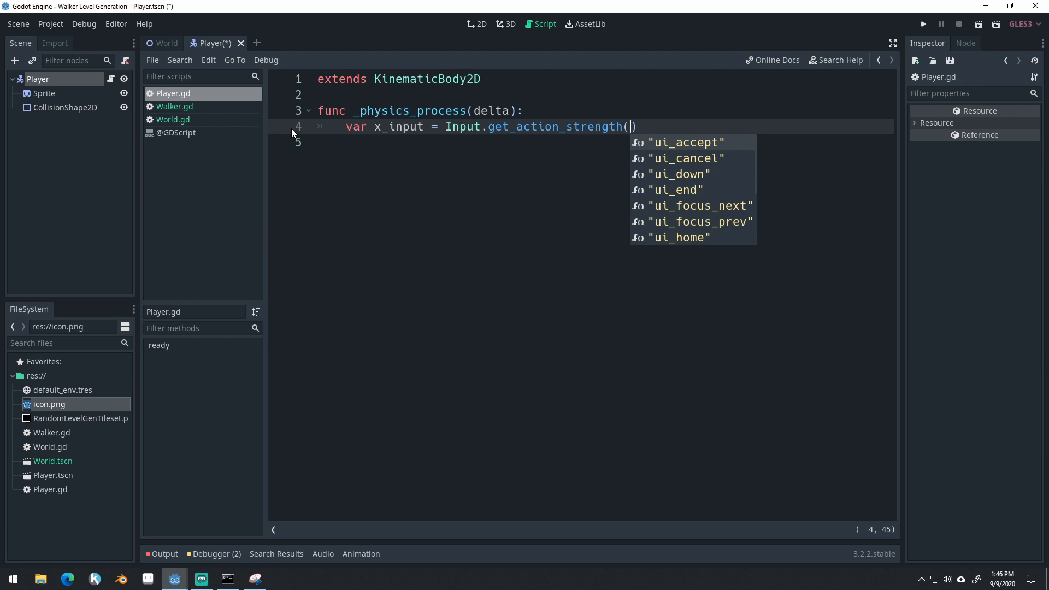
type("DirectionalLight")
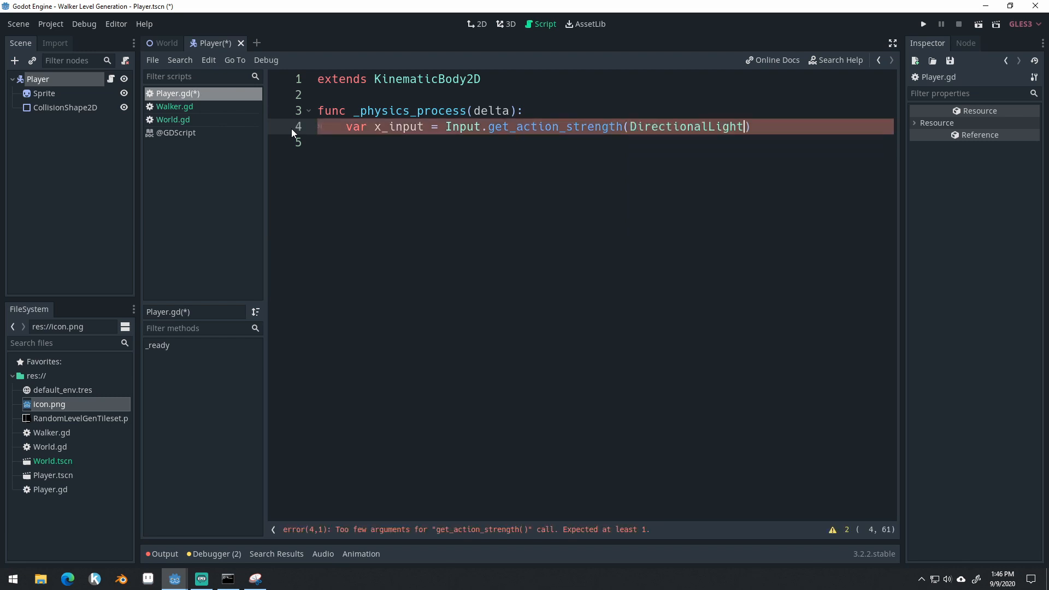
key("BackSpace")
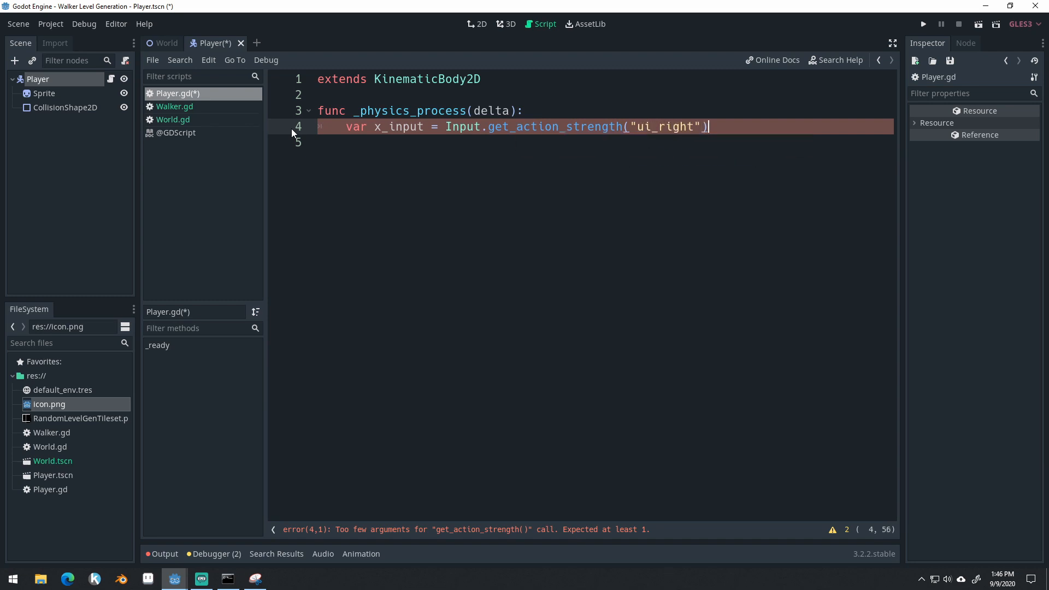
type("- Input")
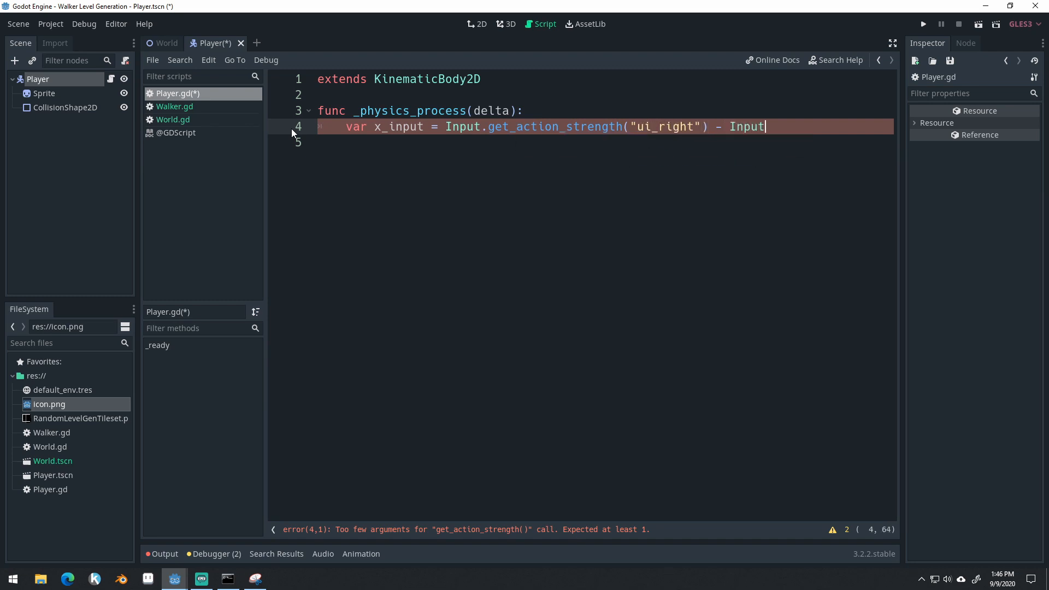
type(".get_ac")
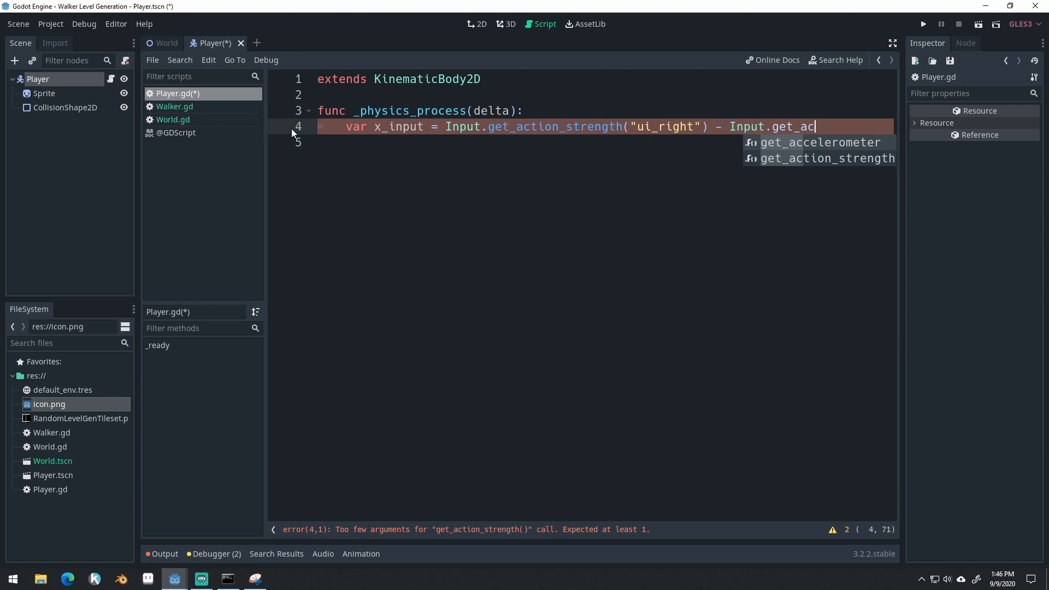
type("(\"ui_left")
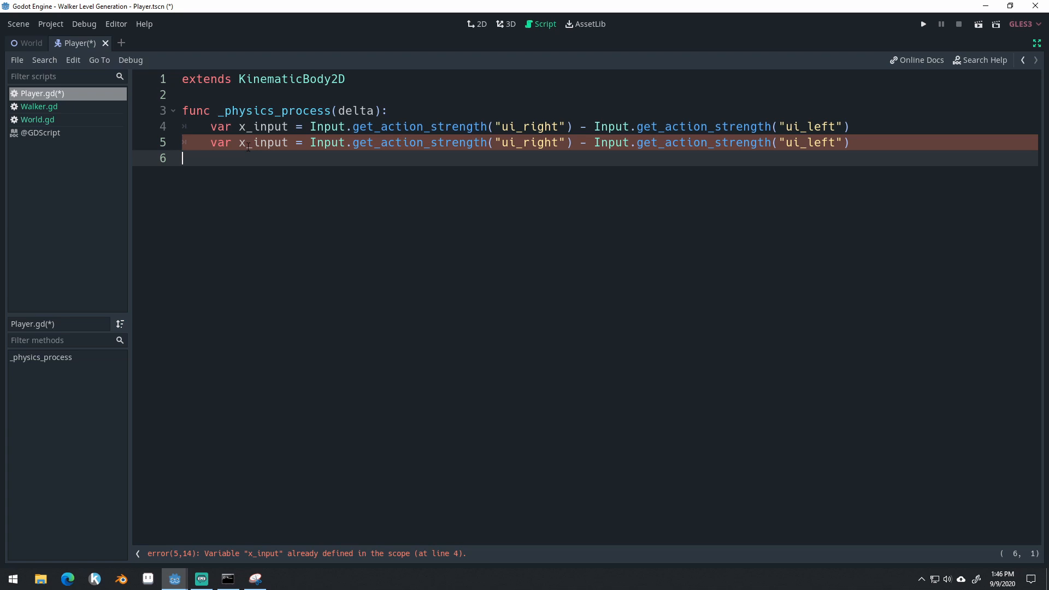
- Add a y_input line using ui_down minus ui_up action strength
type("y_input")
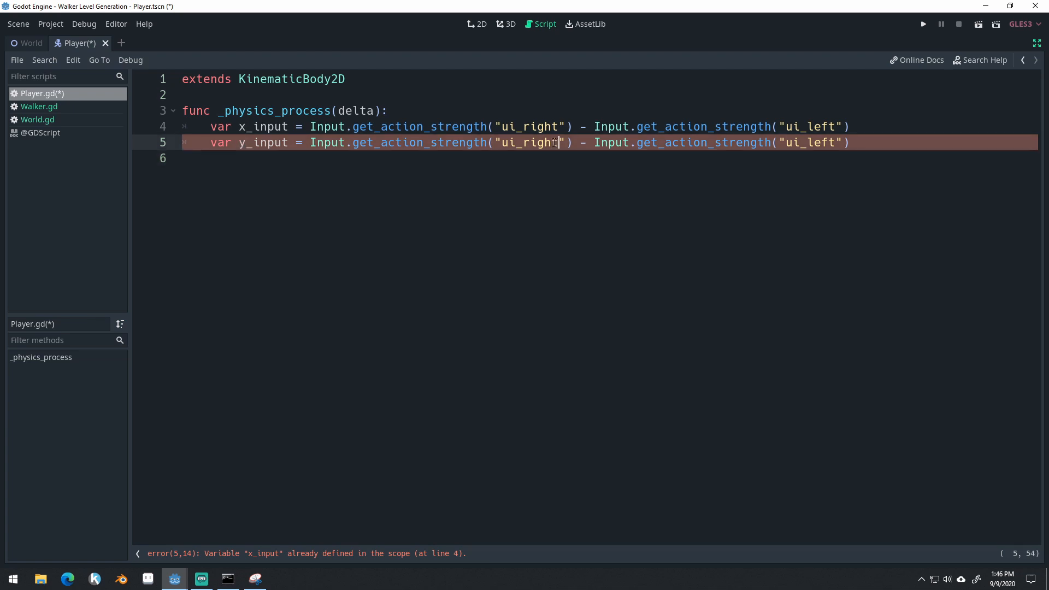
type("ui_down")
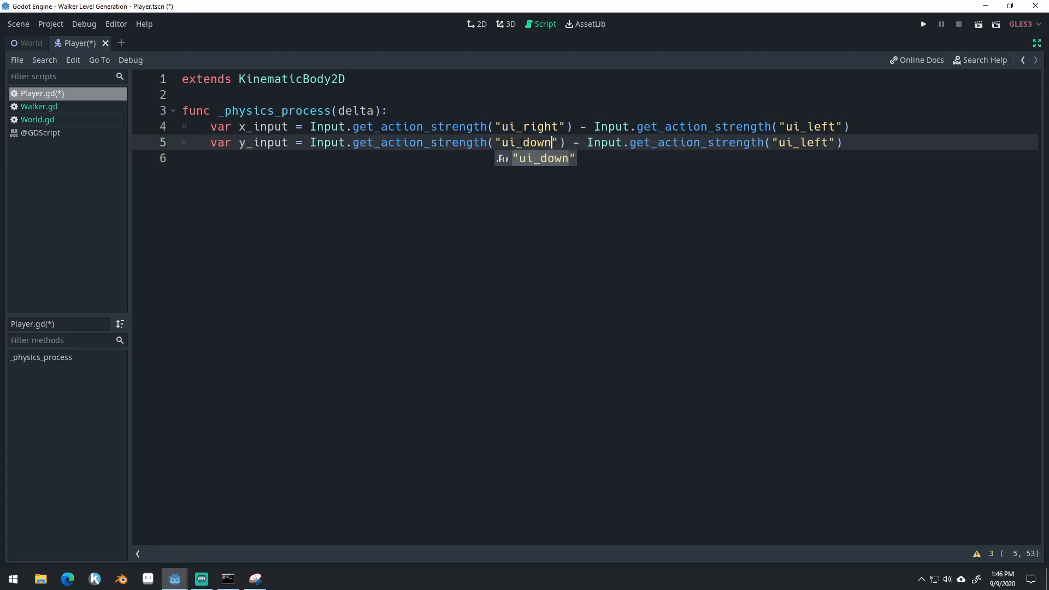
double_click(814, 143)
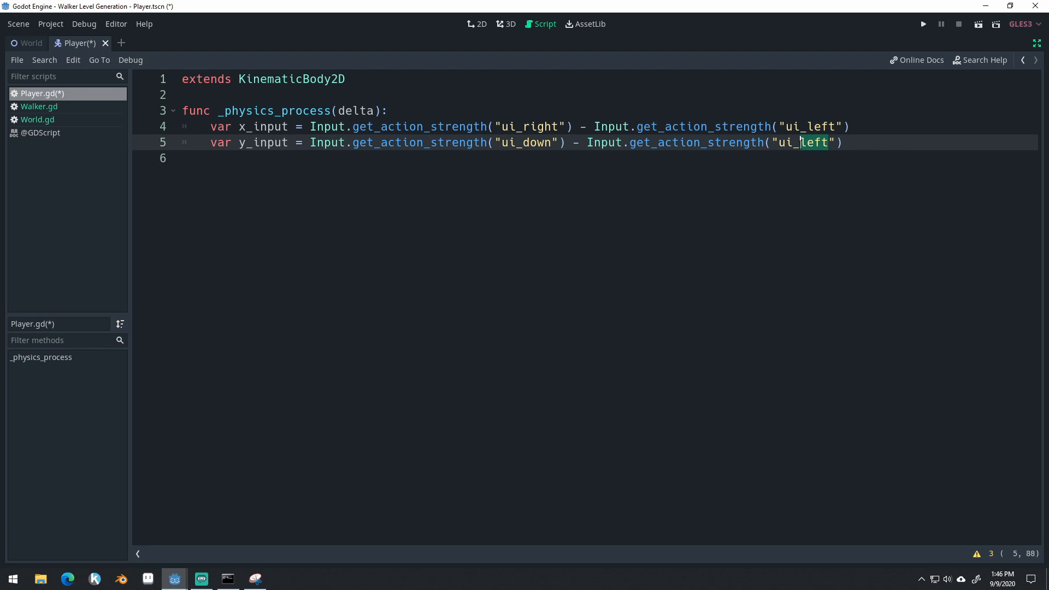
type("ui_up")
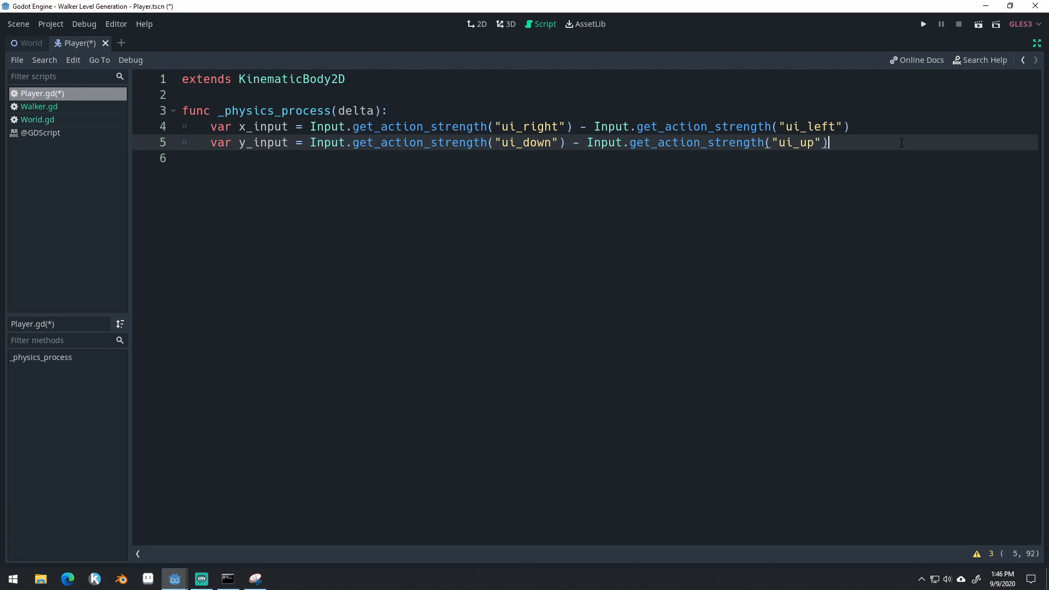
- Call move_and_slide(Vector2(x_input, y_input)*100) and save Player.gd
type("move")
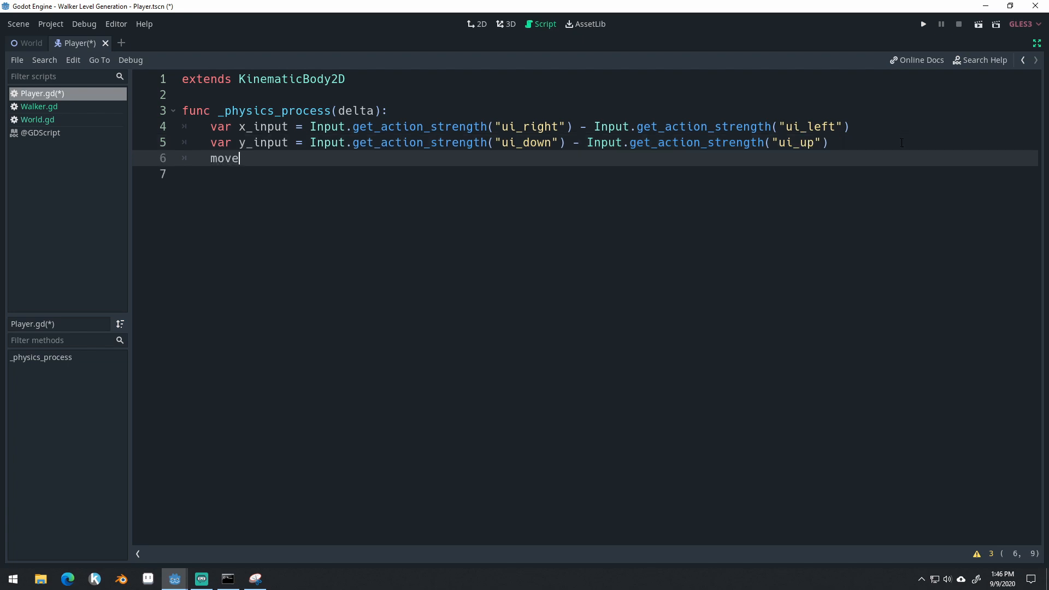
type("_and_slide(Vector2(x_")
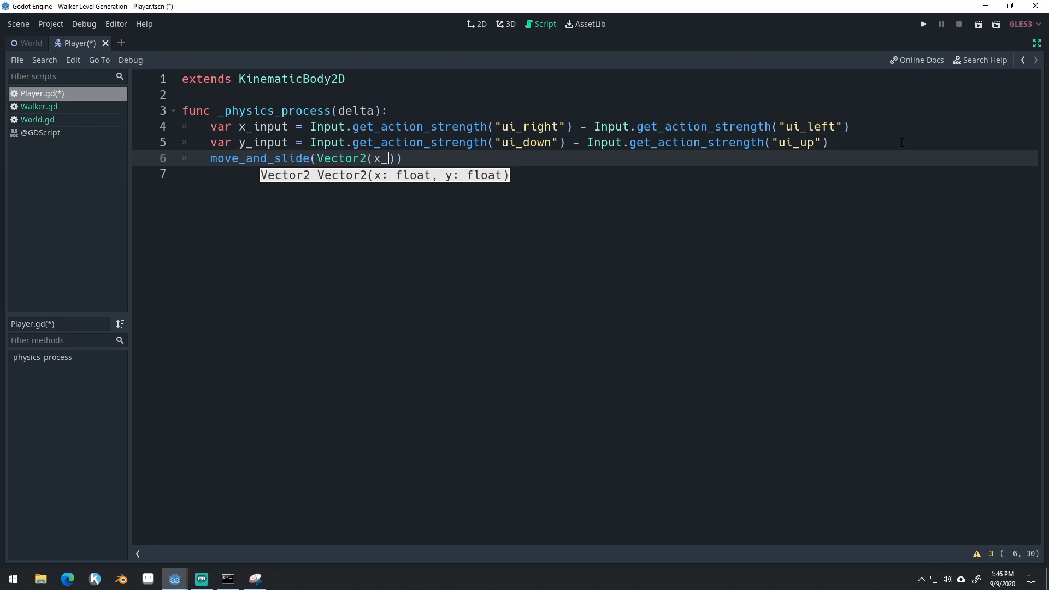
type("nput,")
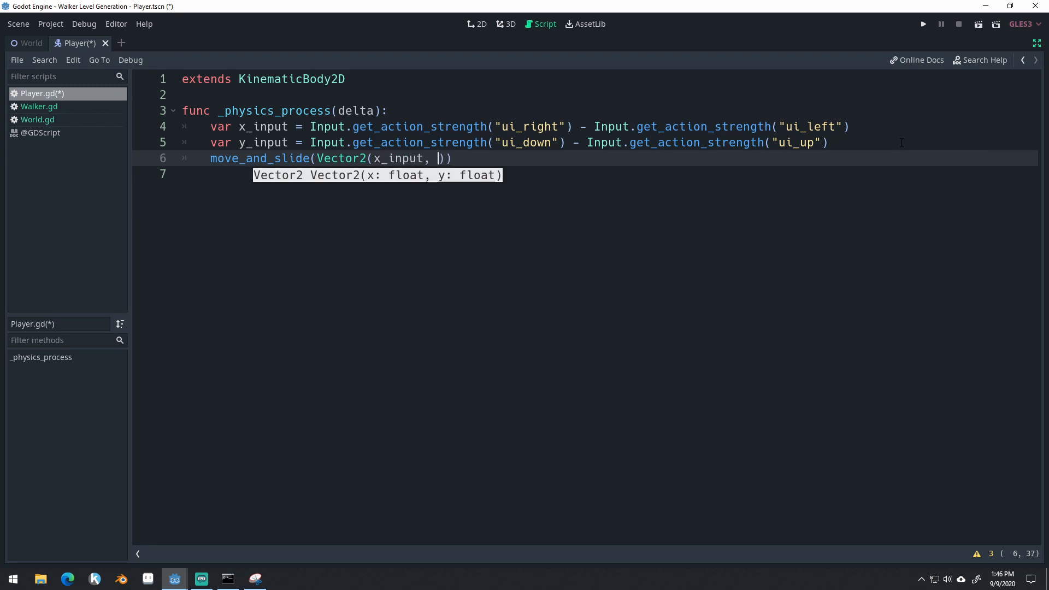
type("y_input")
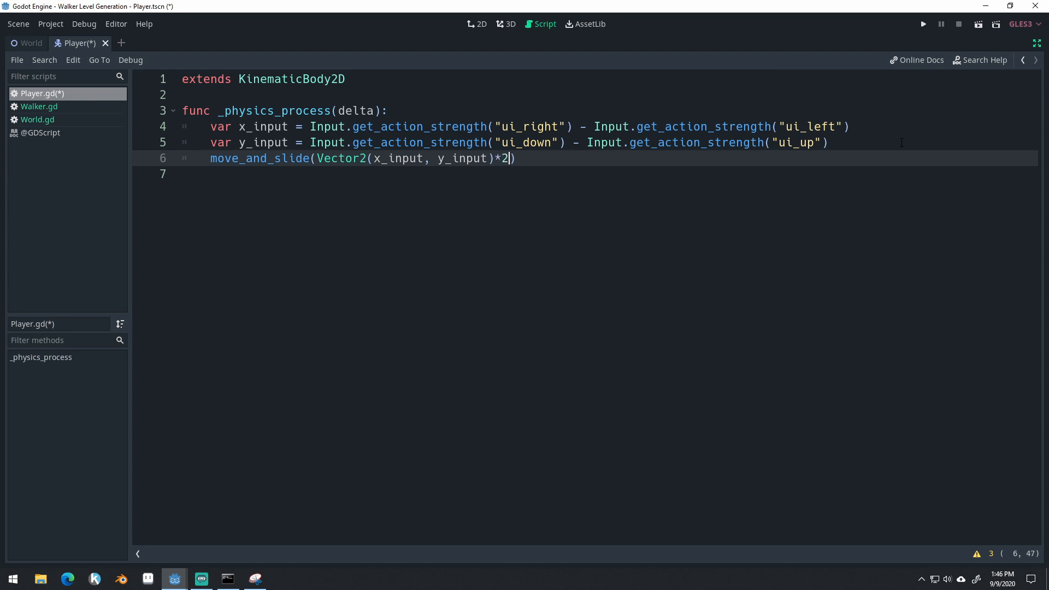
type("100")
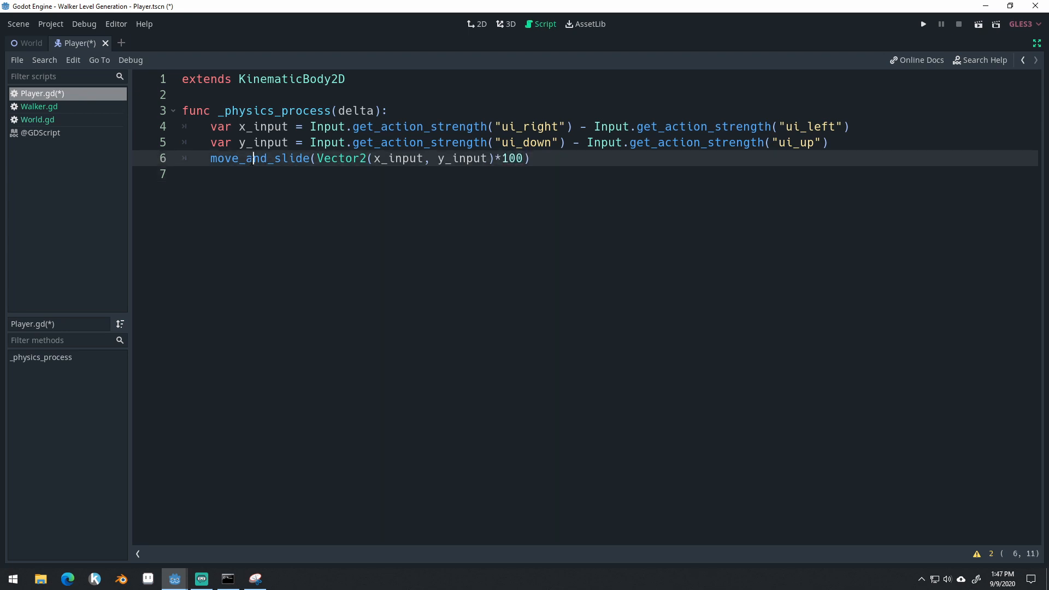
key("ctrl+s")
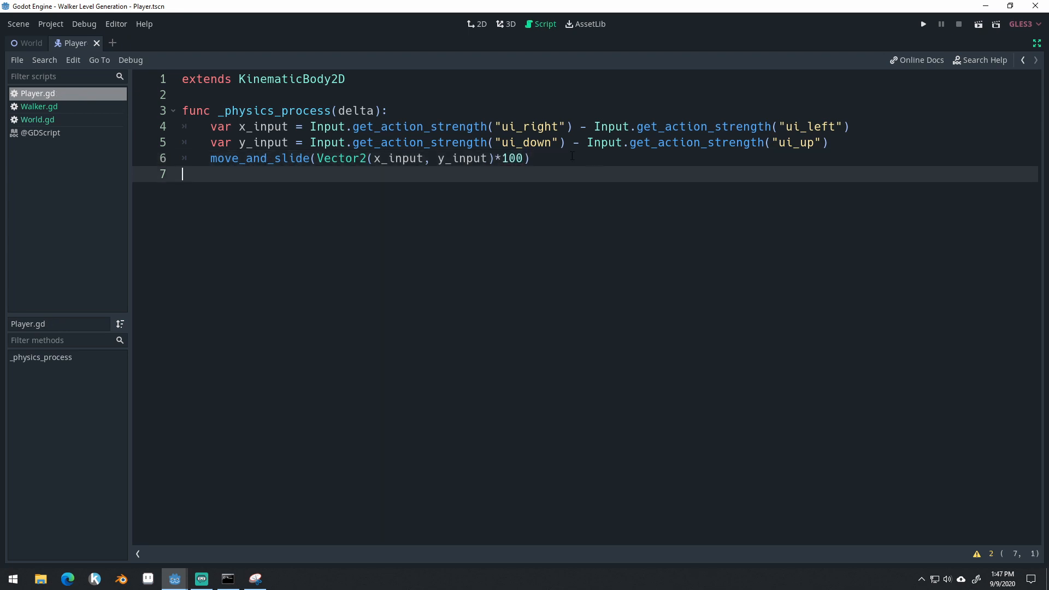
left_click(341, 111)
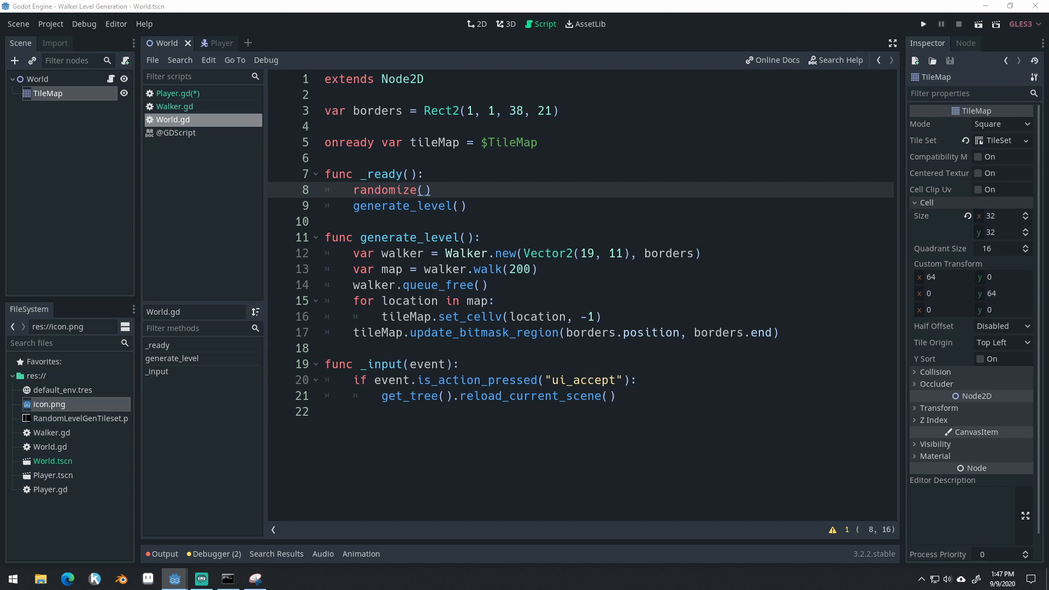
- After the walk call, preload the Player scene as a const and instance it into var player
left_click(560, 269)
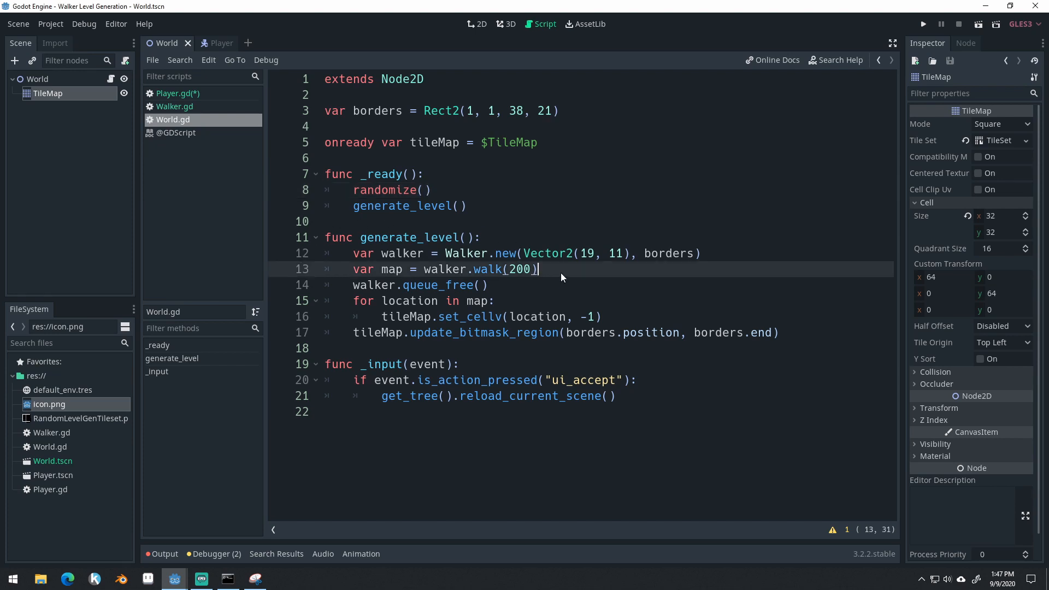
key("Enter")
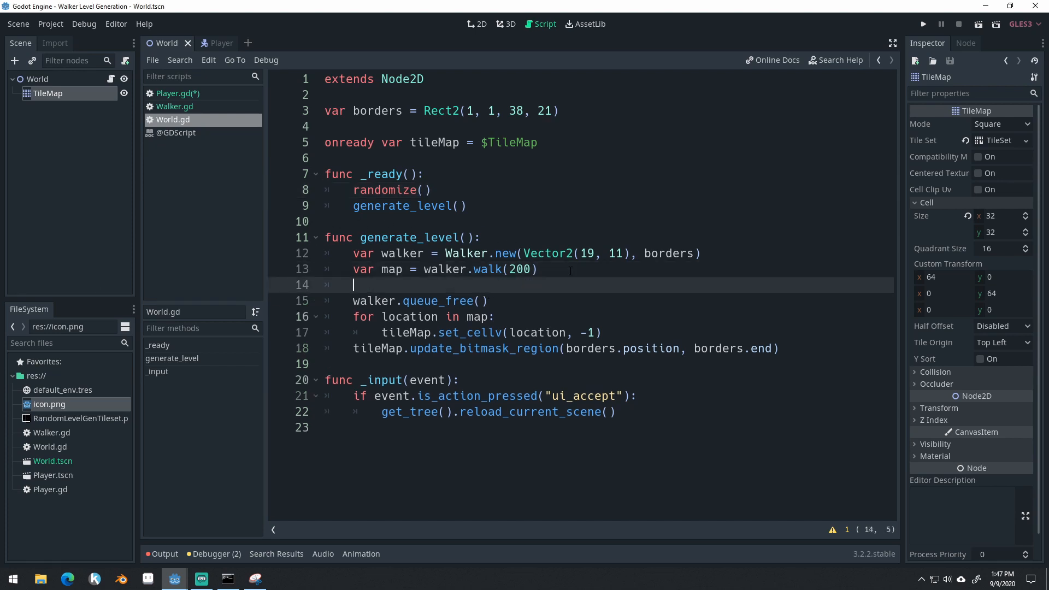
key("Enter")
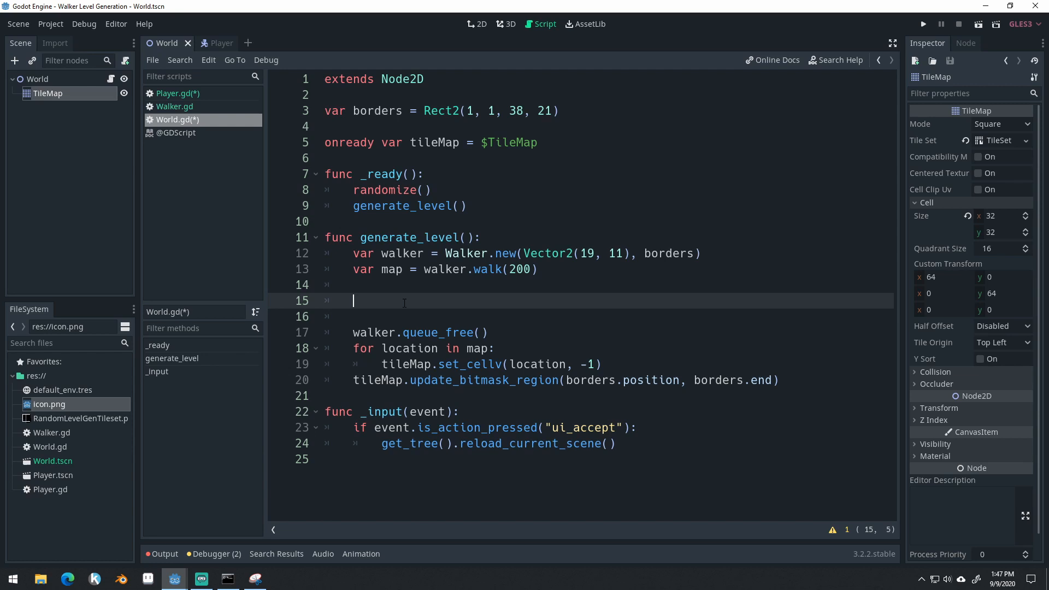
type("var player")
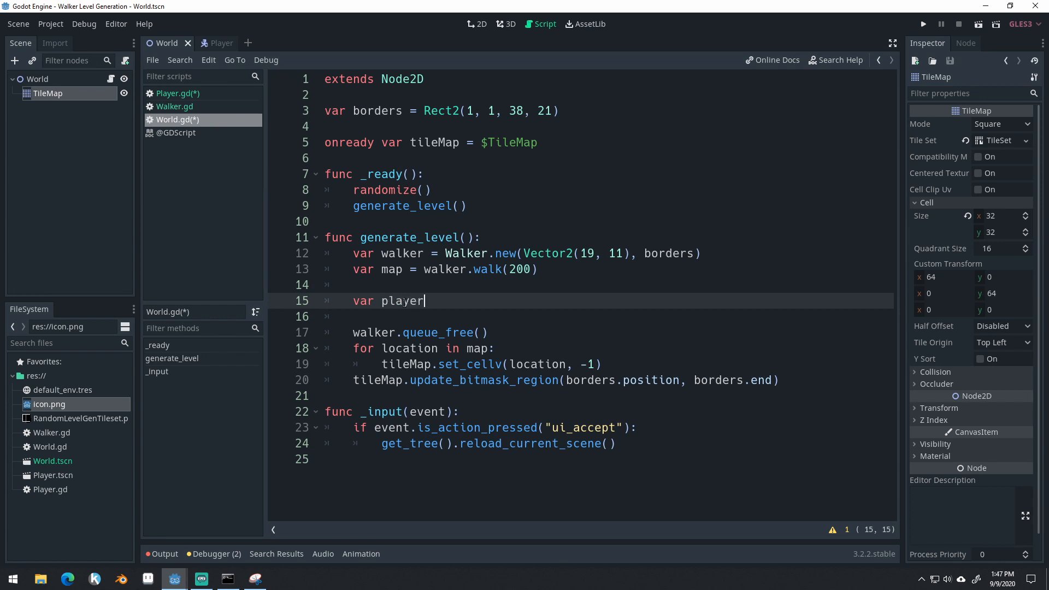
type("= Player")
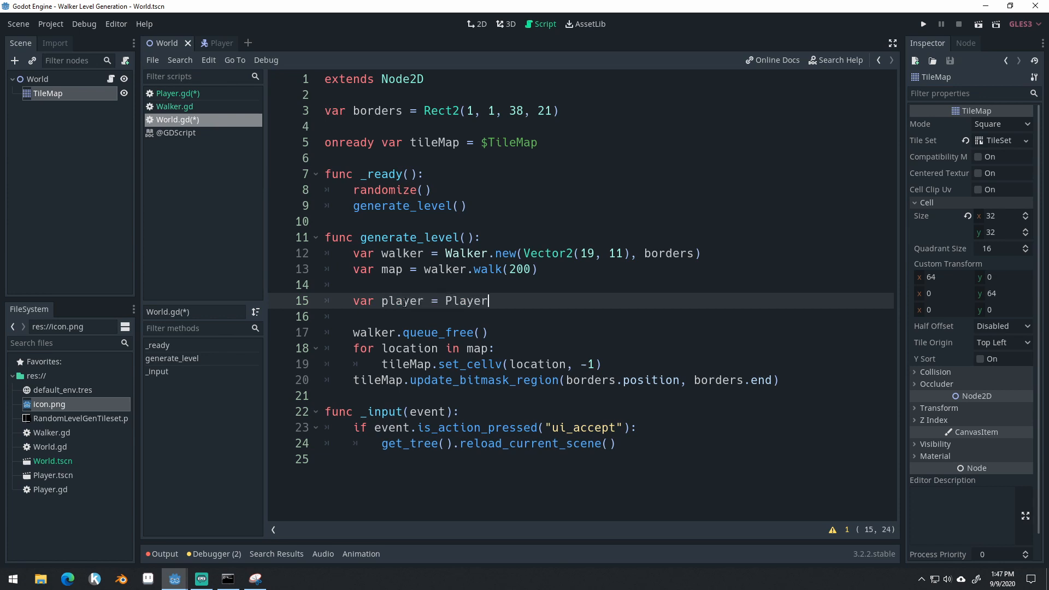
type(".instance()")
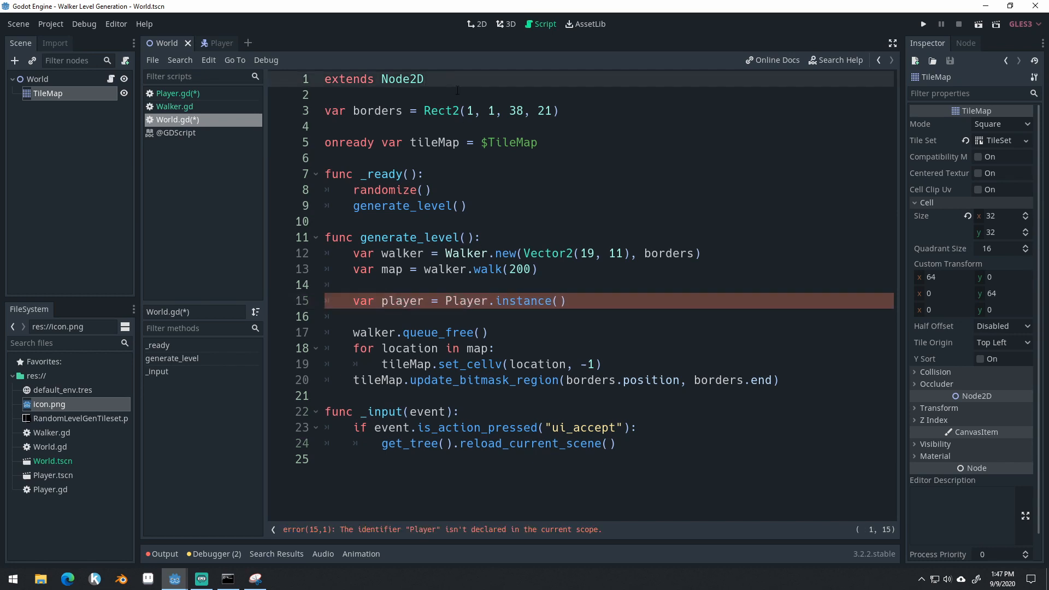
type("pre")
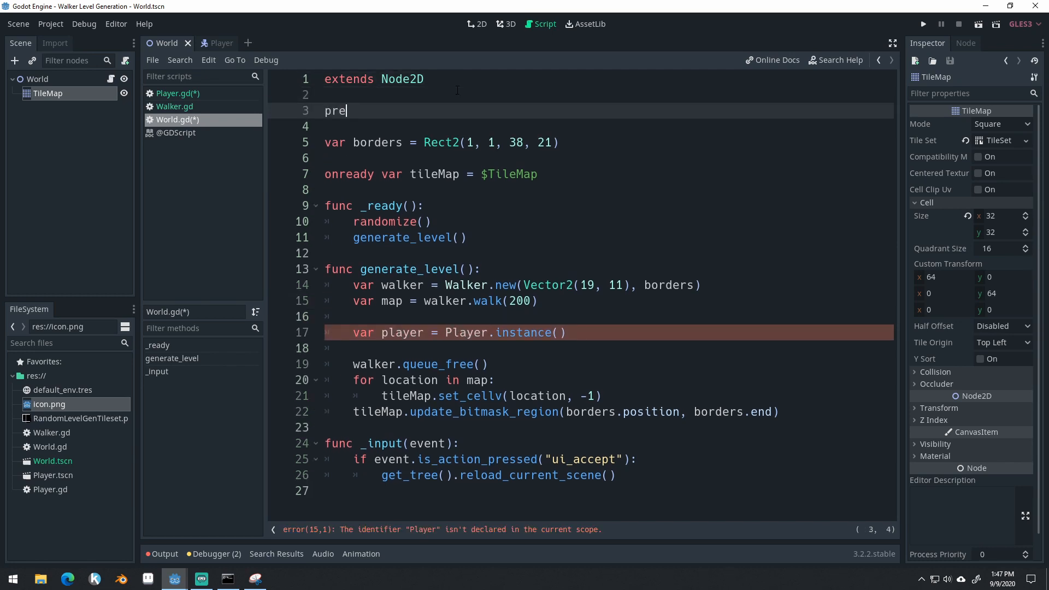
key("BackSpace")
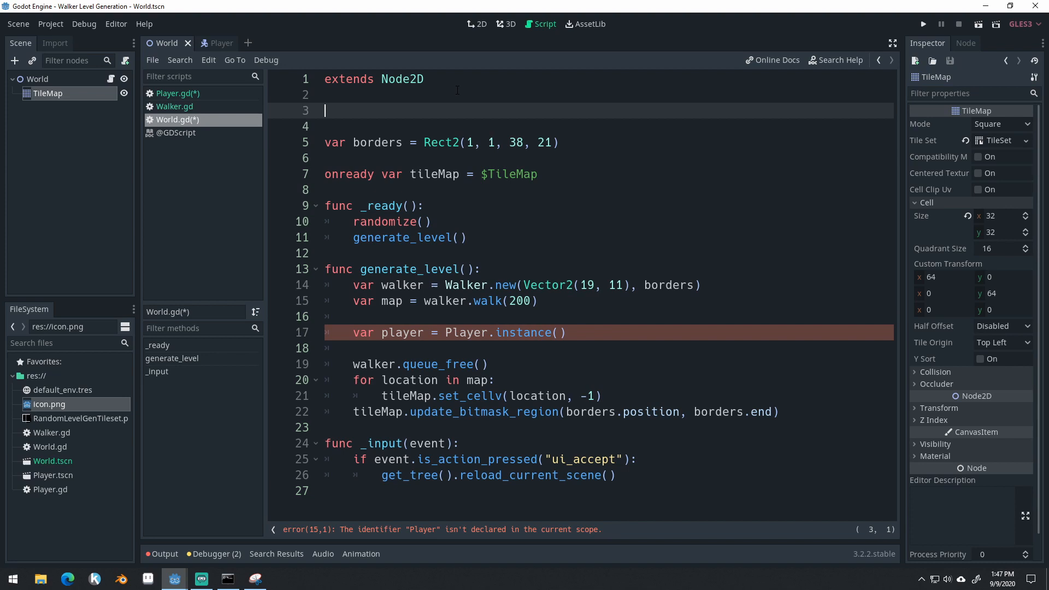
type("const Player = preload")
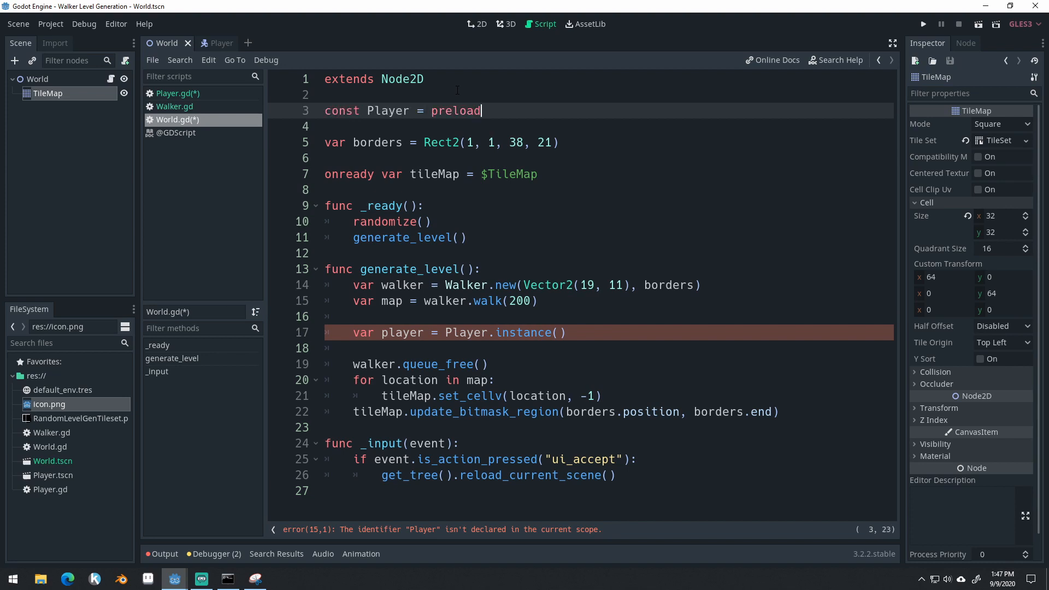
type("(\"res://Player.tscn")
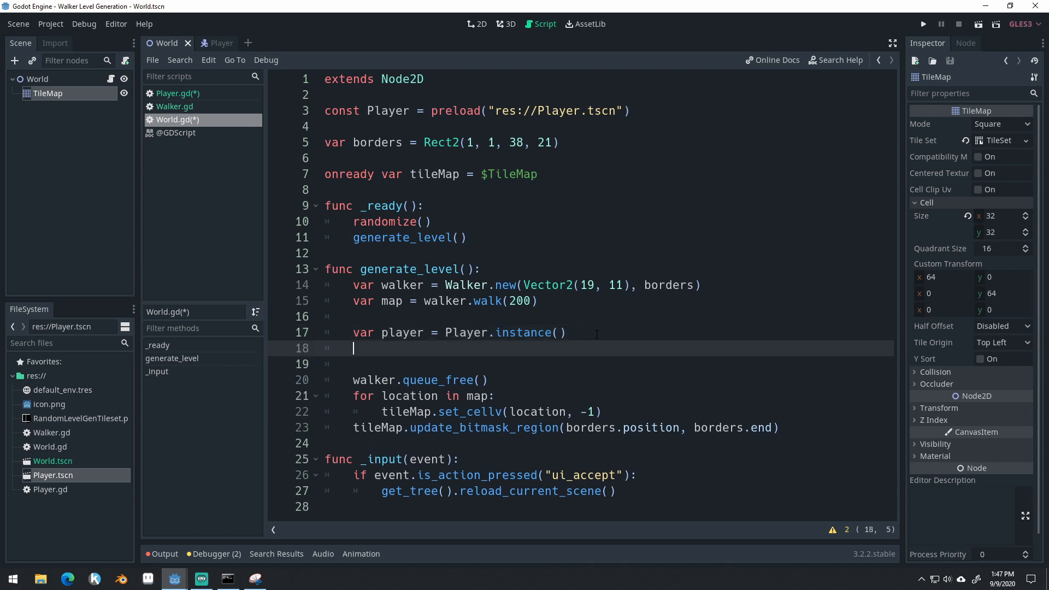
- Add the player as a child at map.front()*32, then run the game
type("add_c")
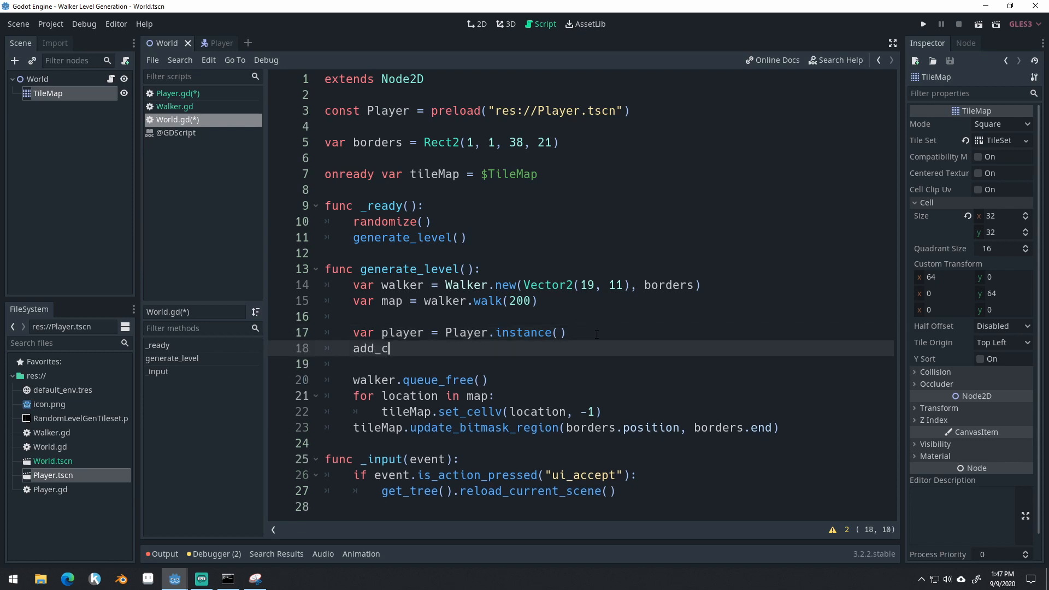
type("hild(player)")
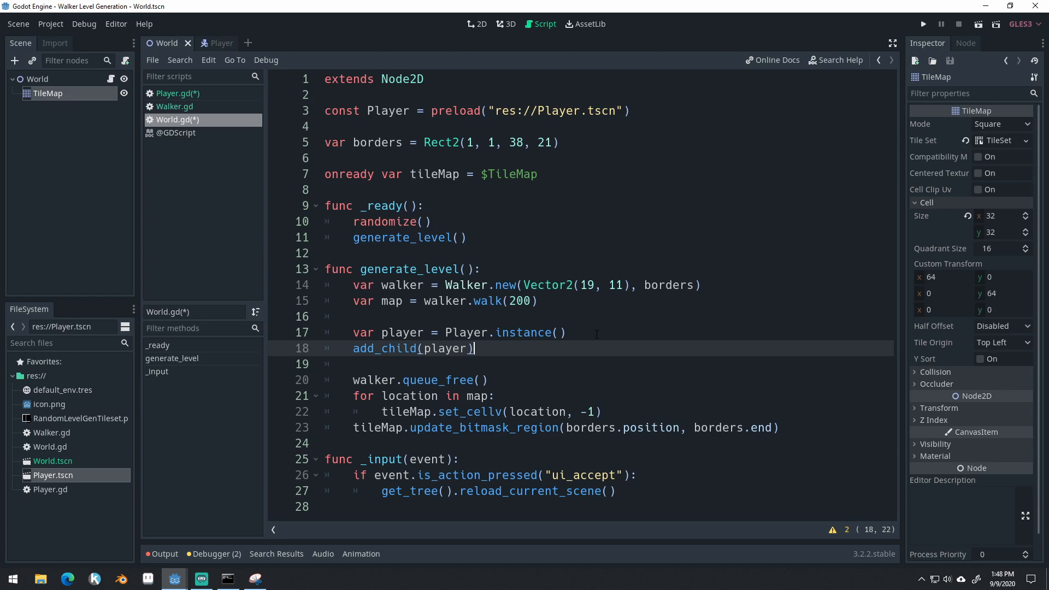
type("player.")
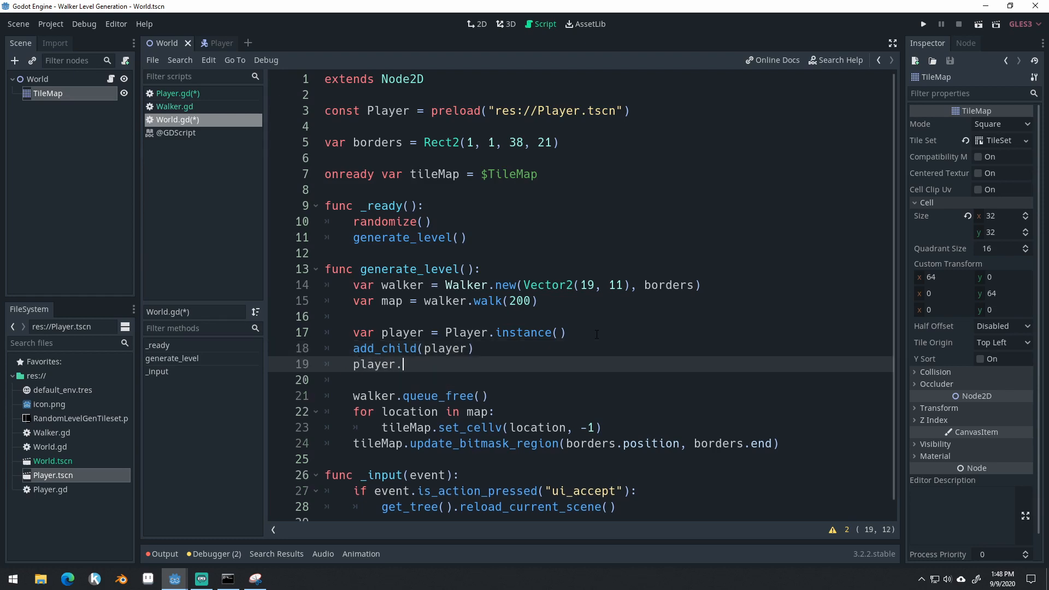
type("position")
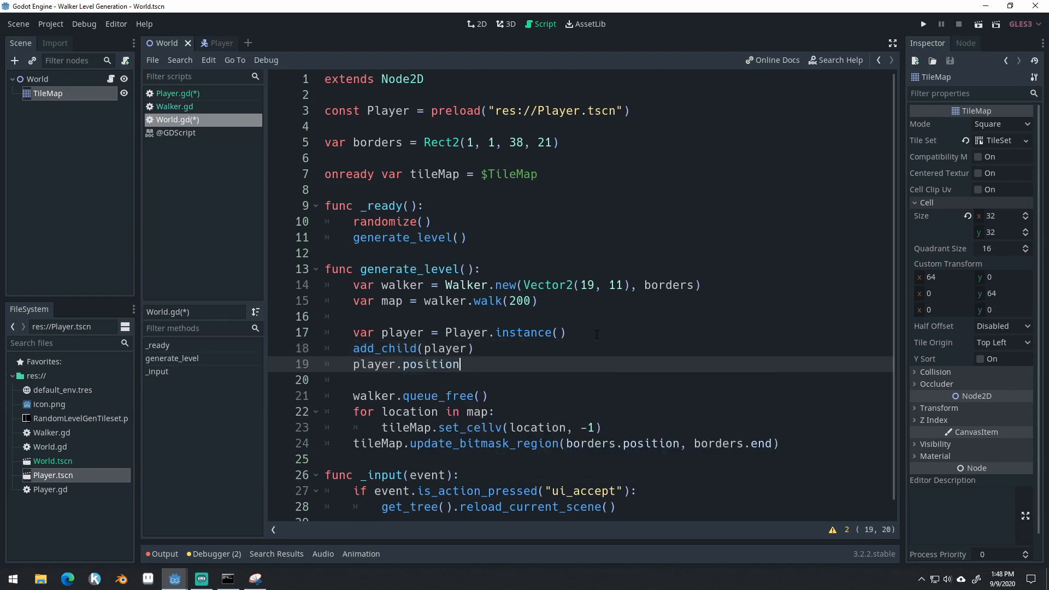
type("= map")
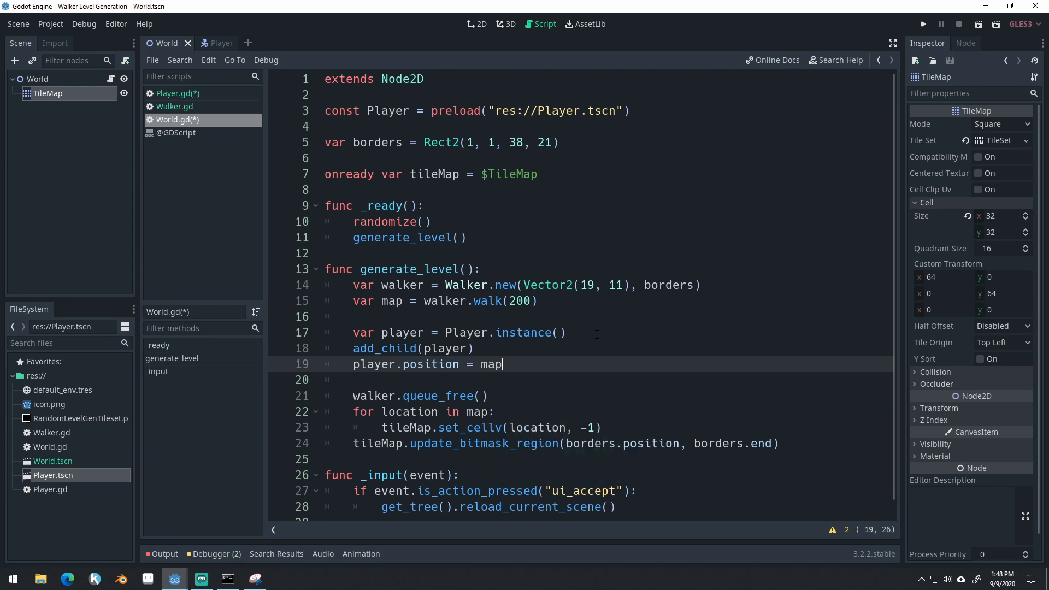
type(".front")
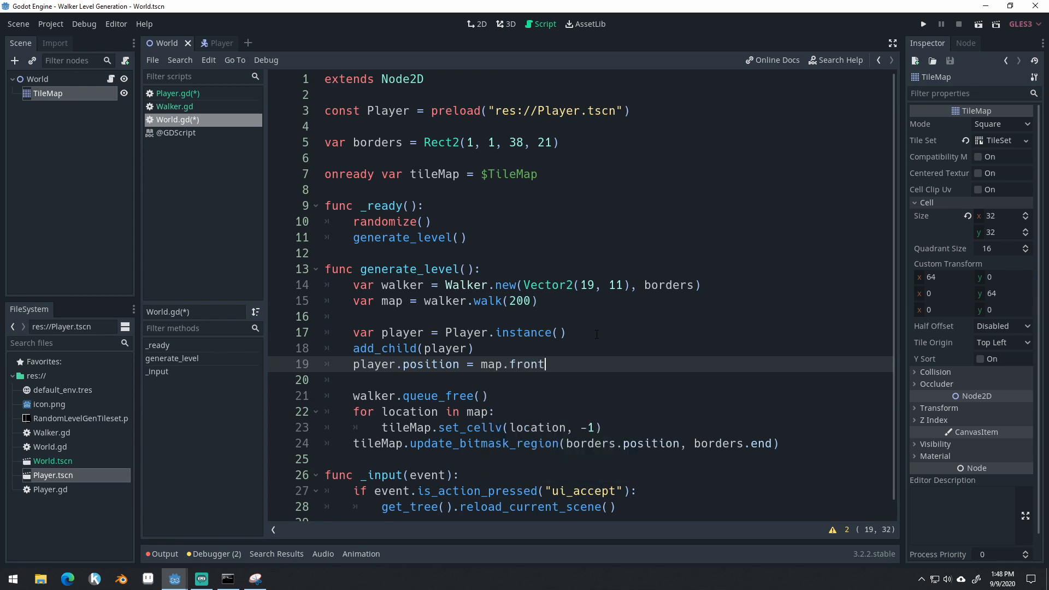
type("()*32")
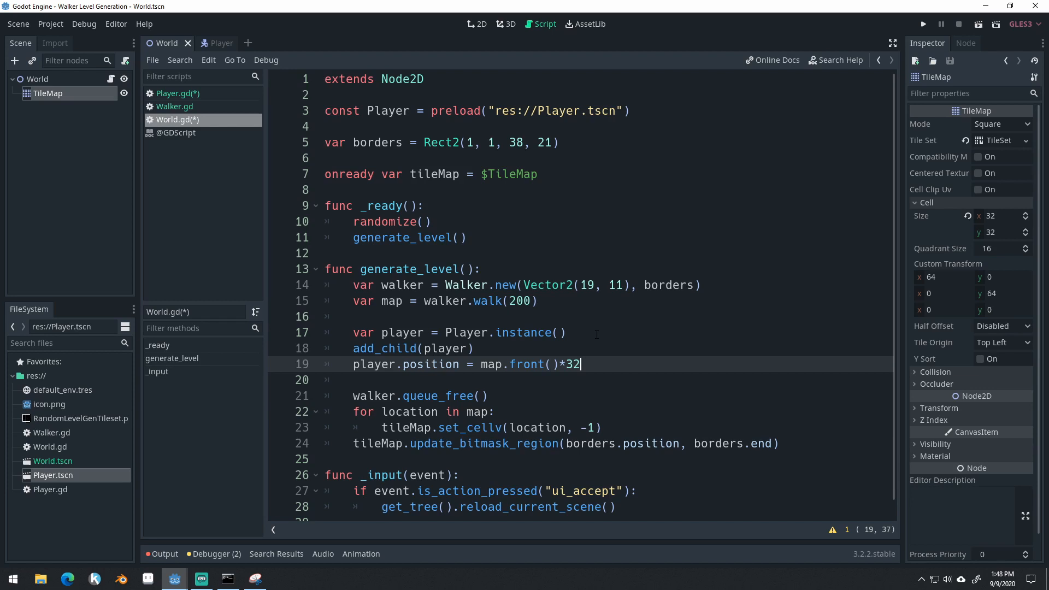
double_click(527, 364)
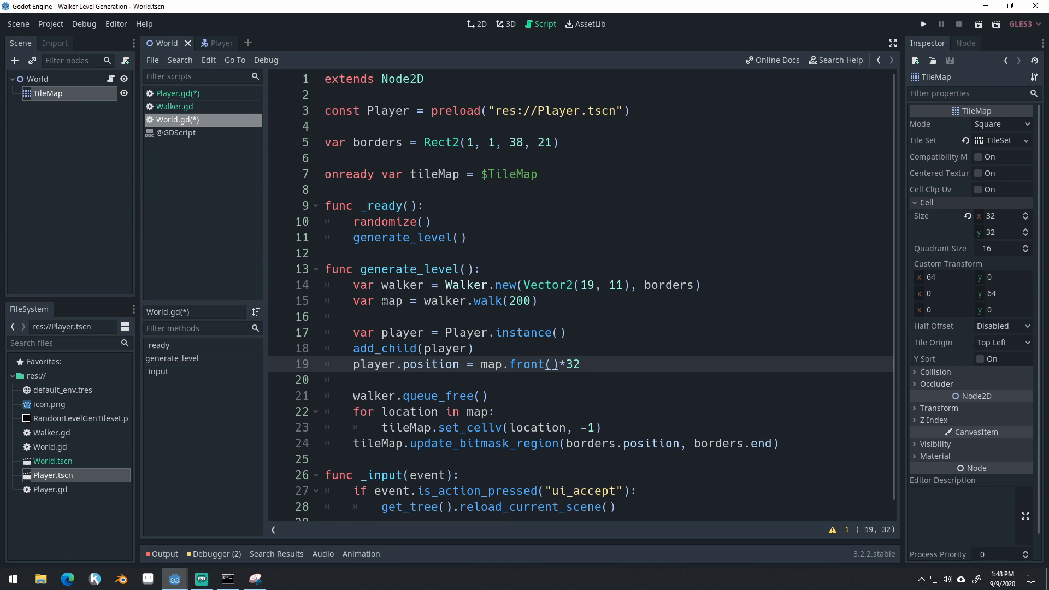
left_click_drag(424, 300, 537, 301)
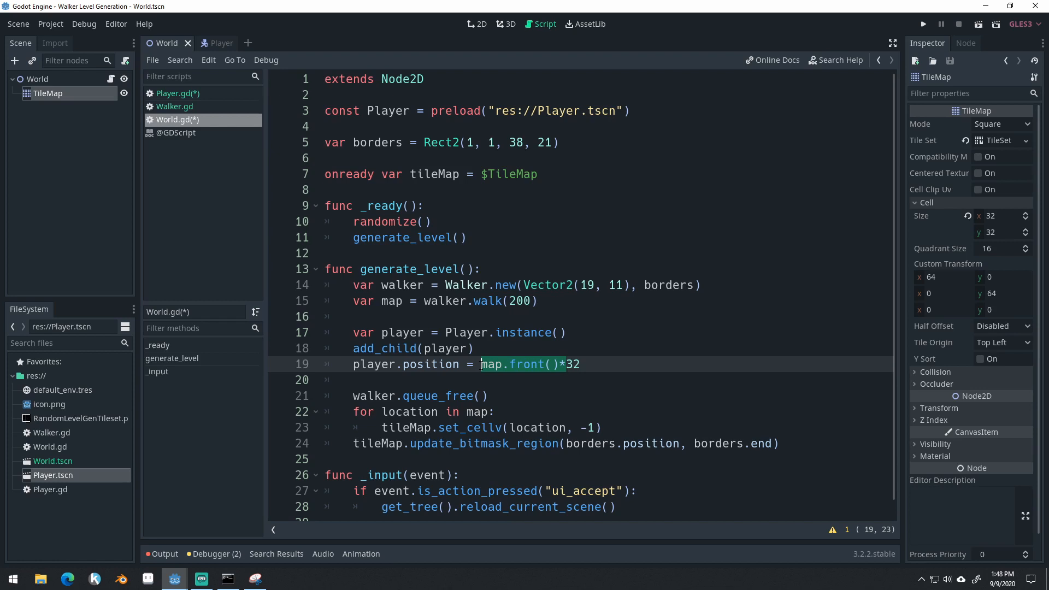
left_click(923, 24)
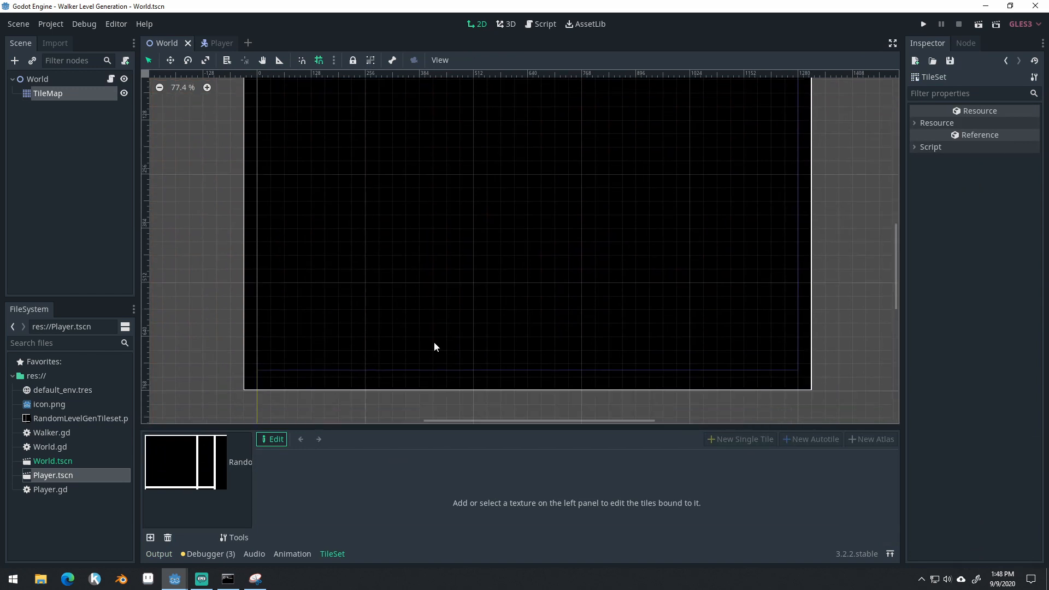
- Add rectangle collision shapes to the tileset's wall tiles and run the game to test
left_click(185, 462)
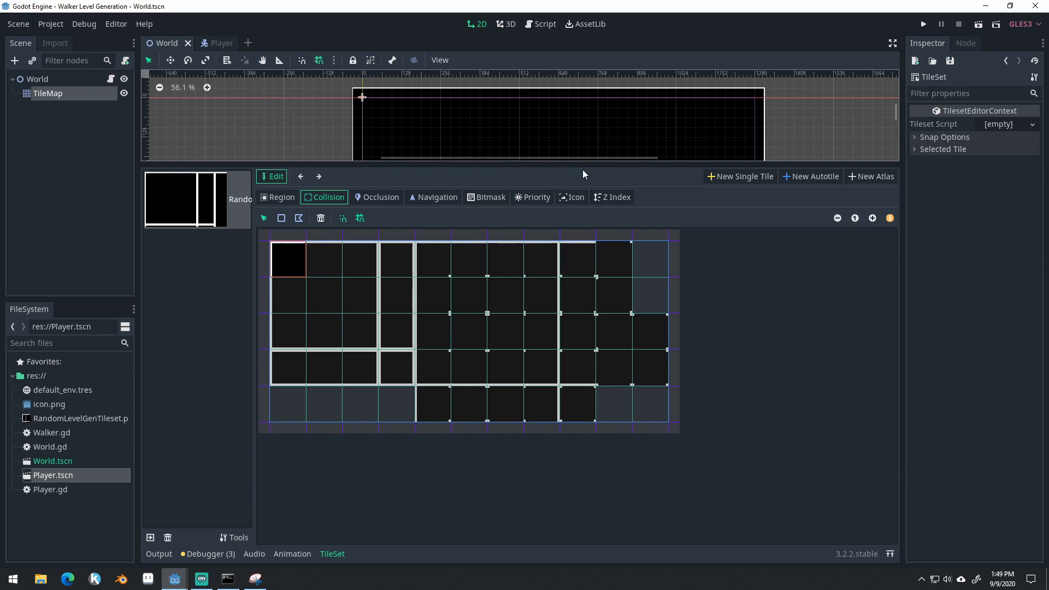
mouse_move(294, 263)
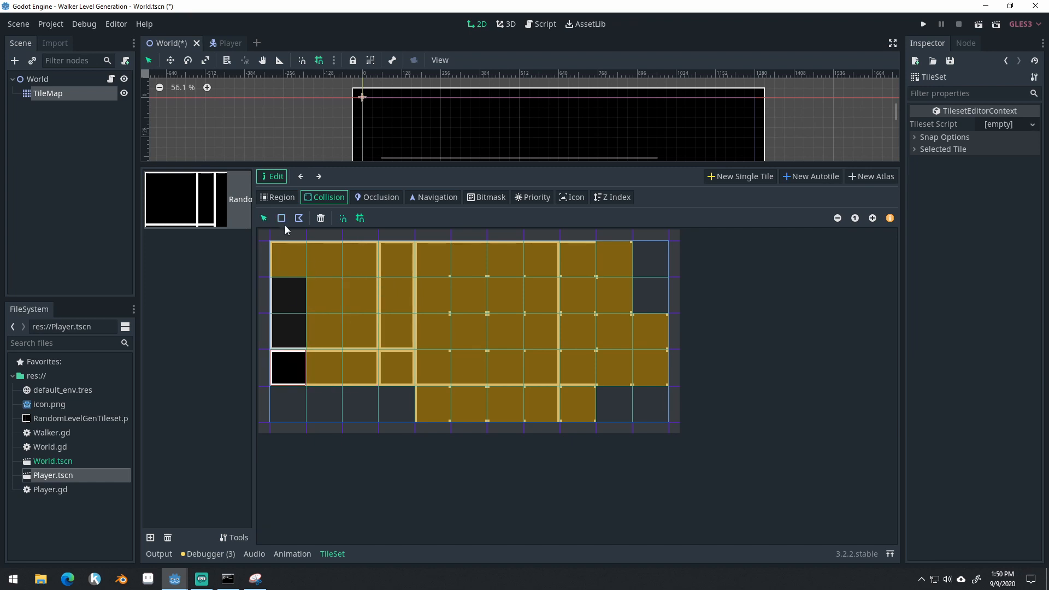
left_click(287, 294)
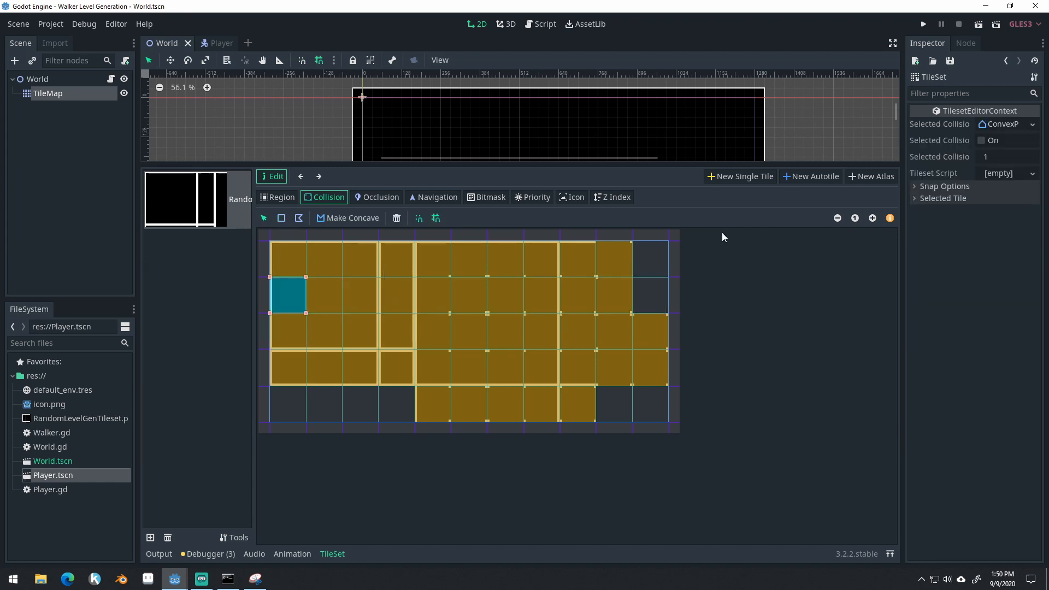
mouse_move(923, 24)
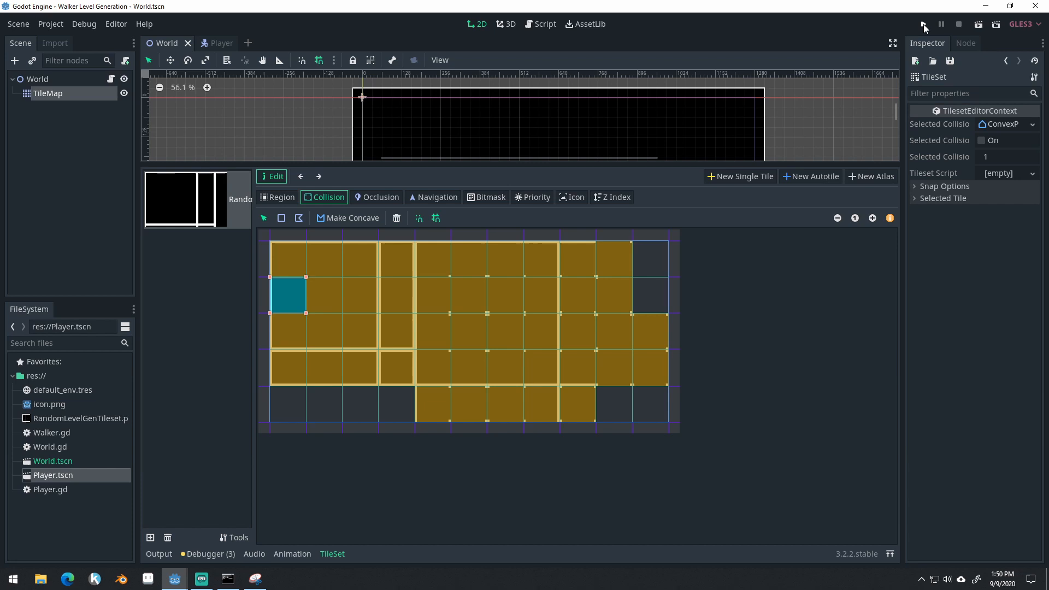
left_click(924, 23)
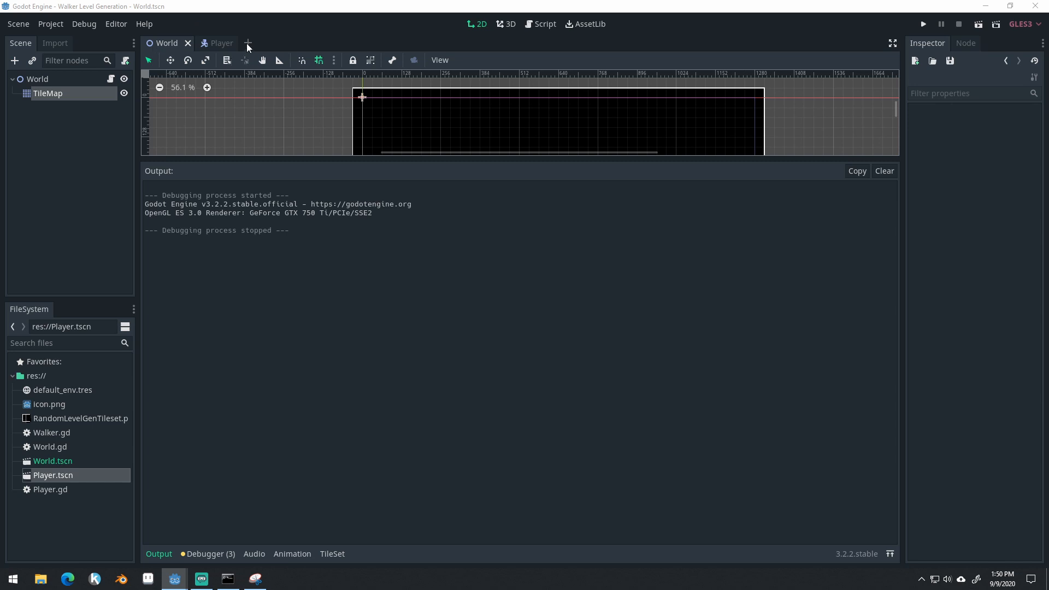
- Start a new scene with an Area2D root renamed ExitDoor
left_click(248, 43)
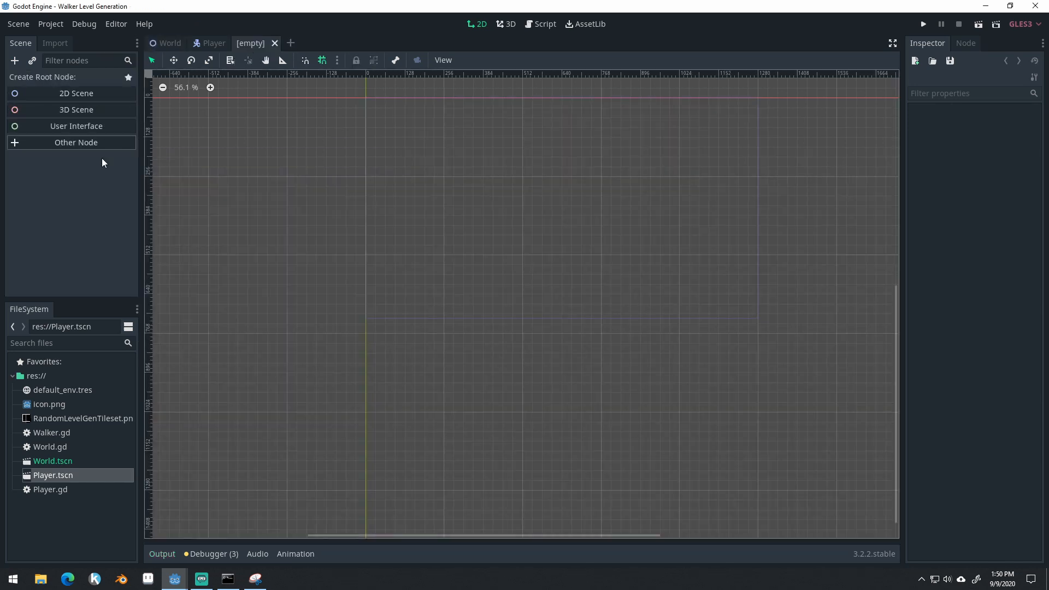
left_click(75, 142)
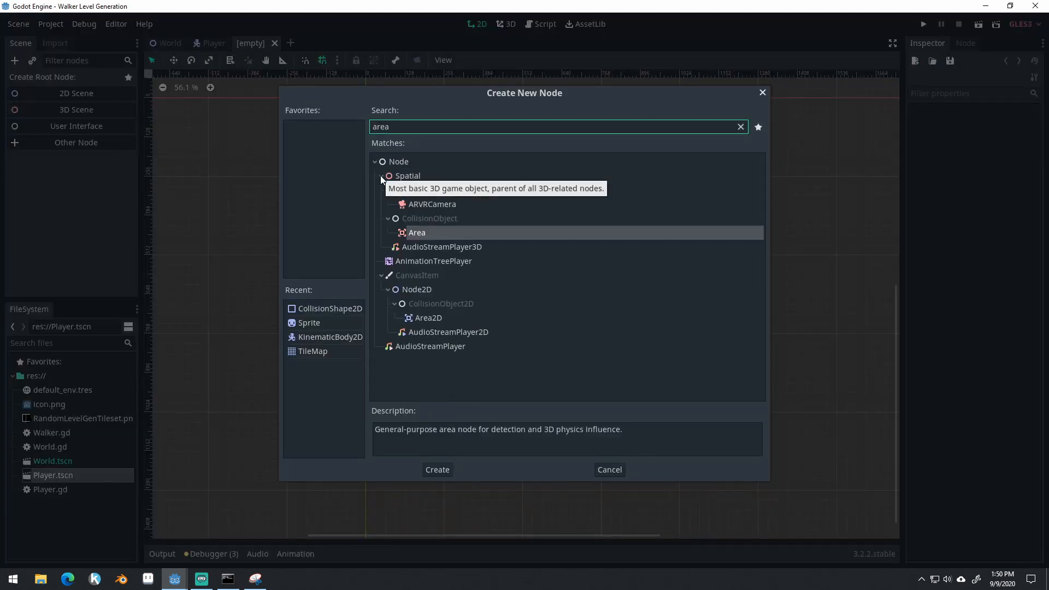
left_click(438, 469)
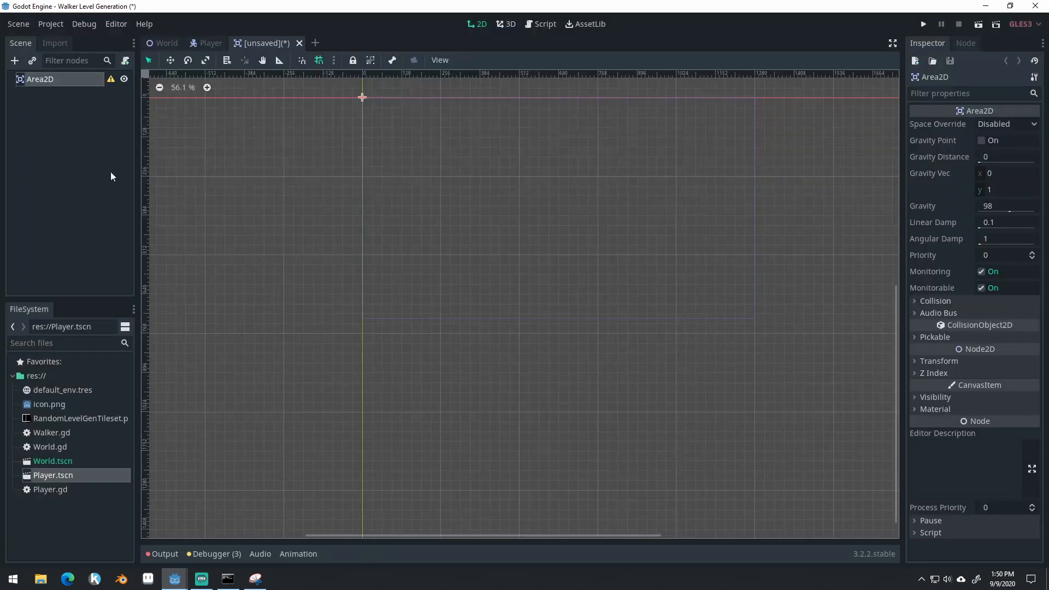
type("ExitDoor")
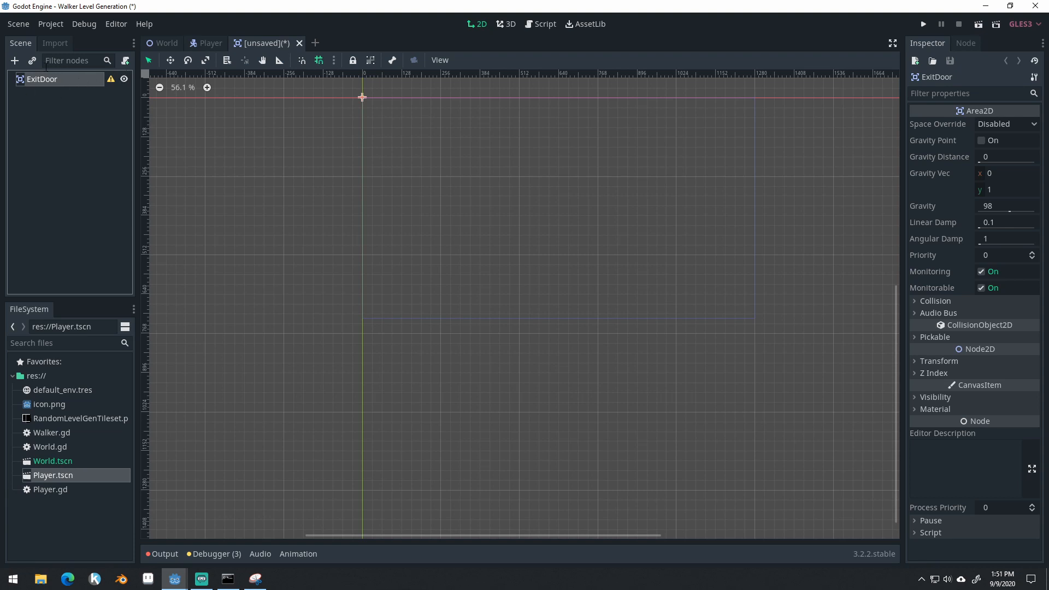
type("textur")
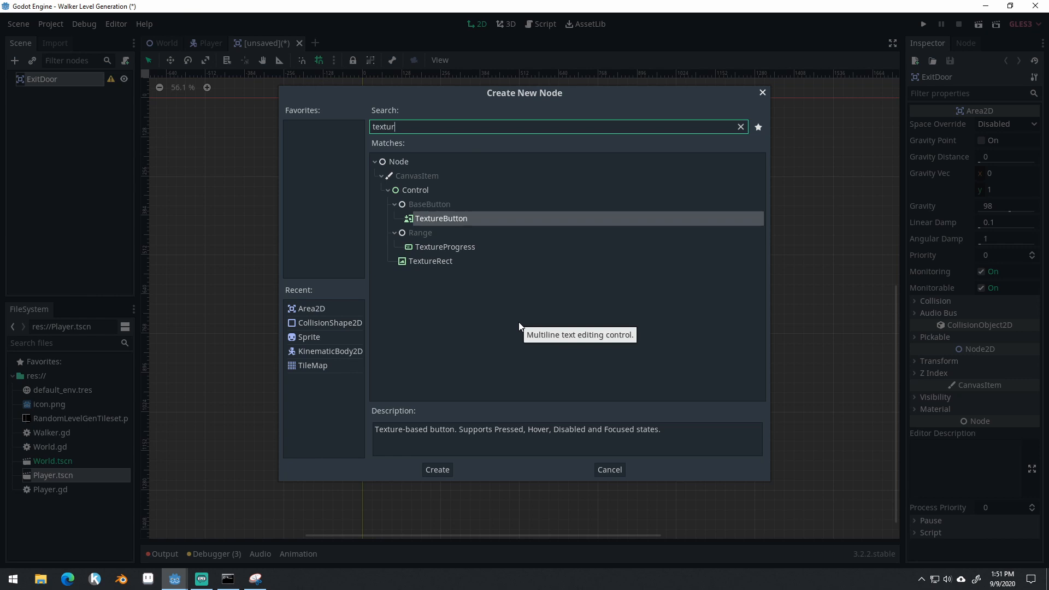
- Add a white ColorRect child and resize it to 32x32
type("color")
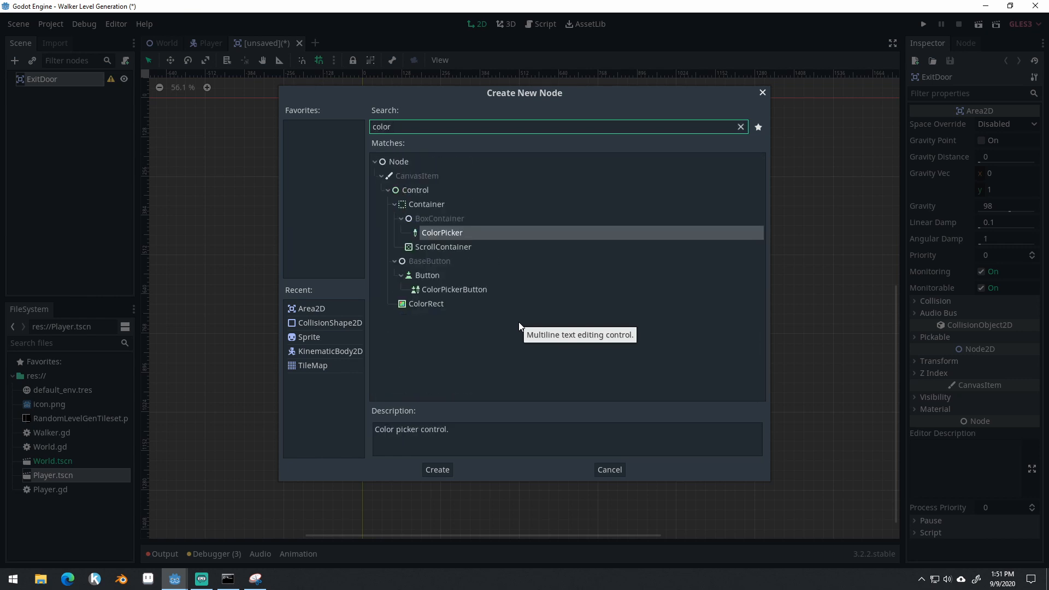
left_click(437, 469)
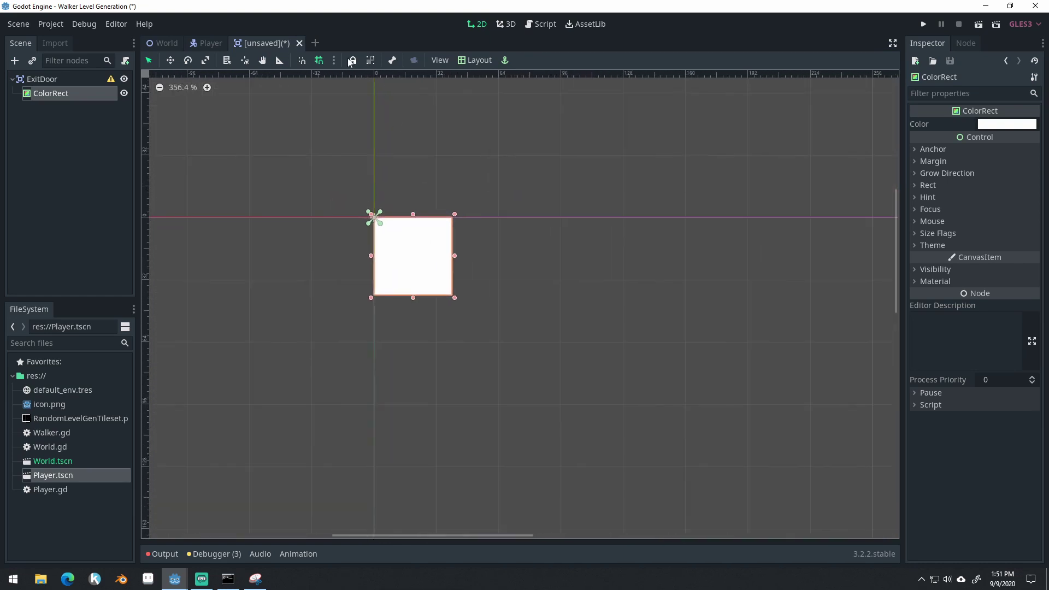
left_click(334, 60)
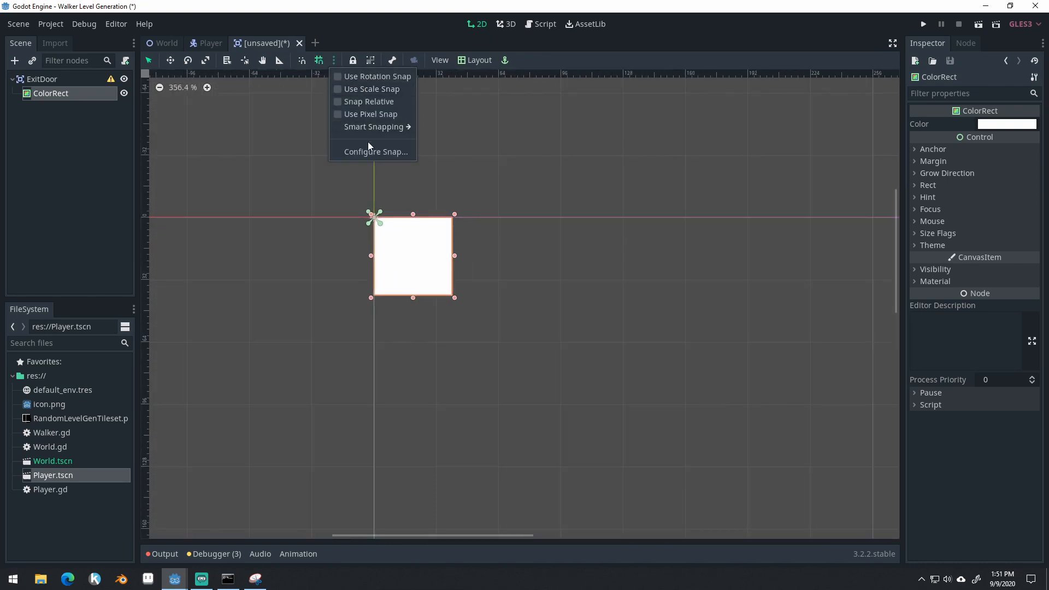
left_click(371, 113)
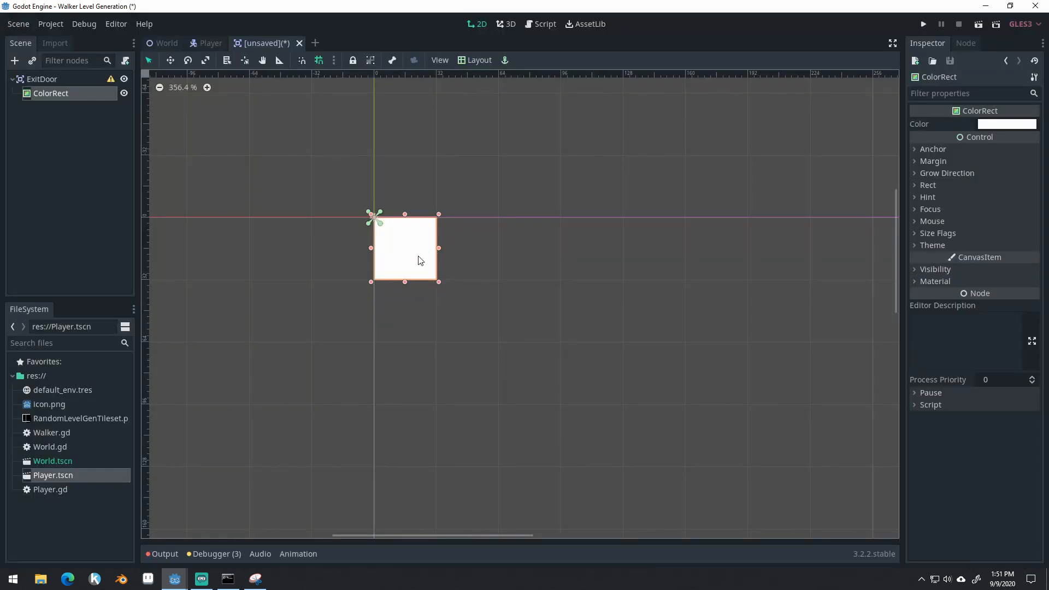
mouse_move(148, 104)
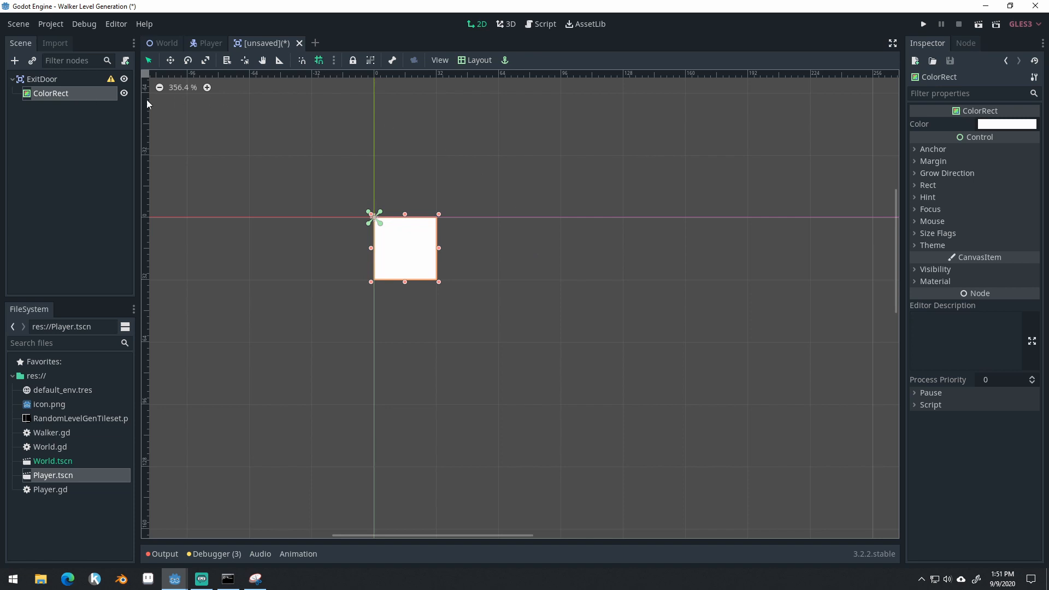
left_click(36, 79)
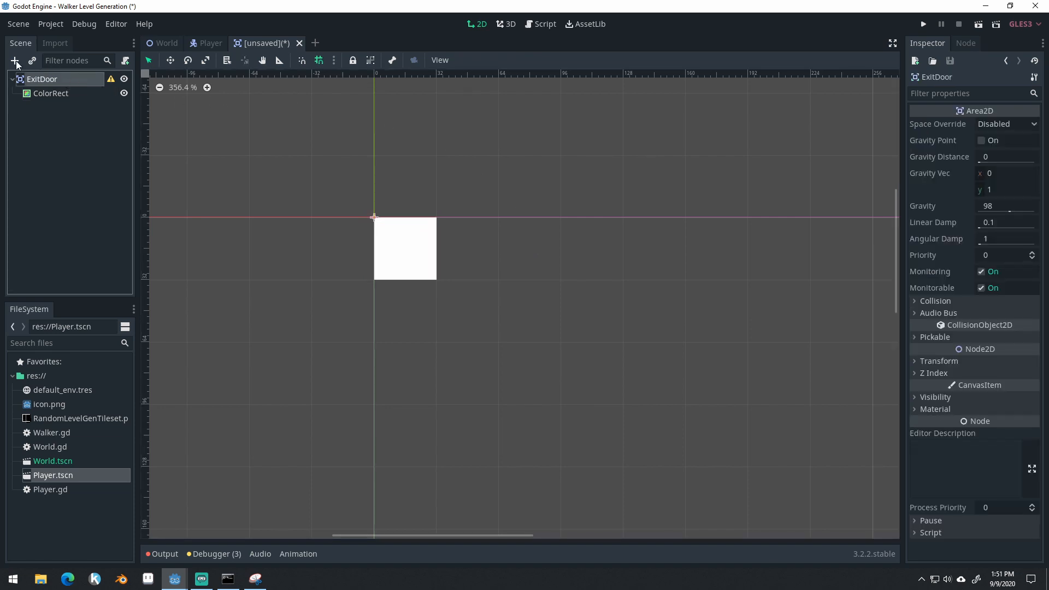
- Add a CollisionShape2D with a RectangleShape2D of extents 16 and save as ExitDoor.tscn
left_click(17, 60)
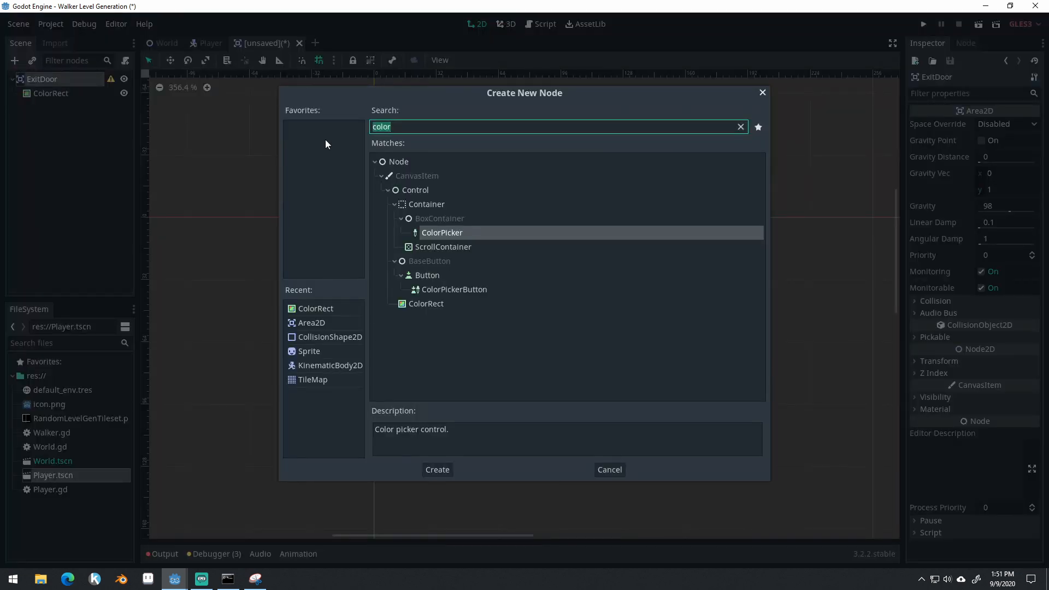
type("collision")
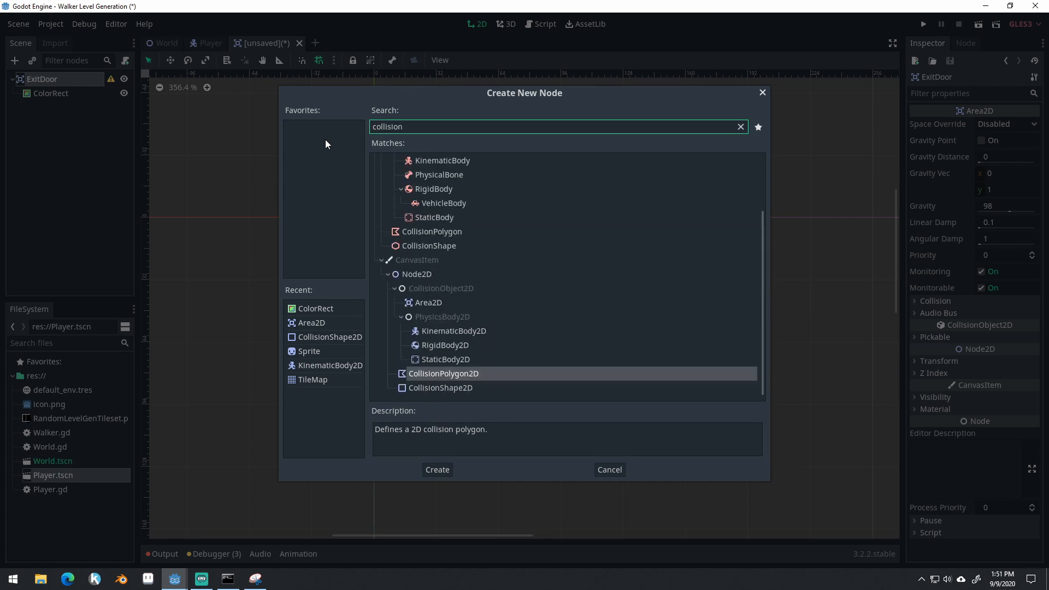
left_click(437, 469)
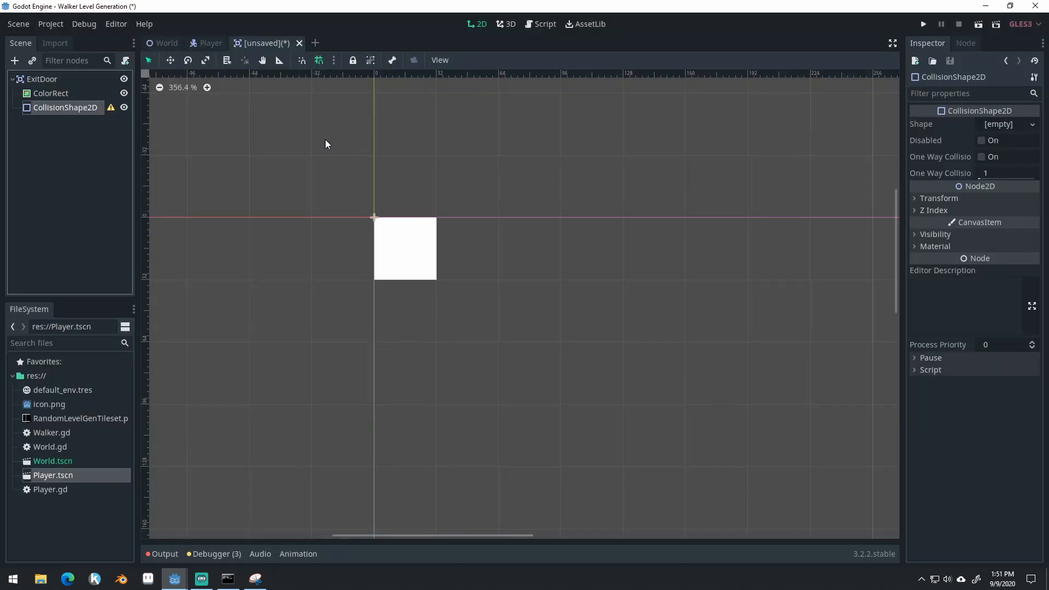
left_click(1007, 124)
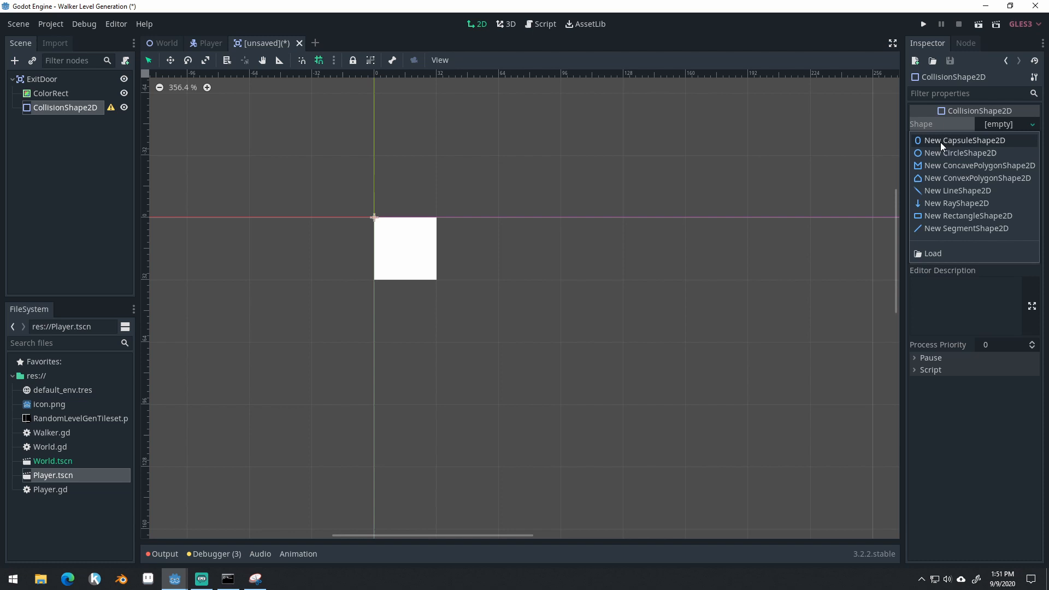
left_click(968, 216)
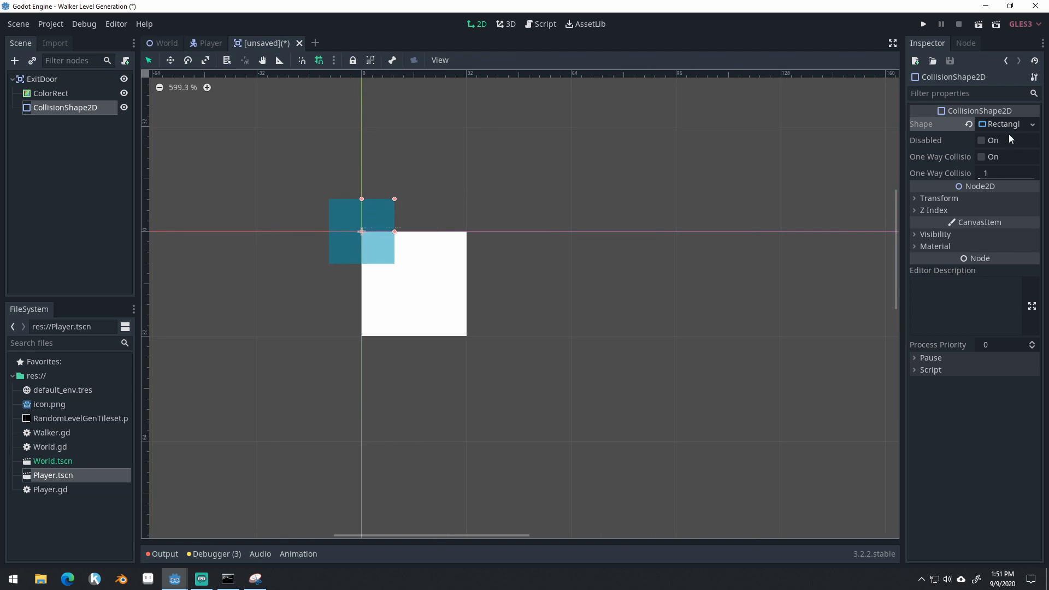
left_click(1011, 124)
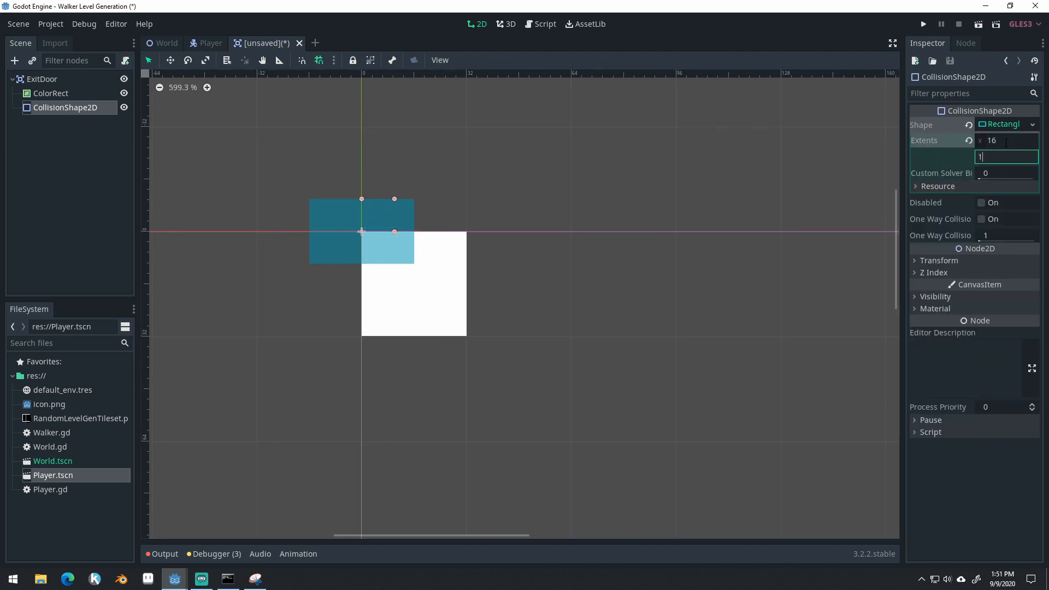
type("16")
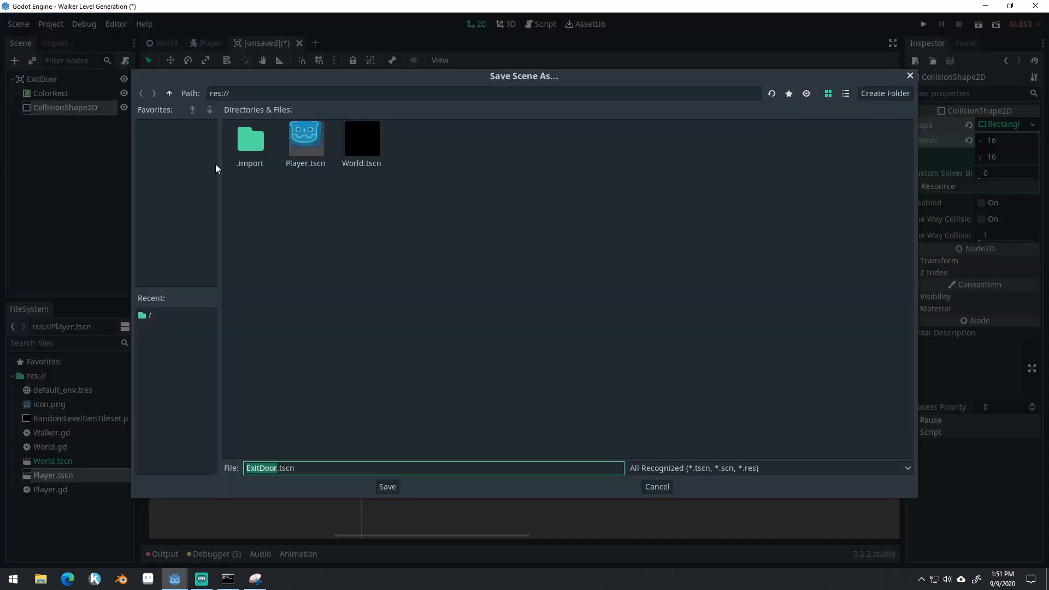
left_click(387, 487)
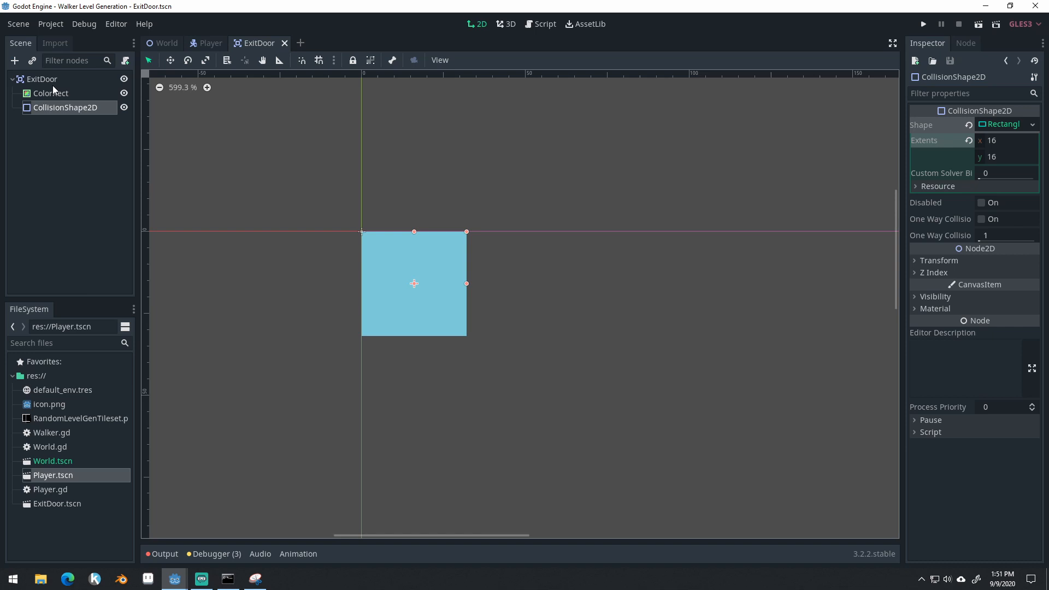
- From the Node dock's Signals list, connect body_entered to _on_ExitDoor_body_entered in ExitDoor.gd
left_click(43, 79)
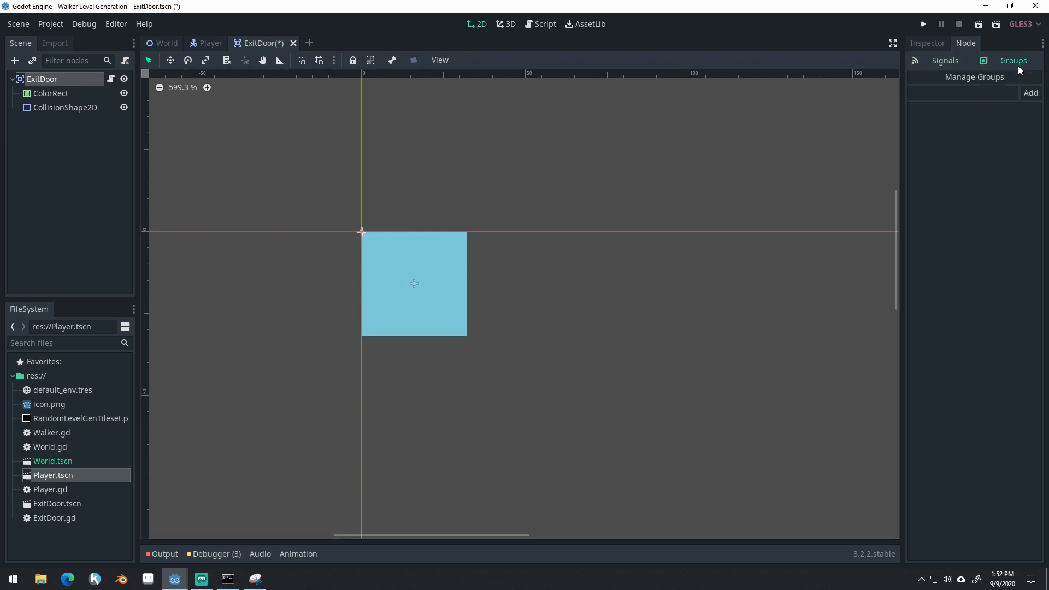
left_click(945, 60)
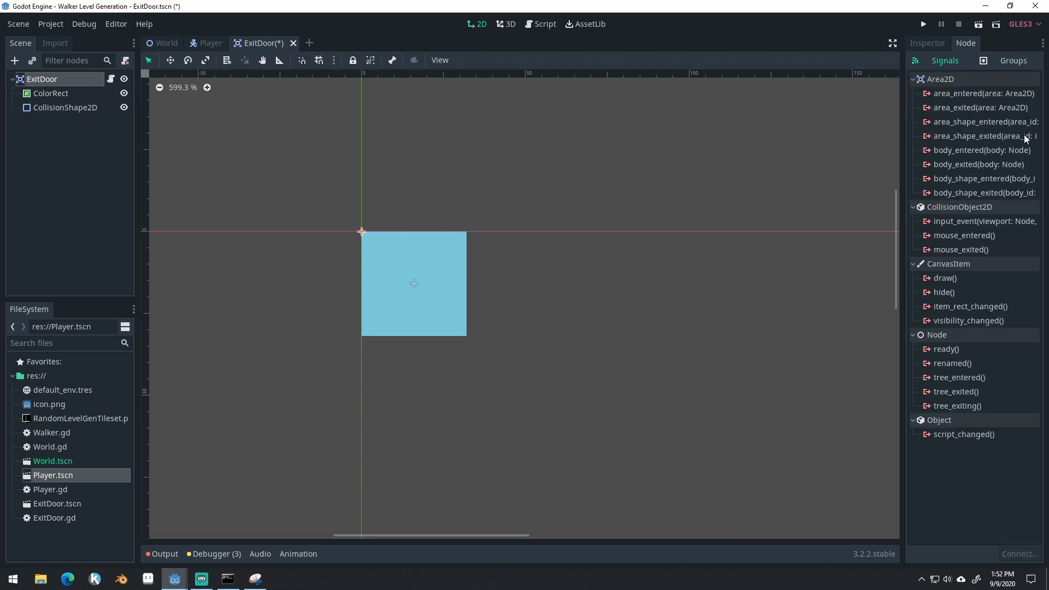
double_click(982, 149)
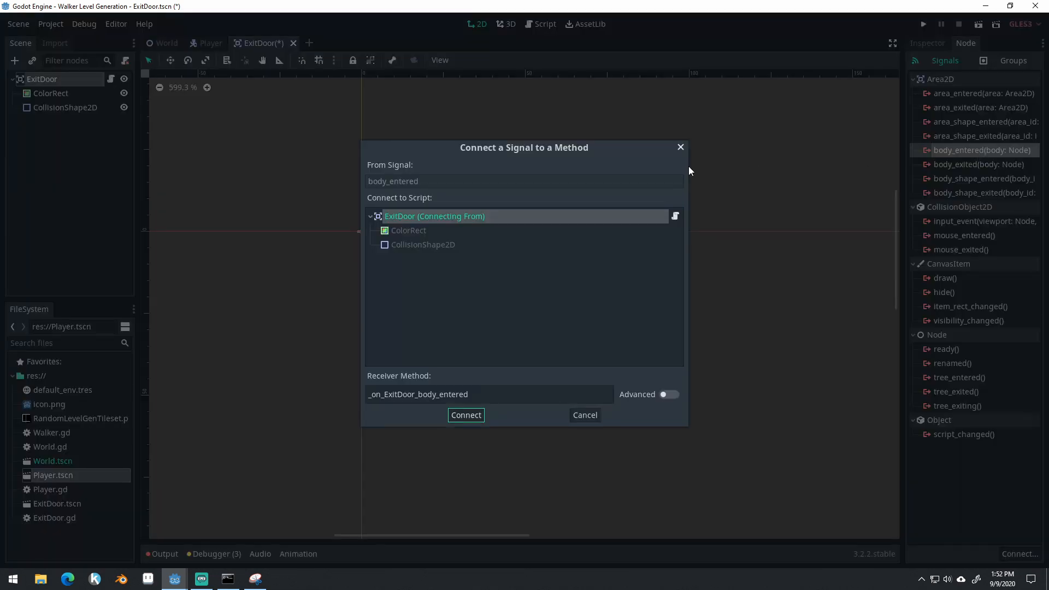
left_click(466, 415)
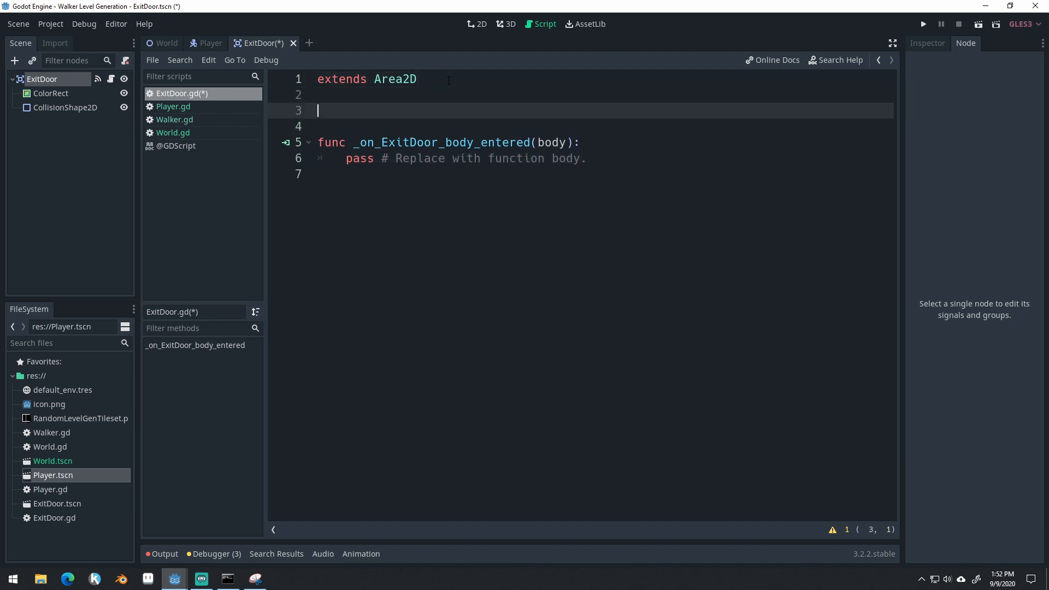
- In ExitDoor.gd, declare signal leaving_level and call emit_signal("leaving_level") when a body enters
type("signal leaving")
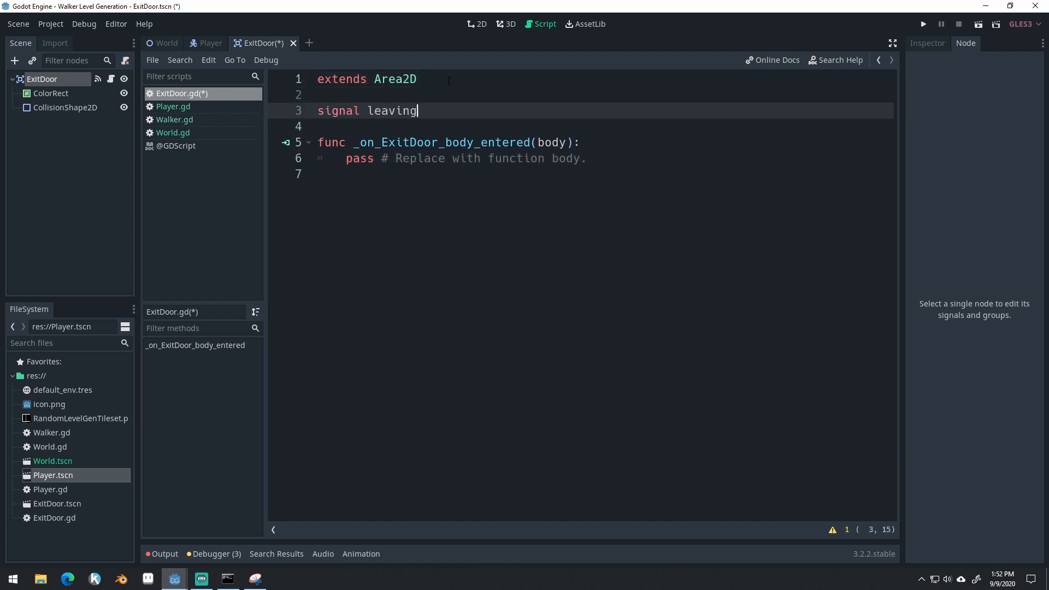
type("_level")
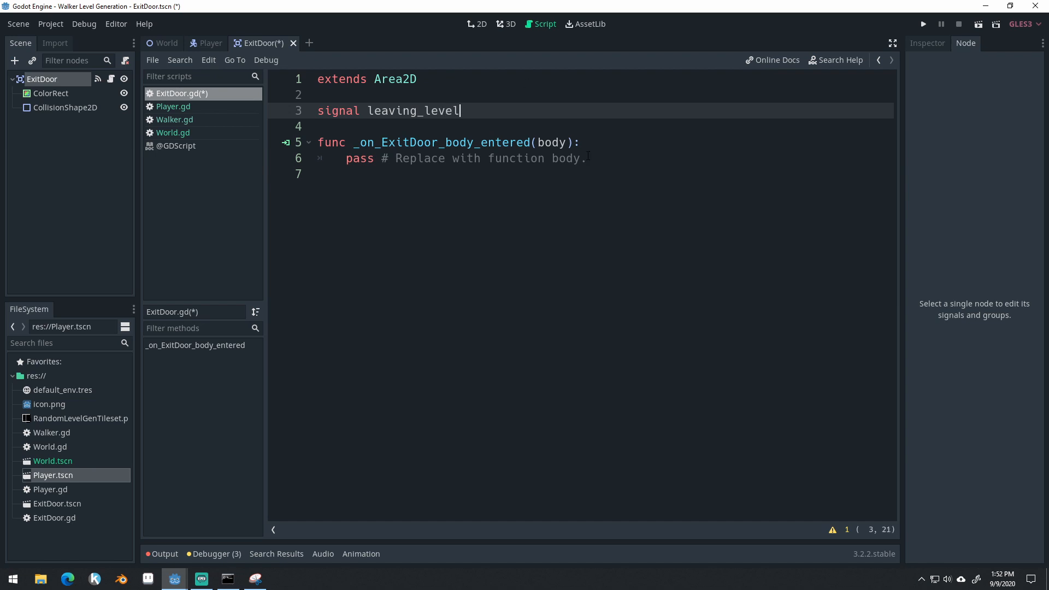
type("emi")
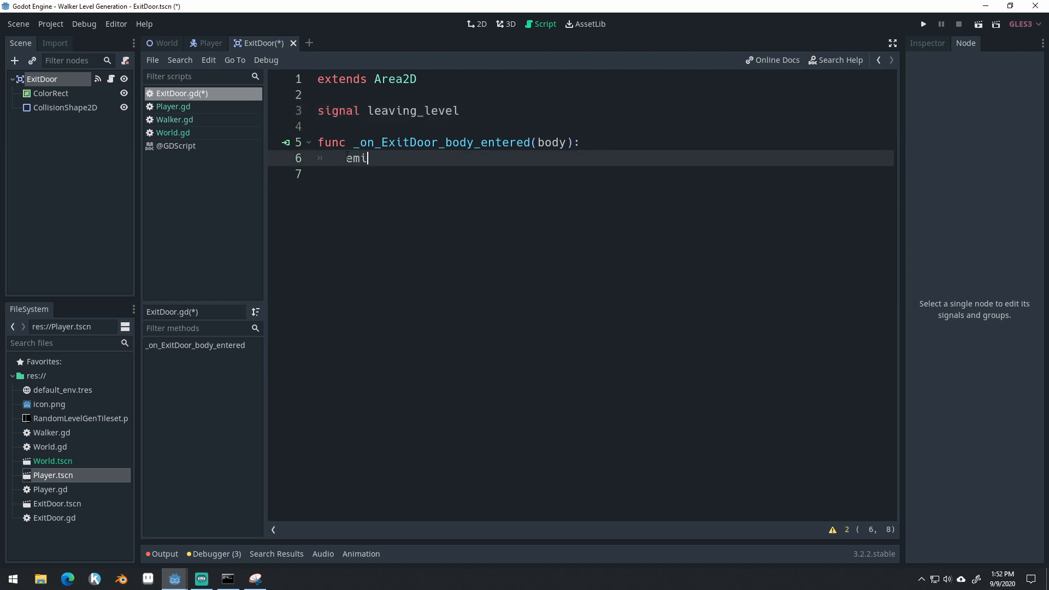
type("t_signal(")
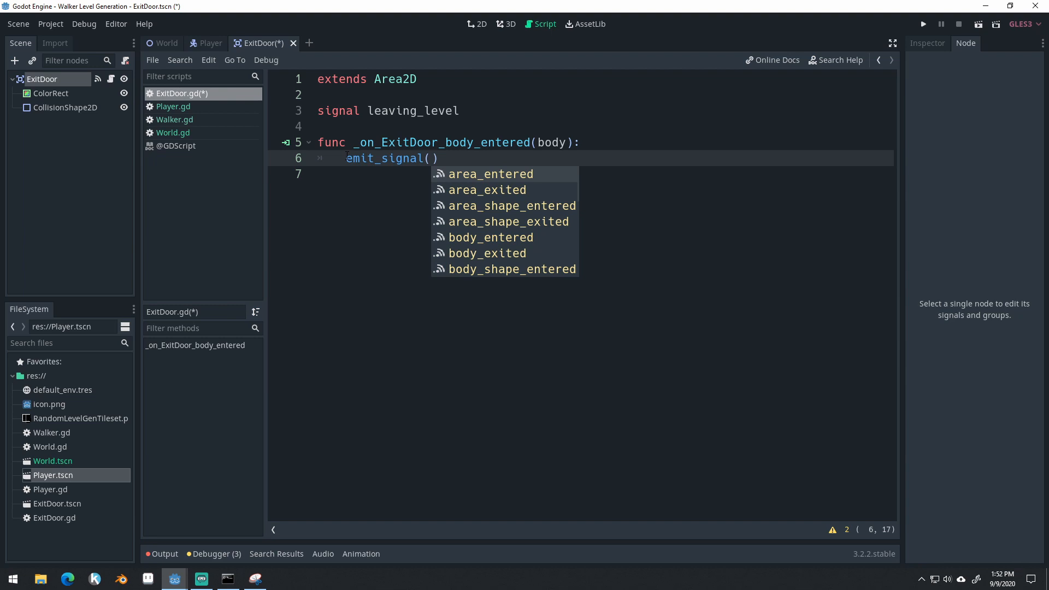
type("\"leaving\"")
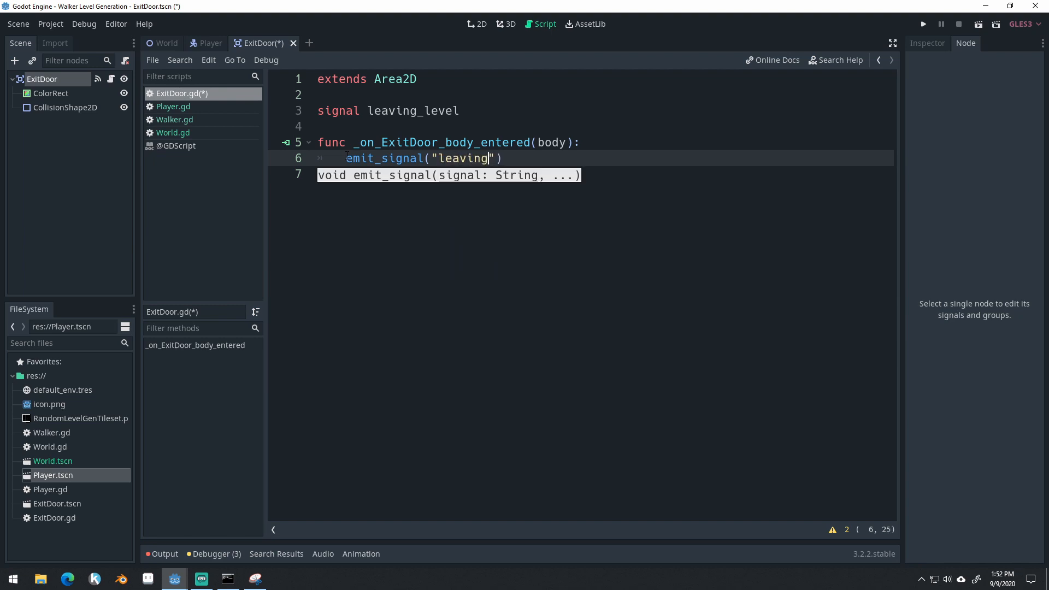
type("_level")
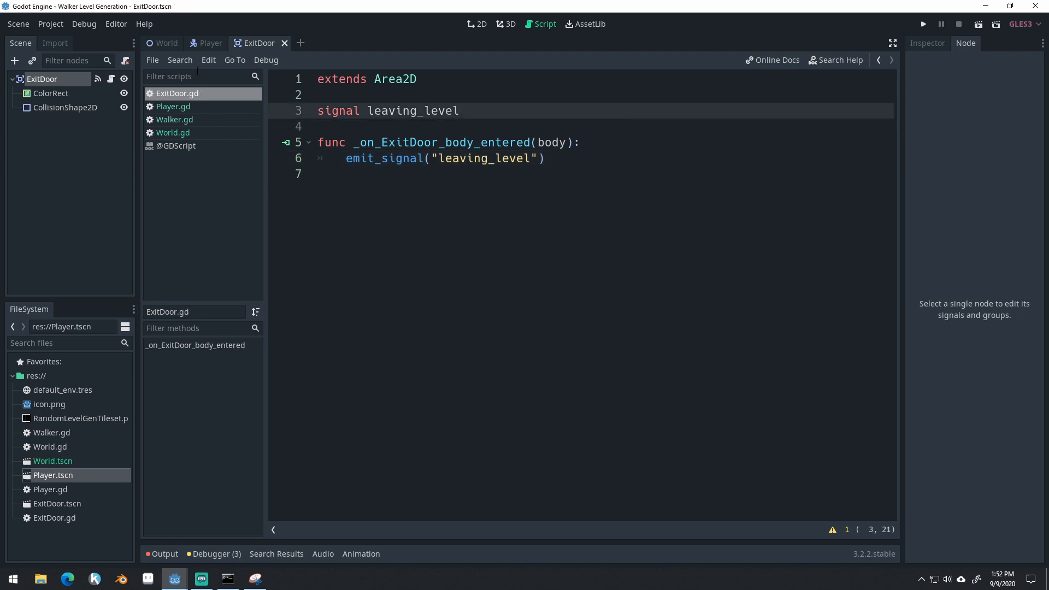
mouse_move(237, 98)
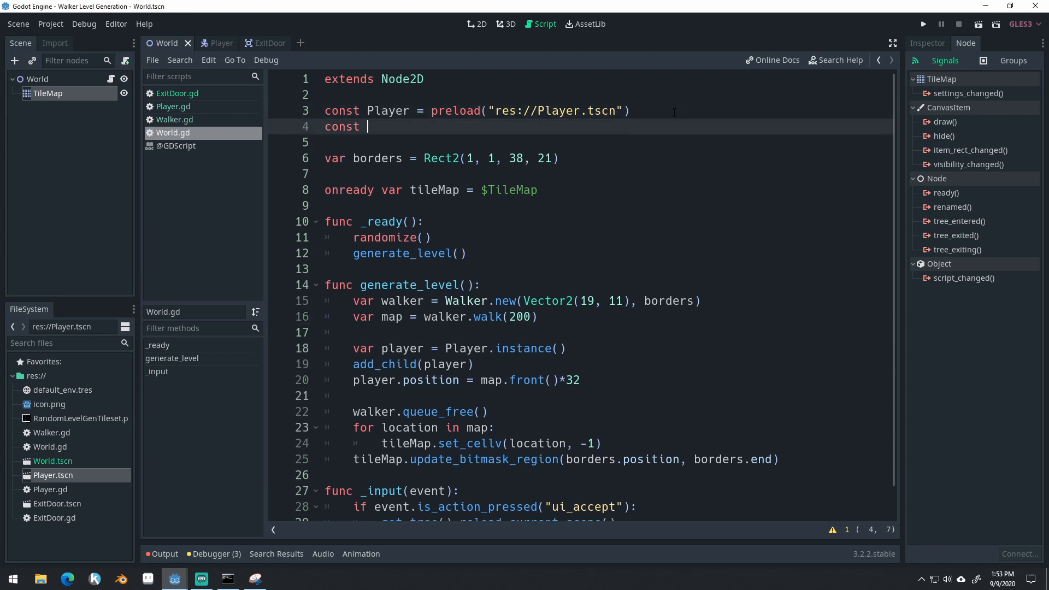
- Preload ExitDoor.tscn as Exit, instance and add_child the exit, and set exit.position = map.rooms
type("Exit = prel")
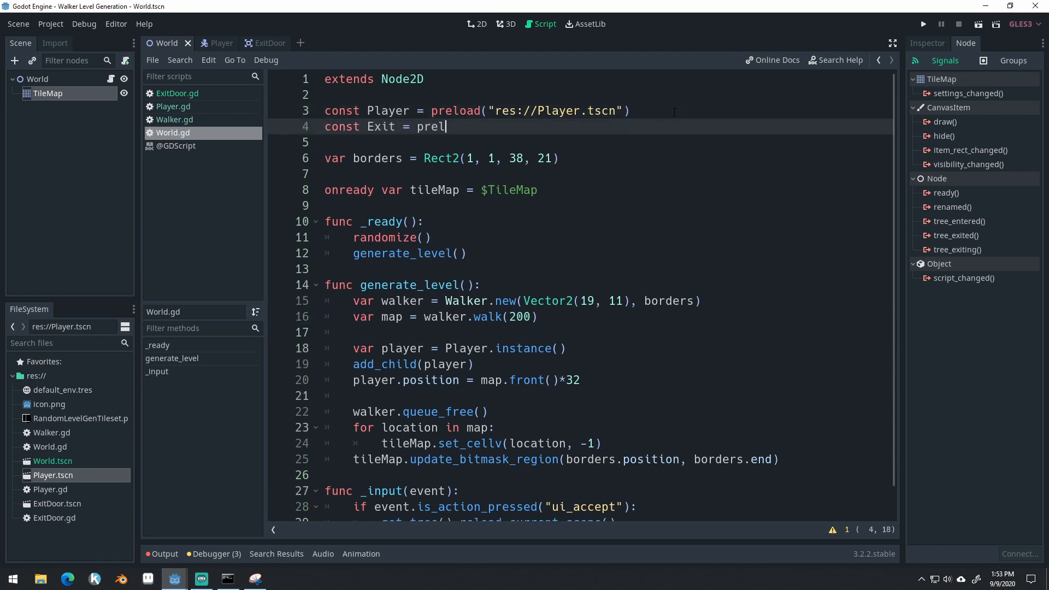
type("oad()")
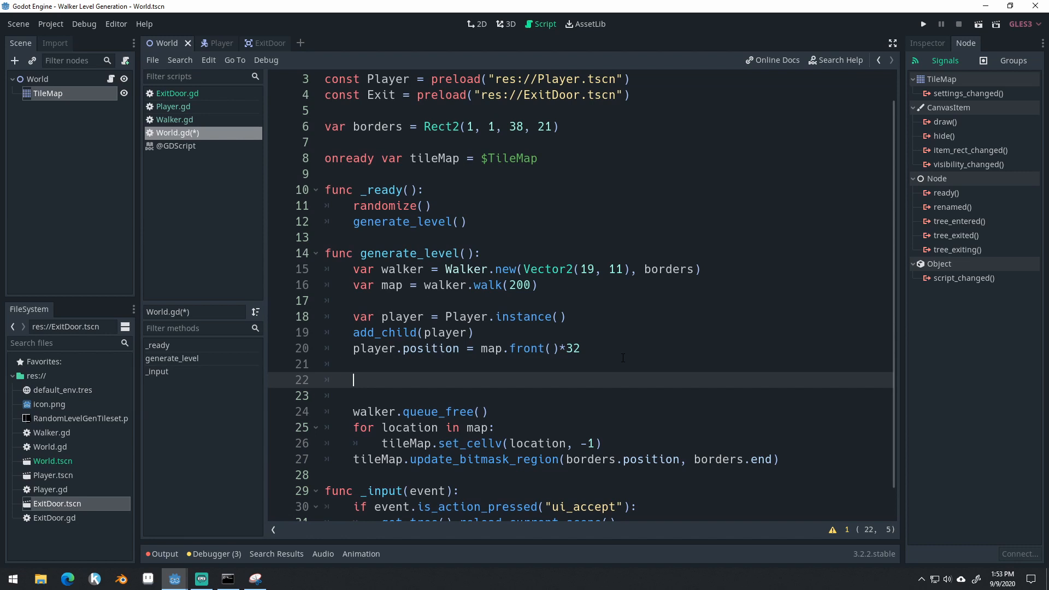
type("var exit = E")
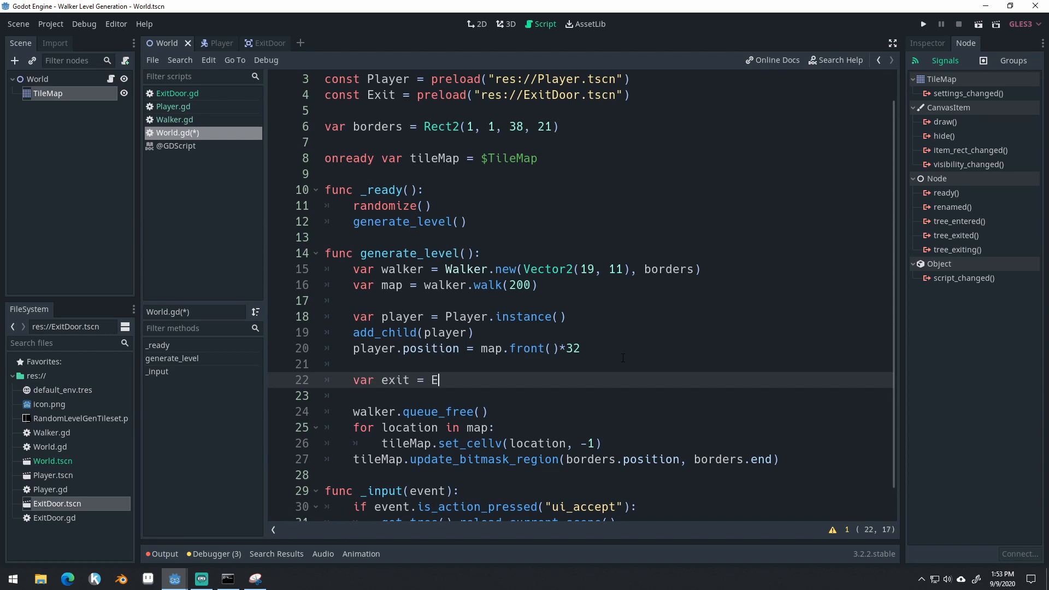
type("xit.instance(")
type("add_child(")
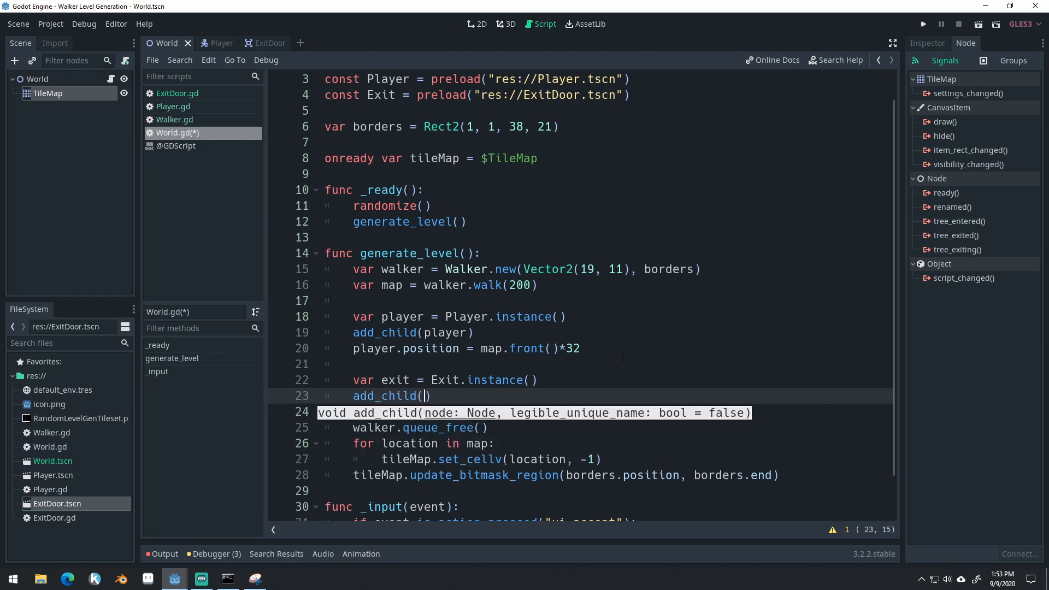
type("exit)")
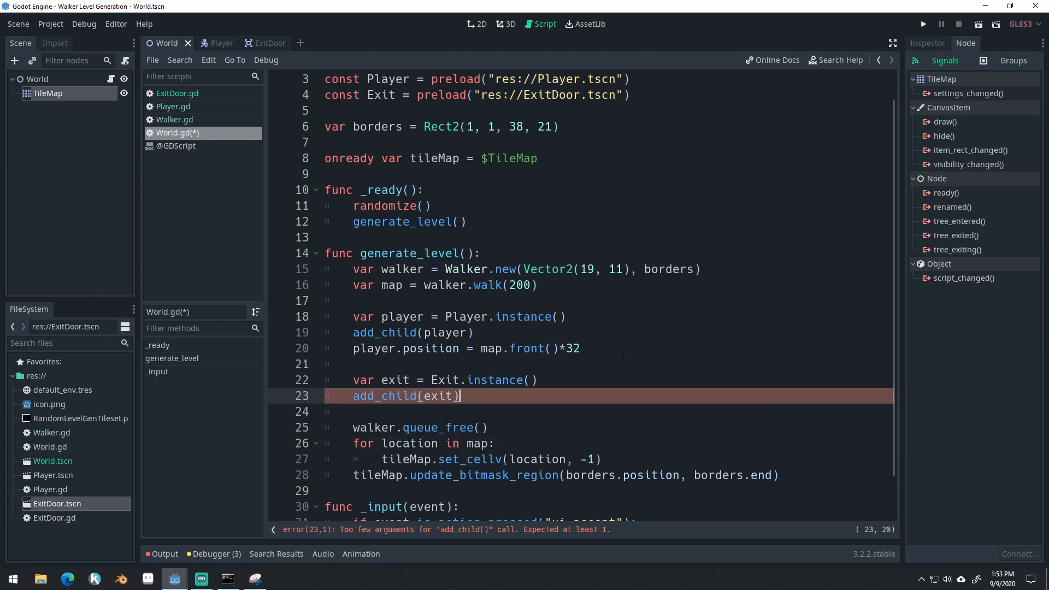
type("exit.")
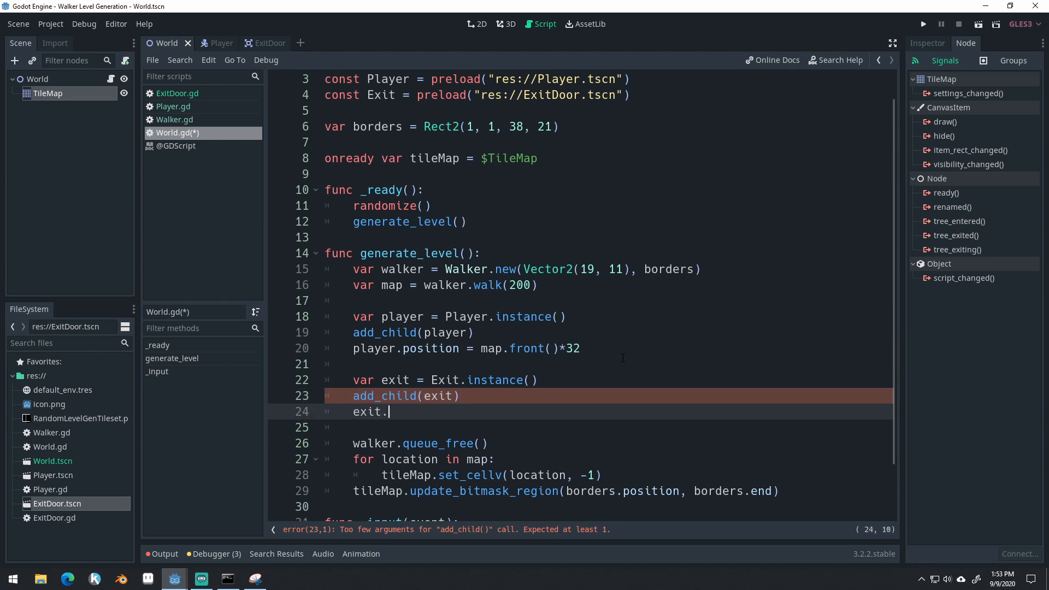
type("position =")
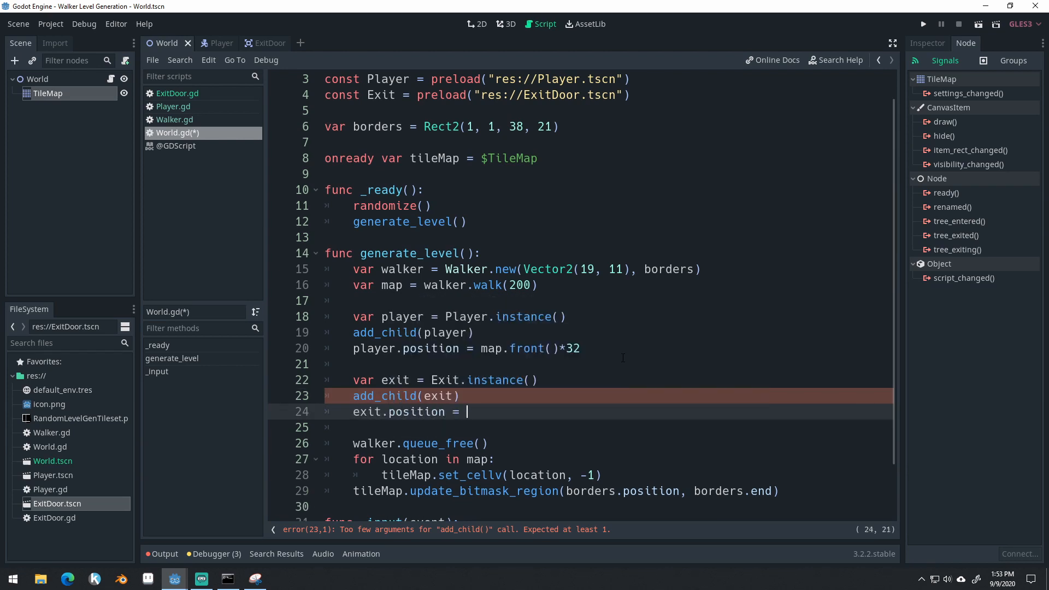
type("map.room")
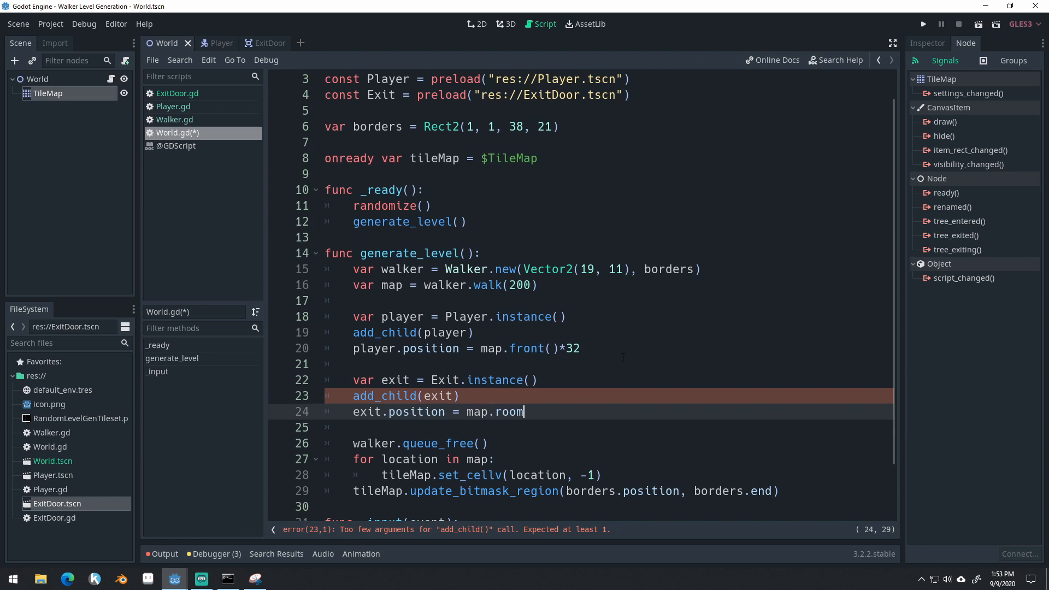
type("s")
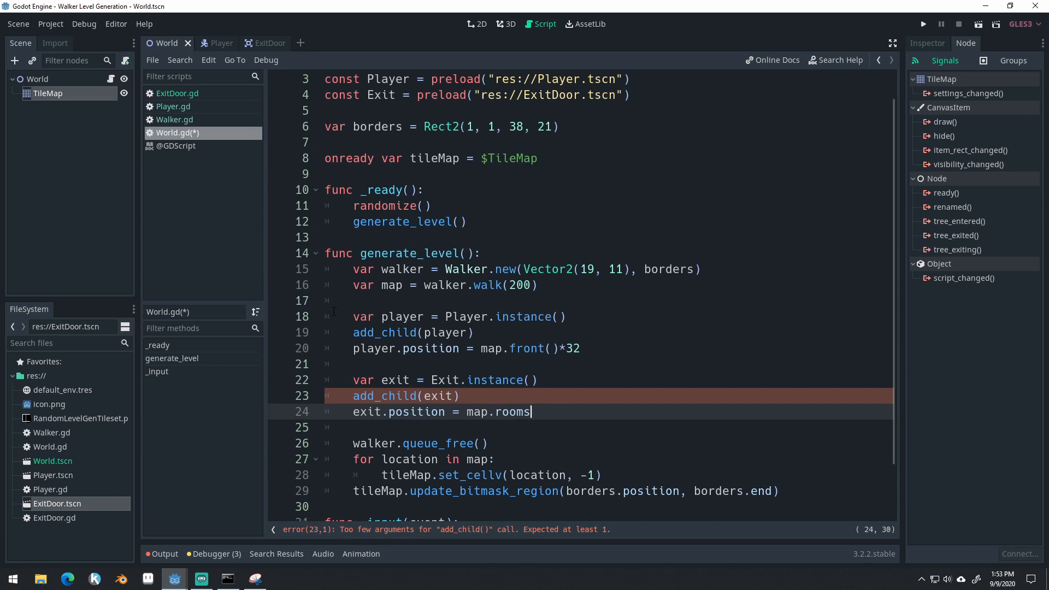
- In Walker.gd, add var rooms = [] below steps_since_turn
left_click(174, 119)
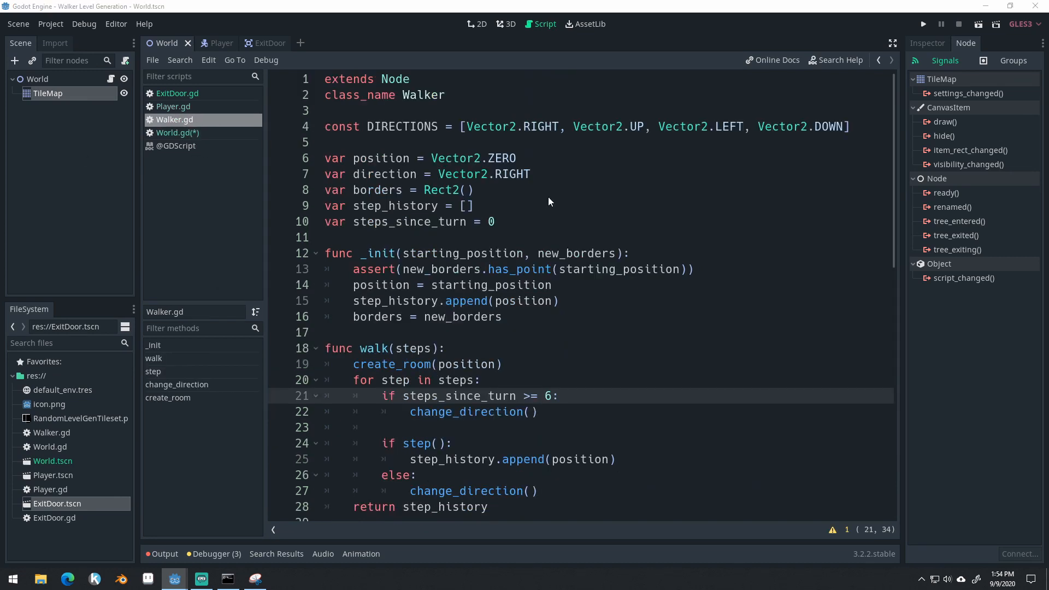
left_click(498, 221)
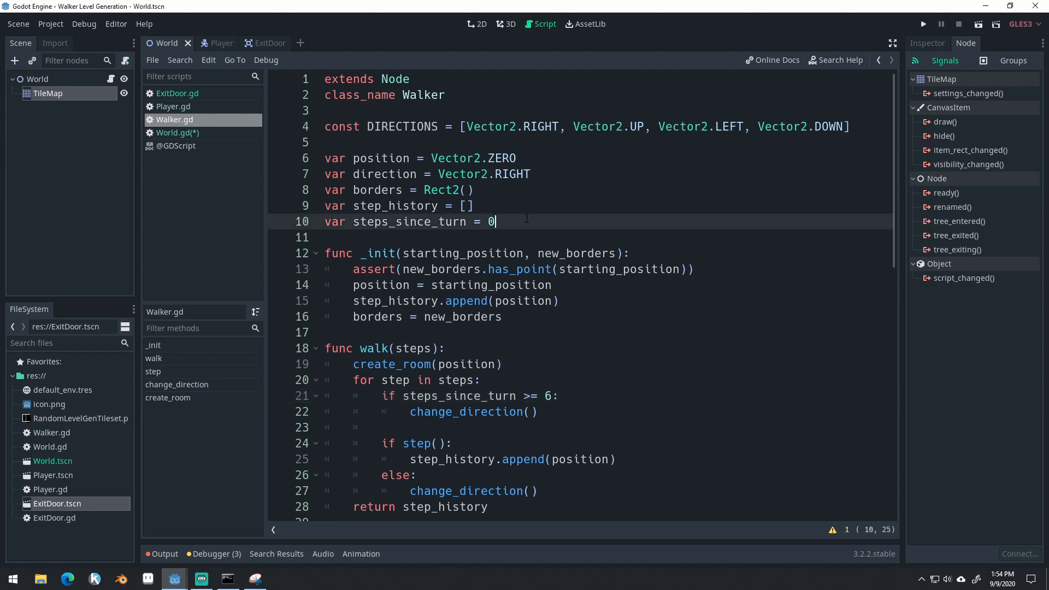
key("Enter")
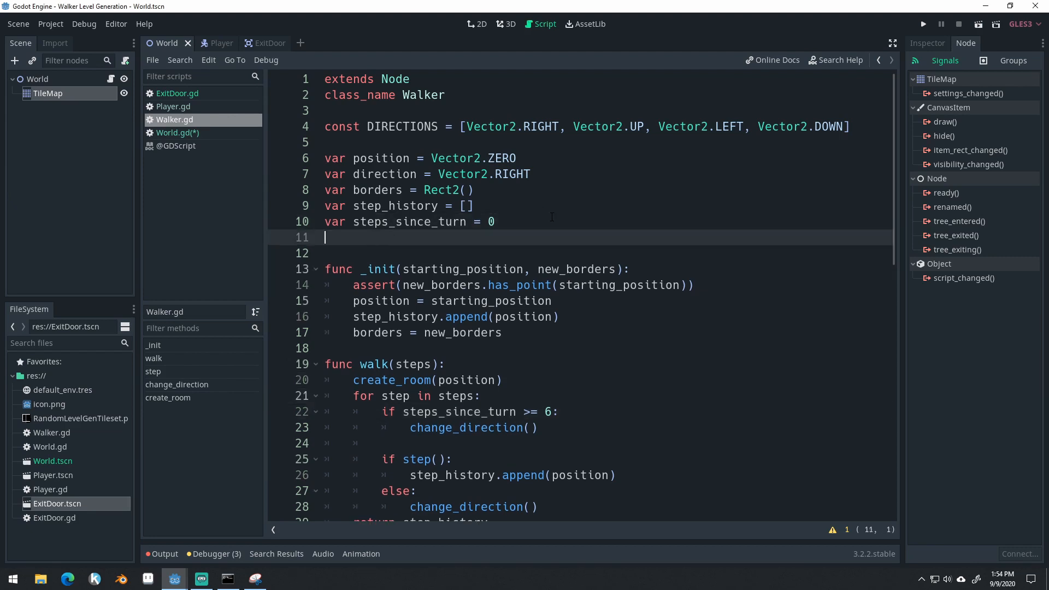
type("var room")
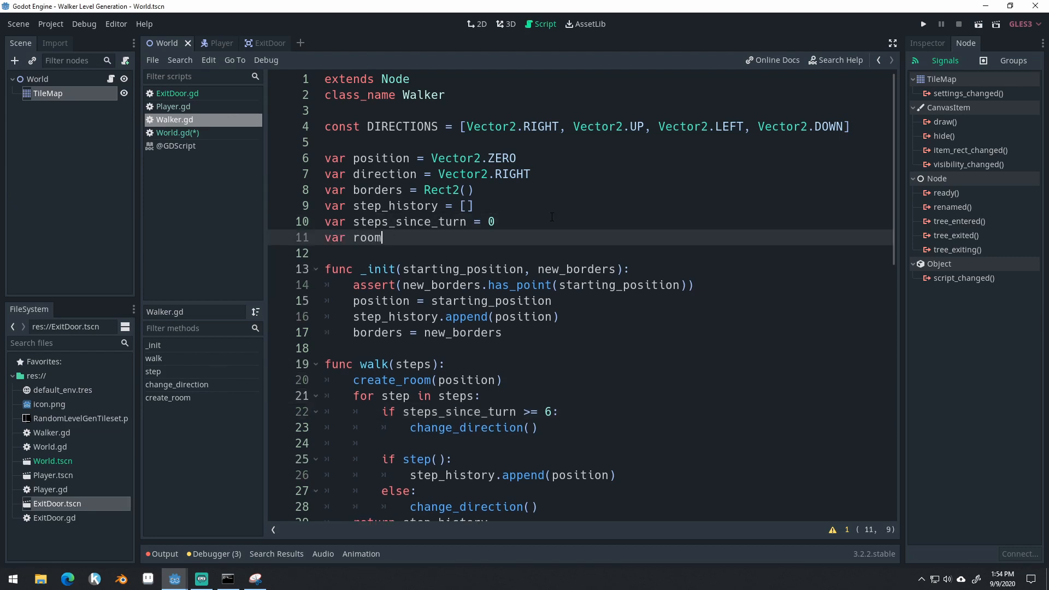
type("s = []")
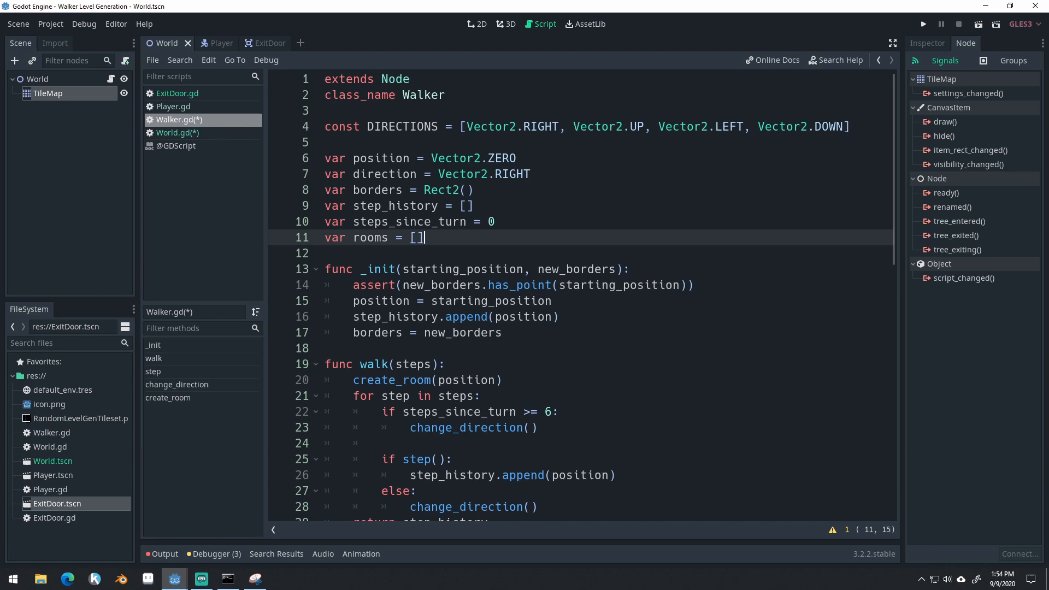
- Rename the create_room function to place_room and update its calls in change_direction
scroll("down", 3)
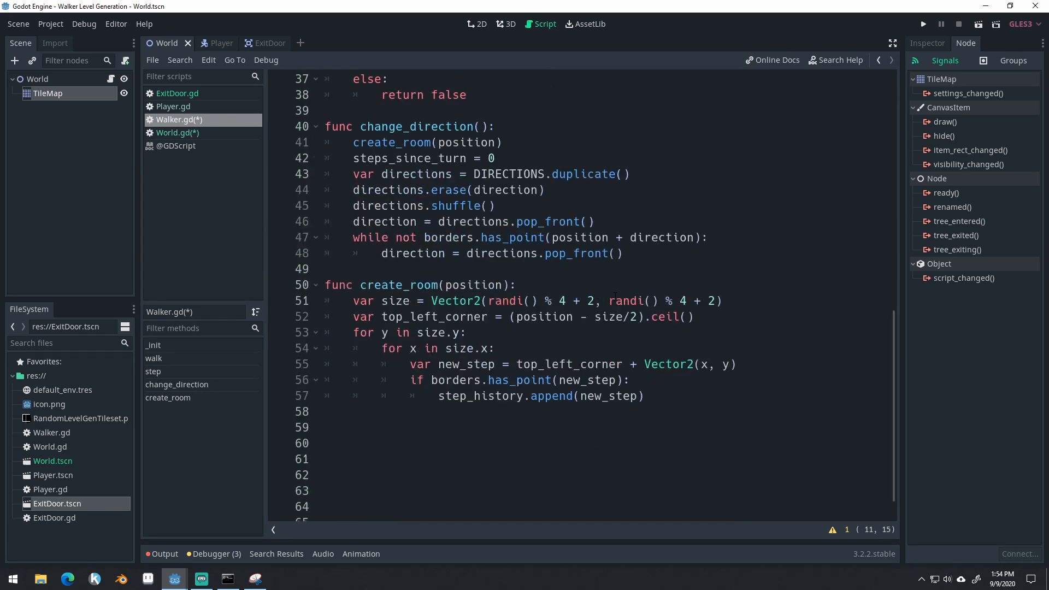
left_click(397, 284)
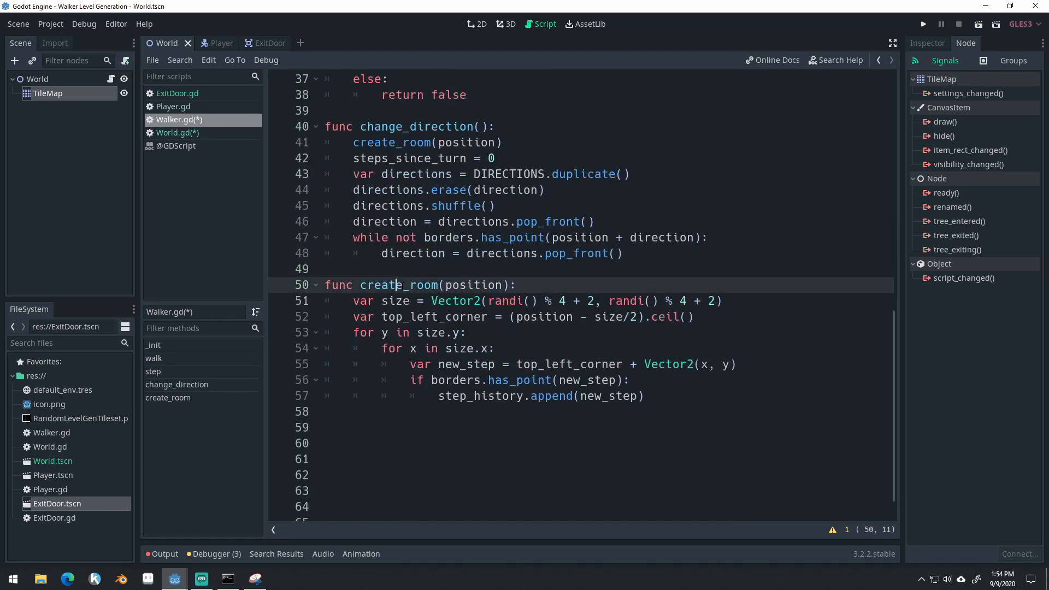
double_click(385, 285)
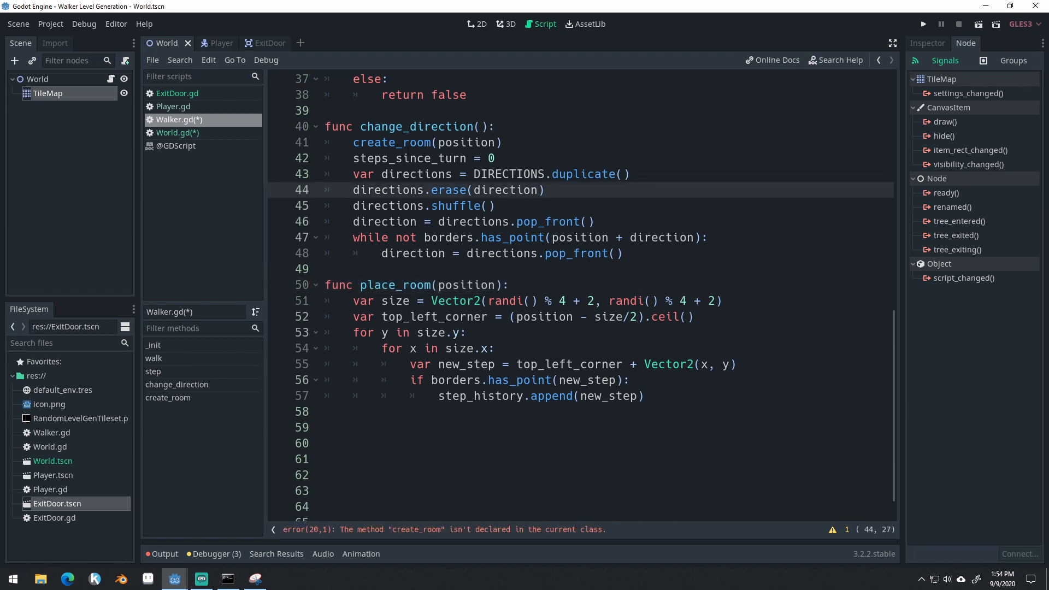
left_click(396, 142)
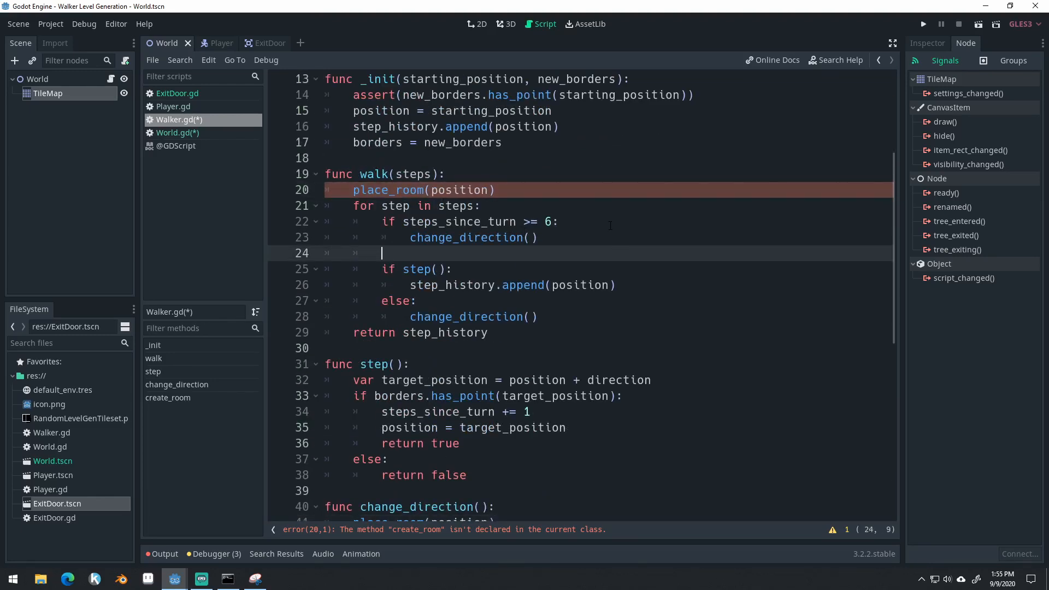
- Write func create_room(position, size) returning {position = position, size = size}
scroll("down", 3)
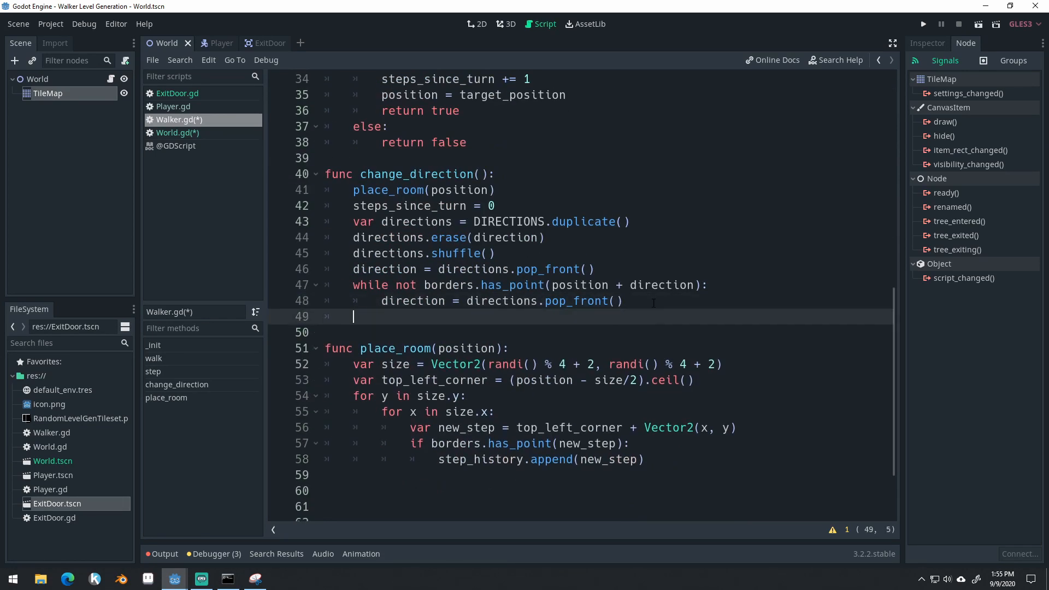
type("func crea")
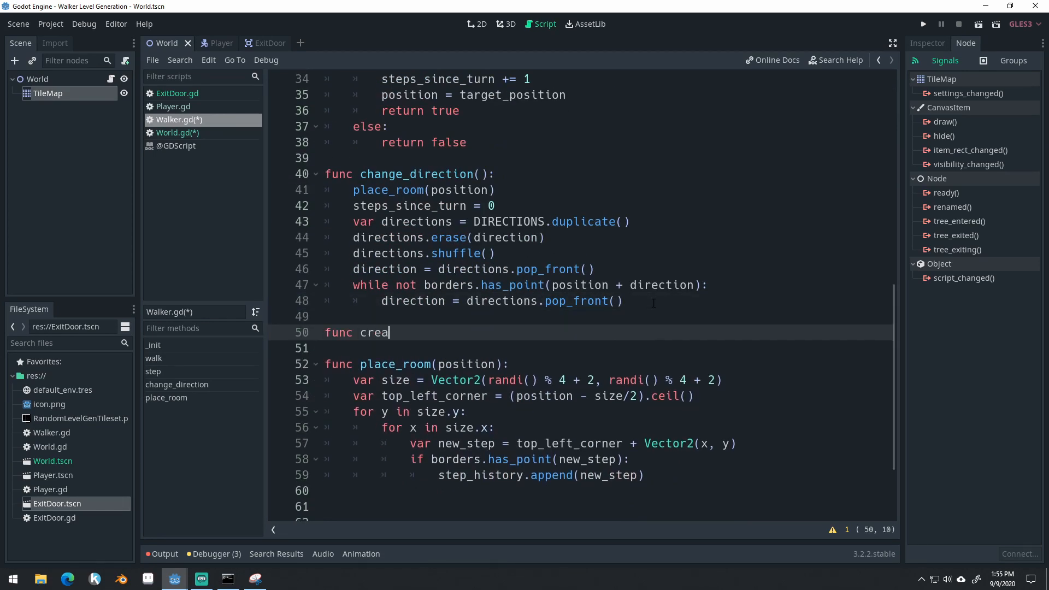
type("te_room()")
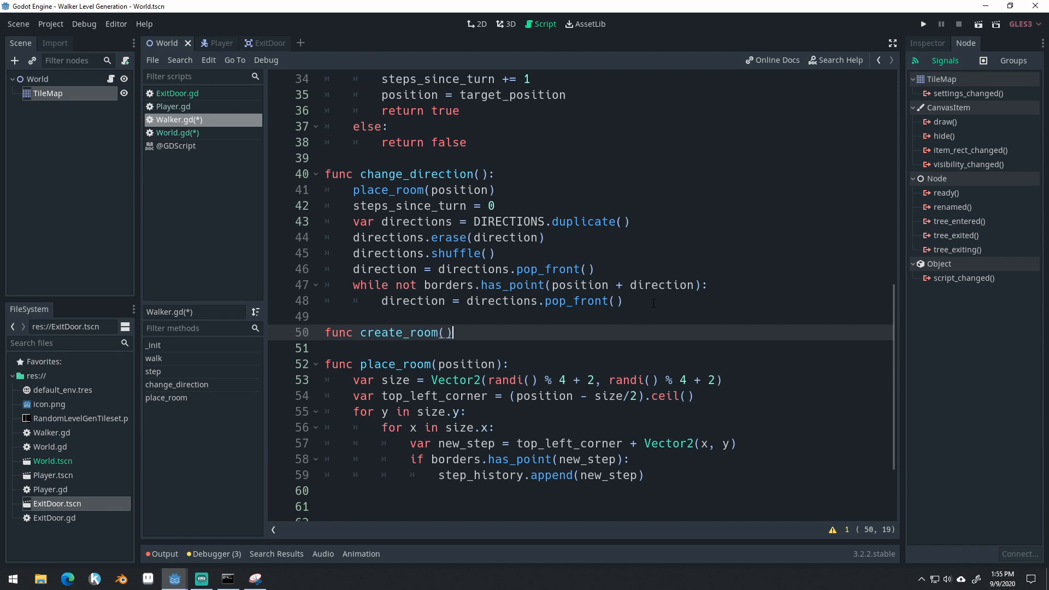
type("p")
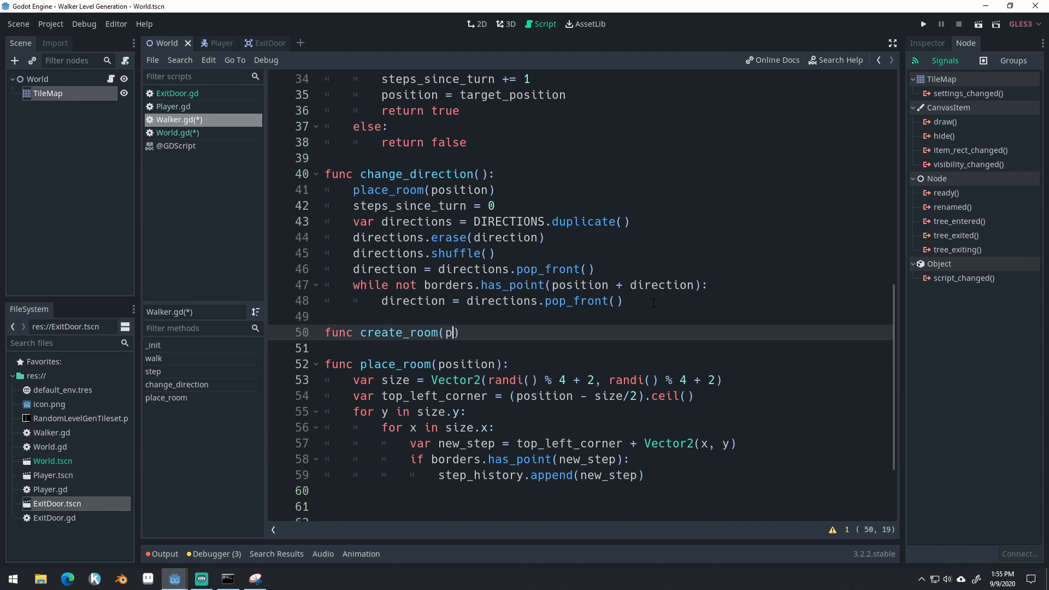
type("osition, size")
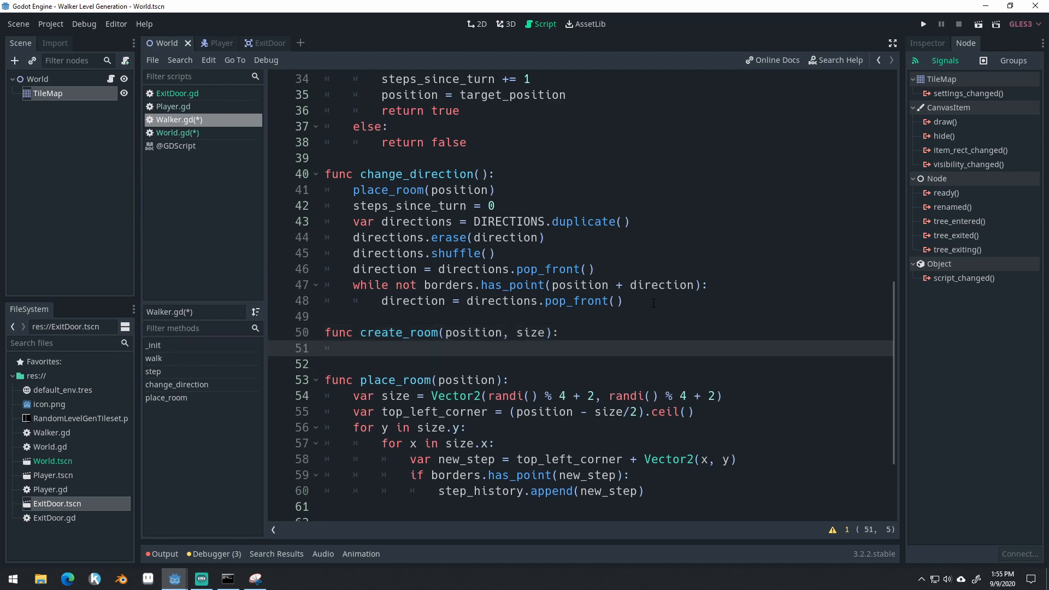
type("return {}")
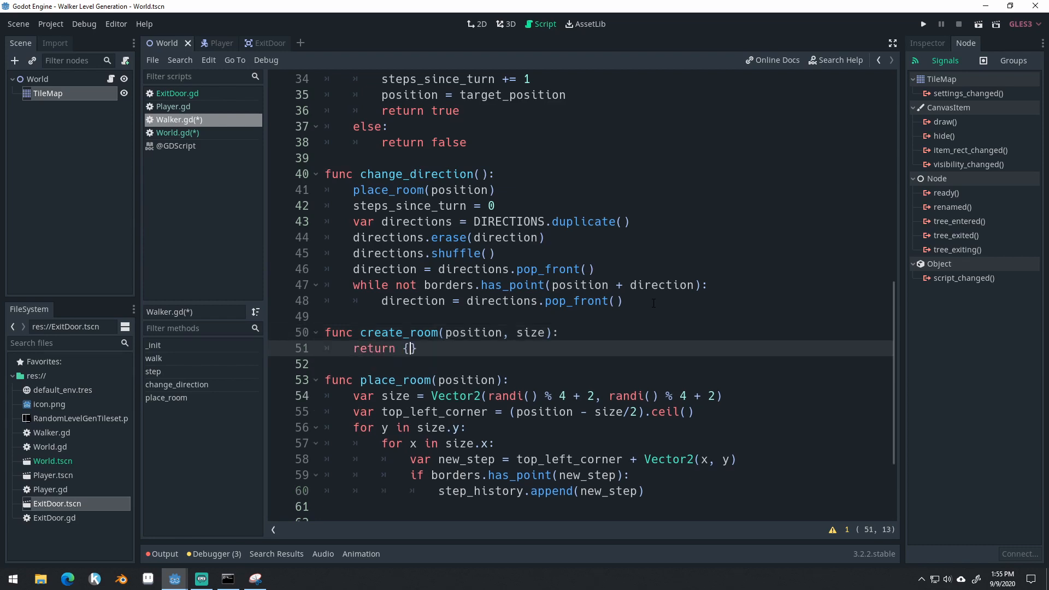
type("position")
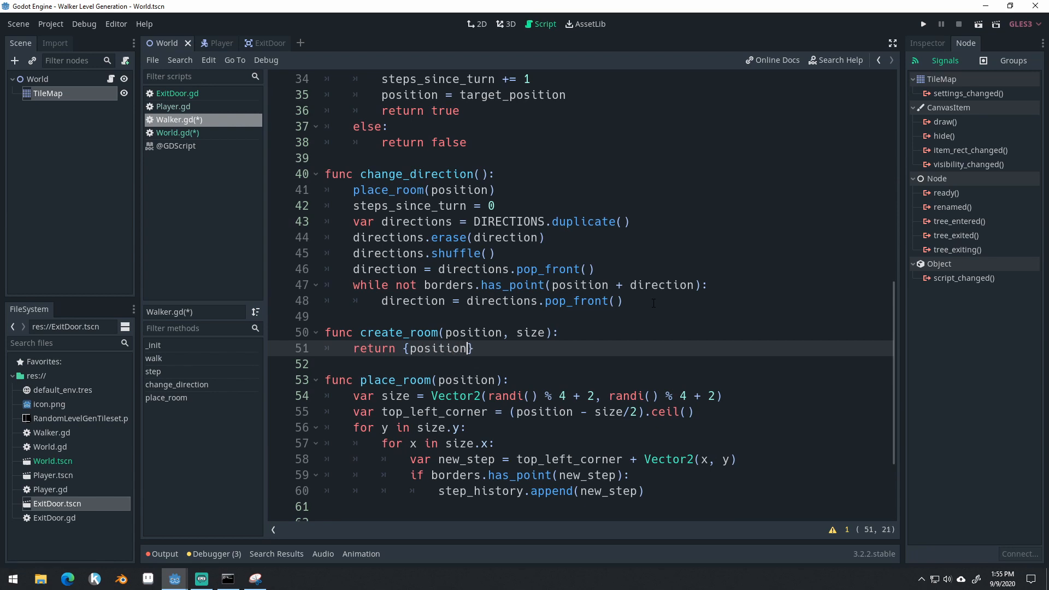
type("= position,")
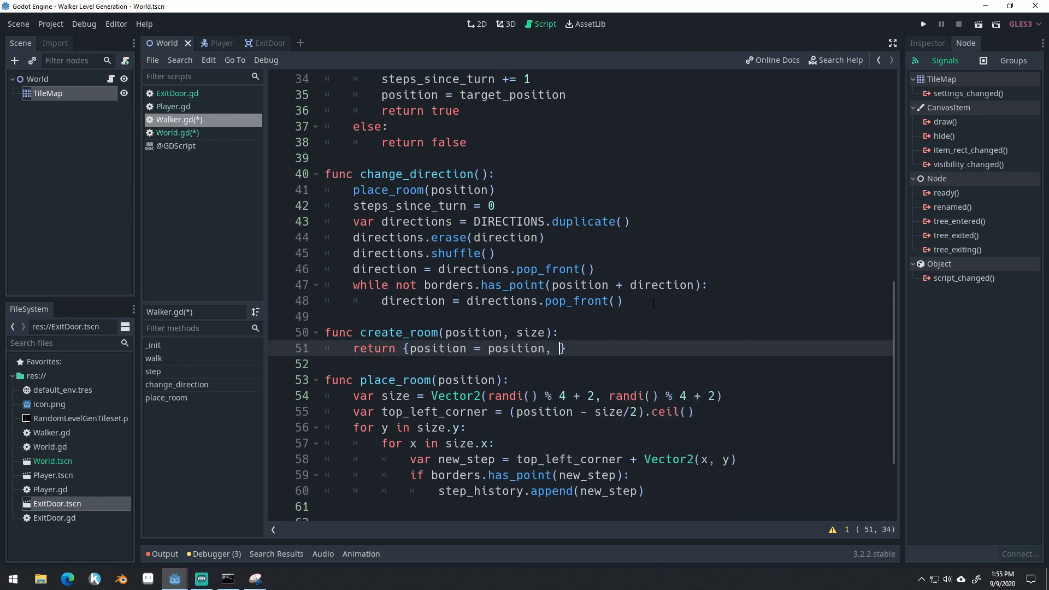
type("size = size")
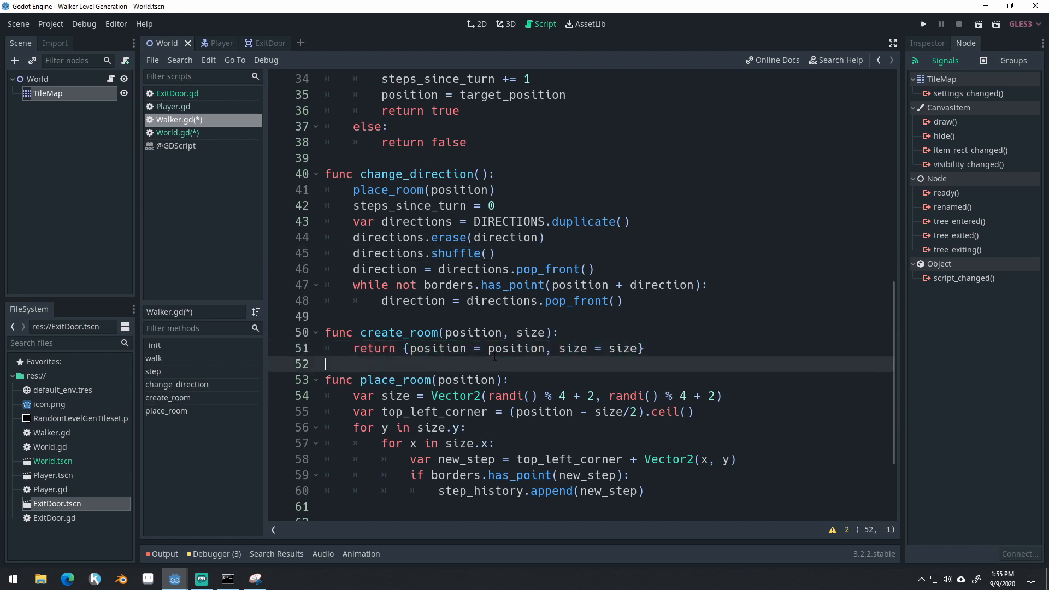
- Inside place_room, append create_room(position, size) to the rooms list
double_click(517, 348)
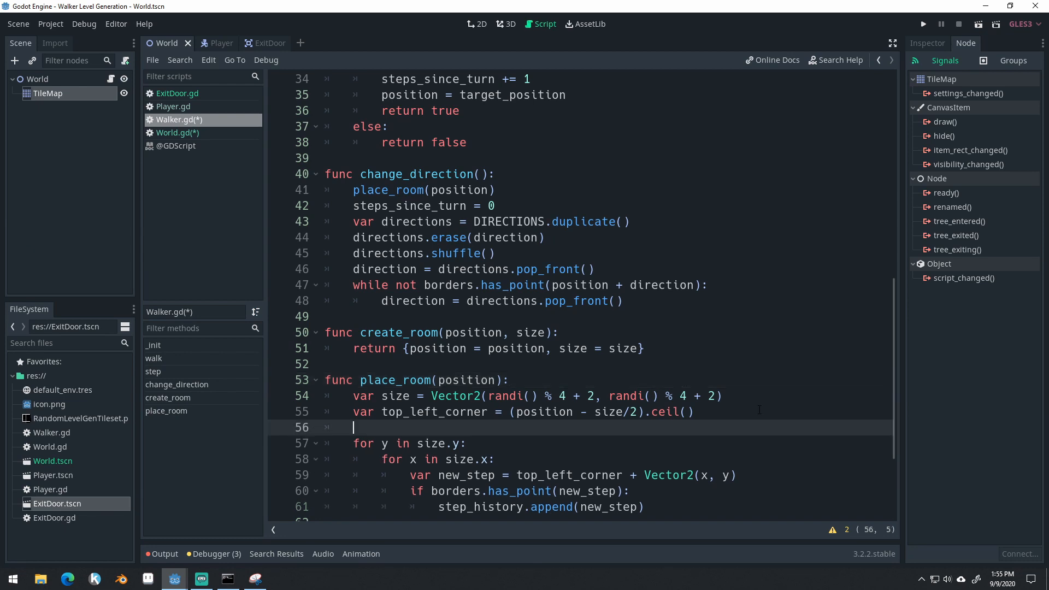
type("rooms.append(")
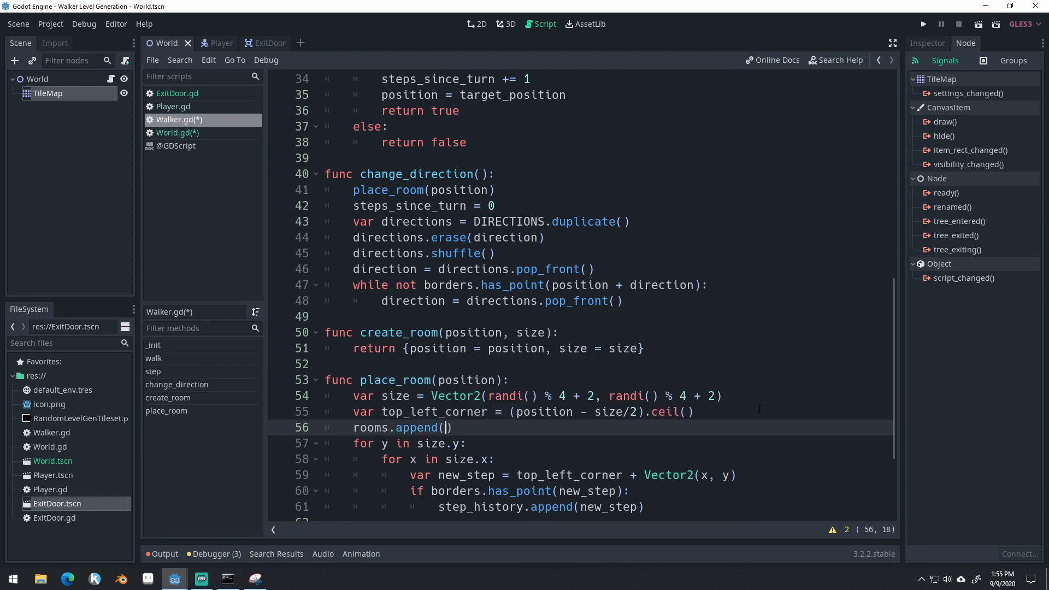
type("create_room(position,")
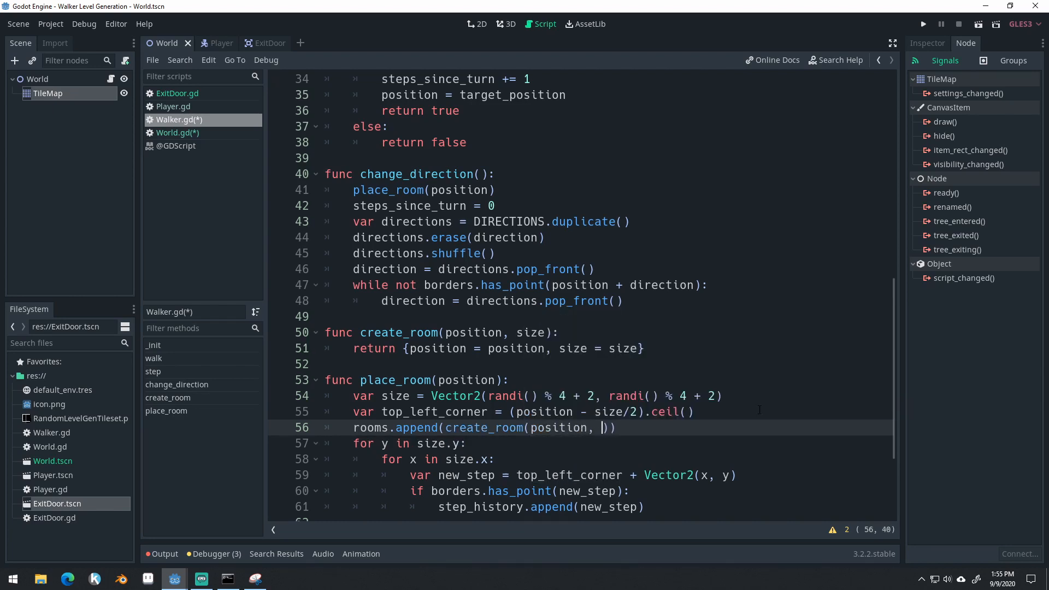
type("size")
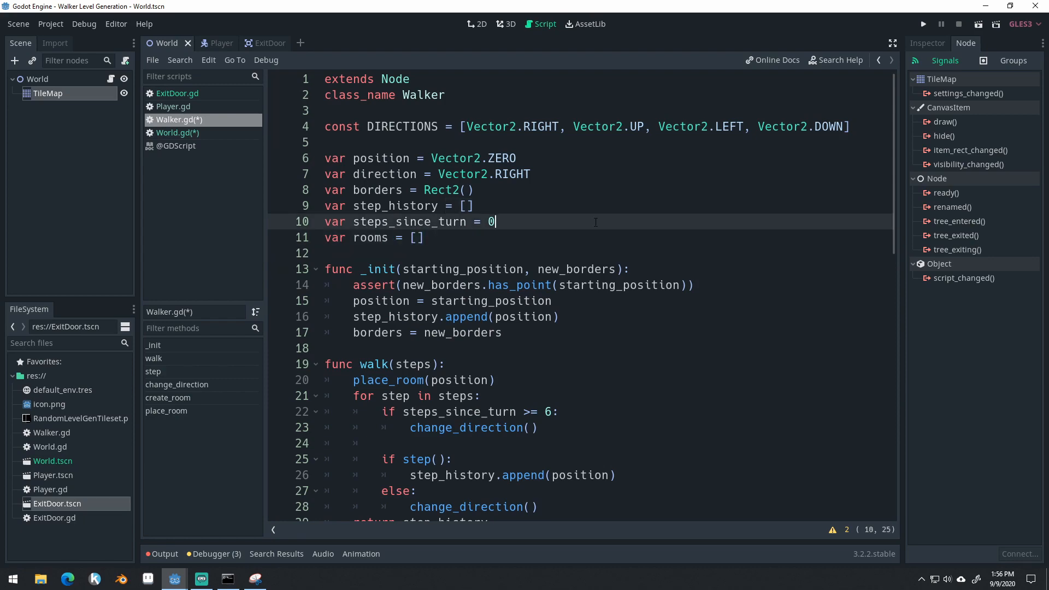
scroll("down", 3)
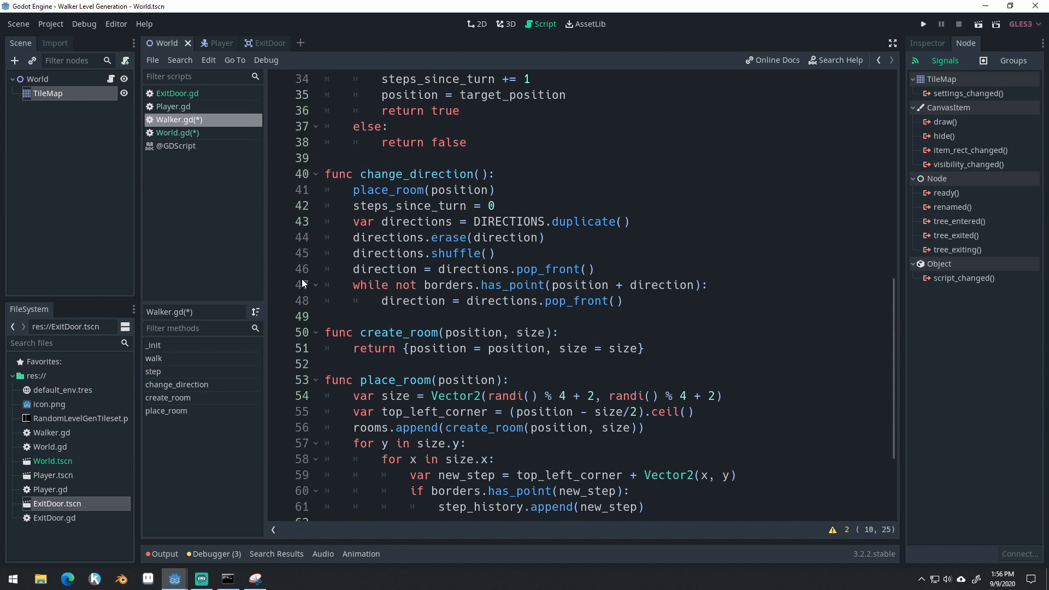
mouse_move(193, 97)
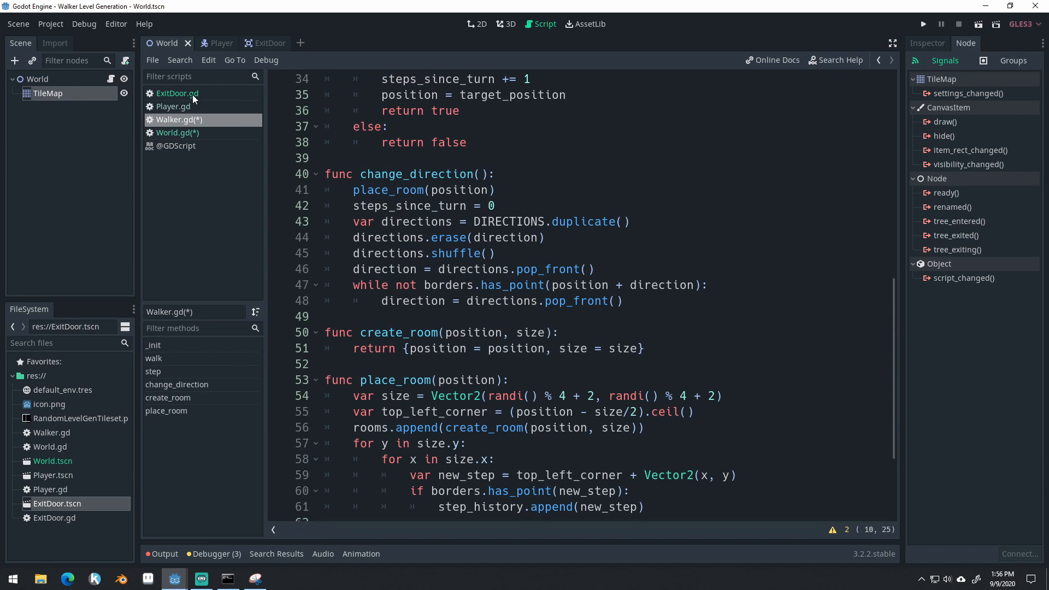
- In World.gd, set exit.position to walker.rooms.back().position
left_click(177, 132)
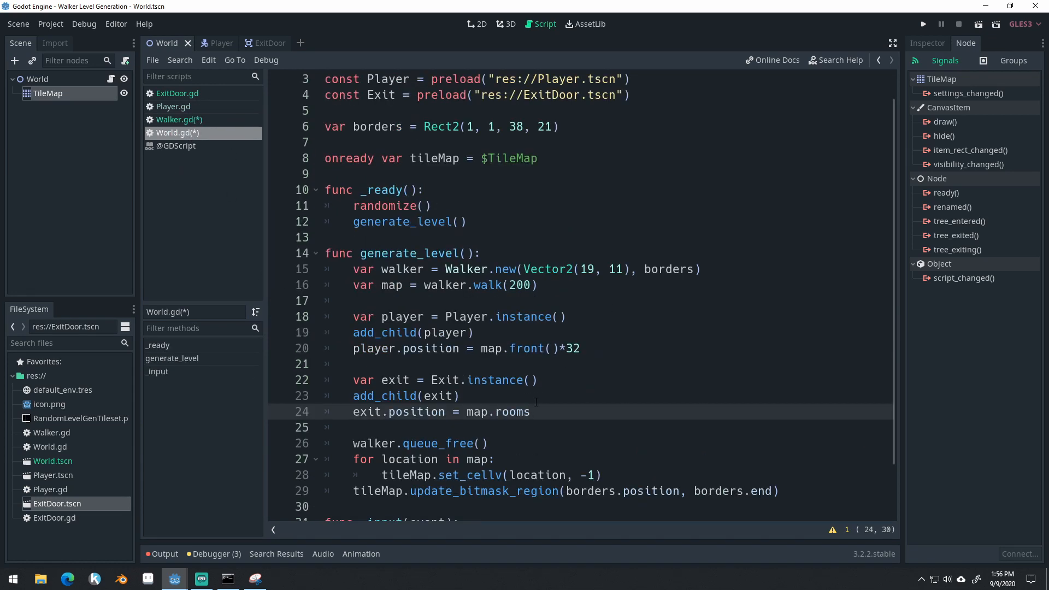
double_click(514, 412)
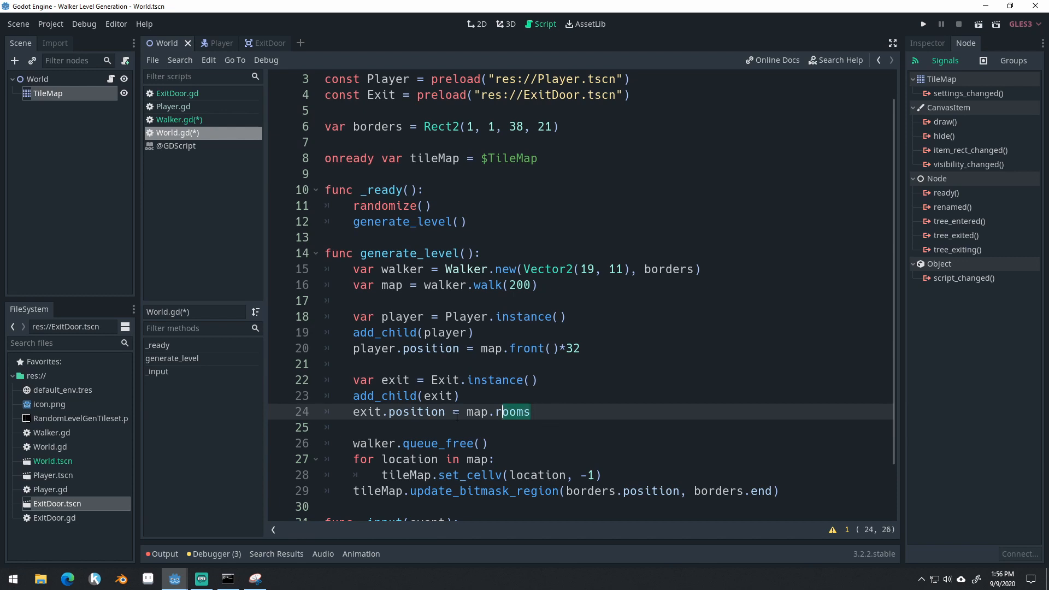
type("walker")
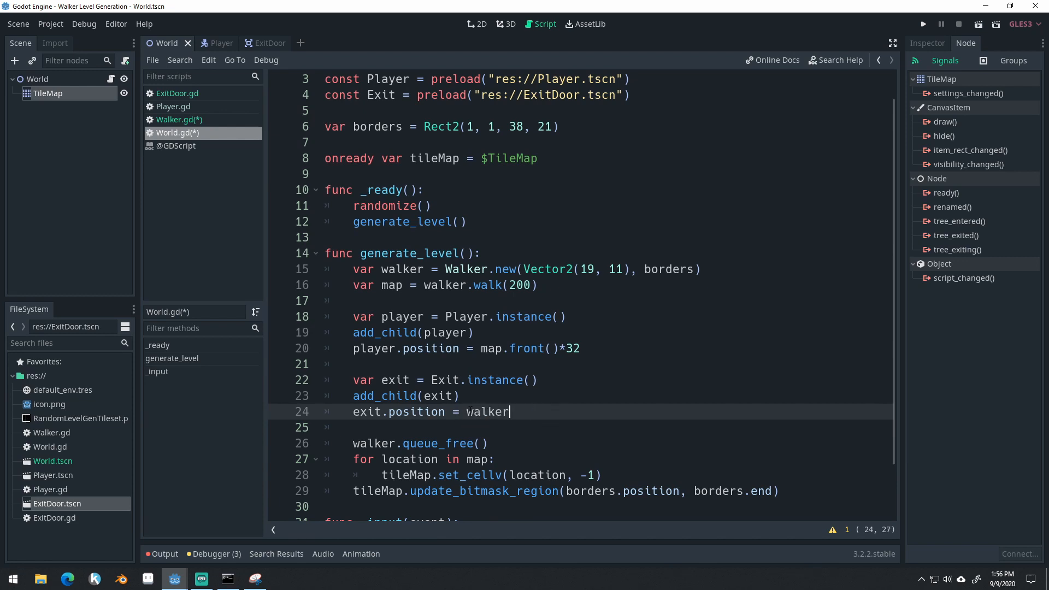
type(".rooms.")
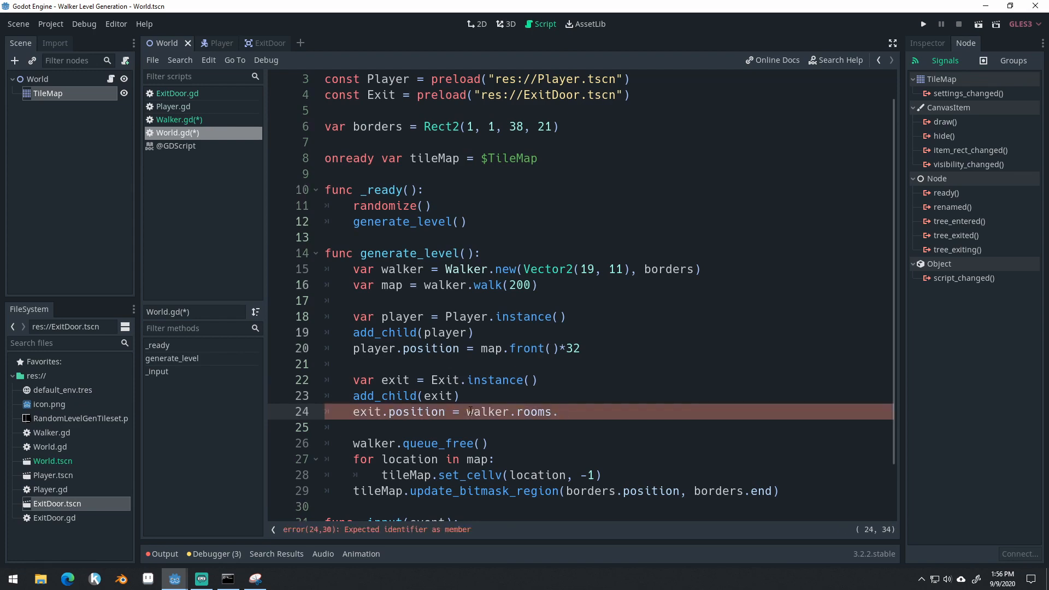
type("back()")
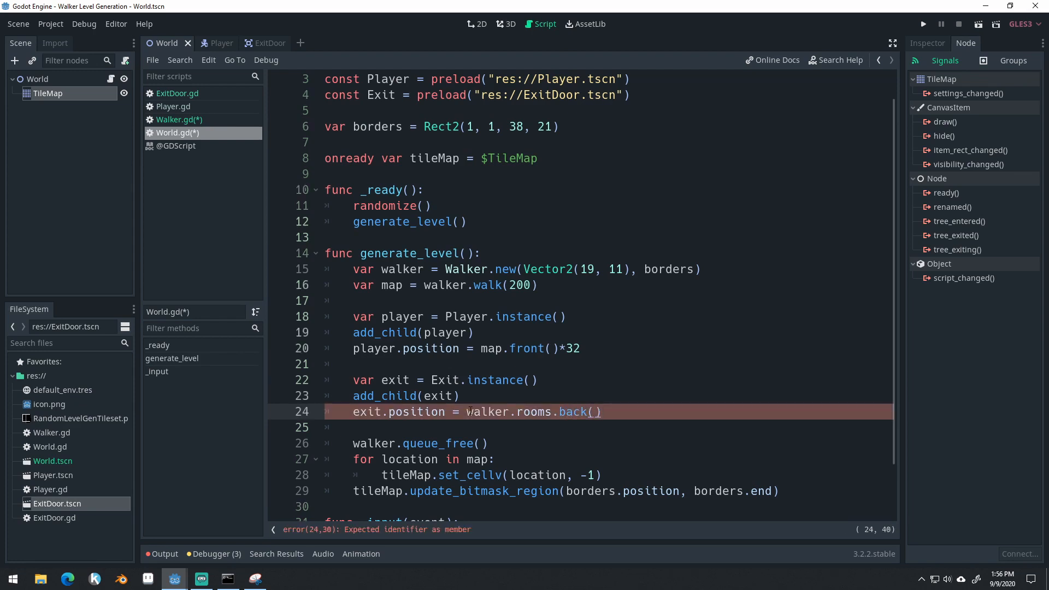
type(".")
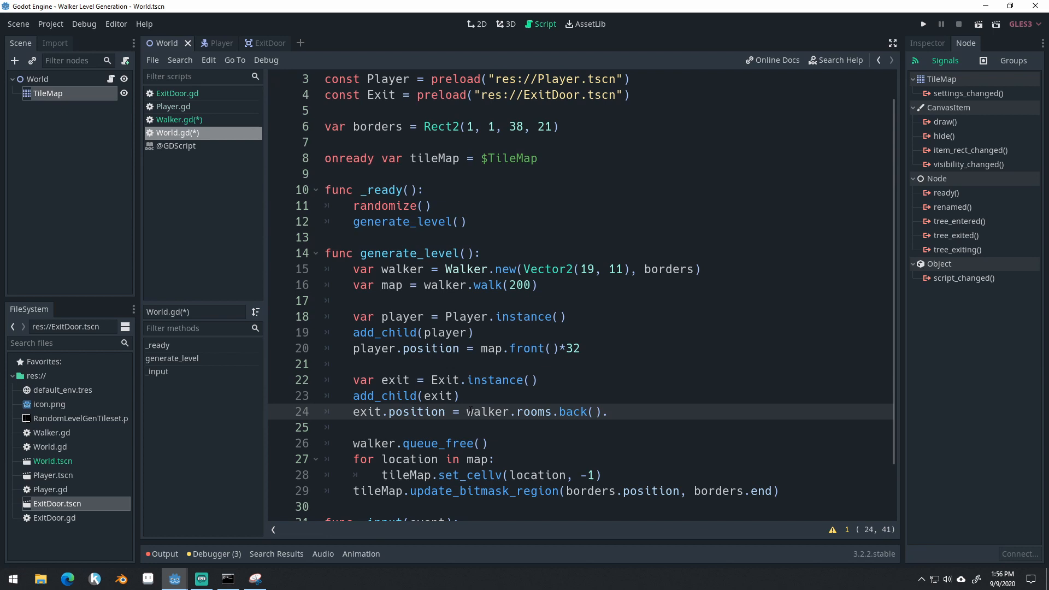
type(".position")
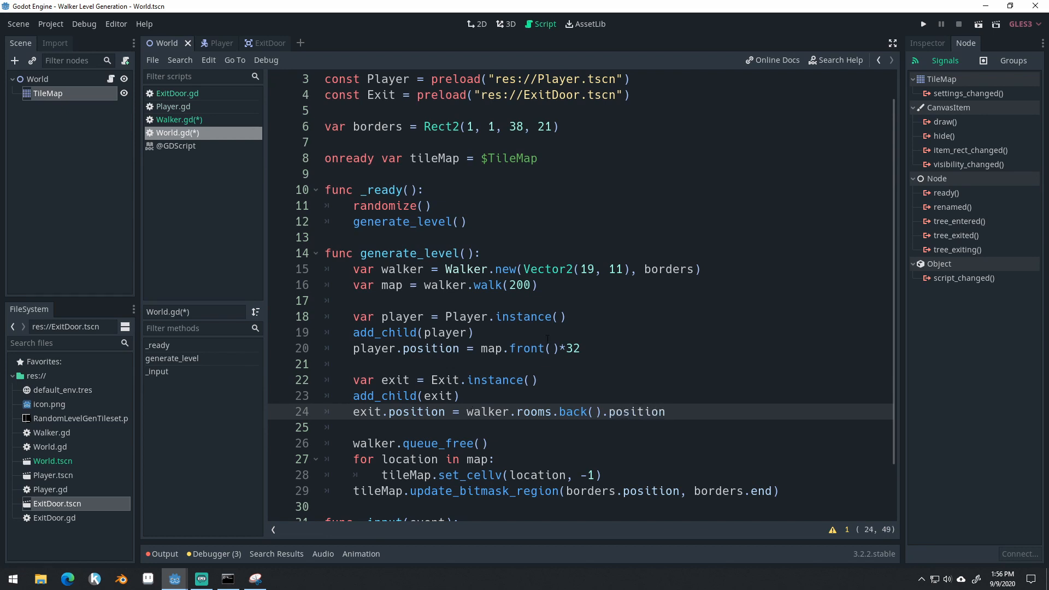
double_click(573, 412)
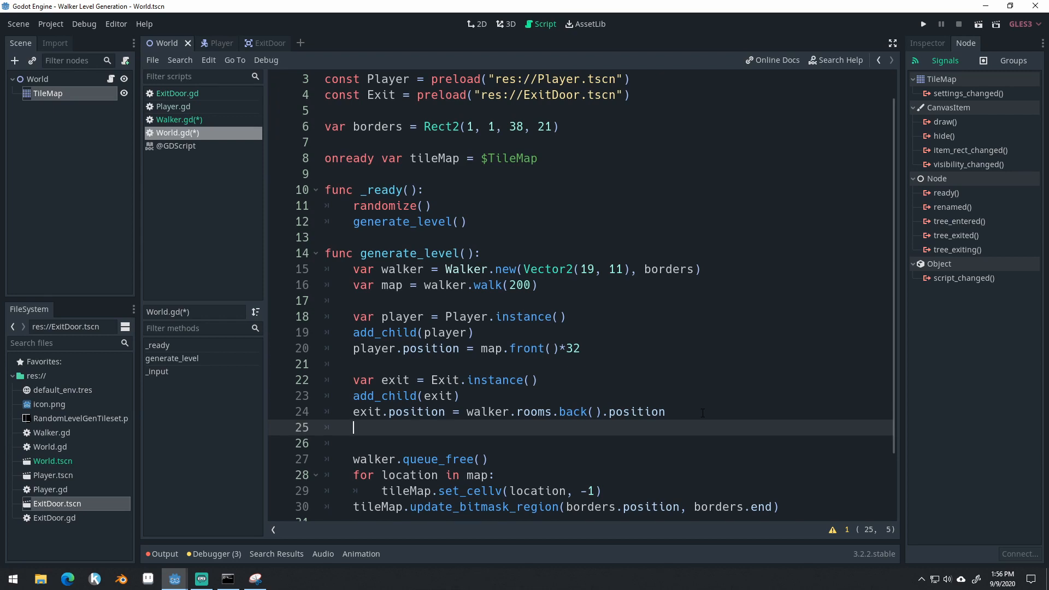
- Connect the exit's leaving_level signal to self's "reload_level" method
type("door.connect(\"leavi")
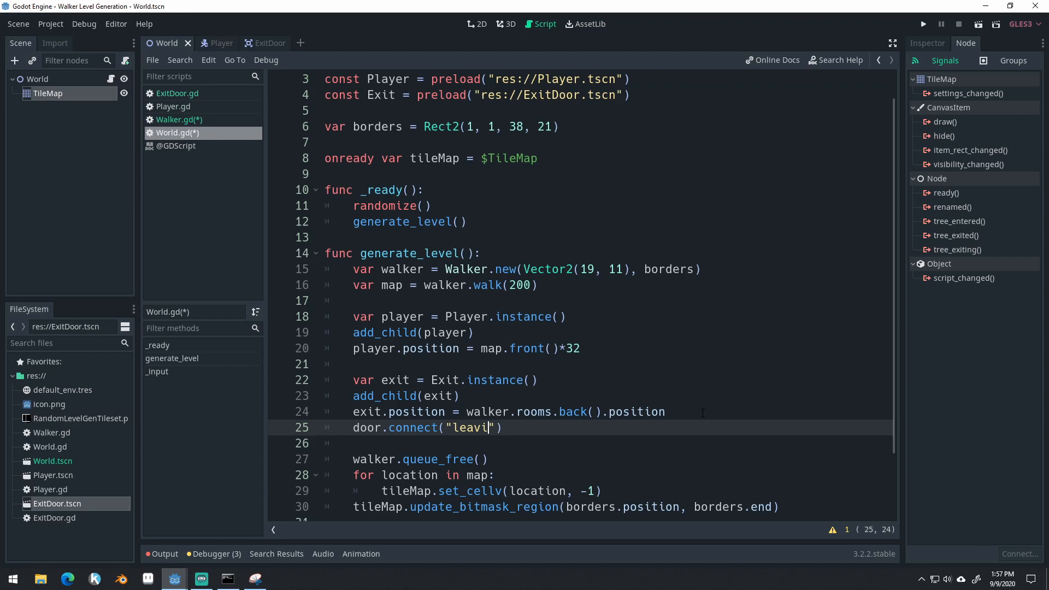
type("ng_level")
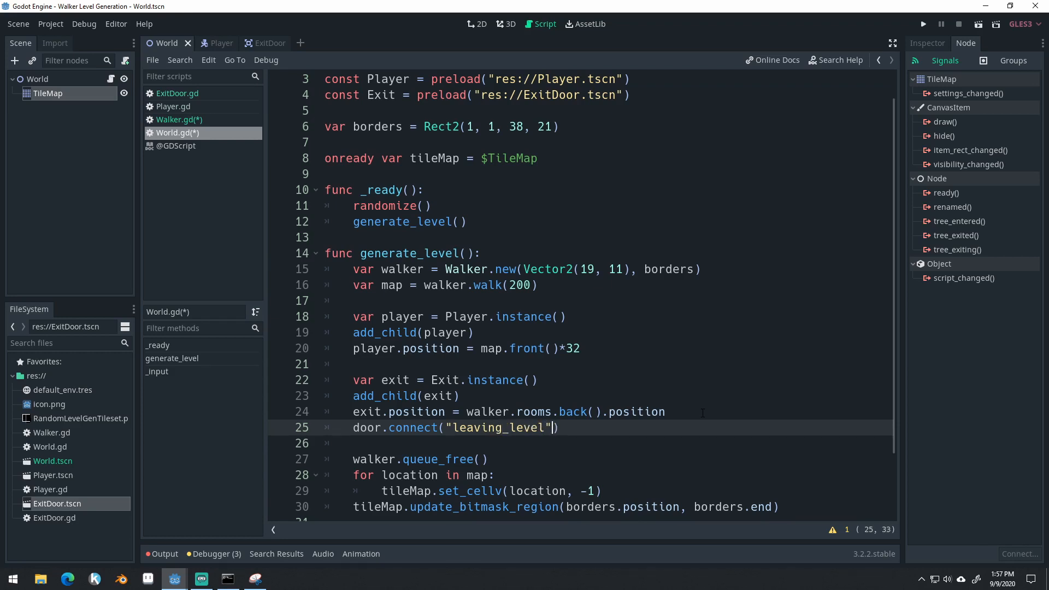
type(", self,")
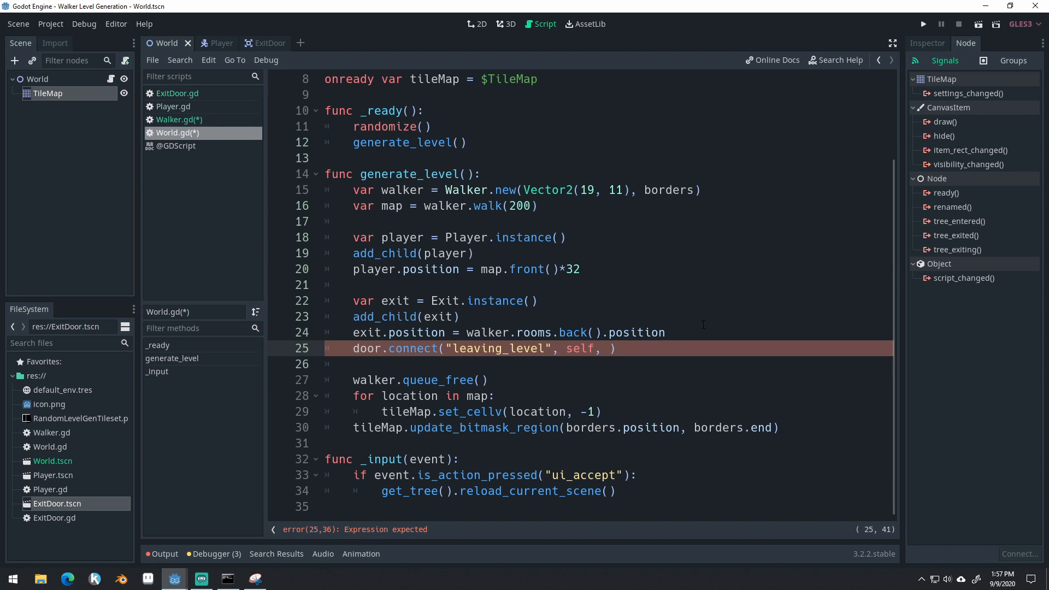
type("\"reload\"")
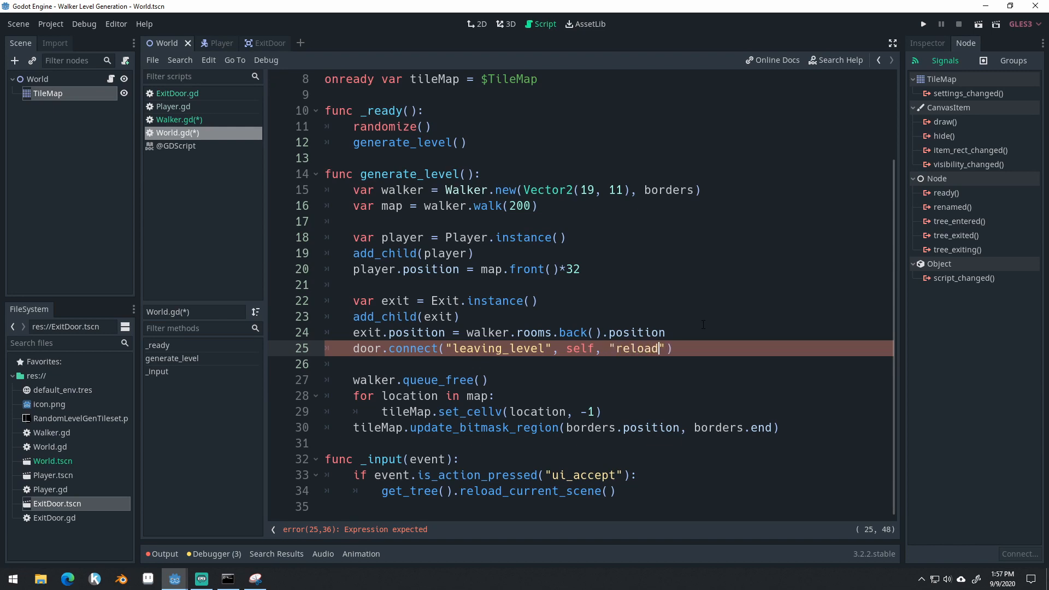
type("_level")
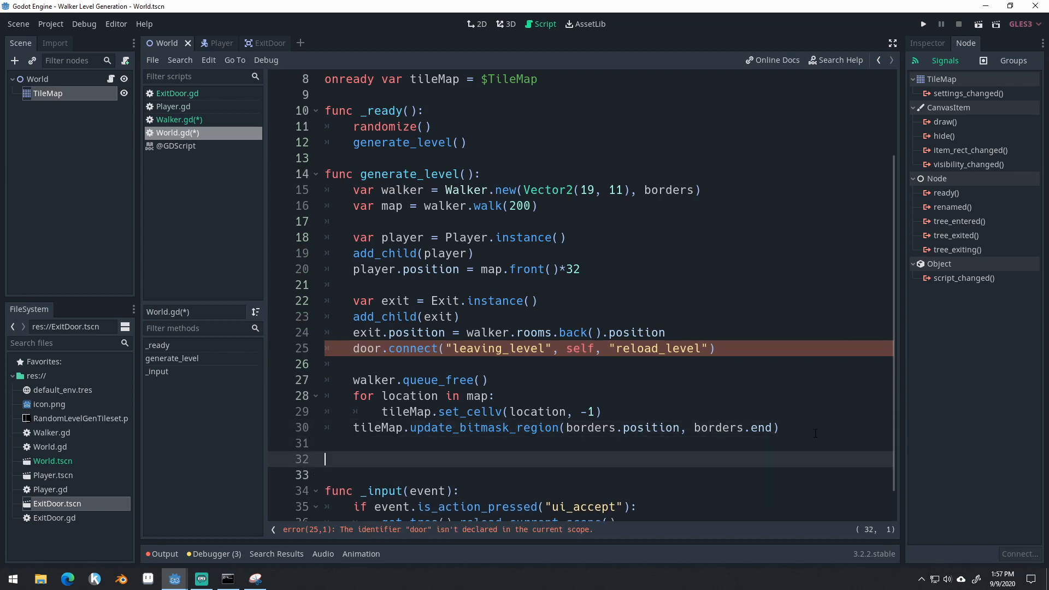
- Add func reload_level() calling get_tree().reload_current_scene(), call it in _input, and run the game
type("func reload")
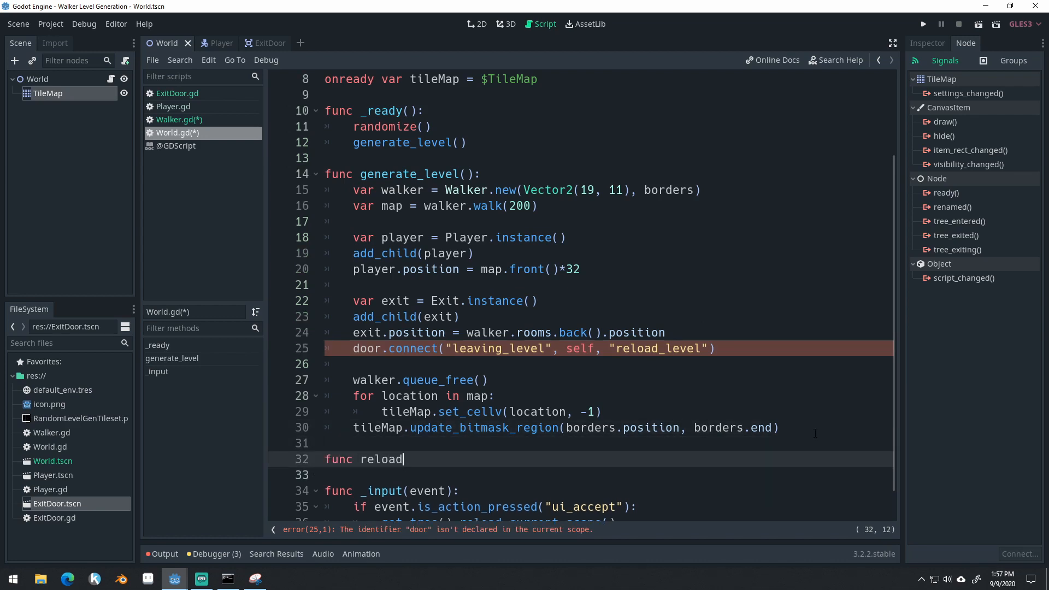
type("_level():")
type("g")
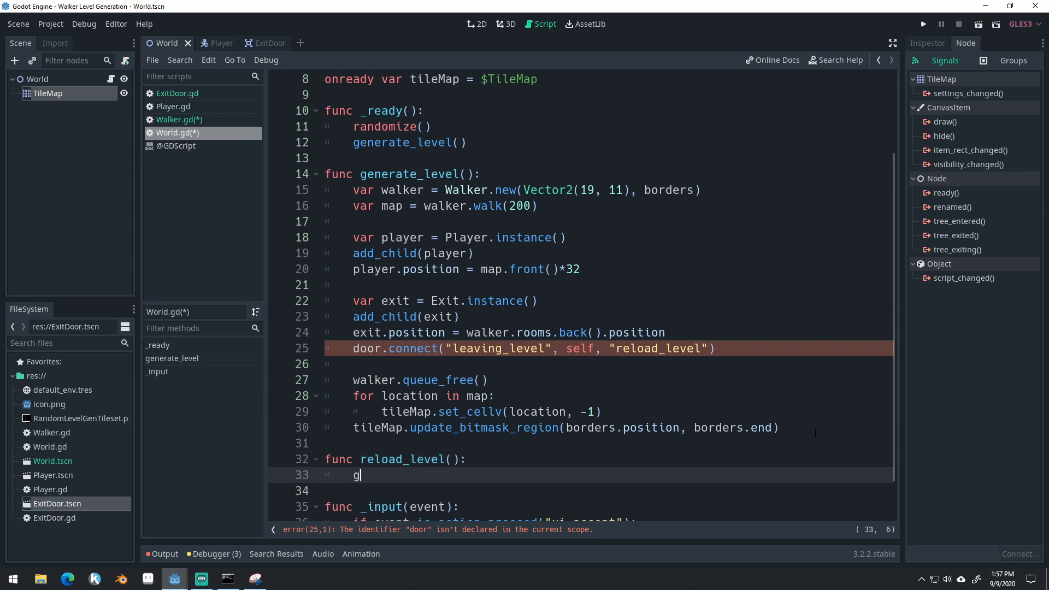
type("et_tree()")
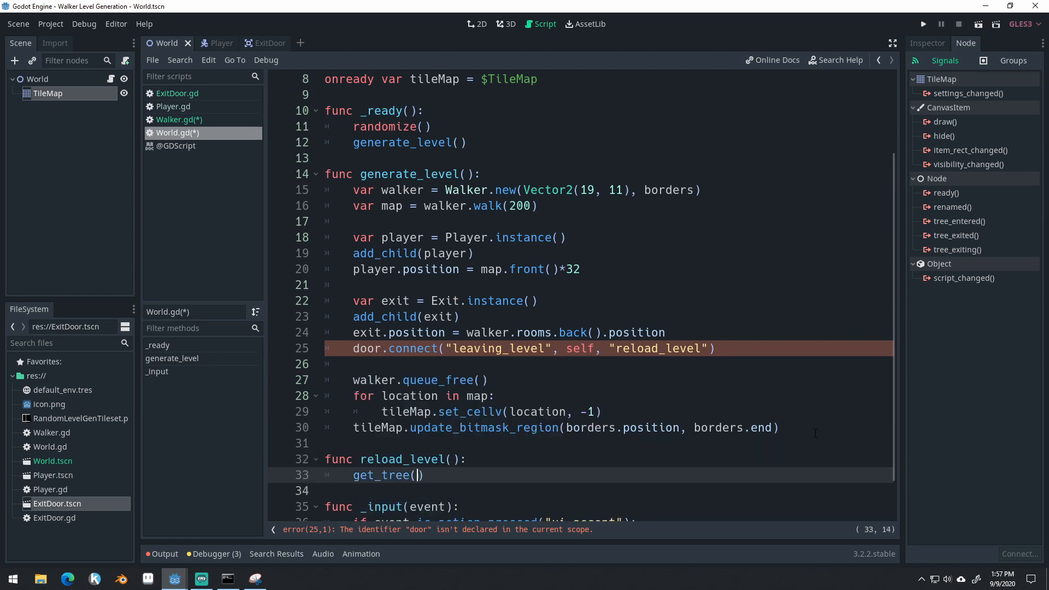
type(".reload_current_scene()")
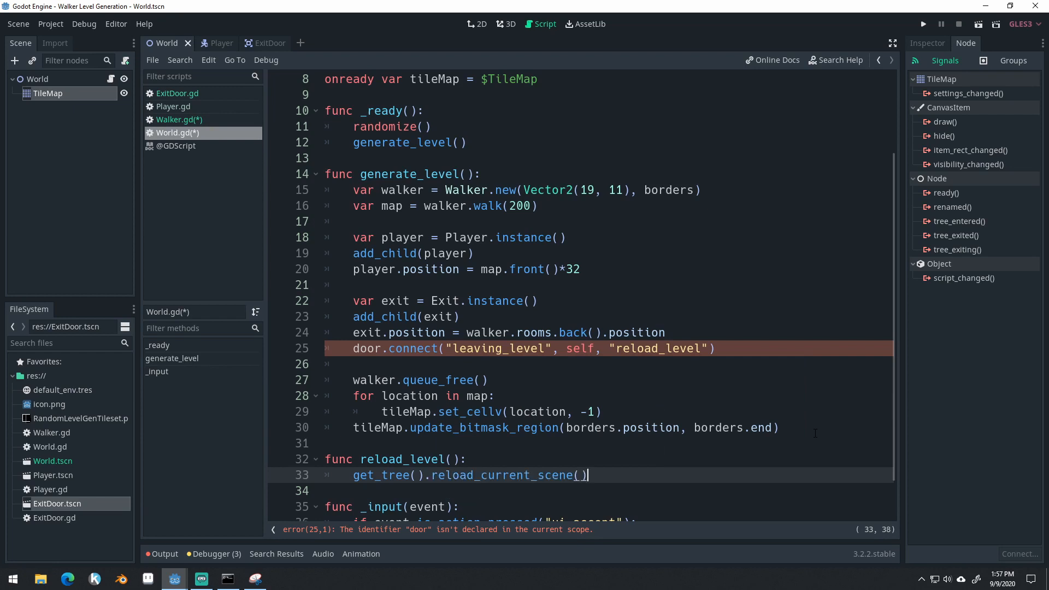
mouse_move(625, 255)
type("ge")
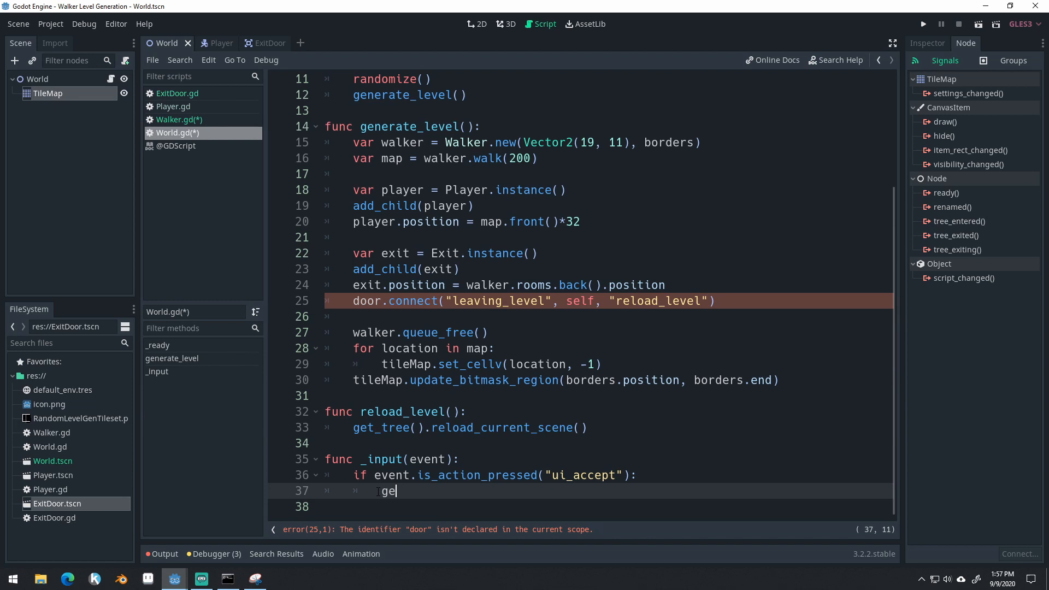
type("reload_level(")
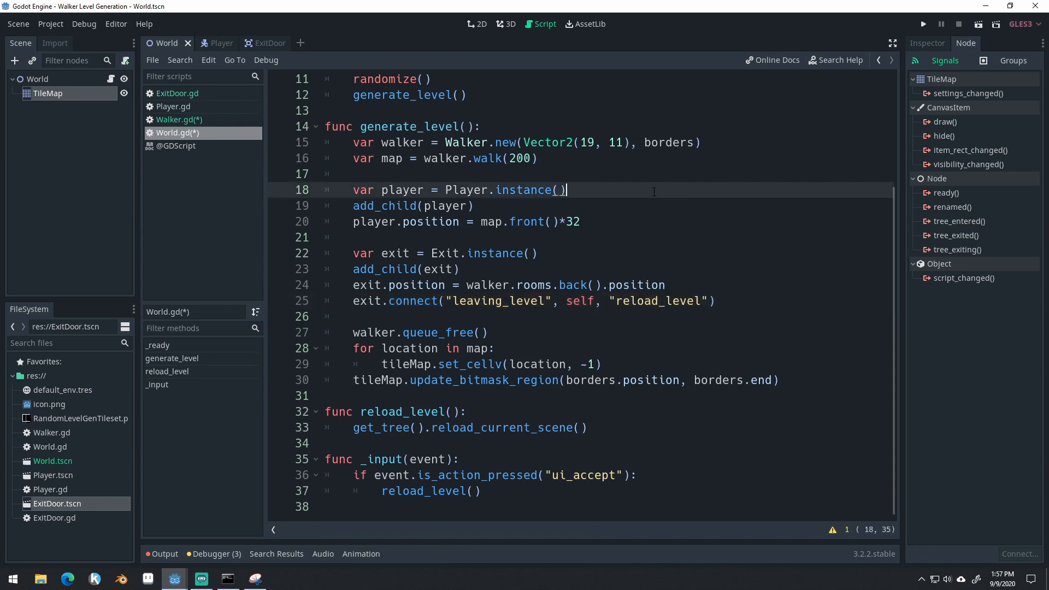
left_click(924, 24)
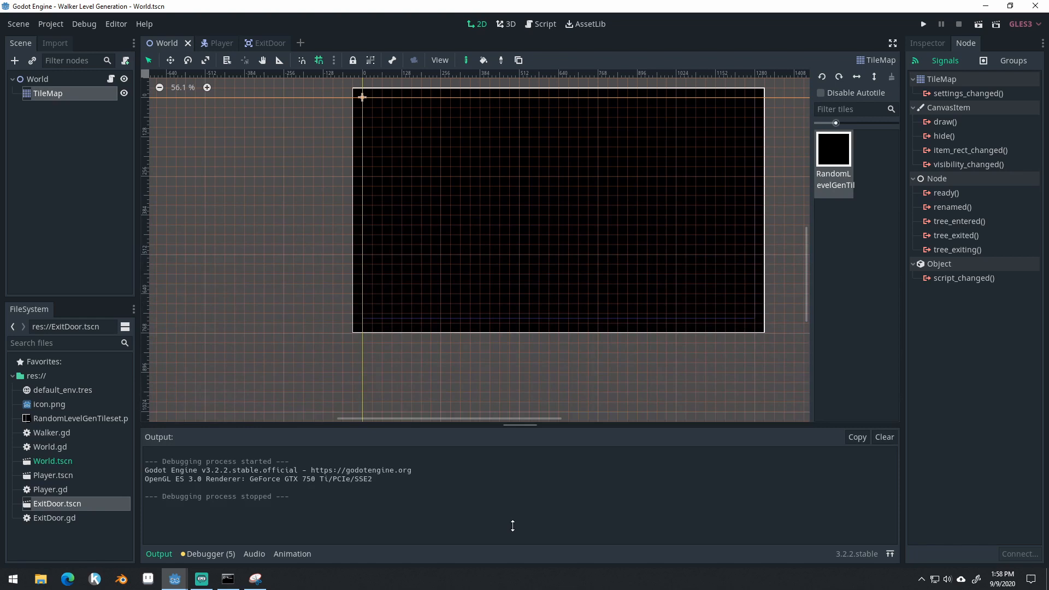
- Run the game again to test the exit-door reload wiring
left_click(922, 24)
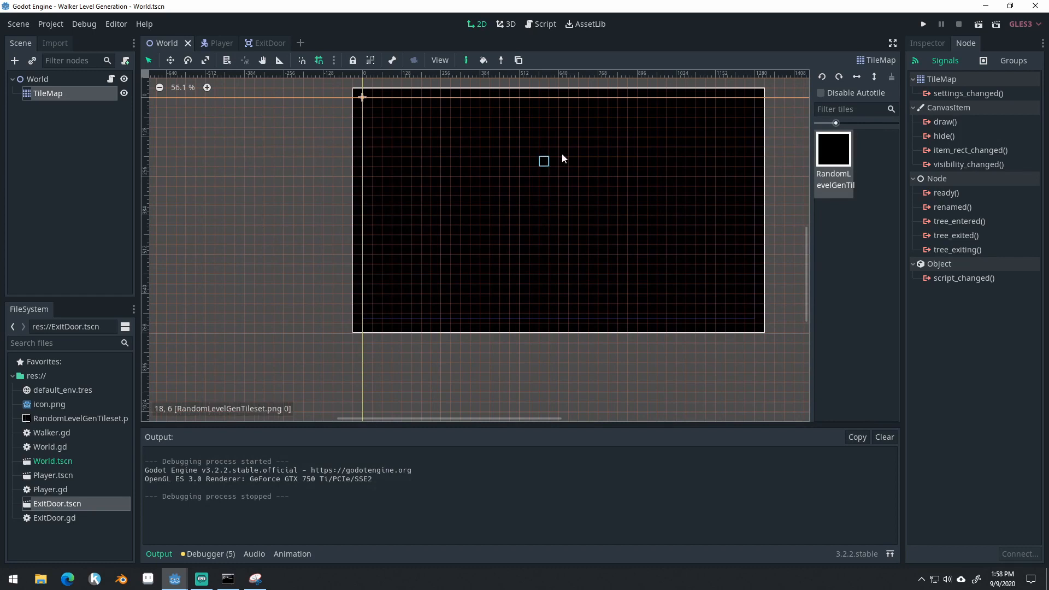
mouse_move(435, 154)
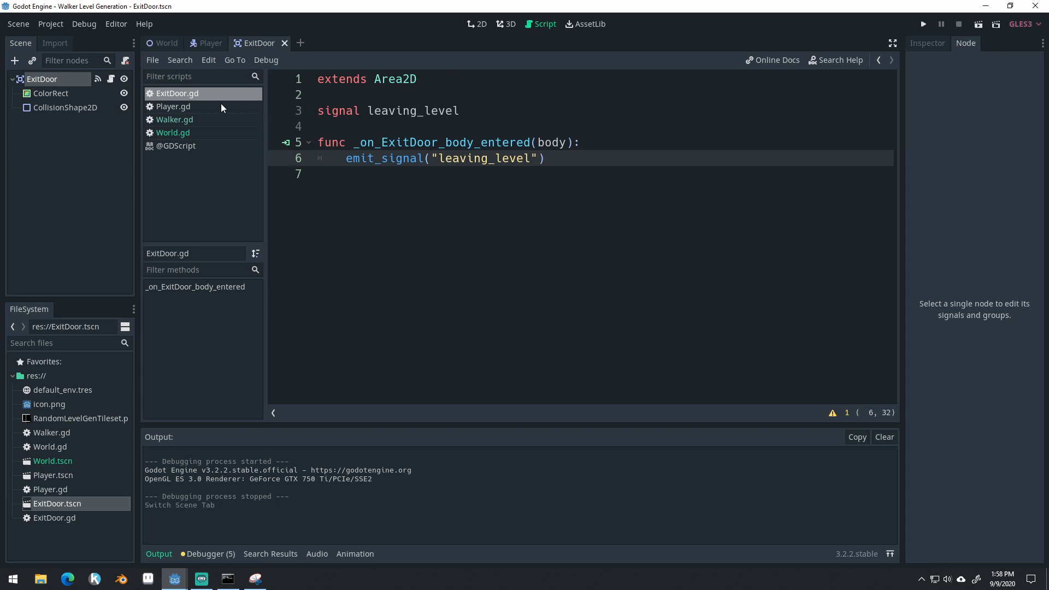
mouse_move(214, 129)
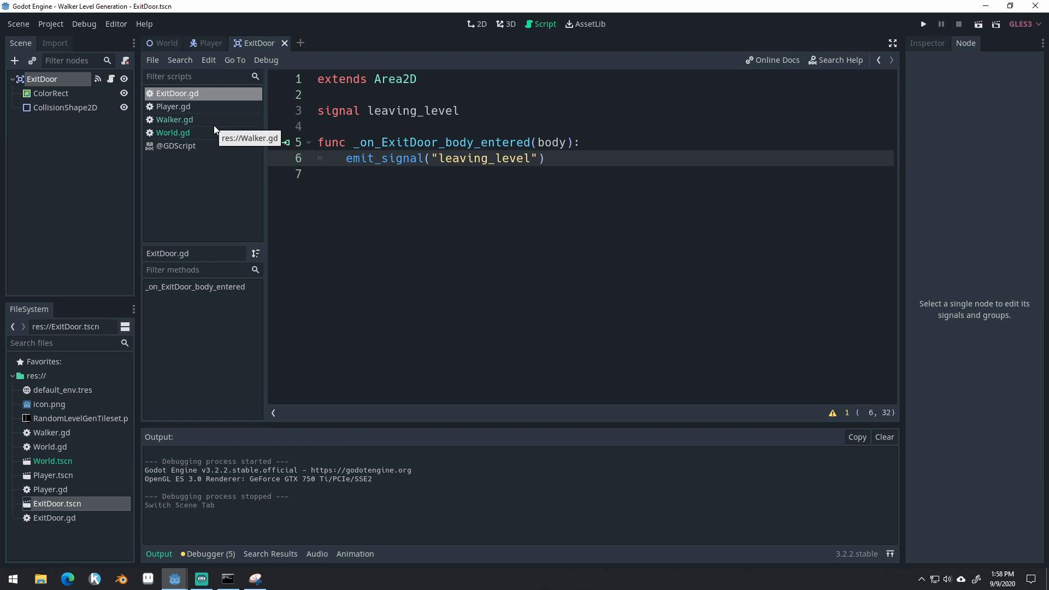
mouse_move(135, 174)
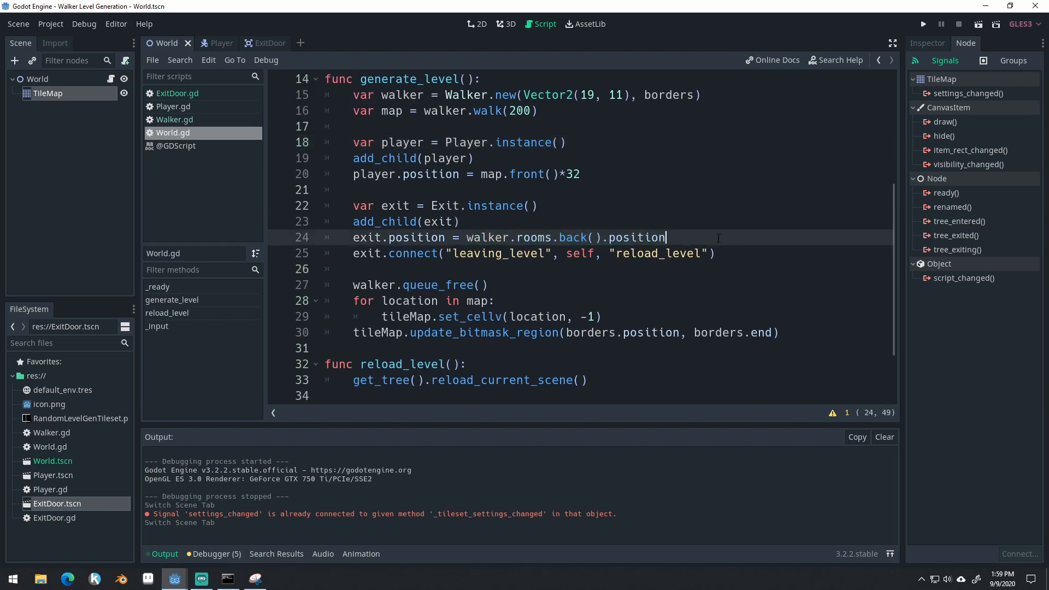
- Multiply exit.position by 32, run the game, and close the debug window
type("*3")
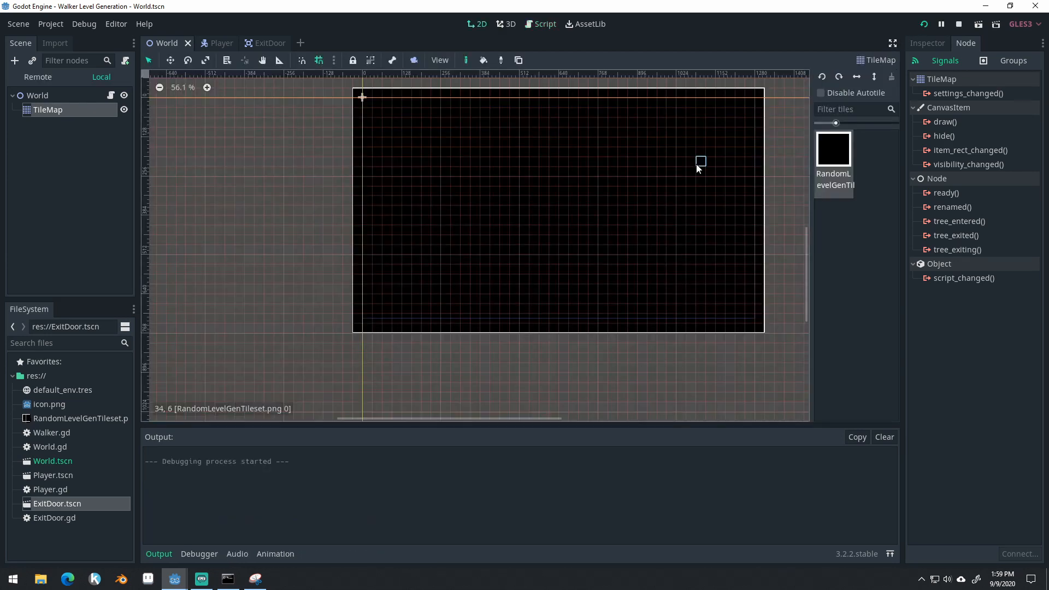
left_click(924, 23)
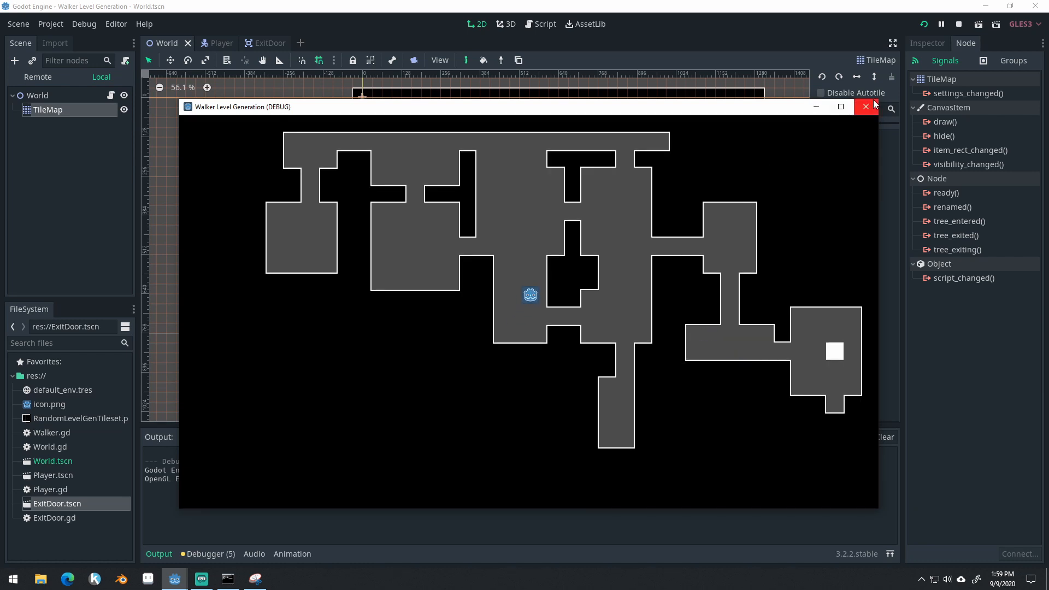
left_click(865, 106)
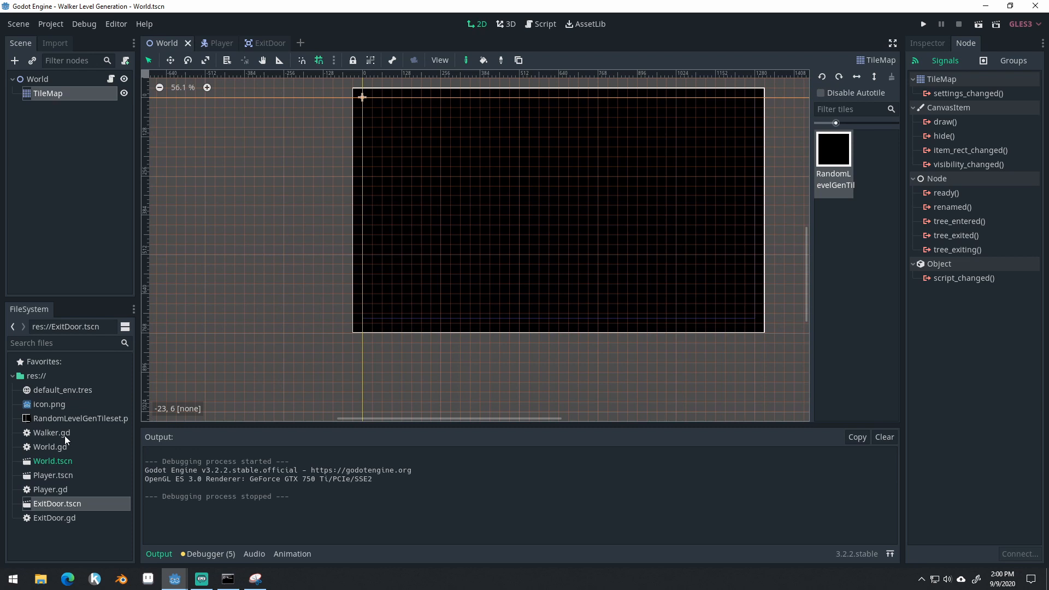
- Below place_room in Walker.gd, start func get_end_room() with end_room = rooms.pop_front()
left_click(51, 432)
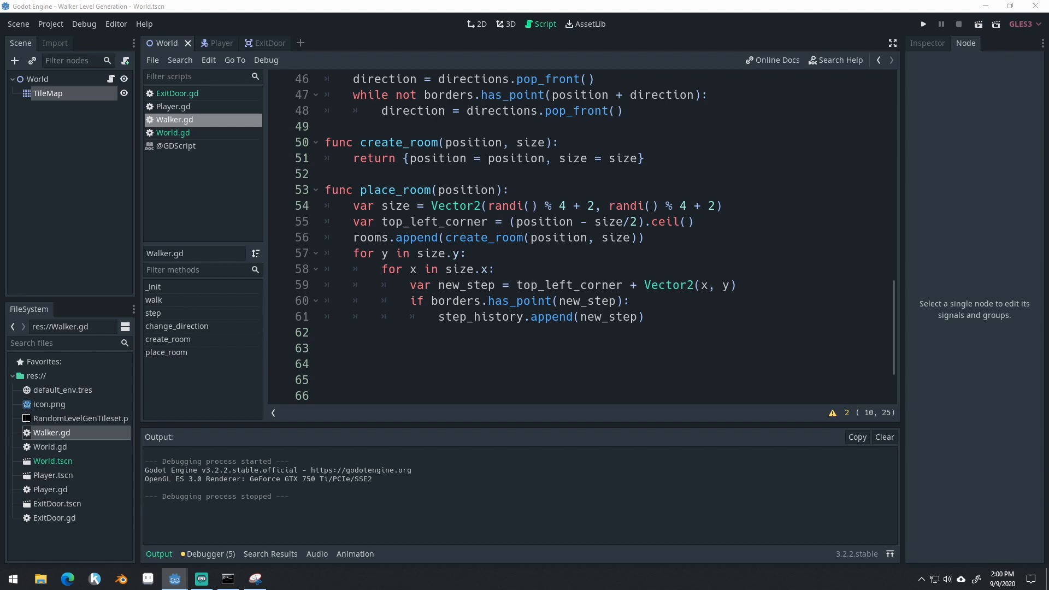
mouse_move(688, 323)
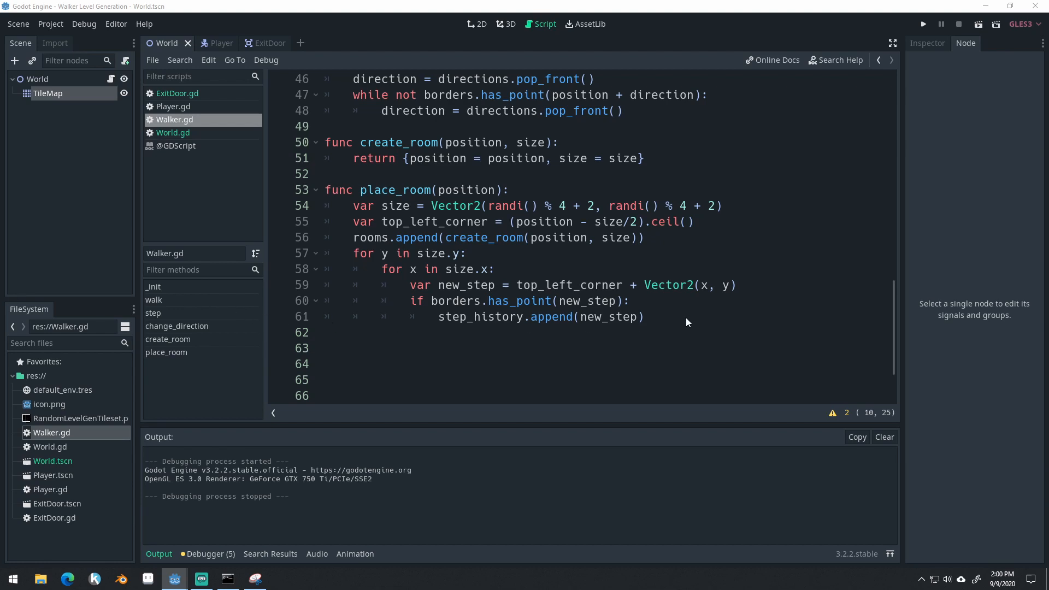
left_click(325, 332)
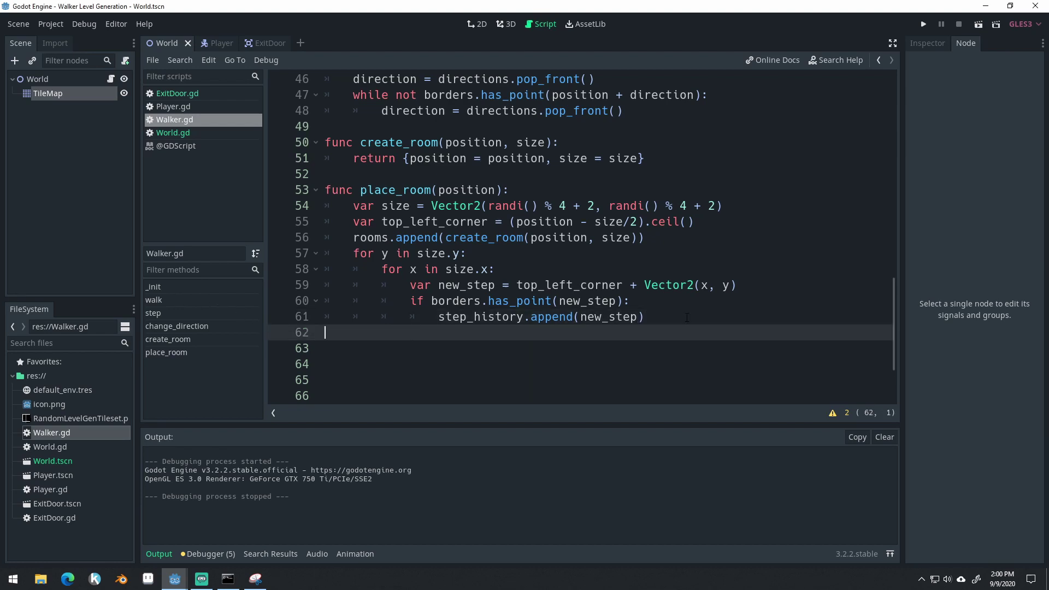
type("func get_e")
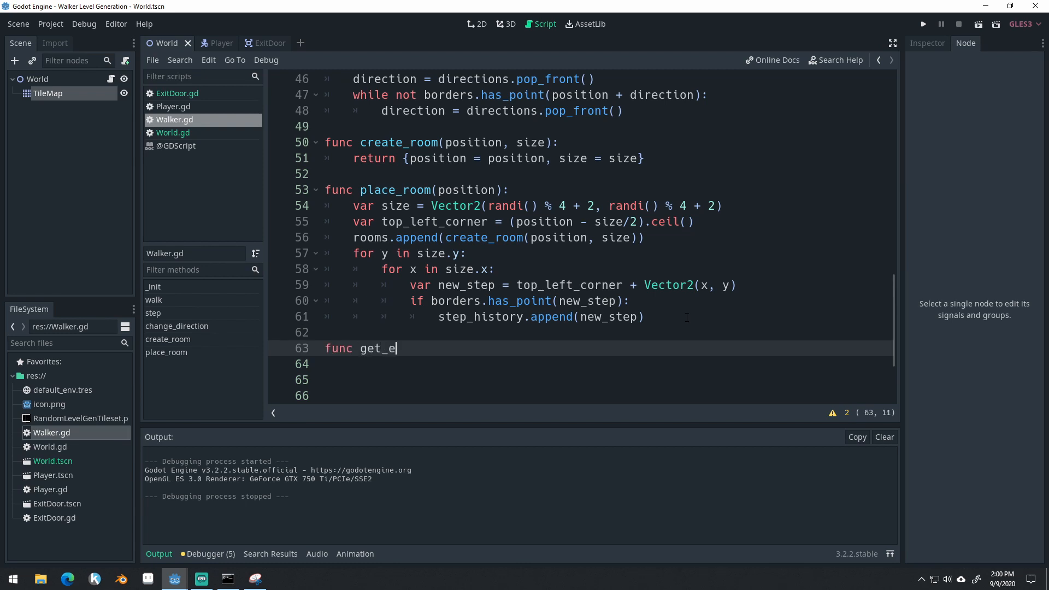
type("nd_room():")
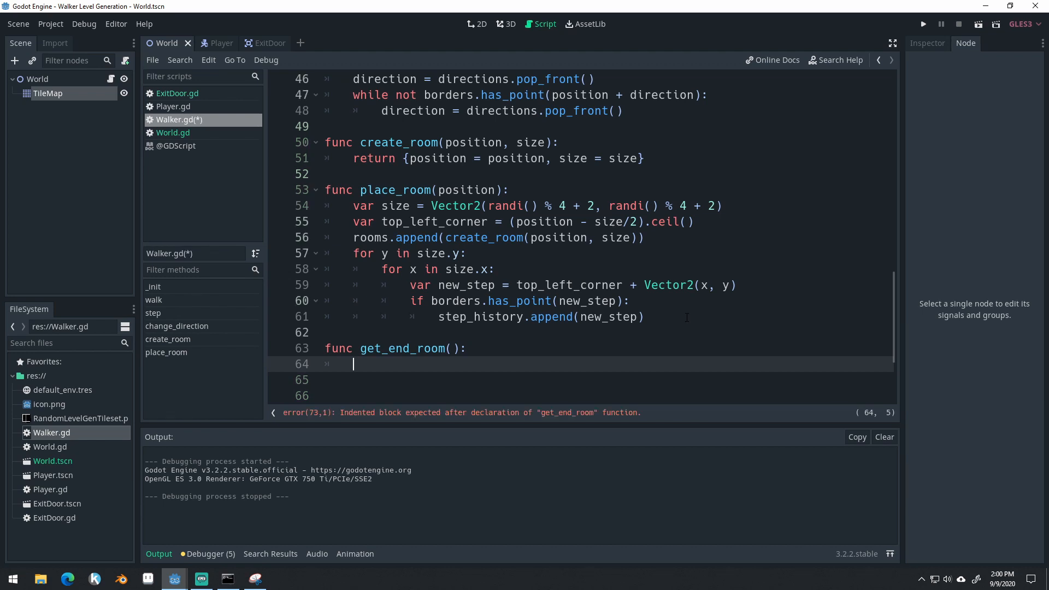
type("var end_room = rooms.po")
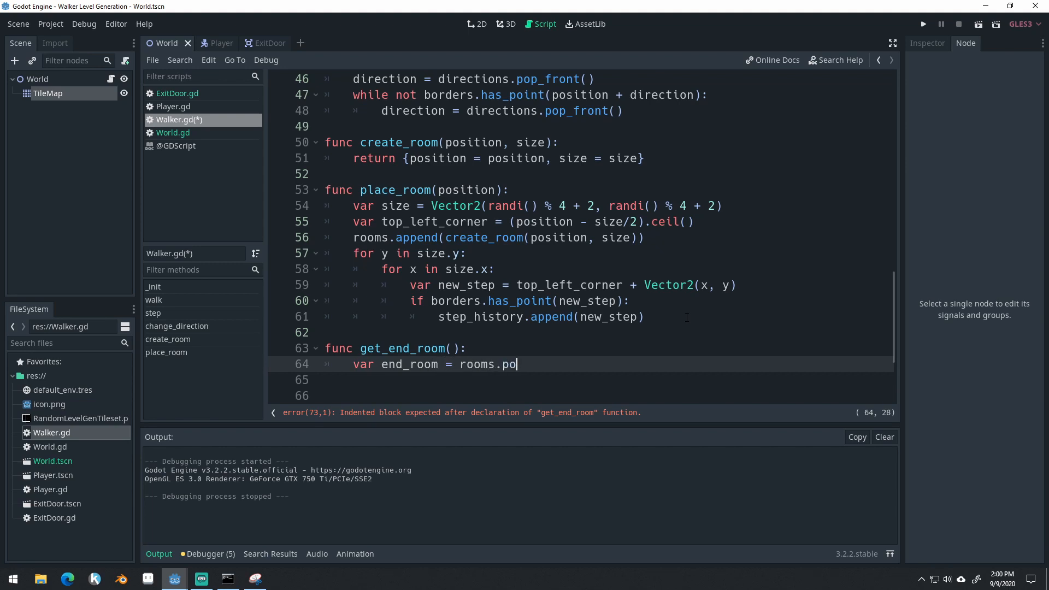
type("p_for")
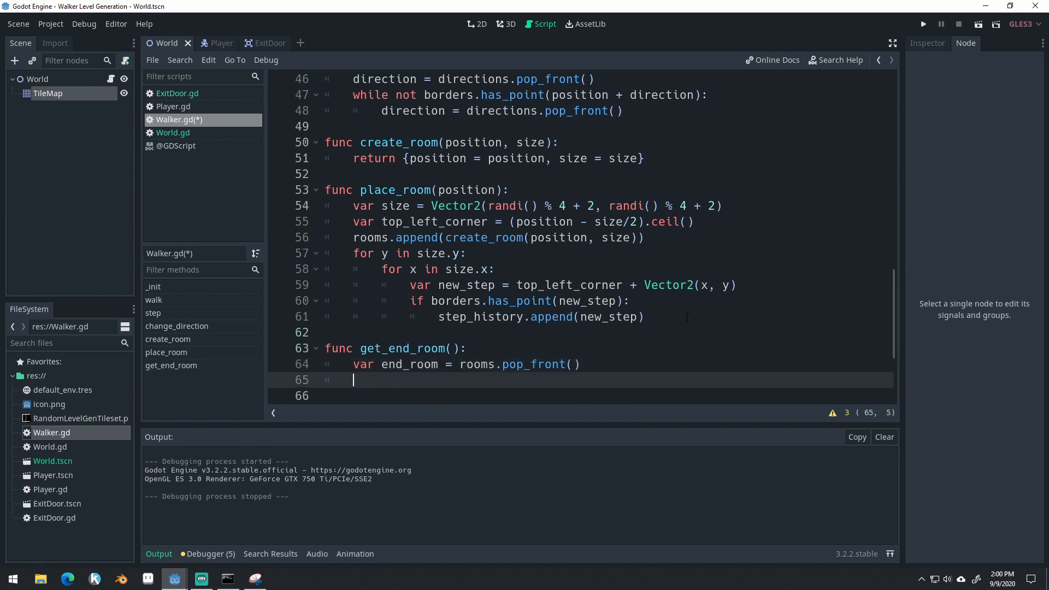
- Add starting_position = step_history.front(), a for room in rooms loop, and a distance_to check
type("var starti")
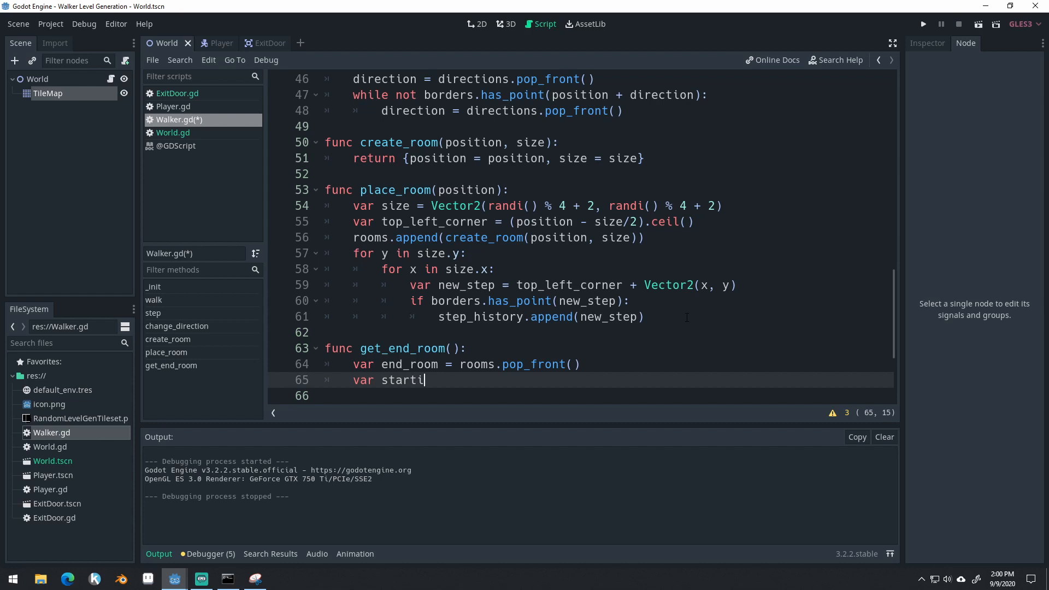
type("ng_position =")
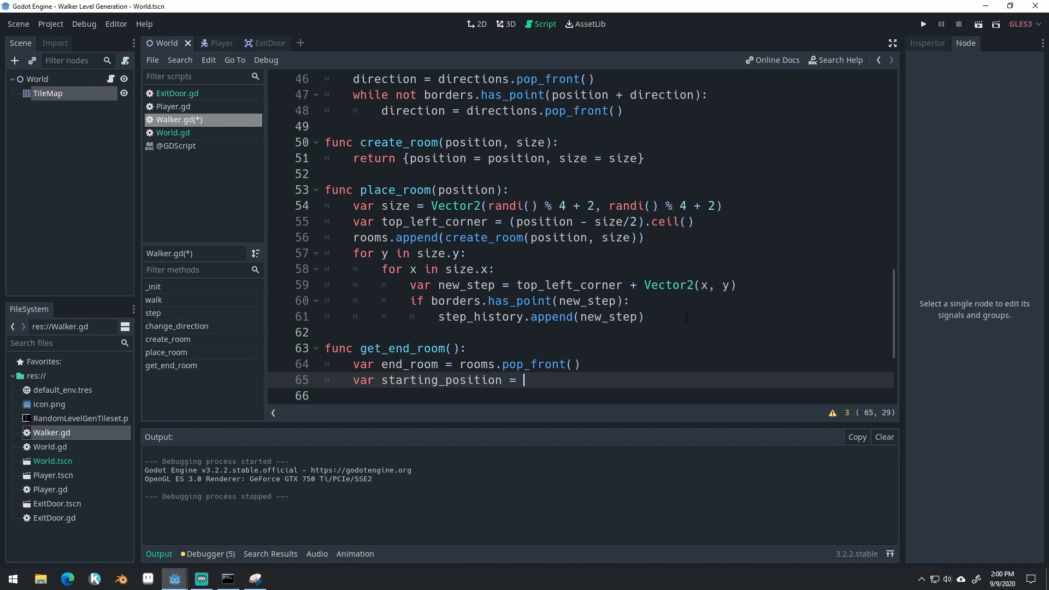
type("step_history.front(")
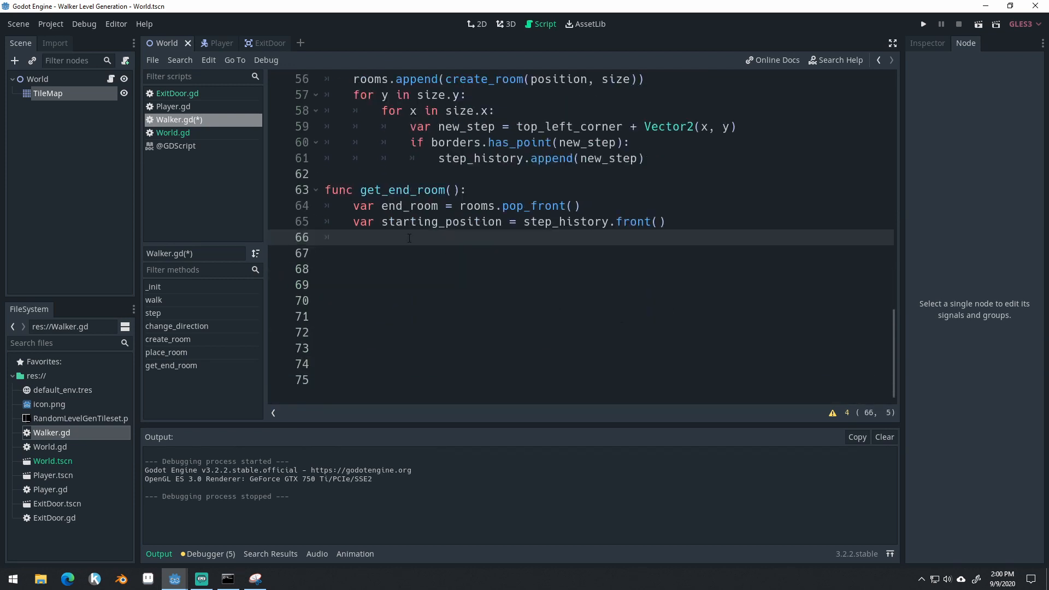
type("for room in rooms:")
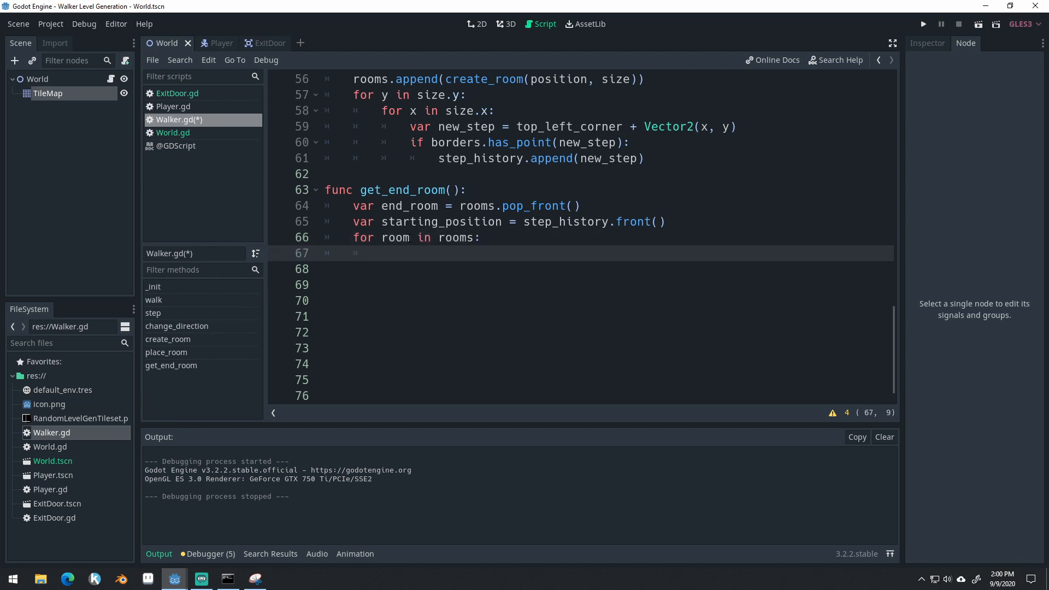
type("if starting_position.d")
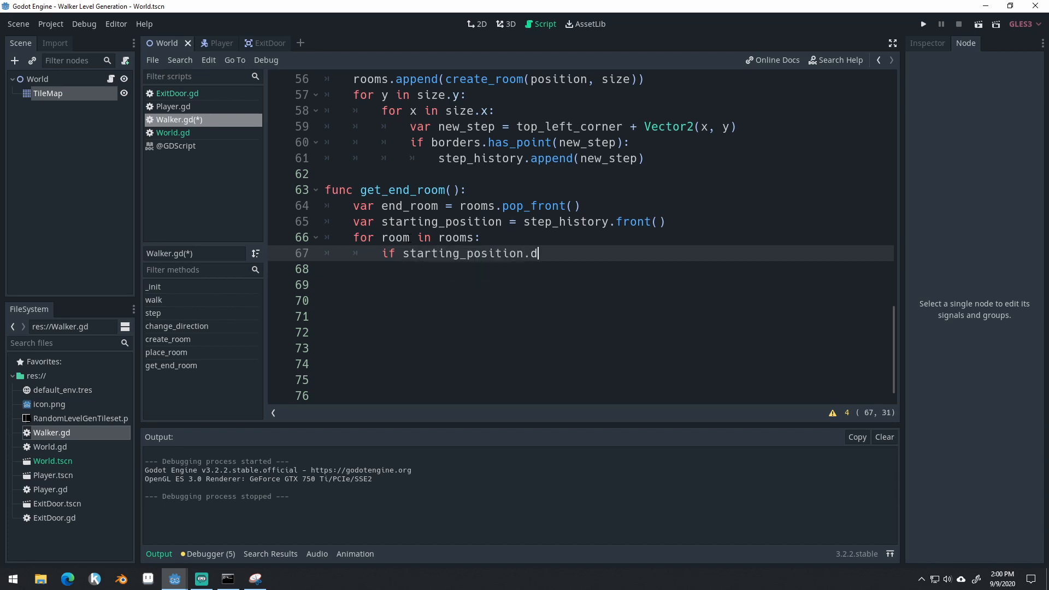
type("istance_to")
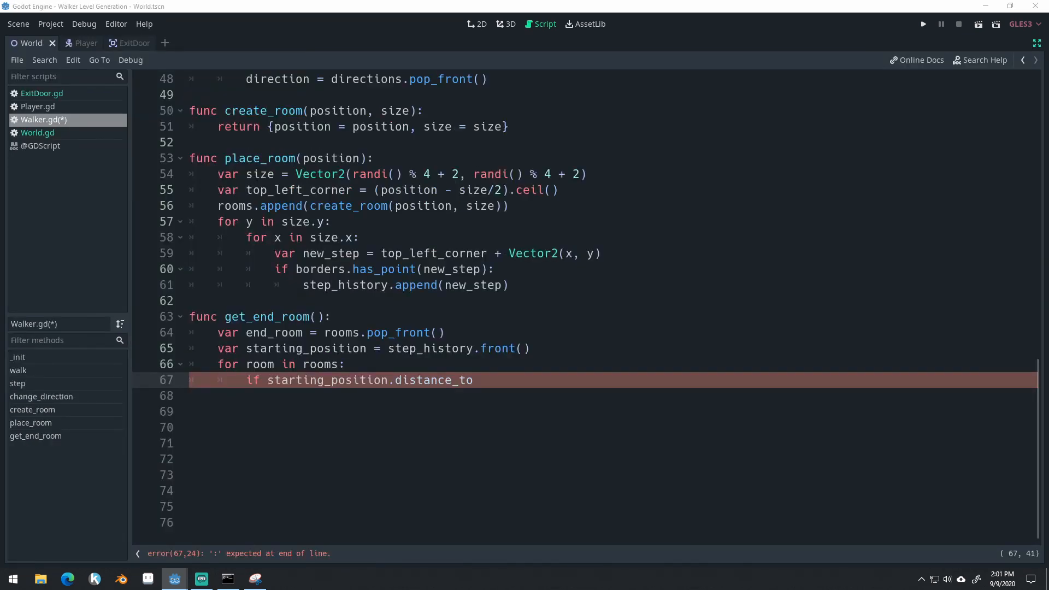
- Compare room.position and end_room.position distances to starting_position, keep the farther room, and return end_room
left_click(497, 380)
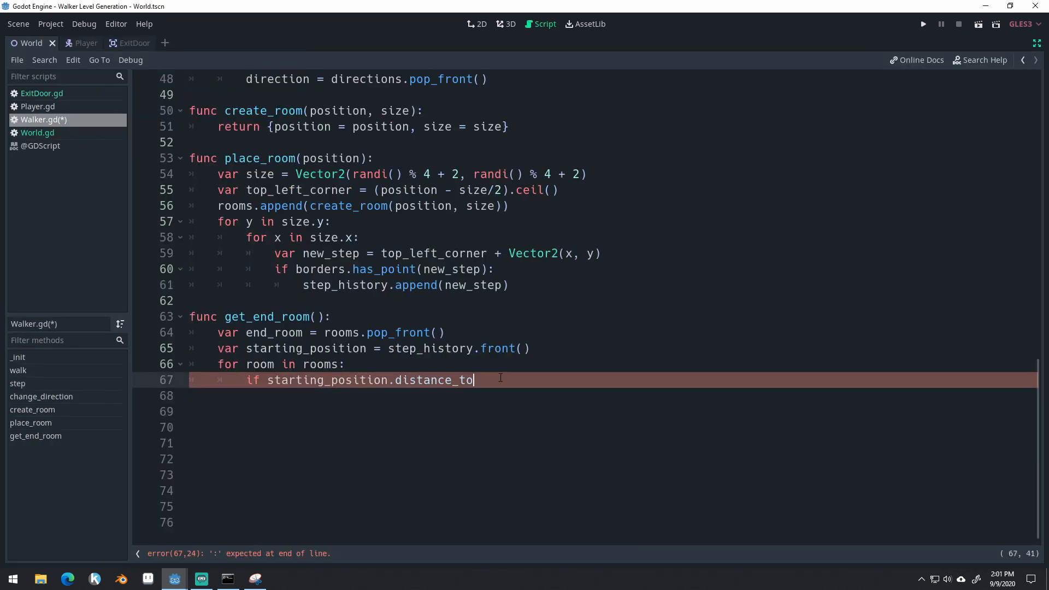
type("(room.")
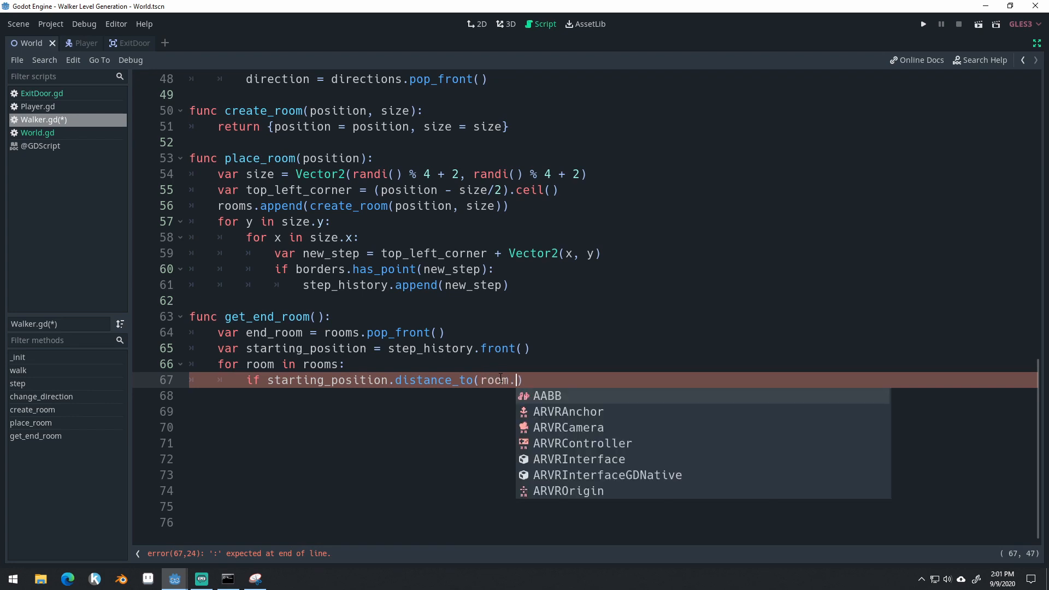
type("position)")
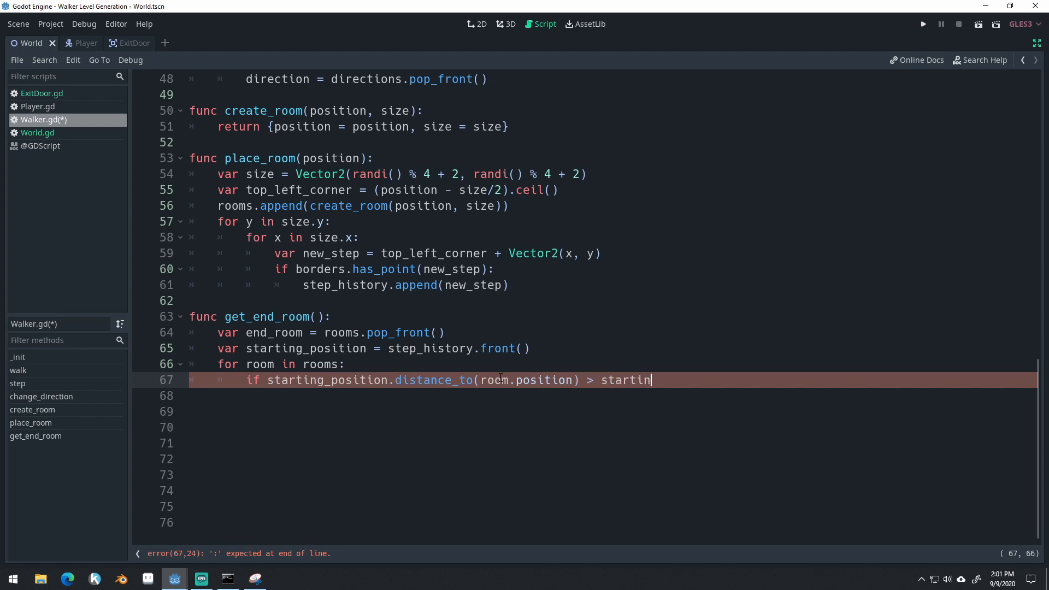
type("g_position.di")
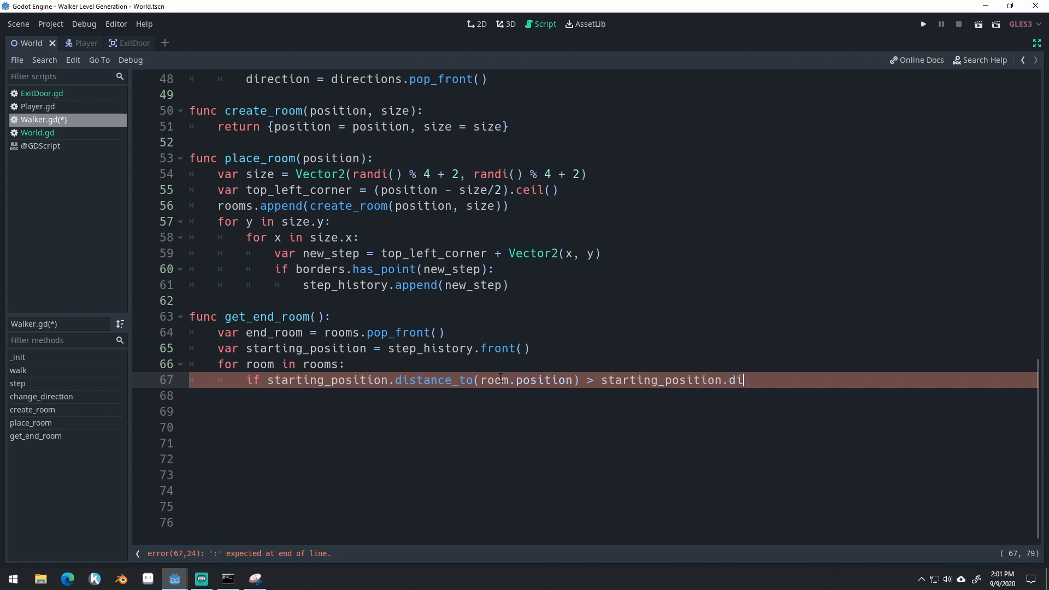
type("stance")
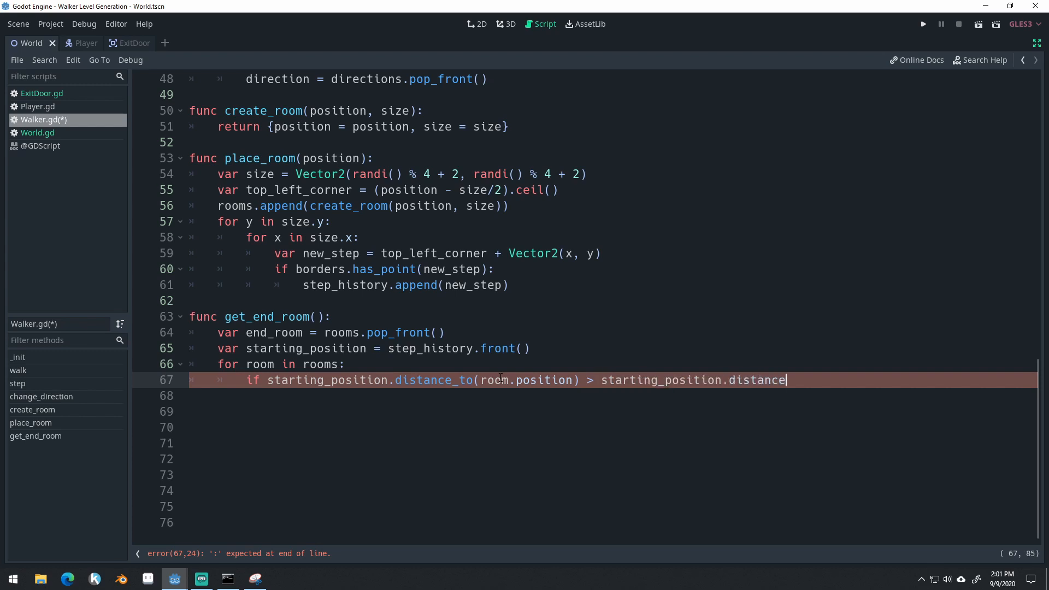
type("_to(end_room.")
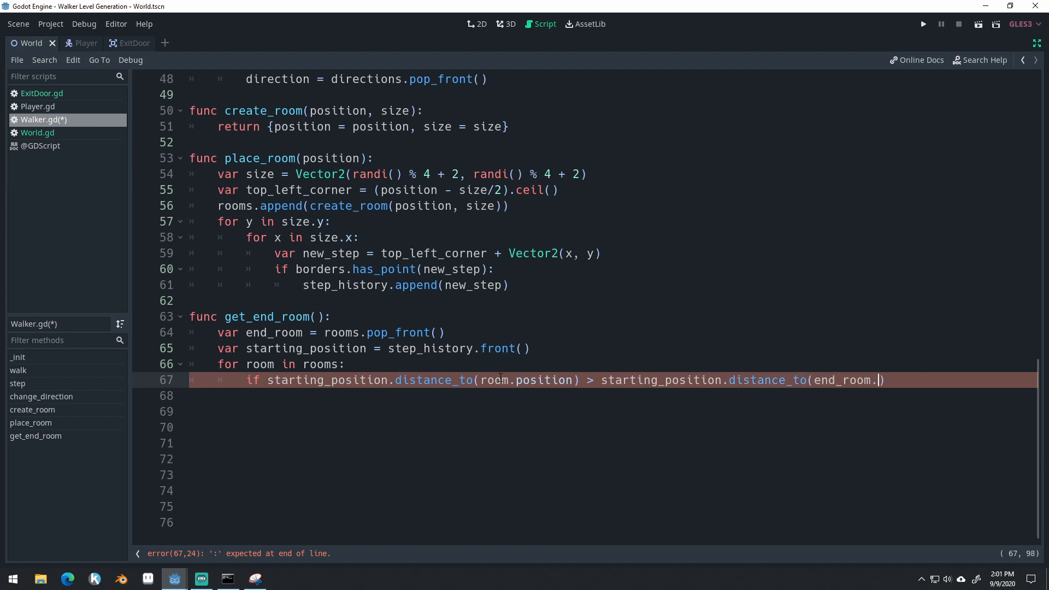
type("position")
left_click(613, 396)
type("end")
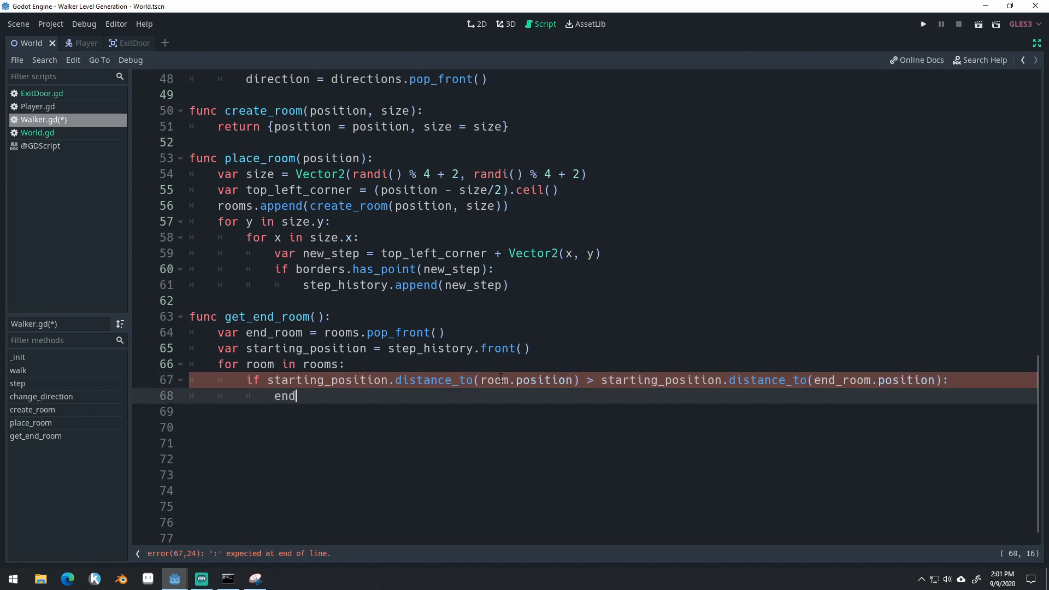
type("_room")
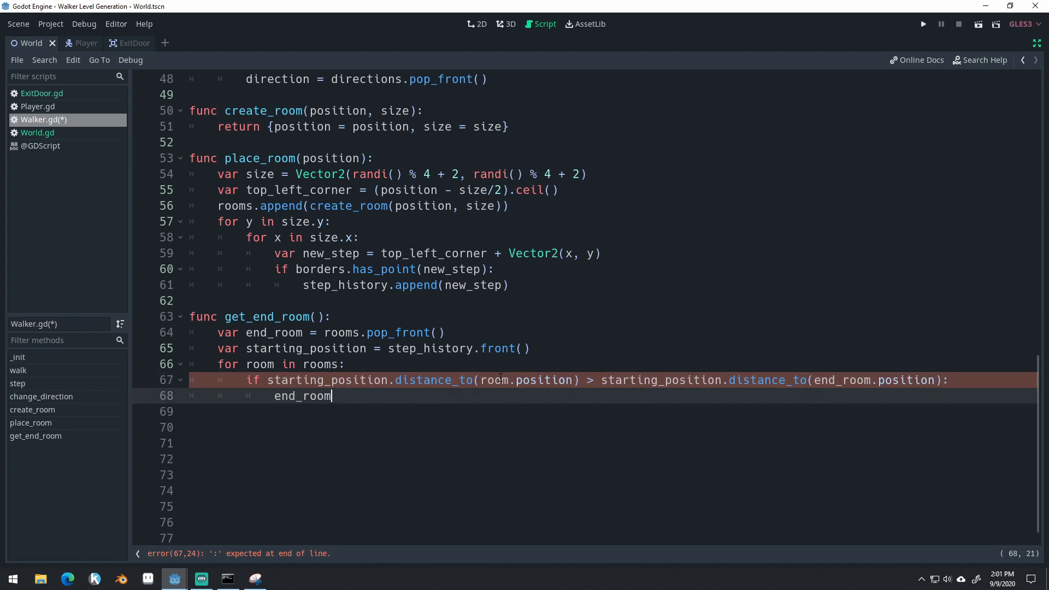
type("= starting")
left_click(613, 411)
type("return")
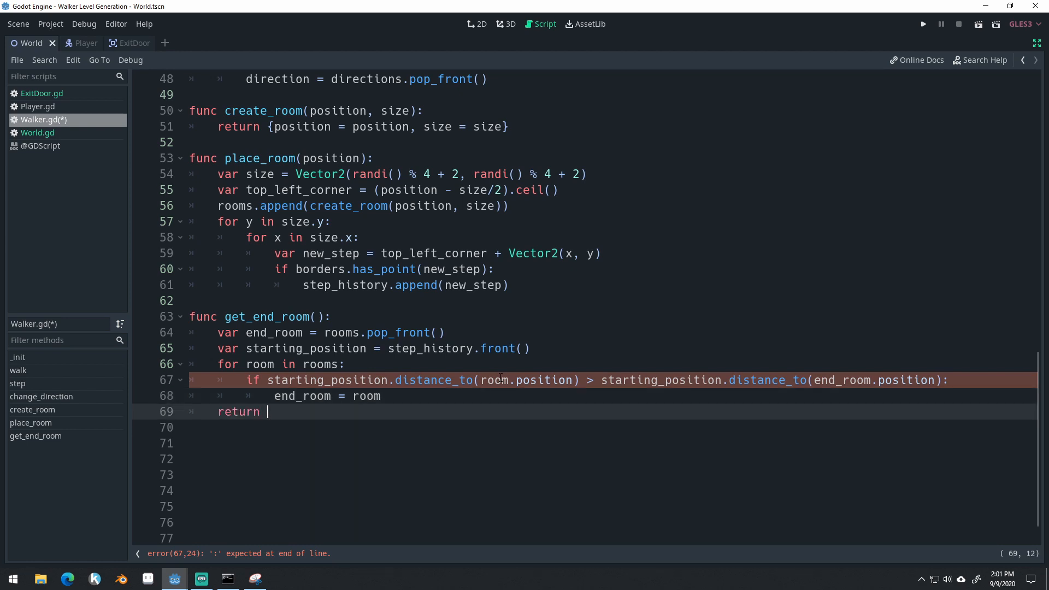
type("end_room")
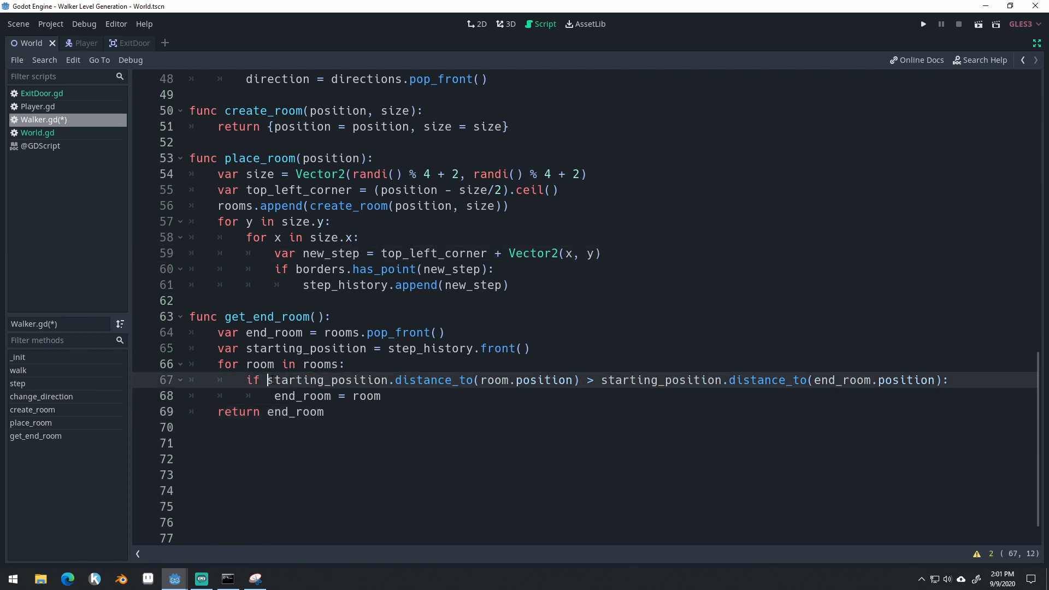
- Review get_end_room by highlighting starting_position, the distance_to call, end_room reassignment and loop variable
double_click(274, 332)
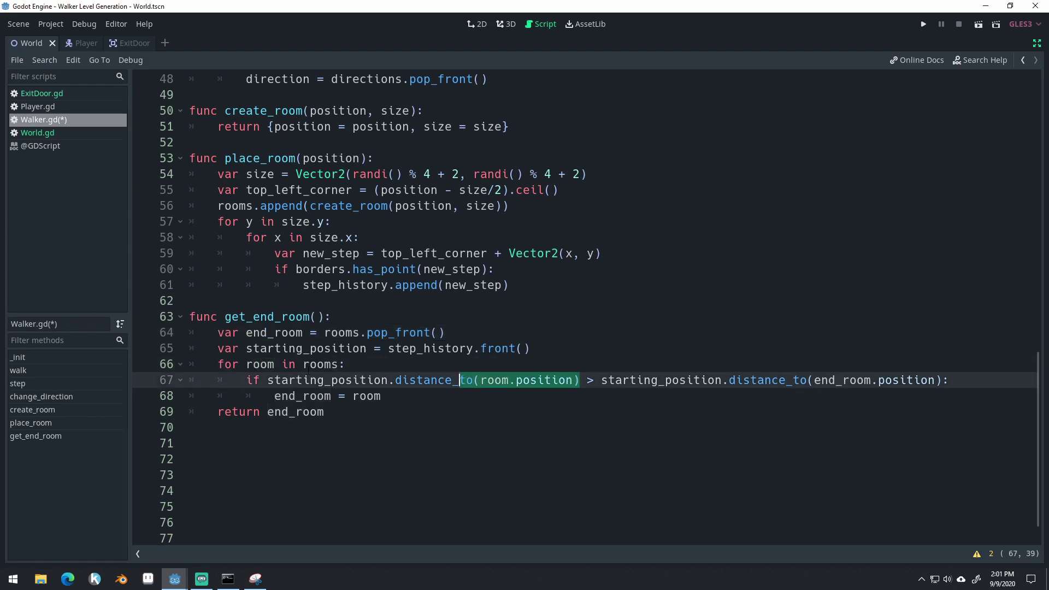
double_click(328, 380)
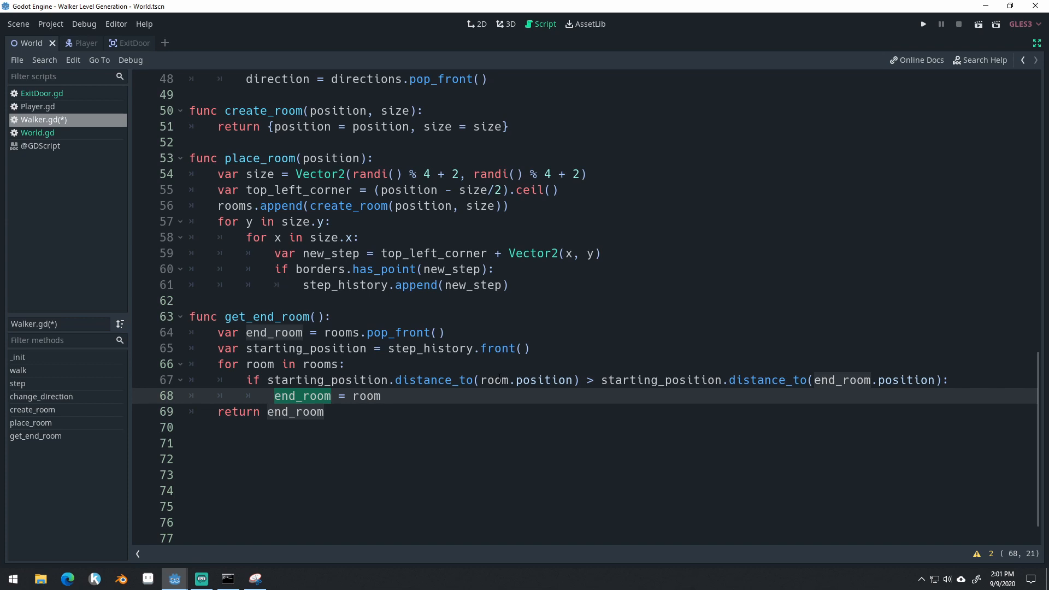
left_click(266, 364)
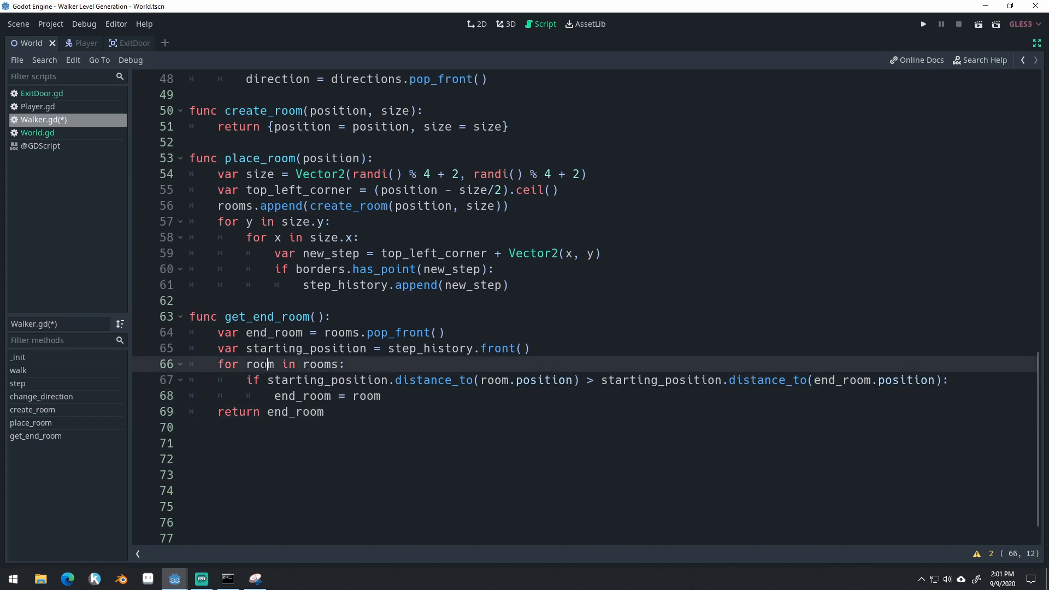
double_click(275, 332)
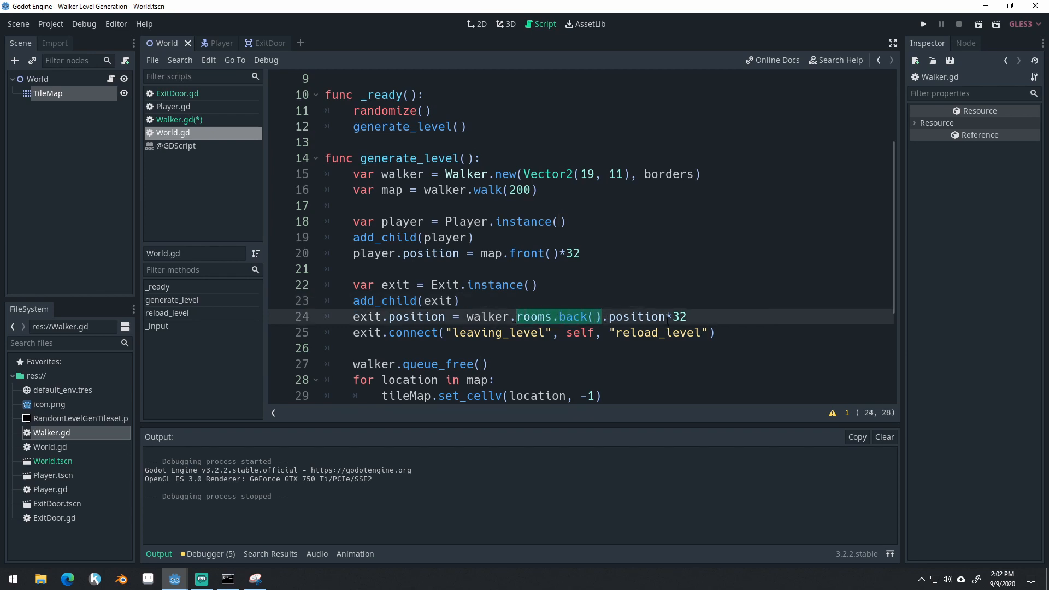
- Set exit.position from walker.get_end_room(), then run the level and close the game window
type("get_end_room")
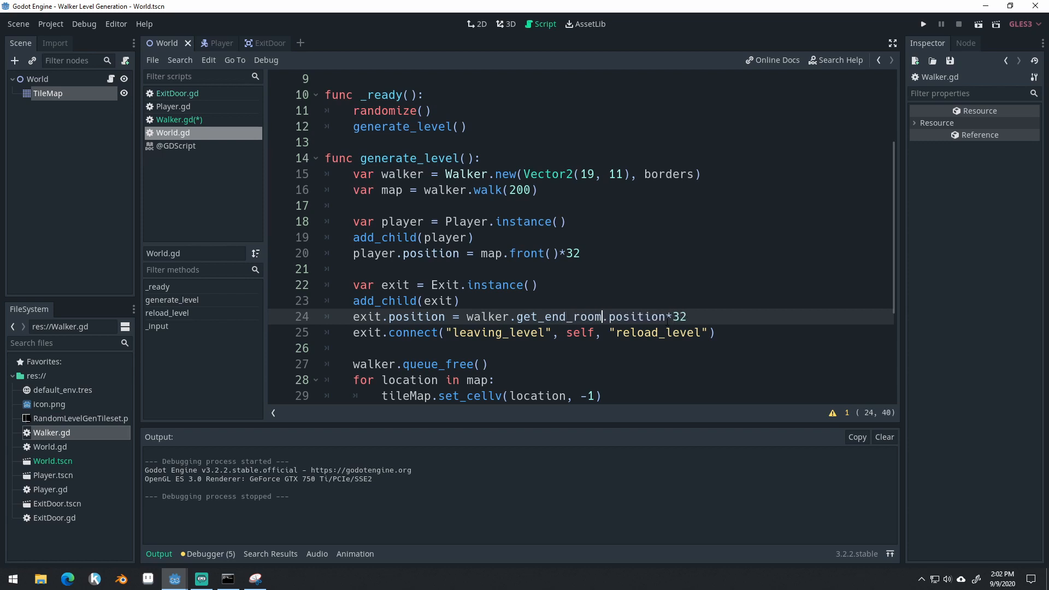
type("()")
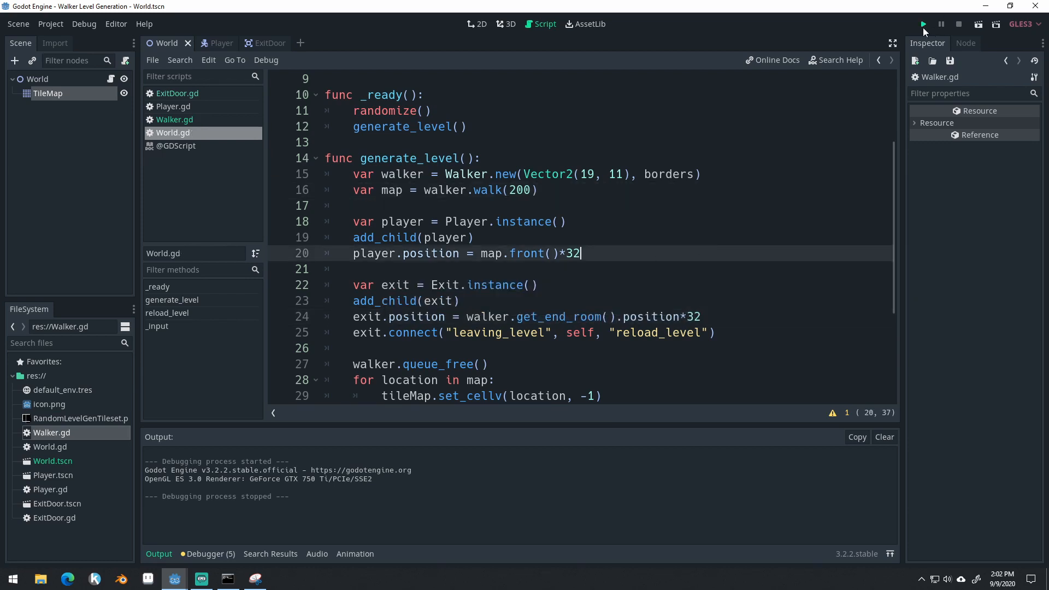
left_click(923, 24)
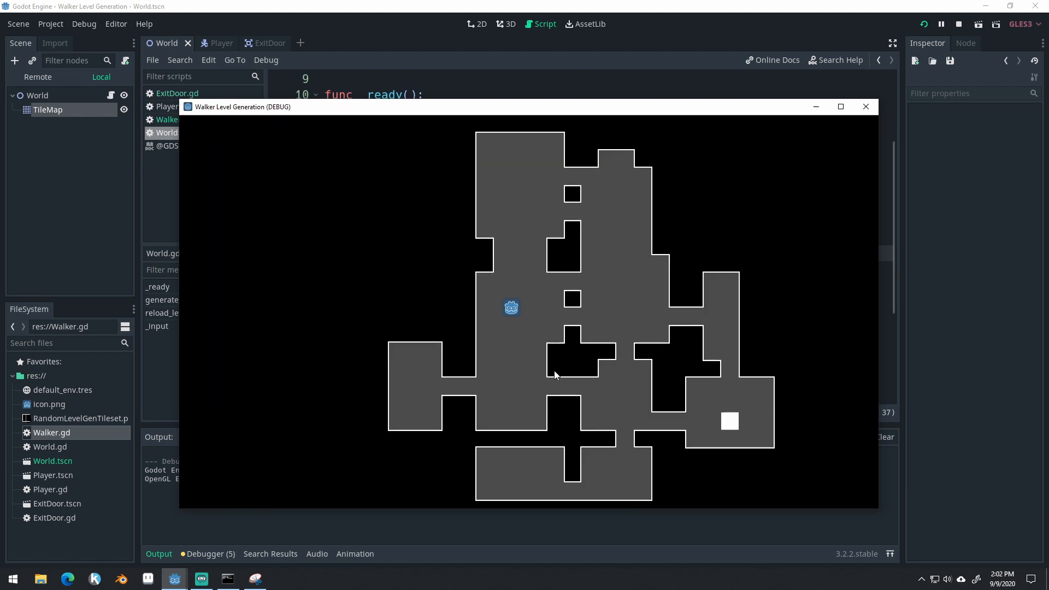
left_click(866, 106)
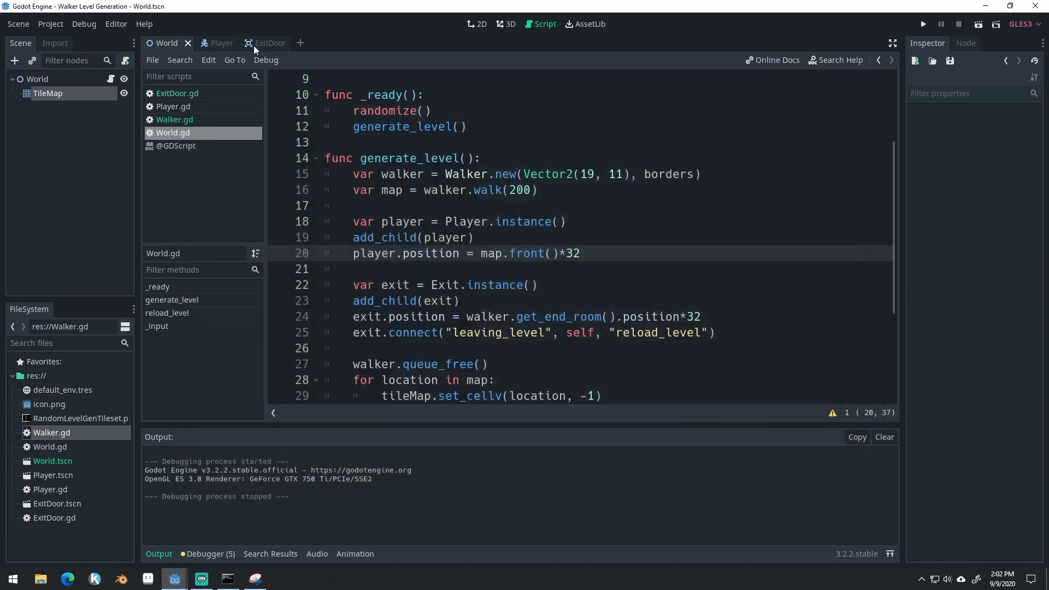
- Switch to the ExitDoor scene and look over its CollisionShape2D
left_click(258, 42)
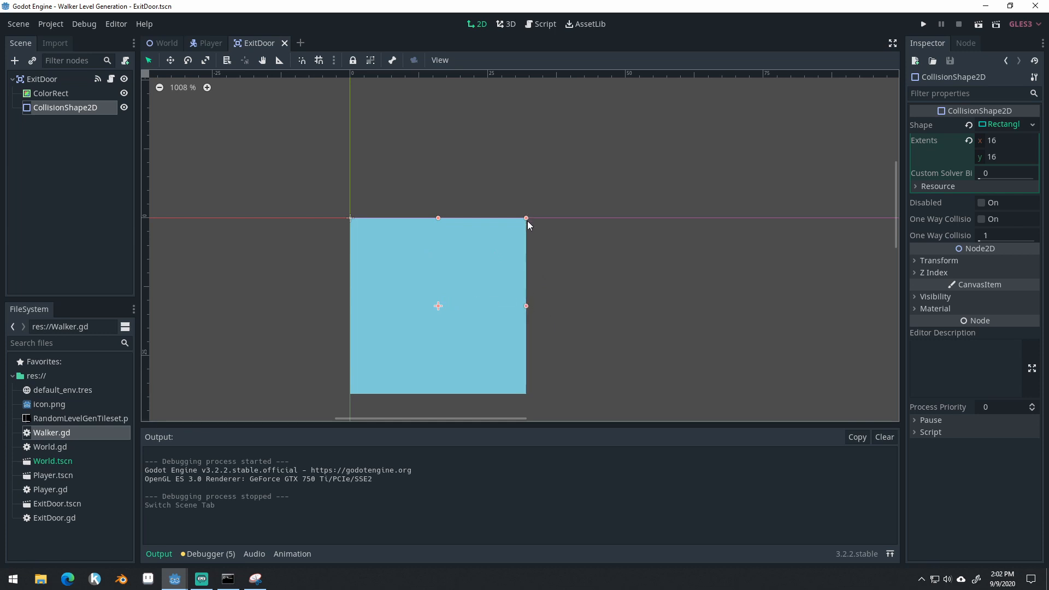
left_click_drag(525, 218, 521, 223)
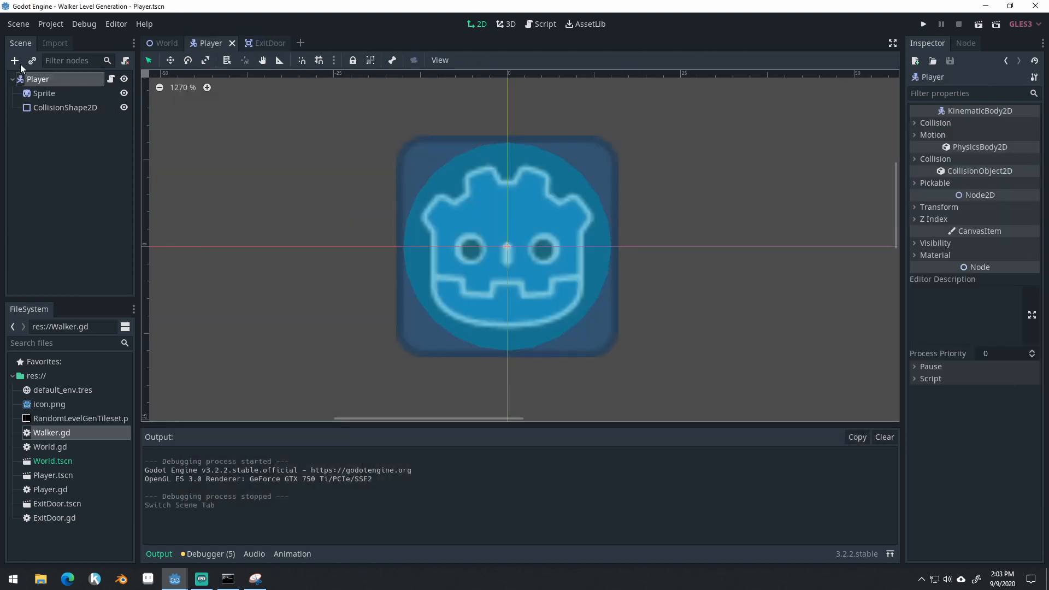
- Add a Camera2D child node under the Player root
left_click(16, 61)
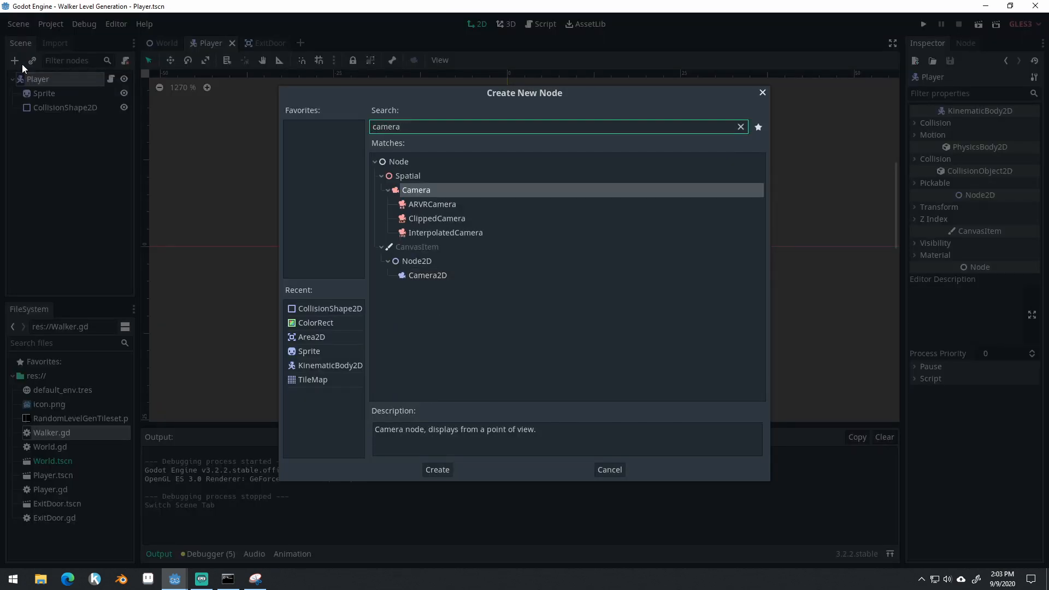
left_click(437, 470)
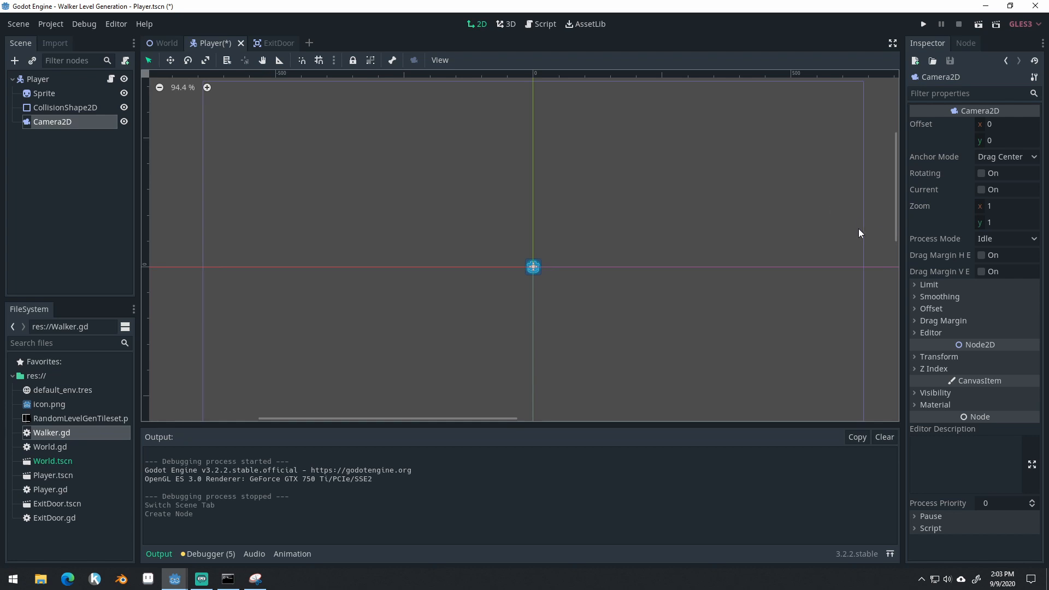
scroll("down", 3)
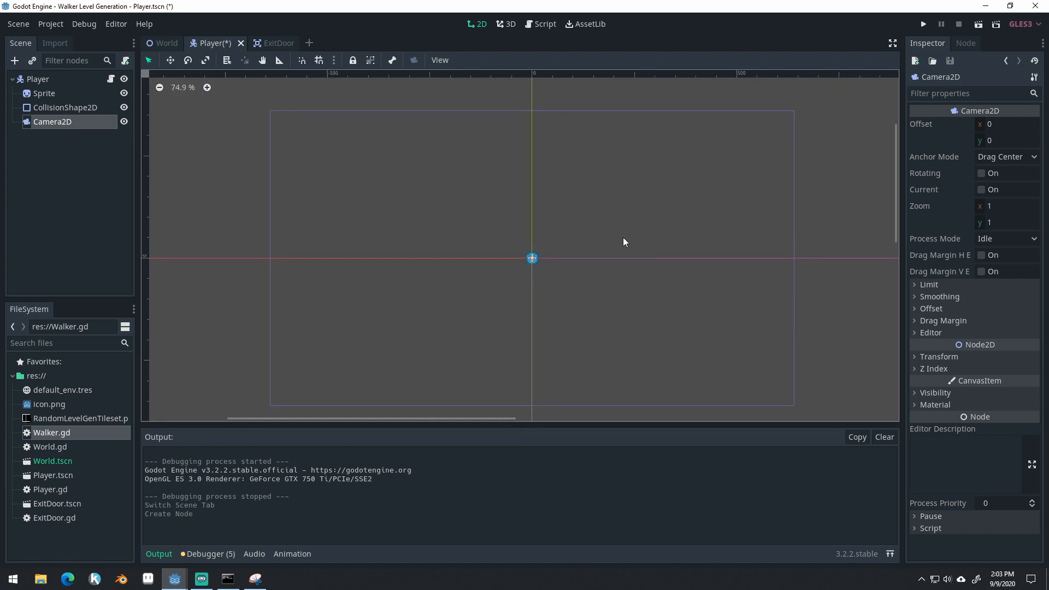
mouse_move(453, 144)
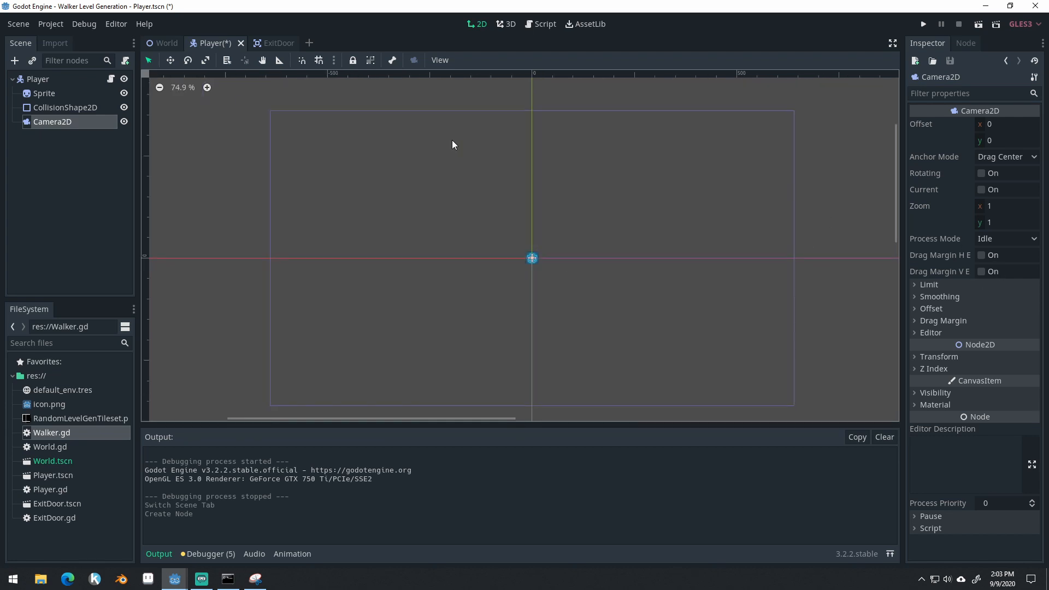
- Set the window test width to 720 in Project Settings > Display > Window
left_click(50, 23)
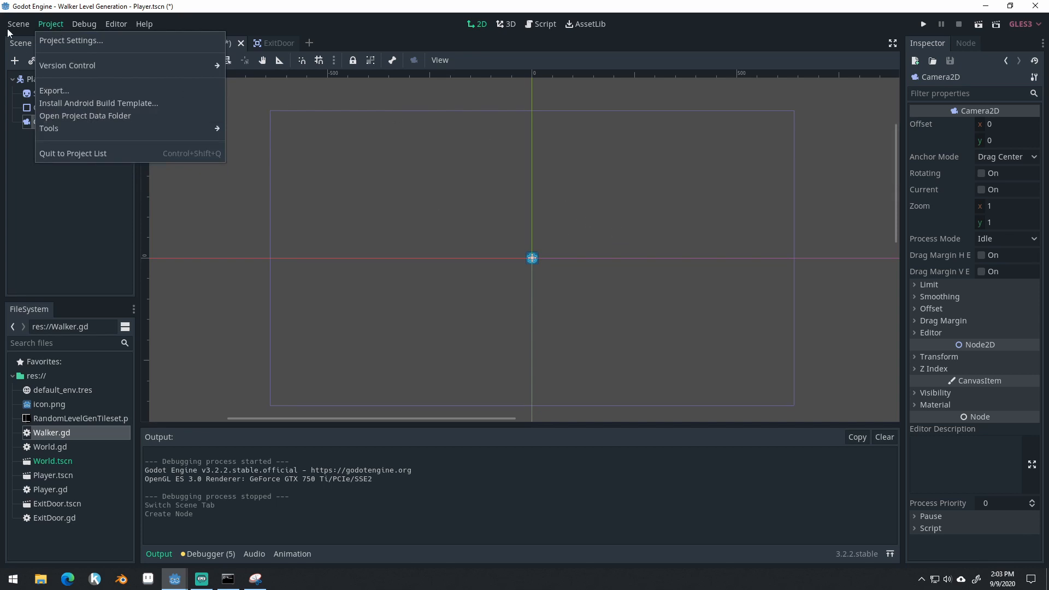
left_click(19, 24)
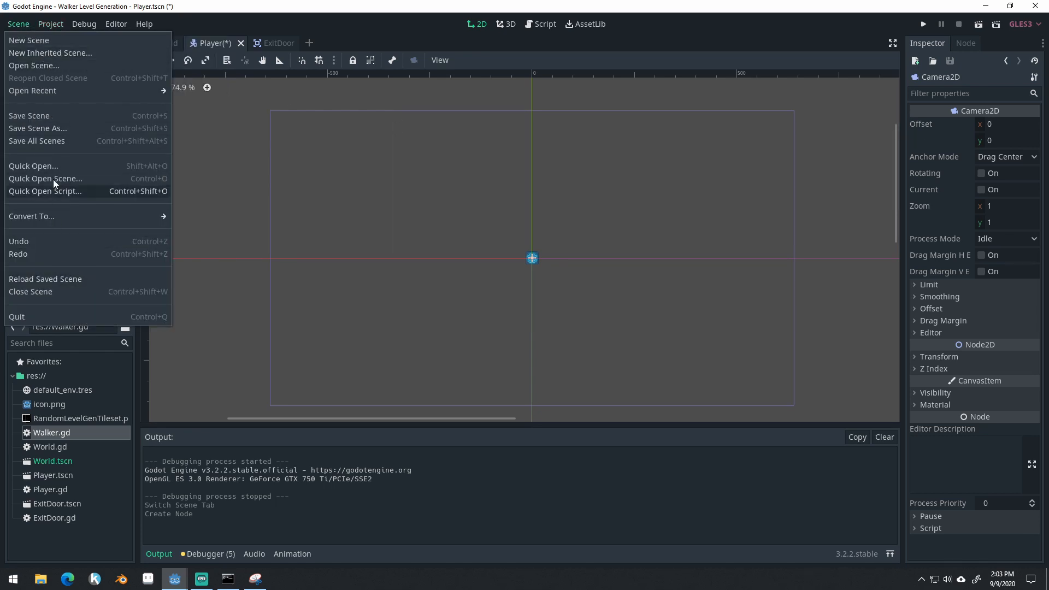
left_click(50, 24)
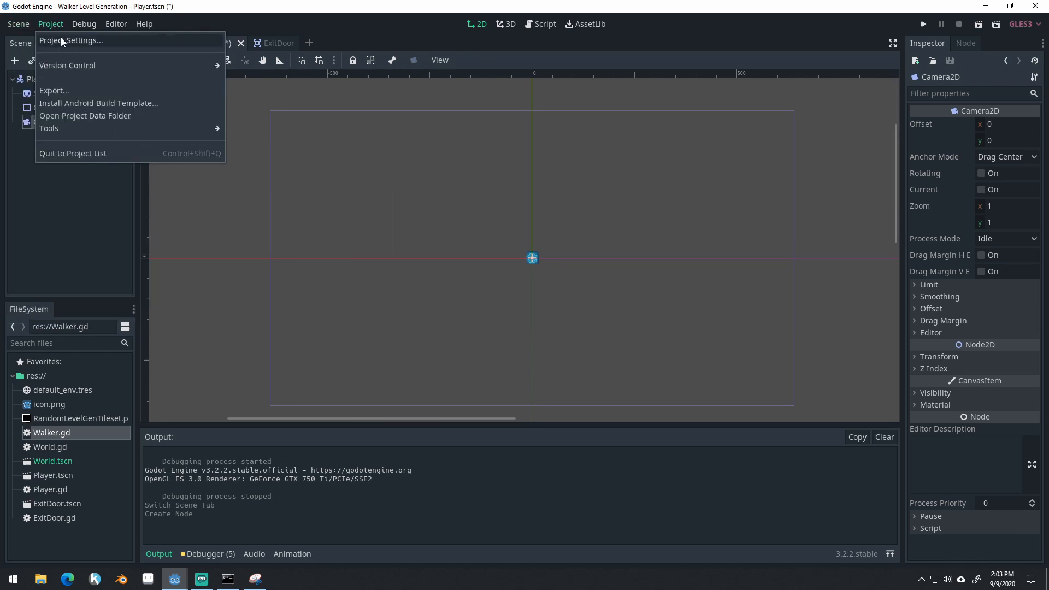
left_click(76, 40)
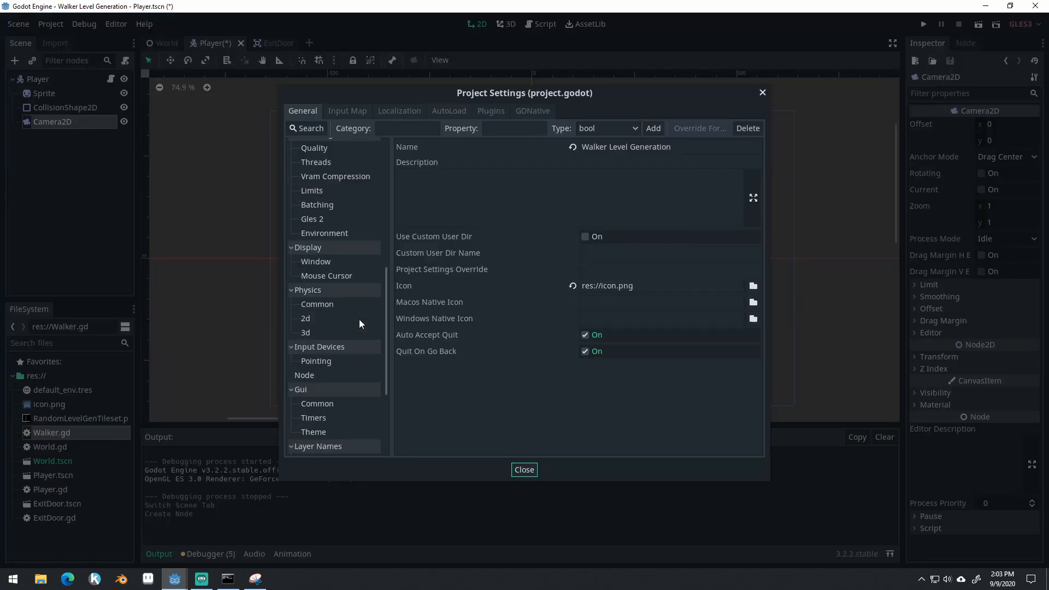
left_click(316, 261)
type("320")
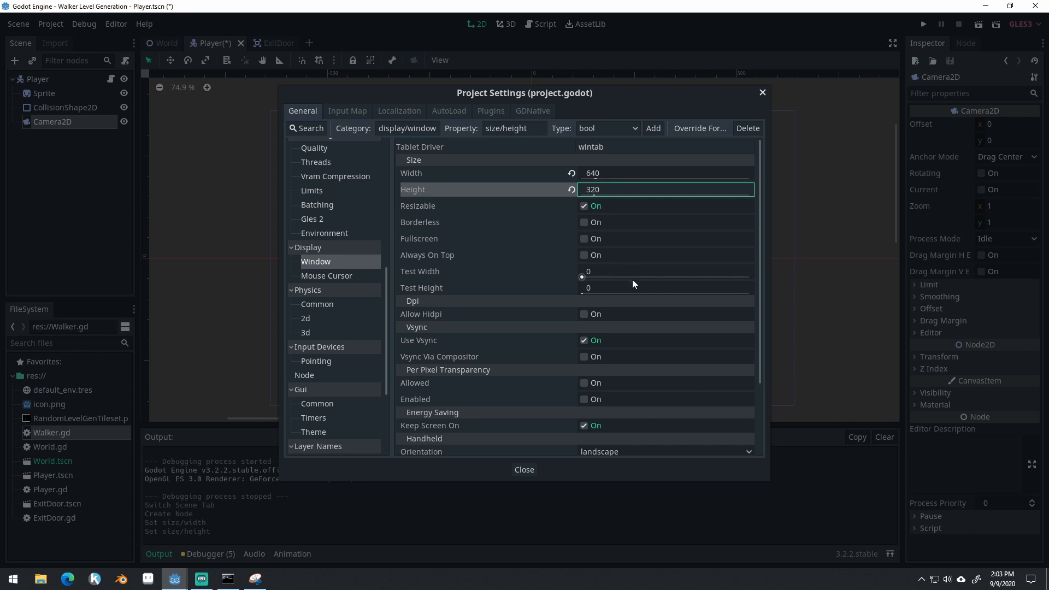
left_click(665, 271)
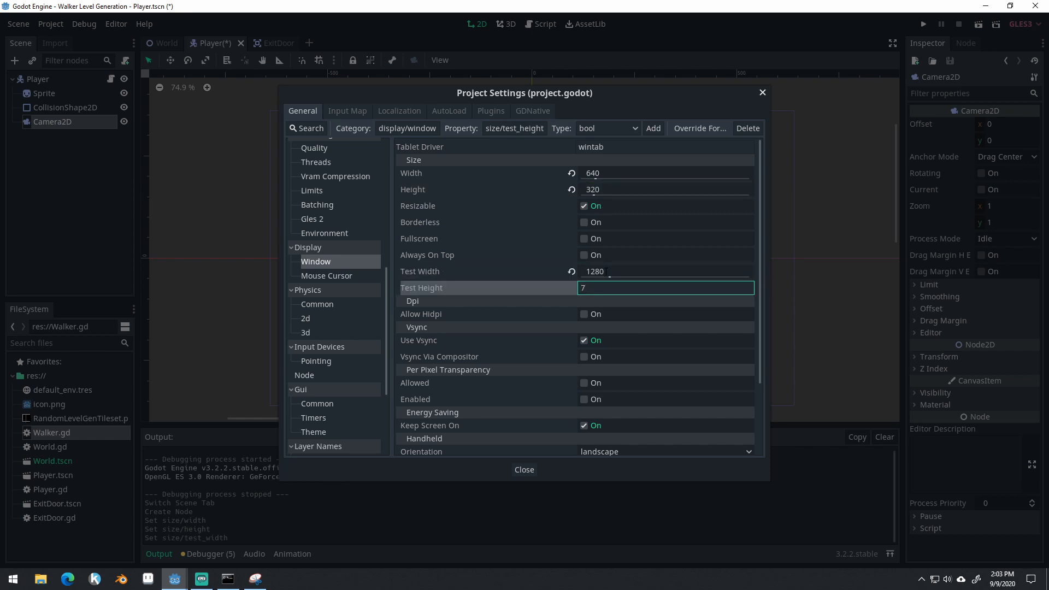
type("720")
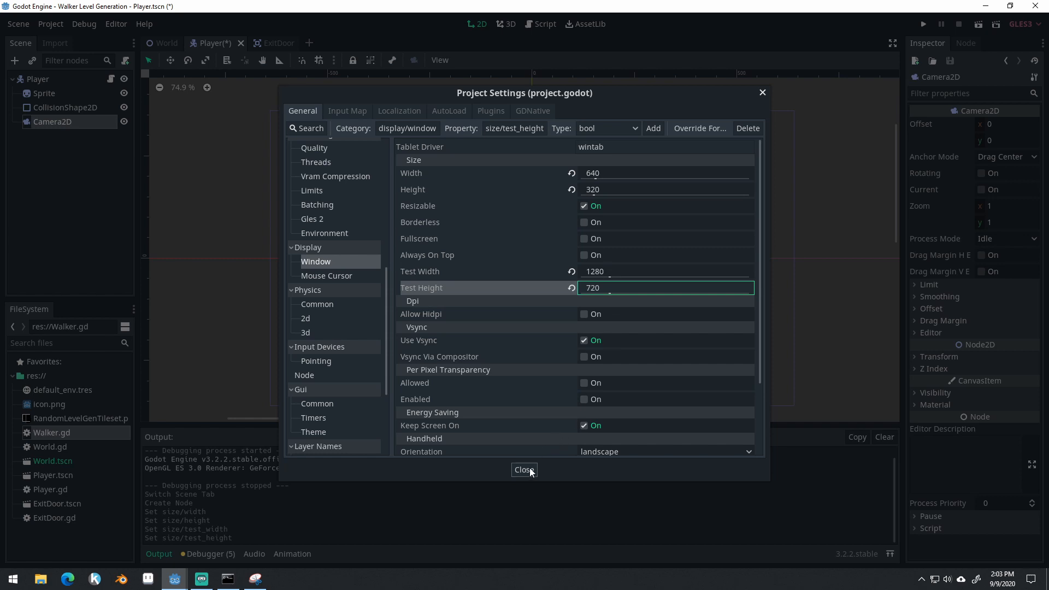
left_click(524, 470)
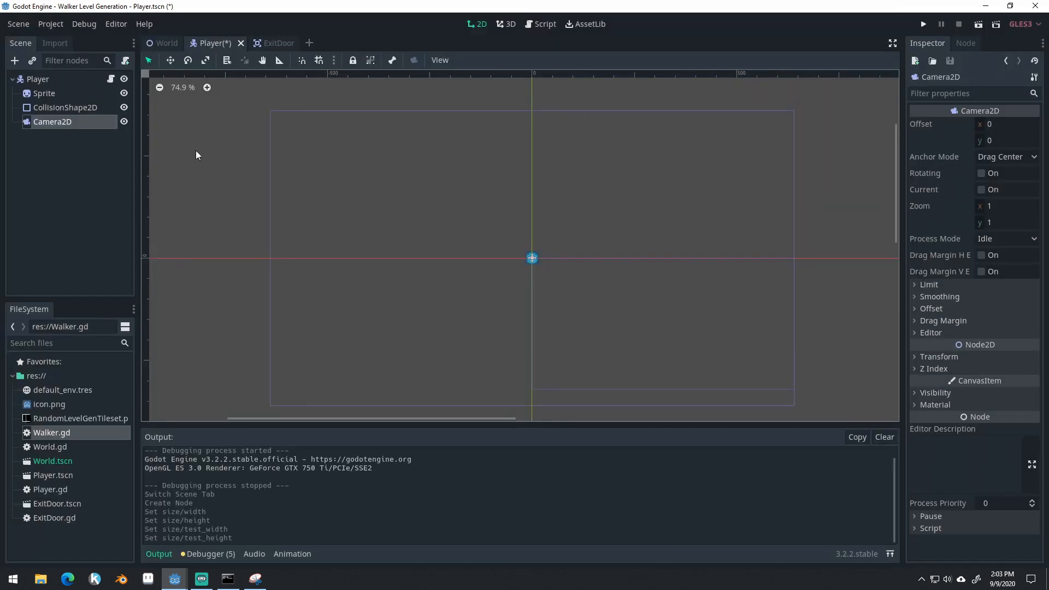
- Recheck the window size settings and tick Current on the player's Camera2D
left_click(50, 24)
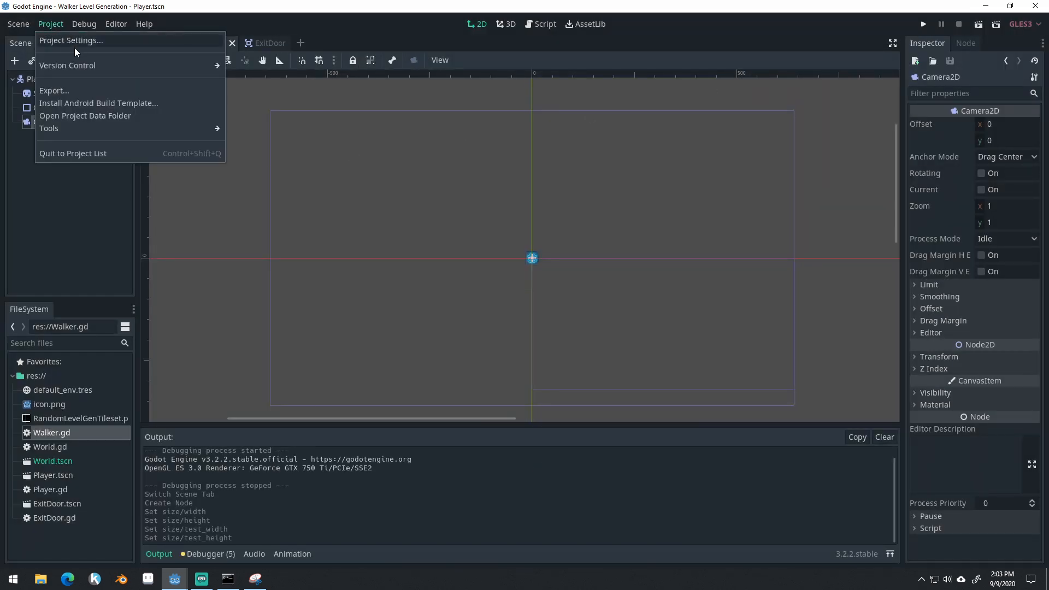
left_click(71, 41)
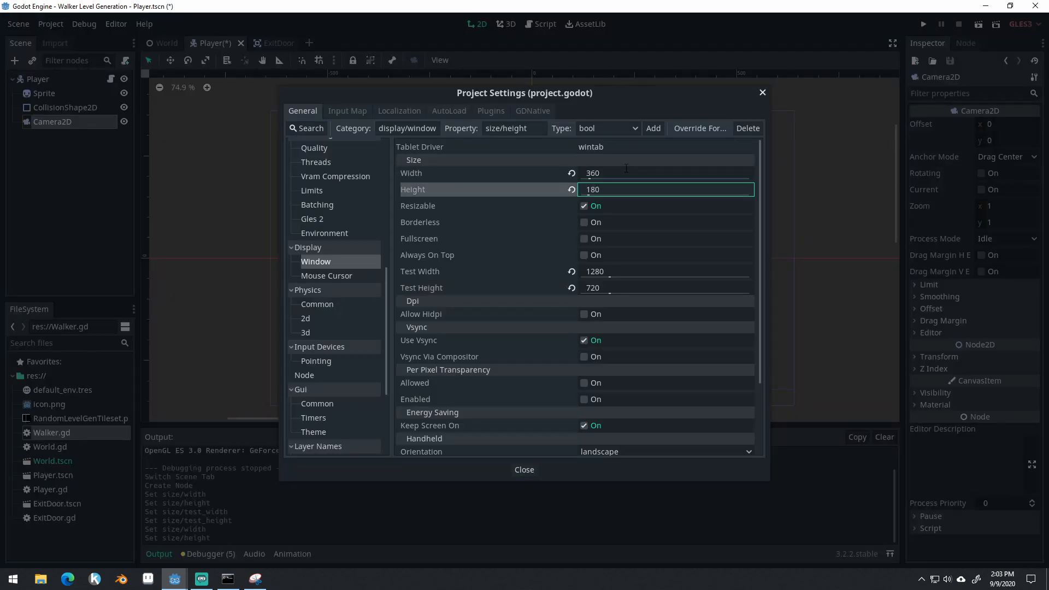
left_click(524, 470)
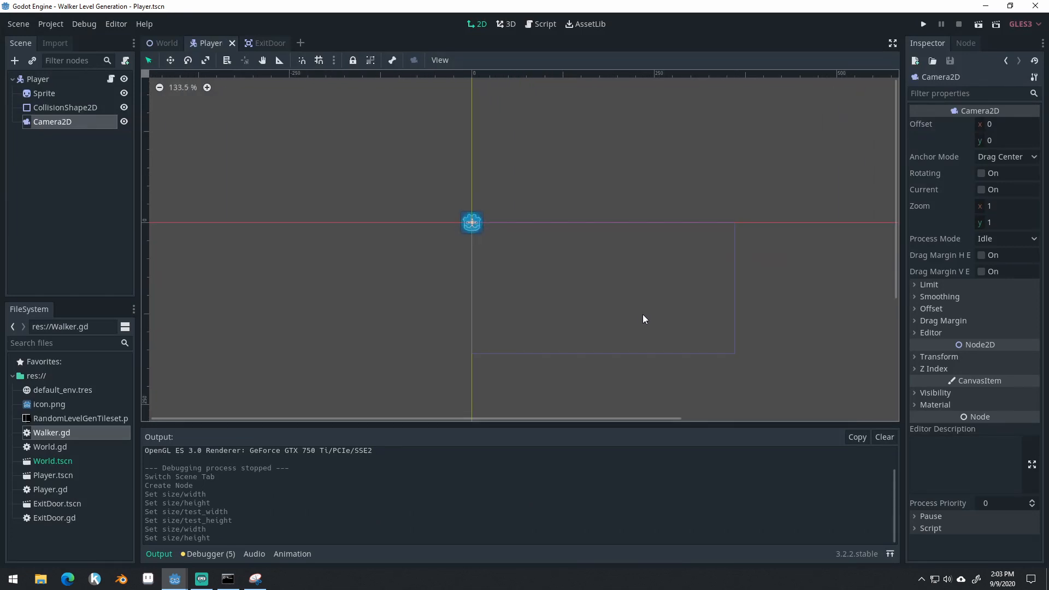
mouse_move(71, 122)
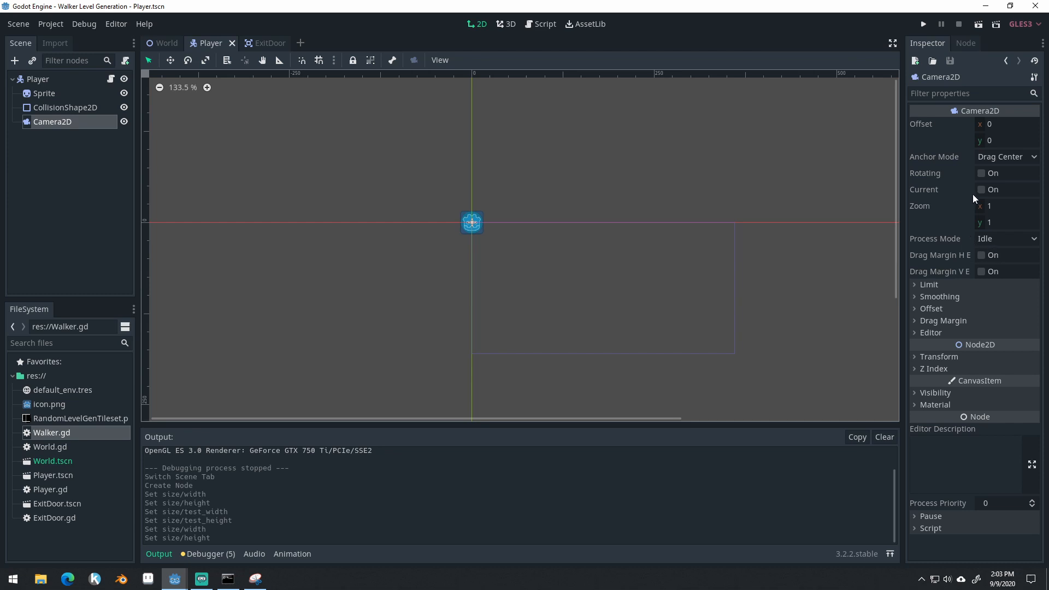
left_click(982, 189)
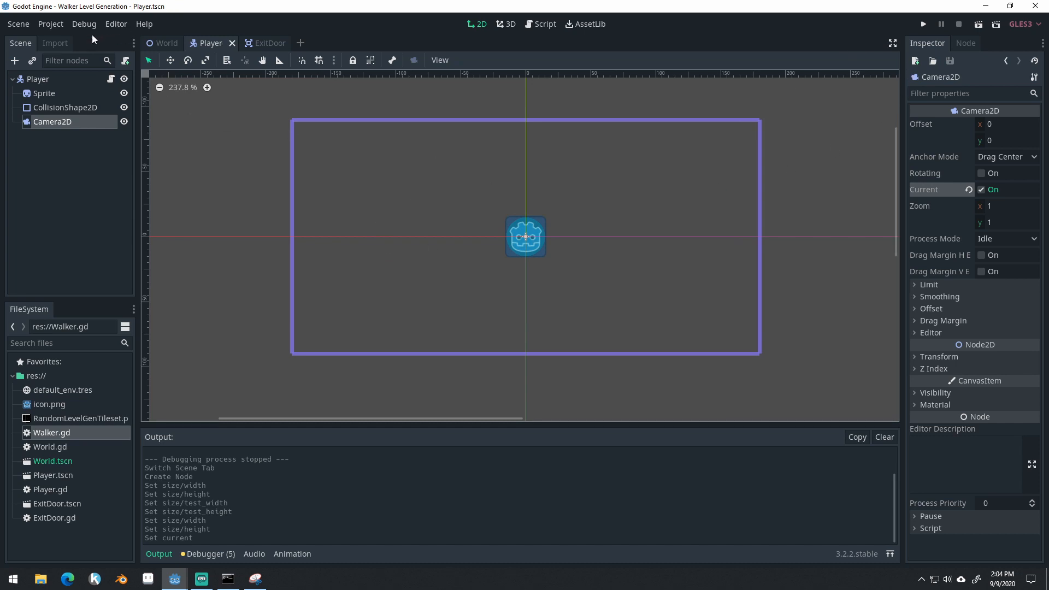
left_click(51, 24)
type("36")
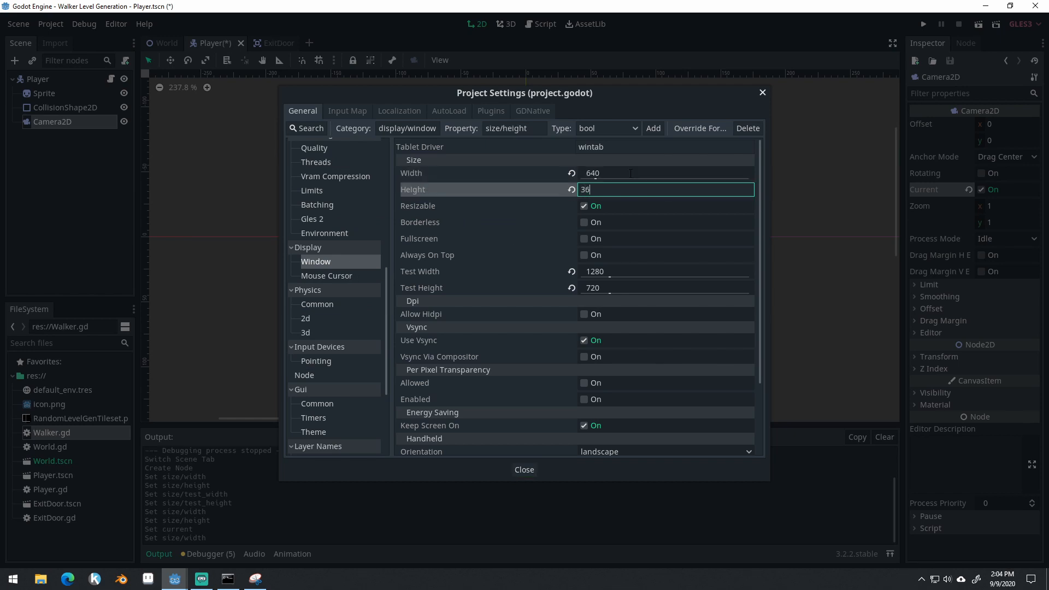
left_click(524, 470)
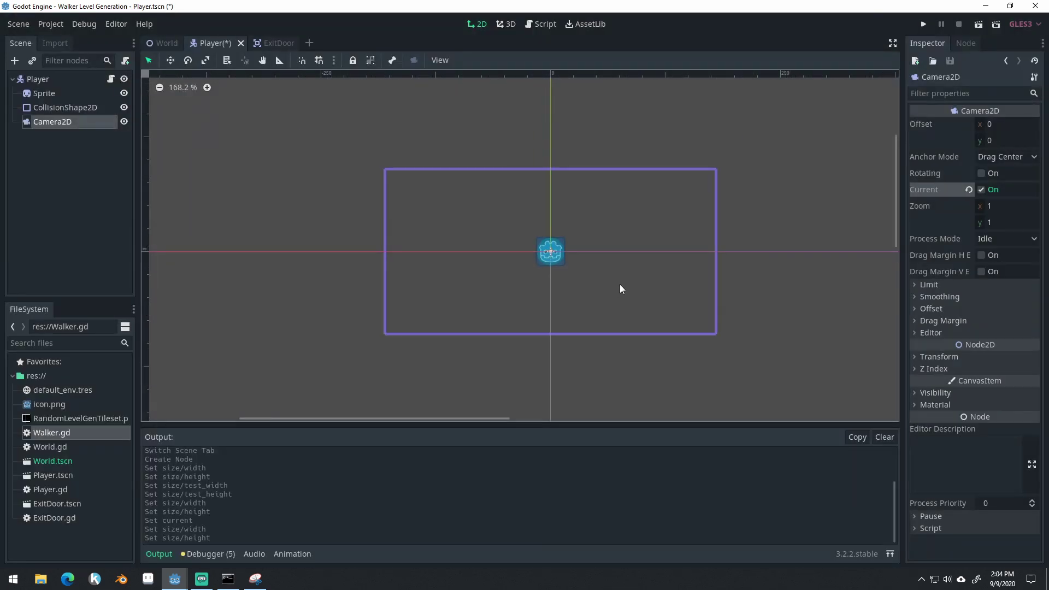
left_click(981, 190)
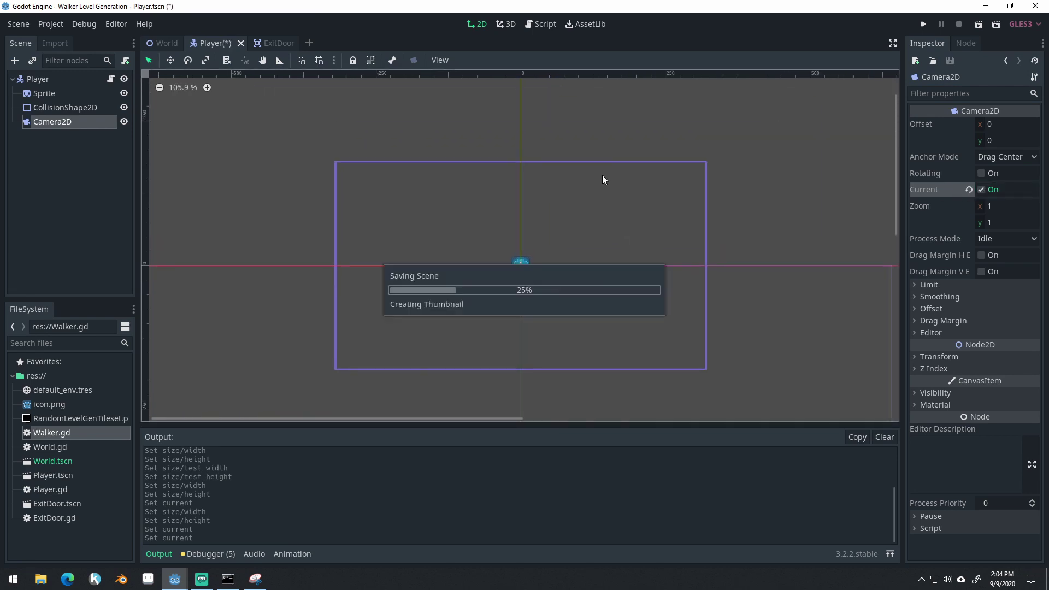
- Test-run the level, then return to the Player scene and select Camera2D
left_click(923, 24)
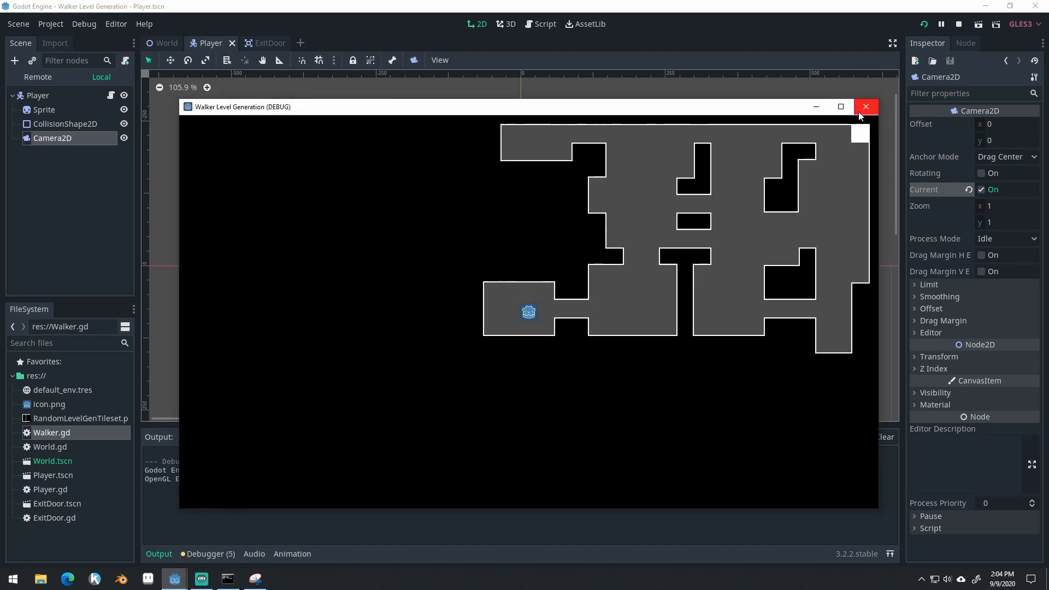
left_click(866, 106)
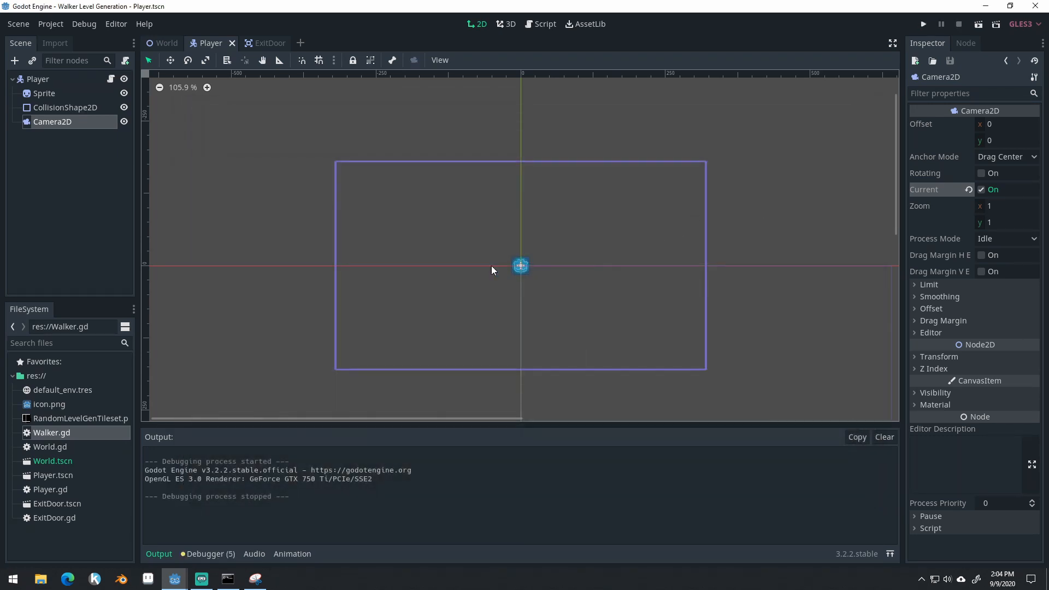
left_click(166, 43)
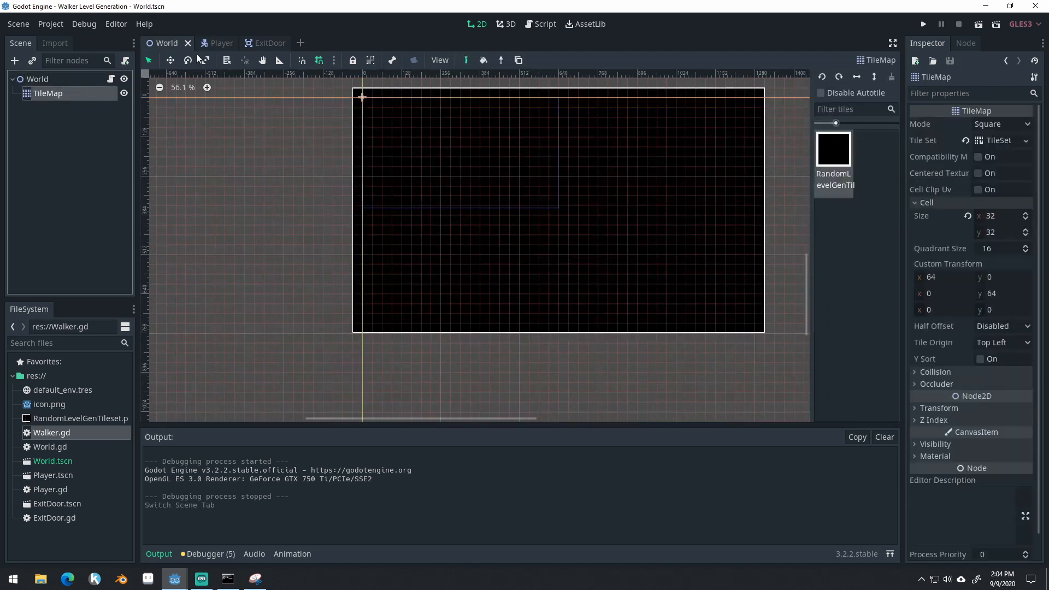
left_click(212, 43)
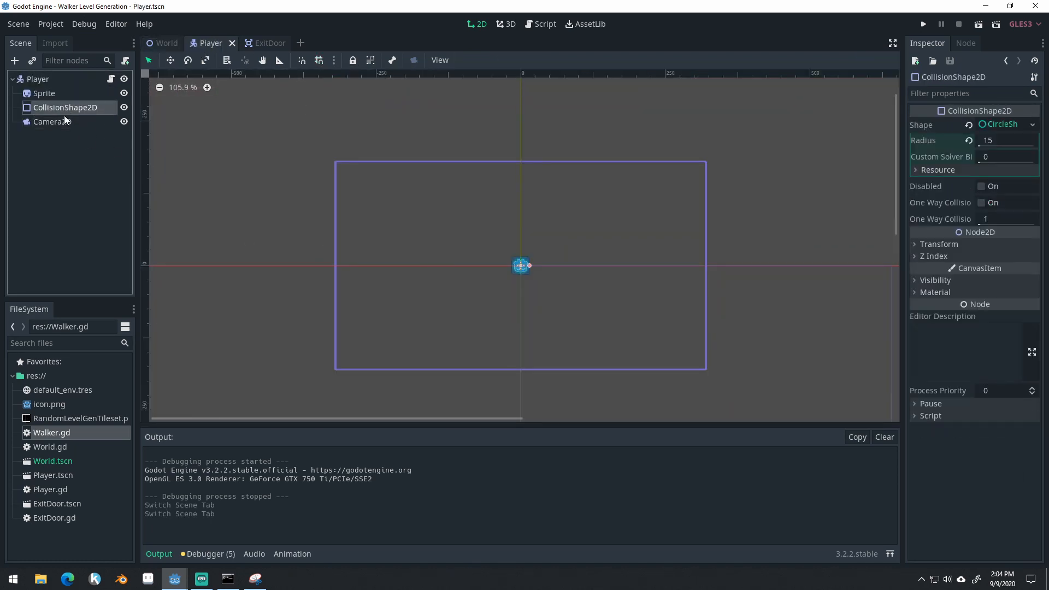
left_click(52, 121)
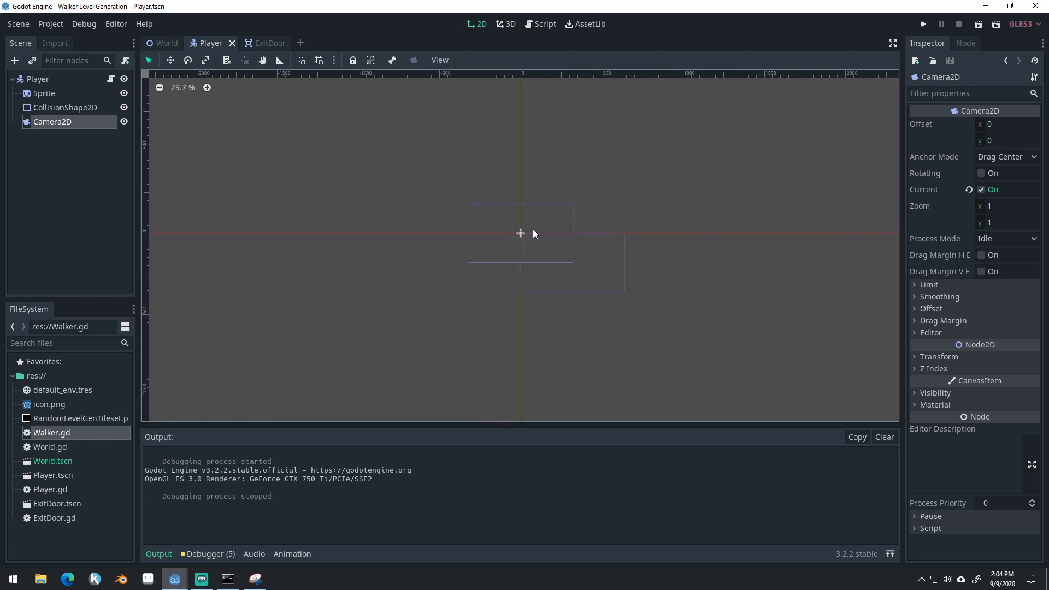
left_click(50, 23)
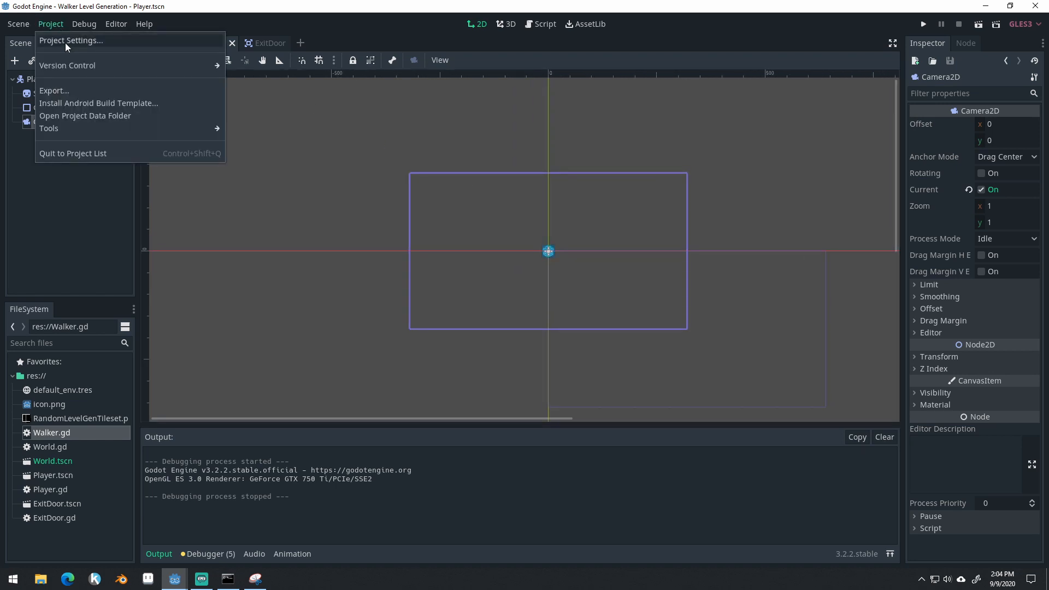
- Set the window Stretch Mode to 2d and choose the aspect option
left_click(82, 41)
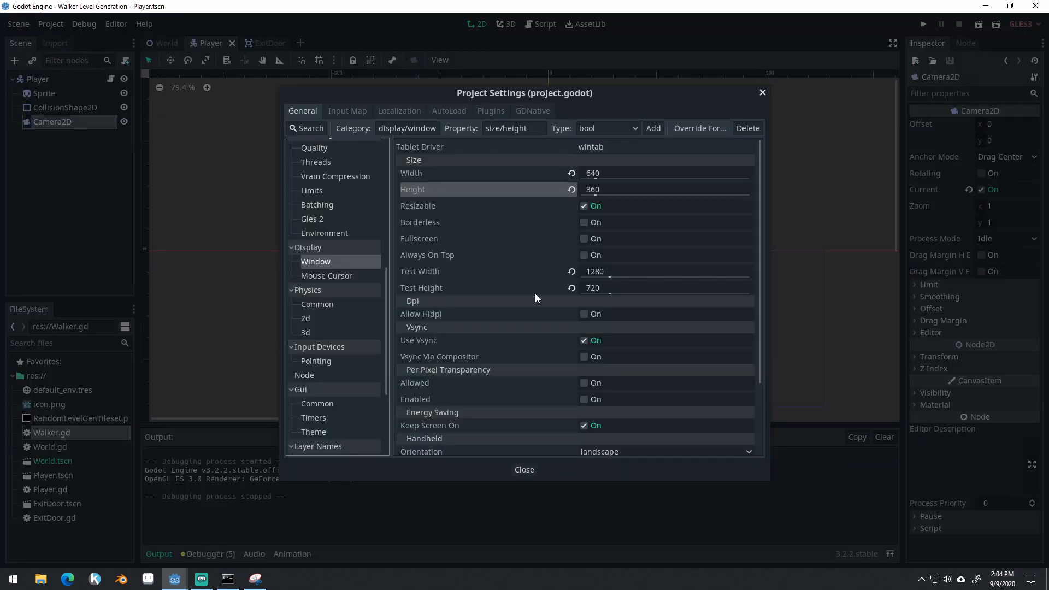
left_click(665, 413)
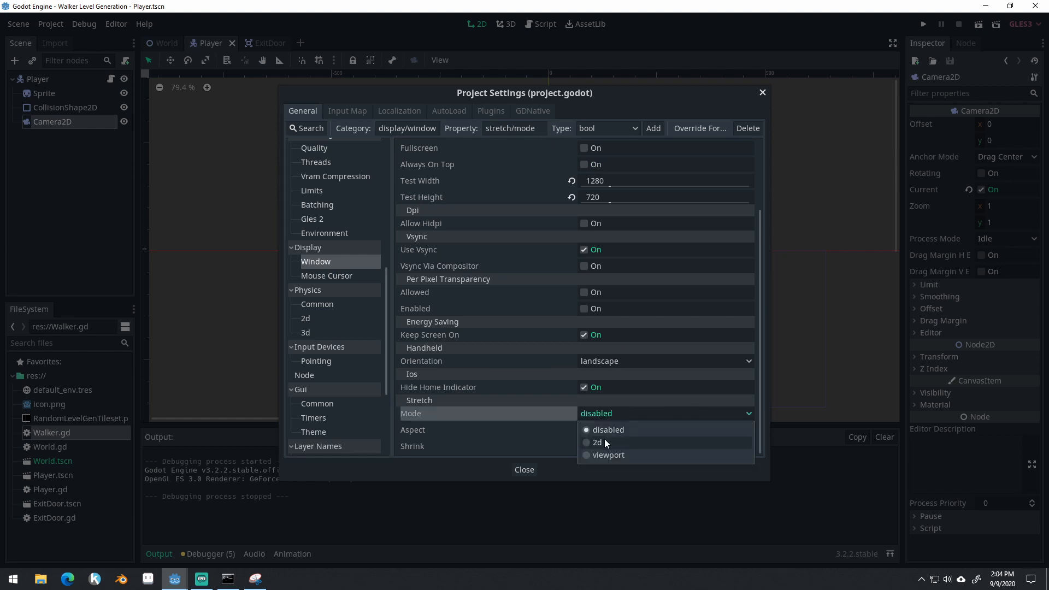
left_click(597, 443)
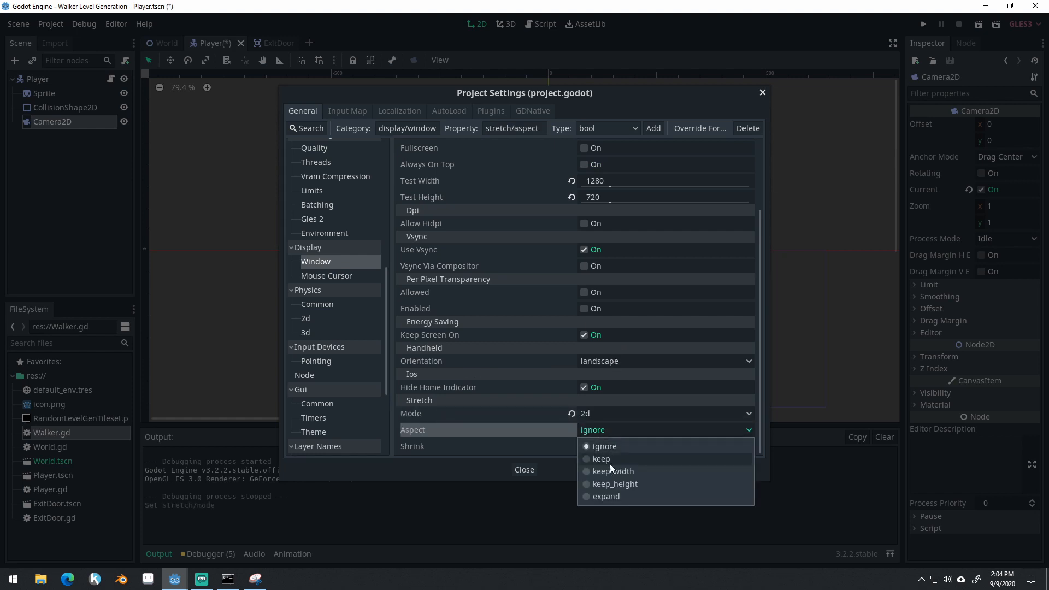
left_click(601, 458)
type("180")
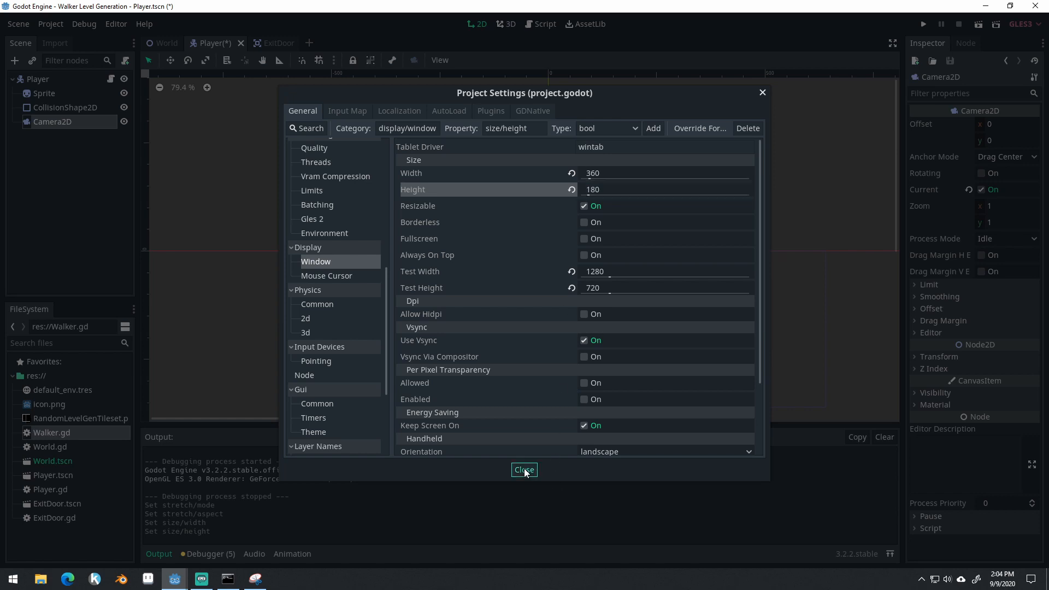
left_click(524, 470)
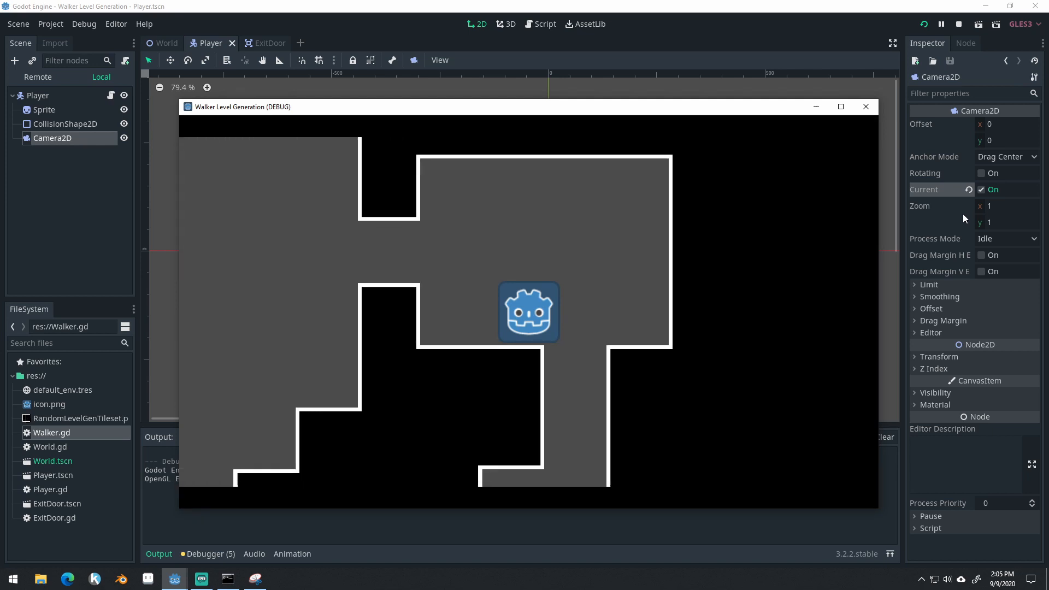
- Change the base window width to 320, giving a 320×180 resolution
left_click(18, 24)
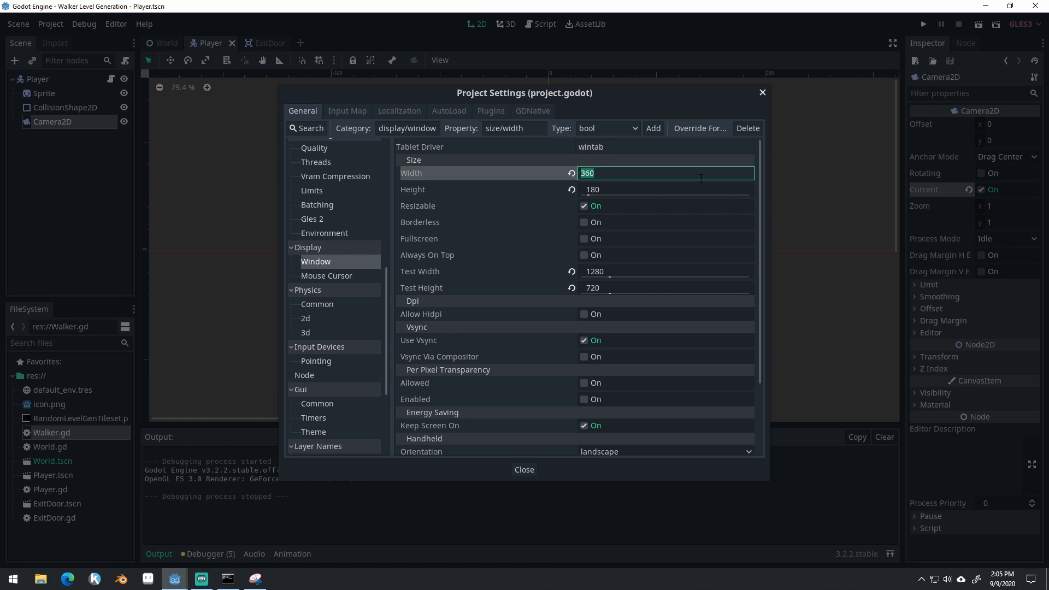
type("320")
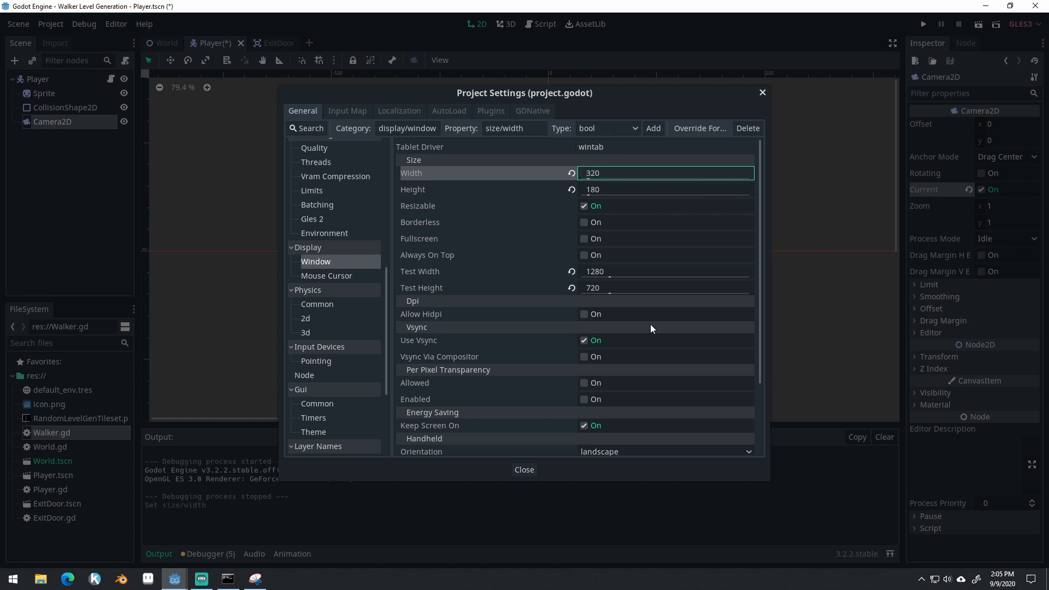
left_click(524, 470)
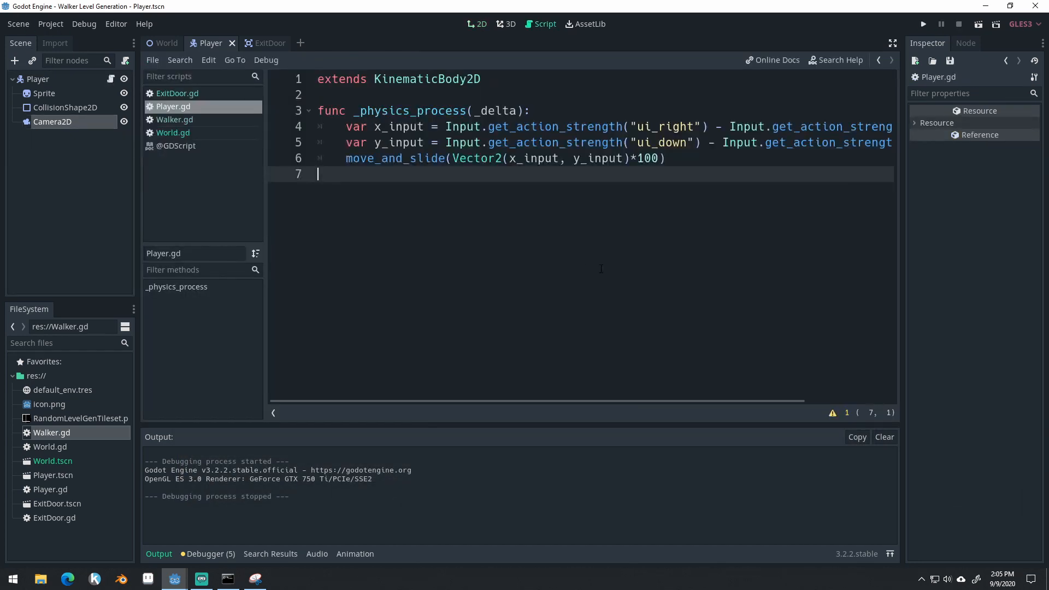
- Open World.gd and scroll through the generate_level code
left_click(173, 133)
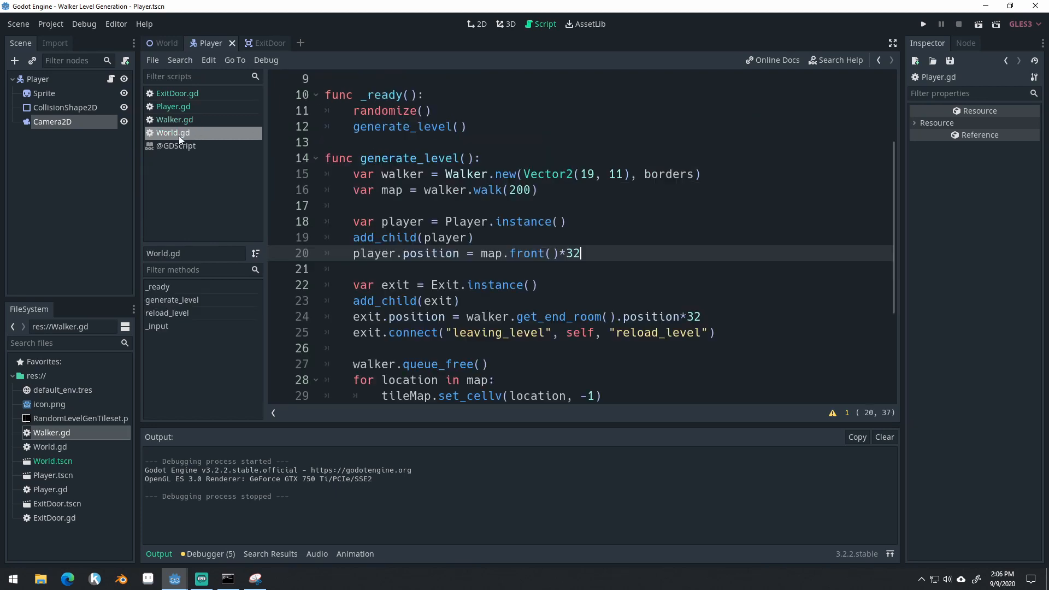
scroll("down", 3)
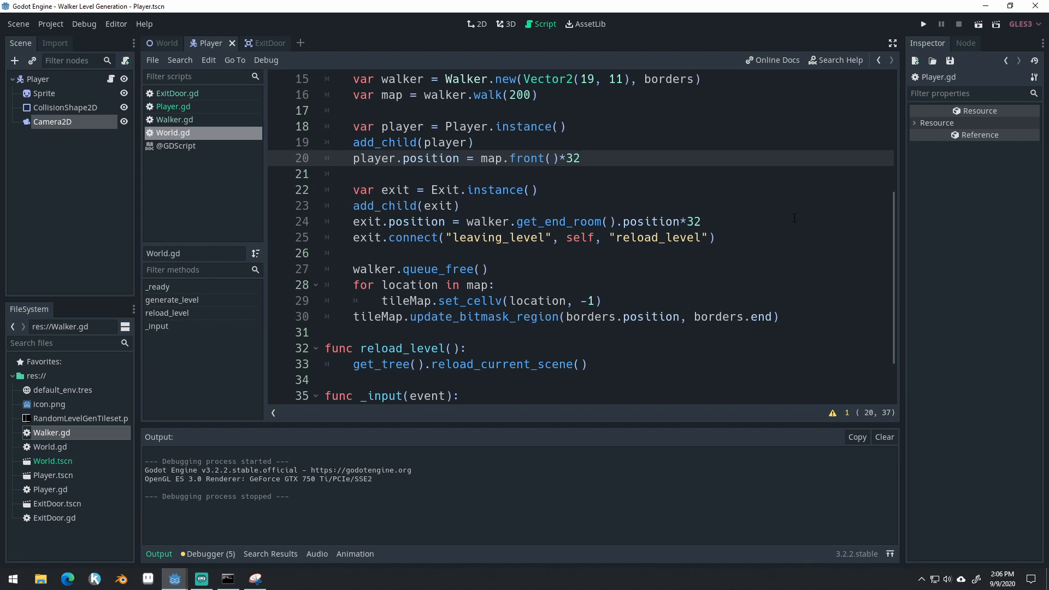
mouse_move(762, 188)
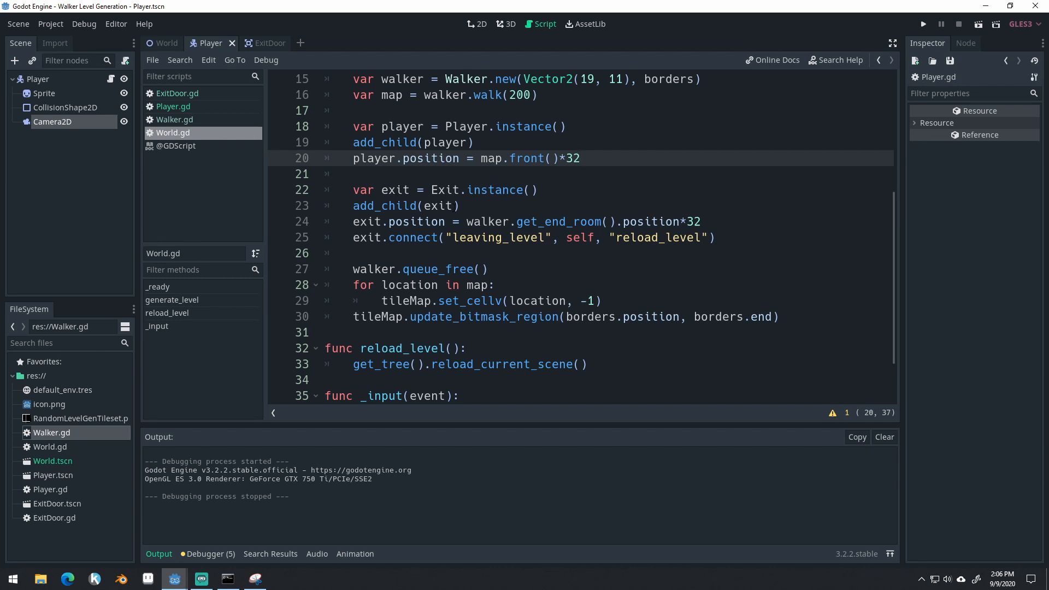
left_click(580, 158)
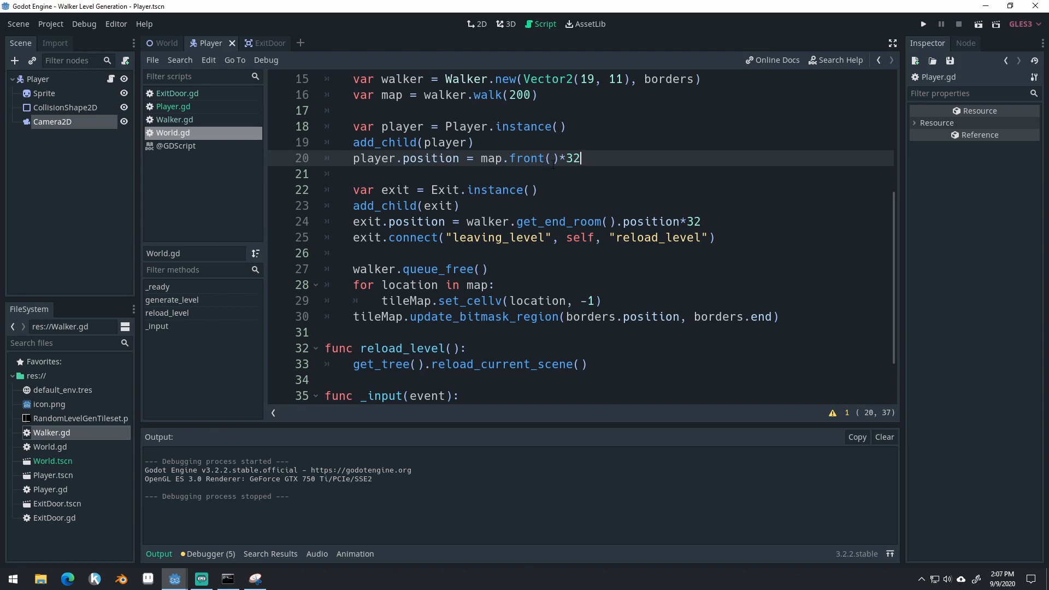
mouse_move(772, 217)
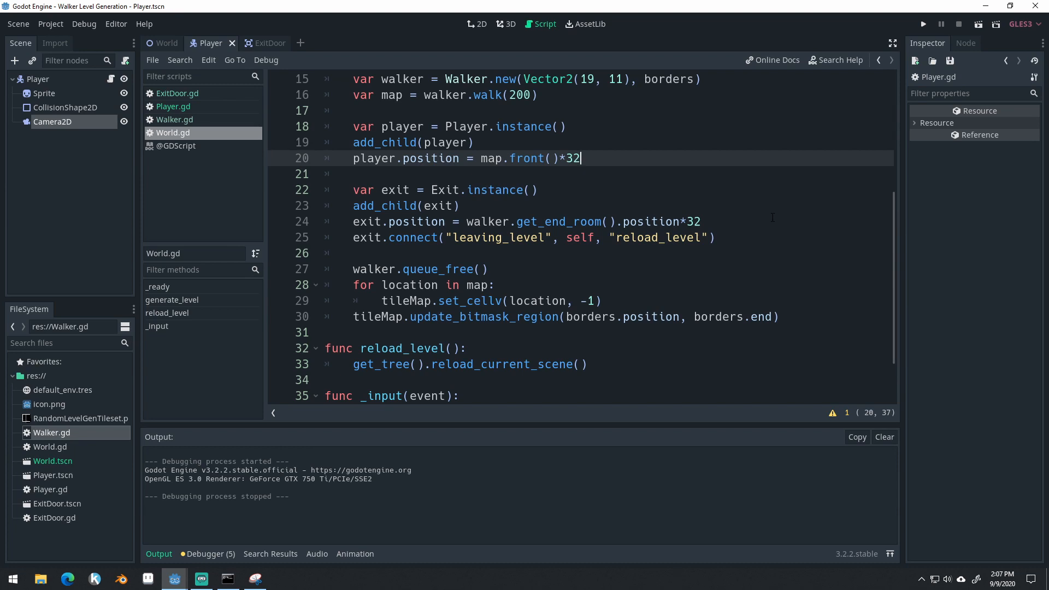